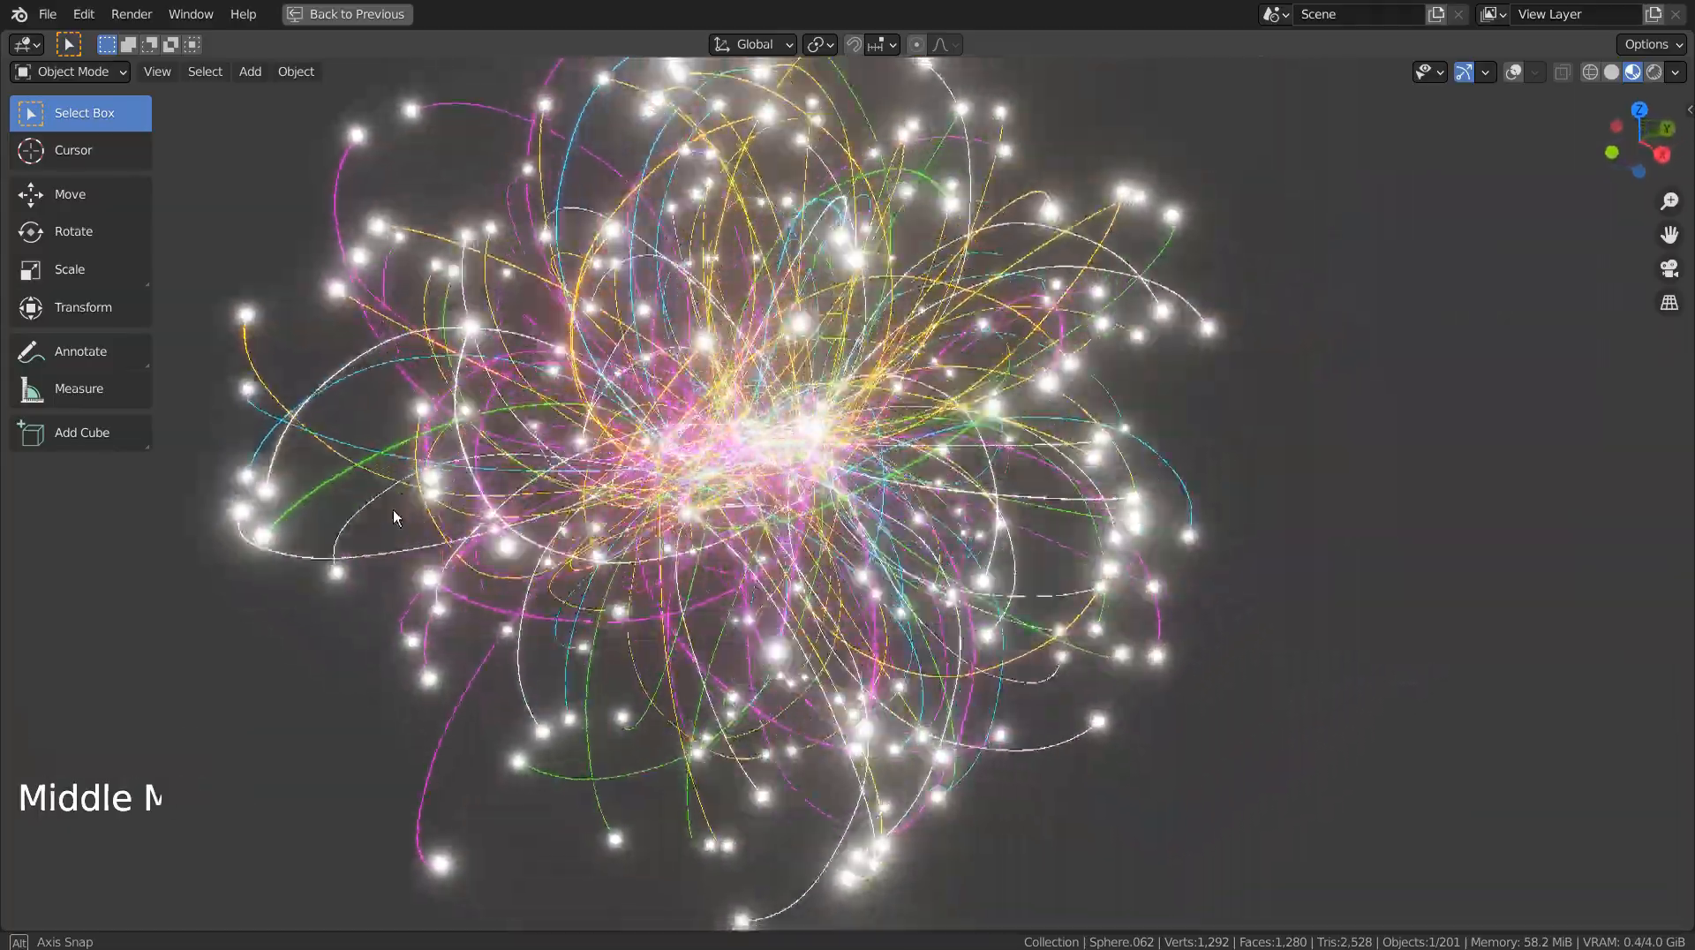
# Orbit around the finished glowing burst to inspect it from several sides
pyautogui.scroll(3)
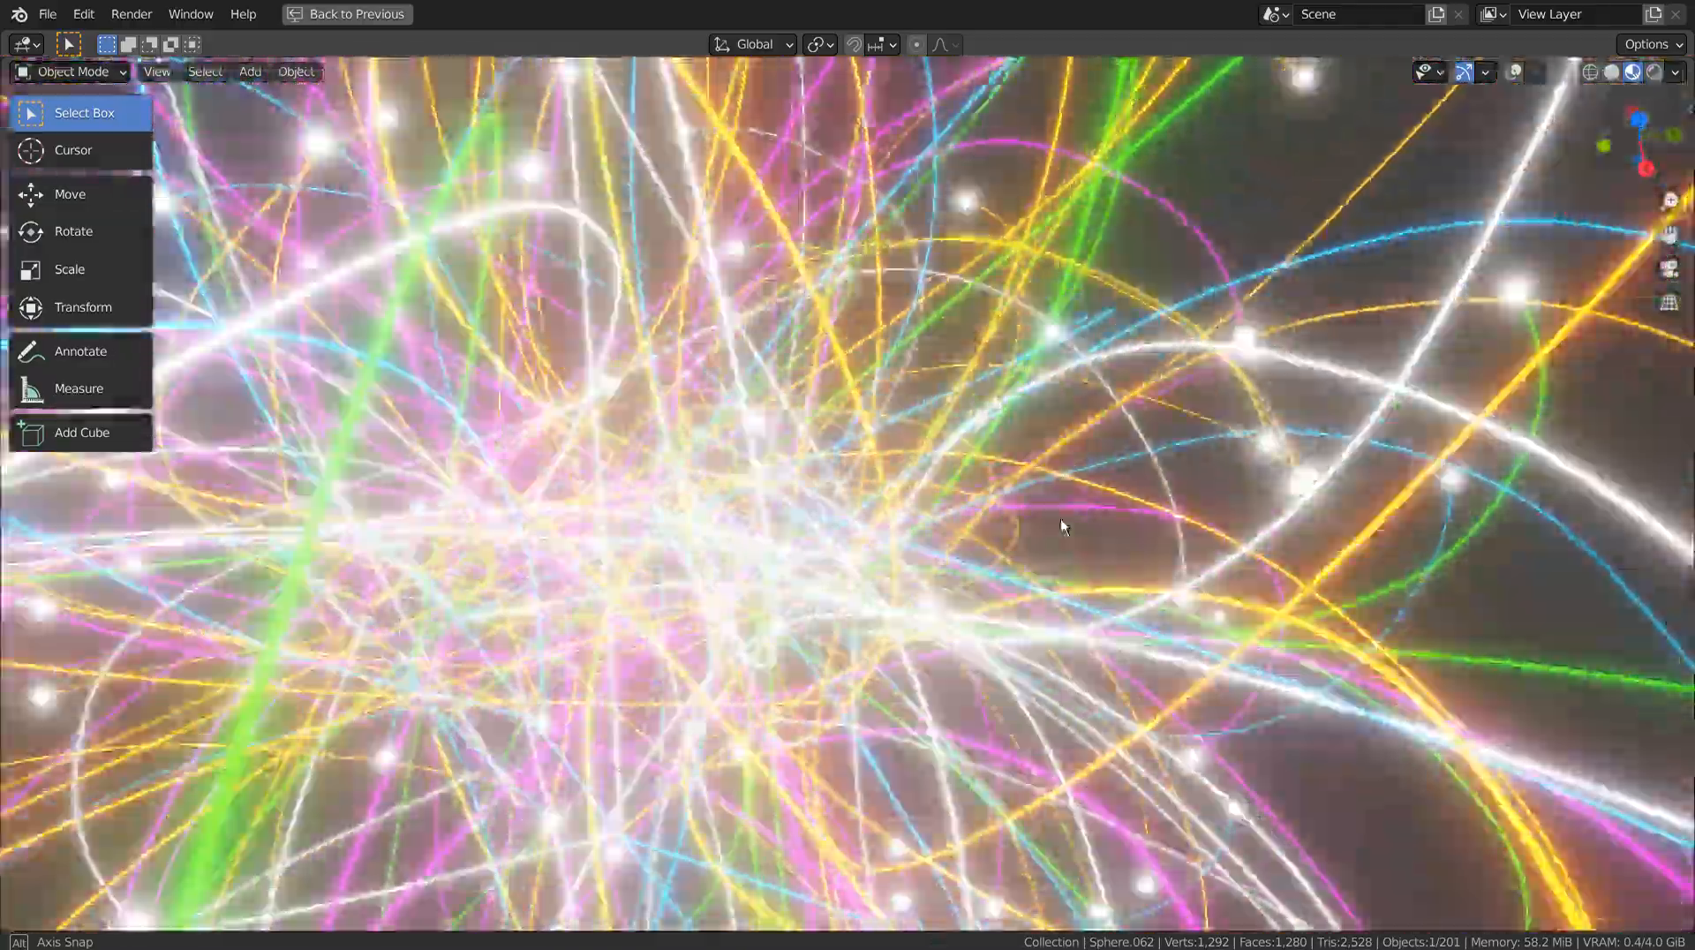
pyautogui.moveTo(1063, 527); pyautogui.dragTo(964, 458)
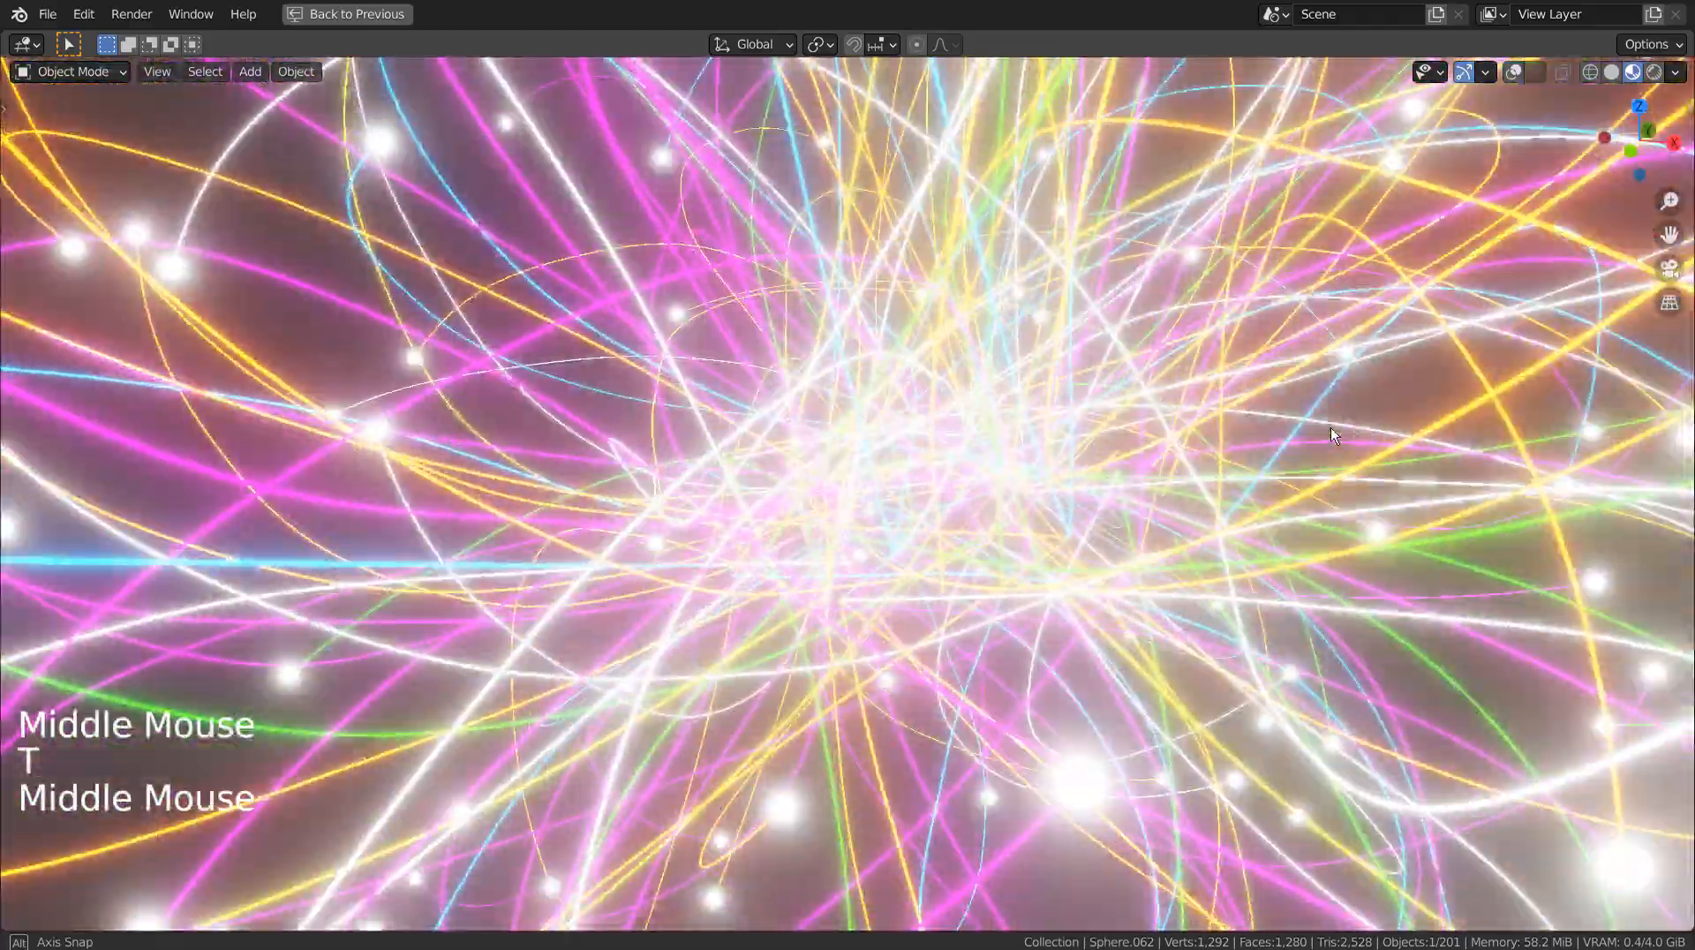
pyautogui.scroll(-3)
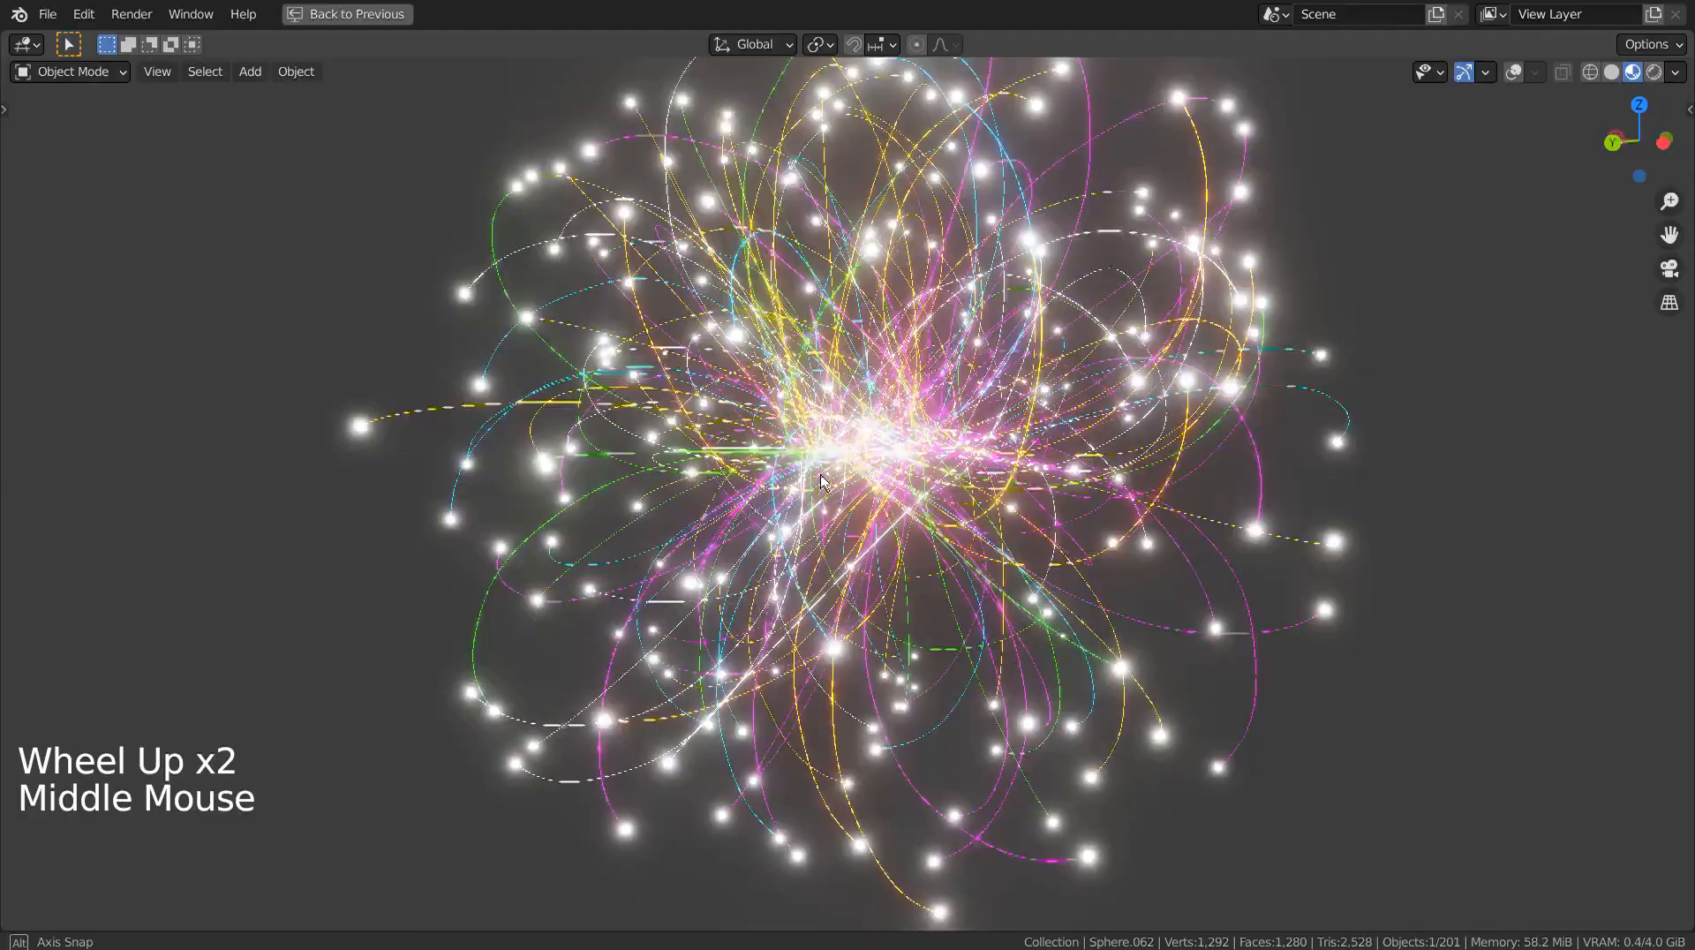
pyautogui.moveTo(822, 481); pyautogui.dragTo(238, 481)
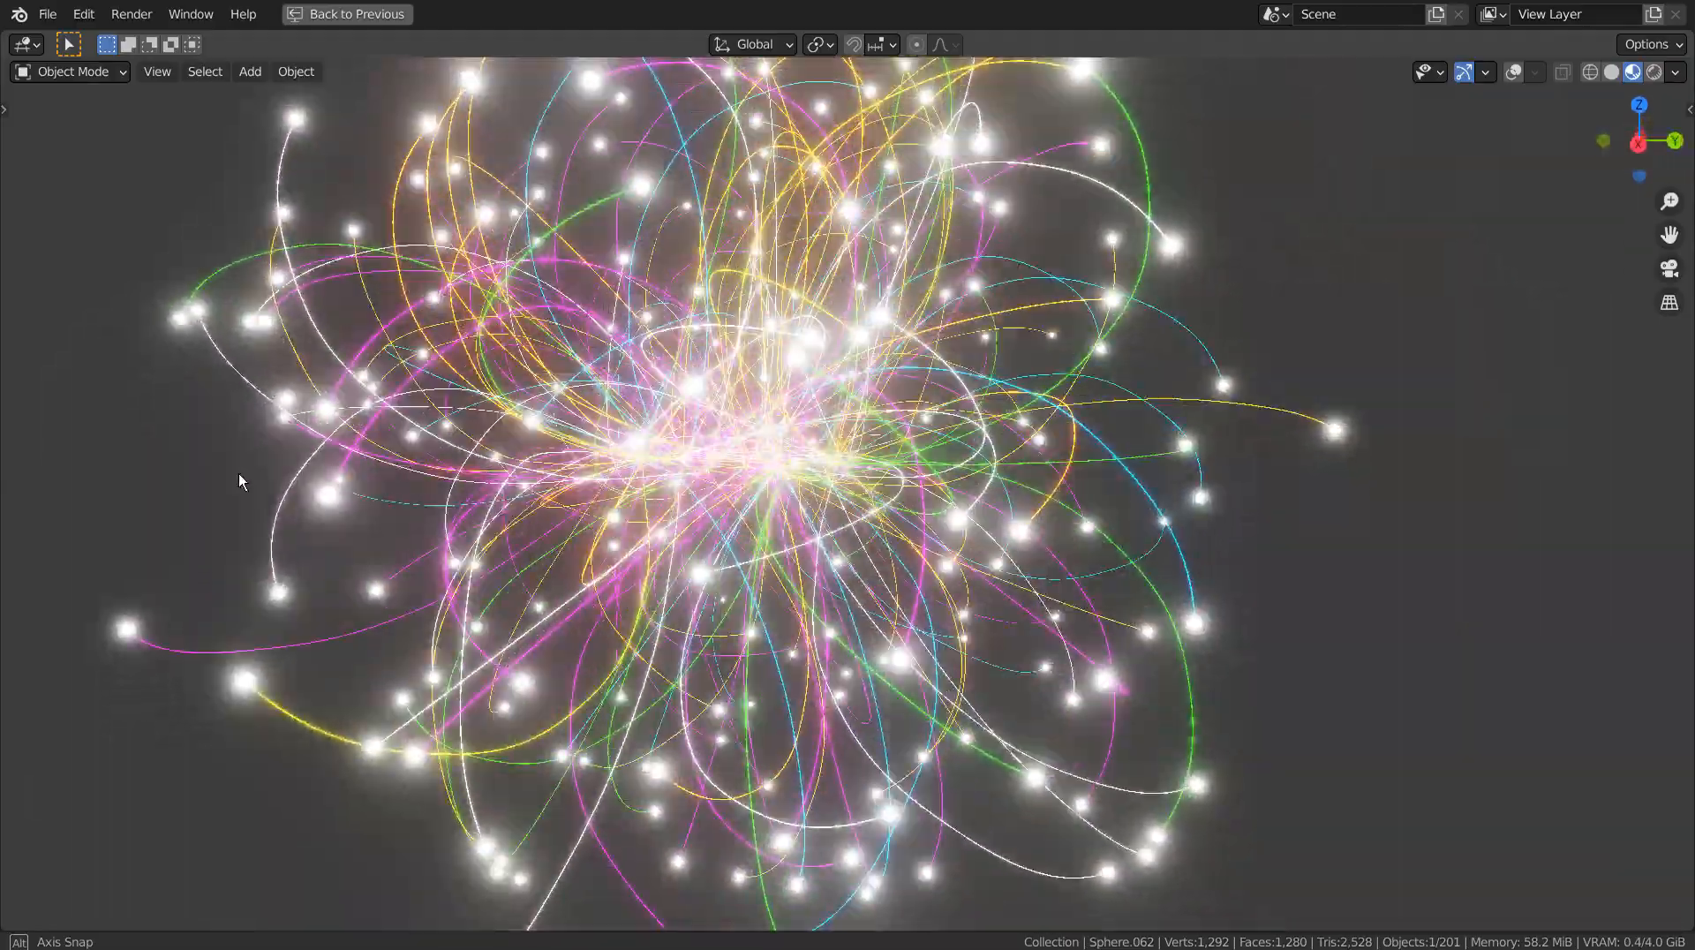
pyautogui.moveTo(237, 481); pyautogui.dragTo(510, 711)
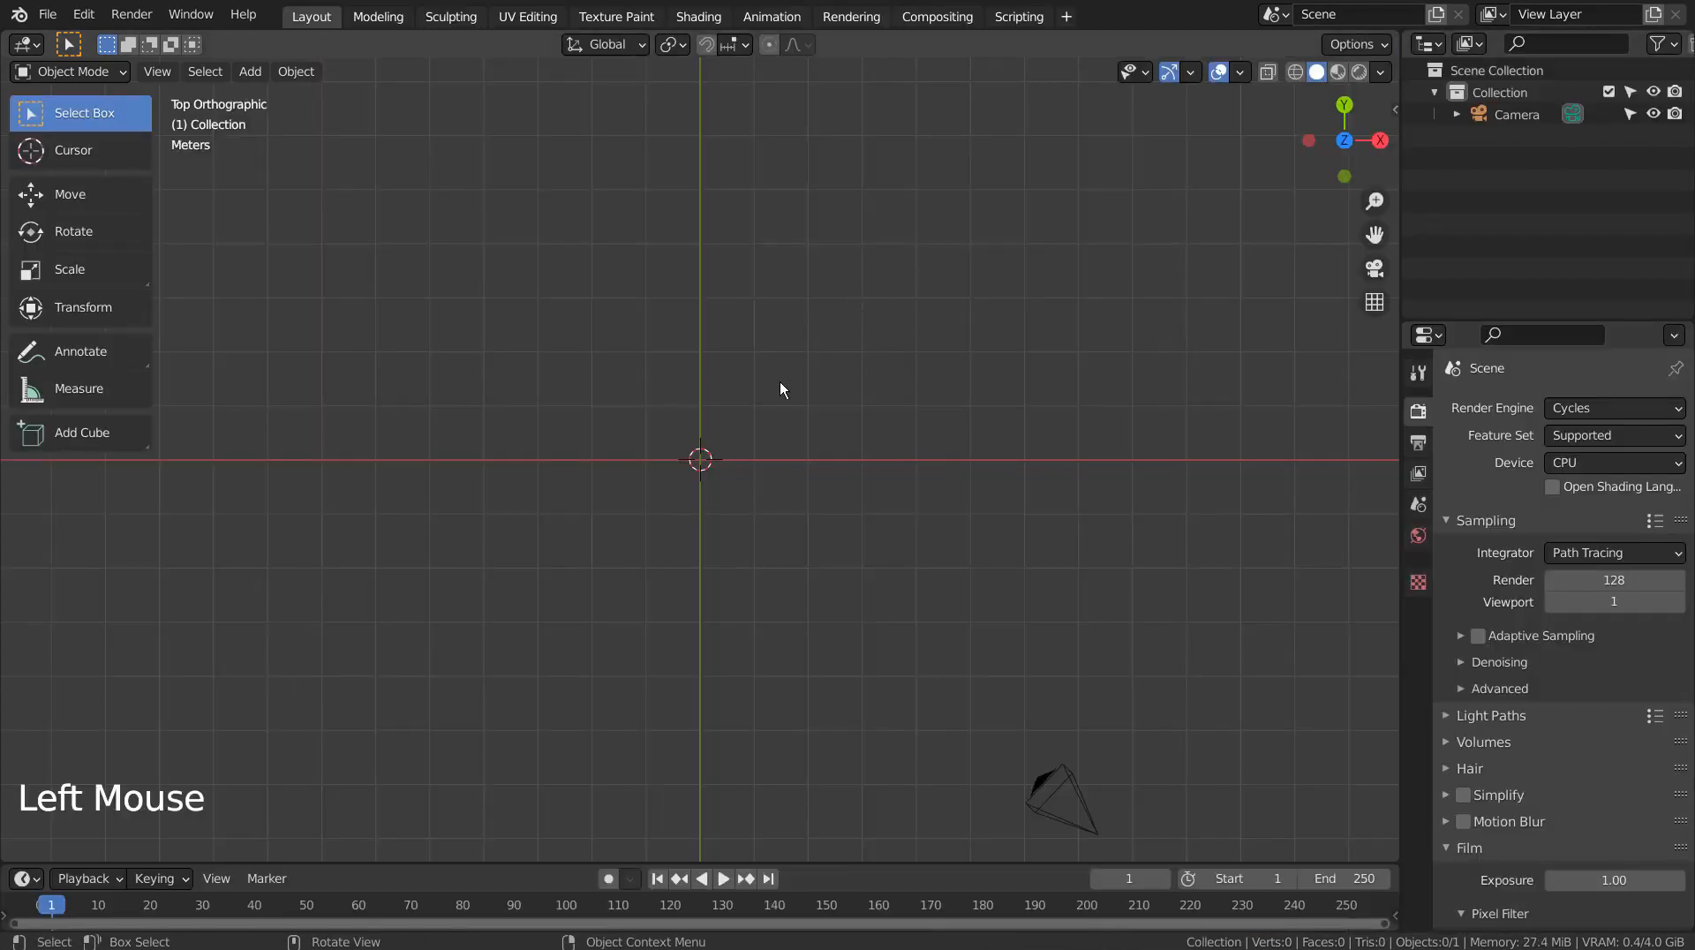
# Add a 3D Bezier Point curve and extrude it into a bent multi-point path
pyautogui.press('shift+a')
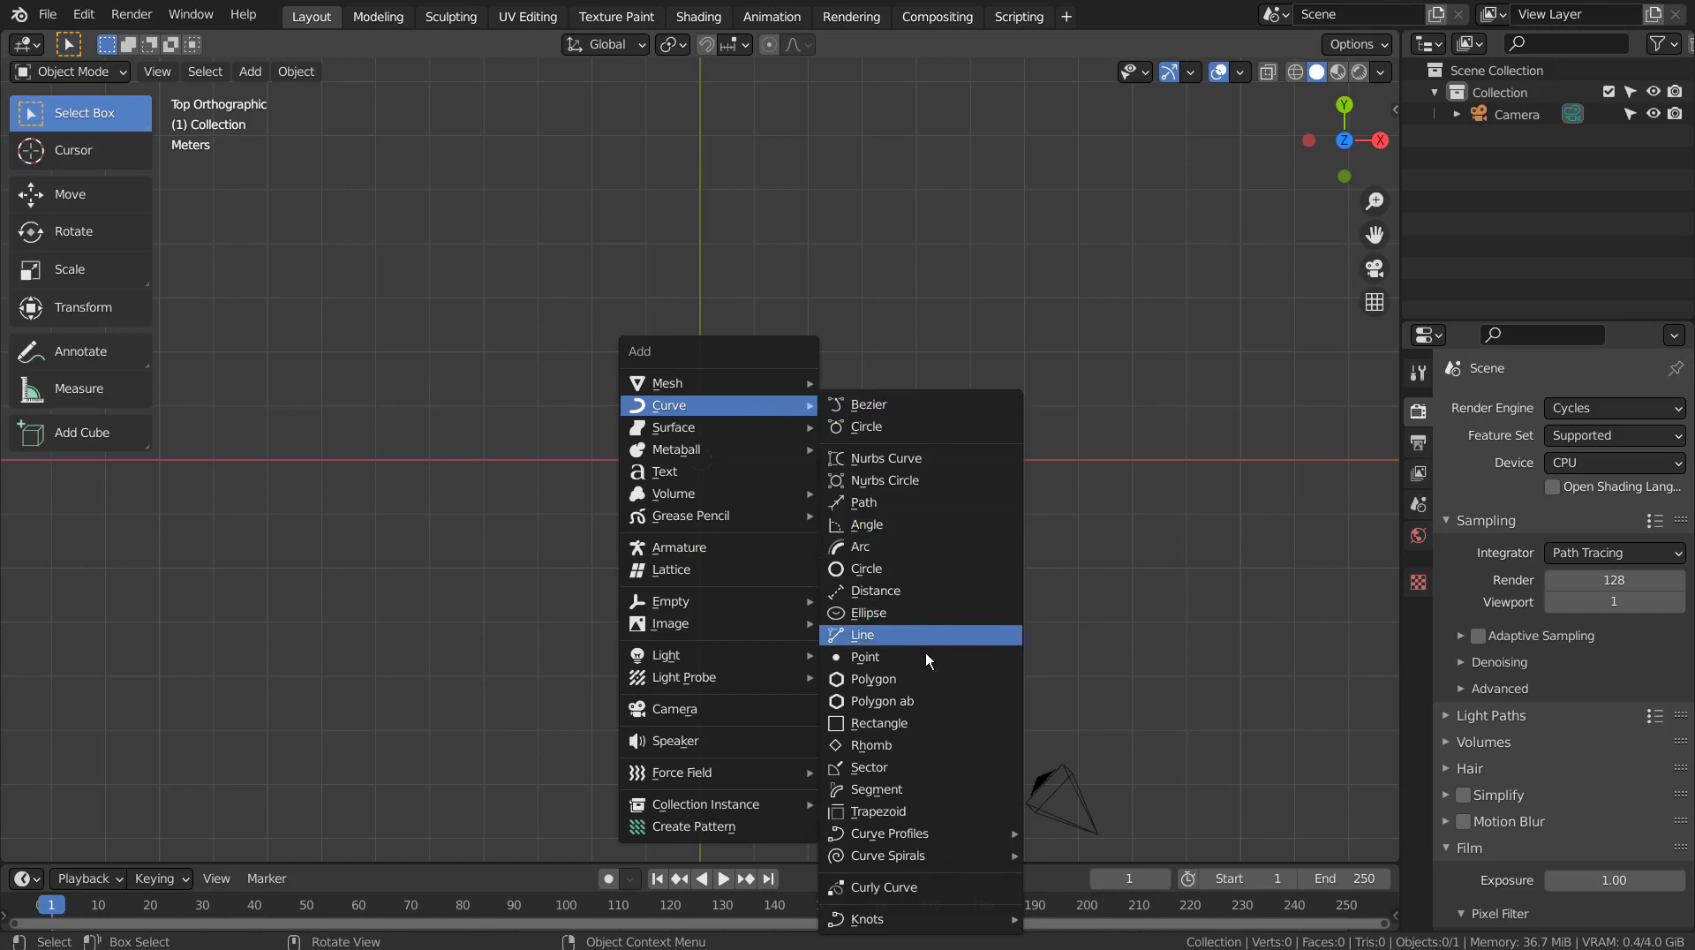
pyautogui.moveTo(926, 657)
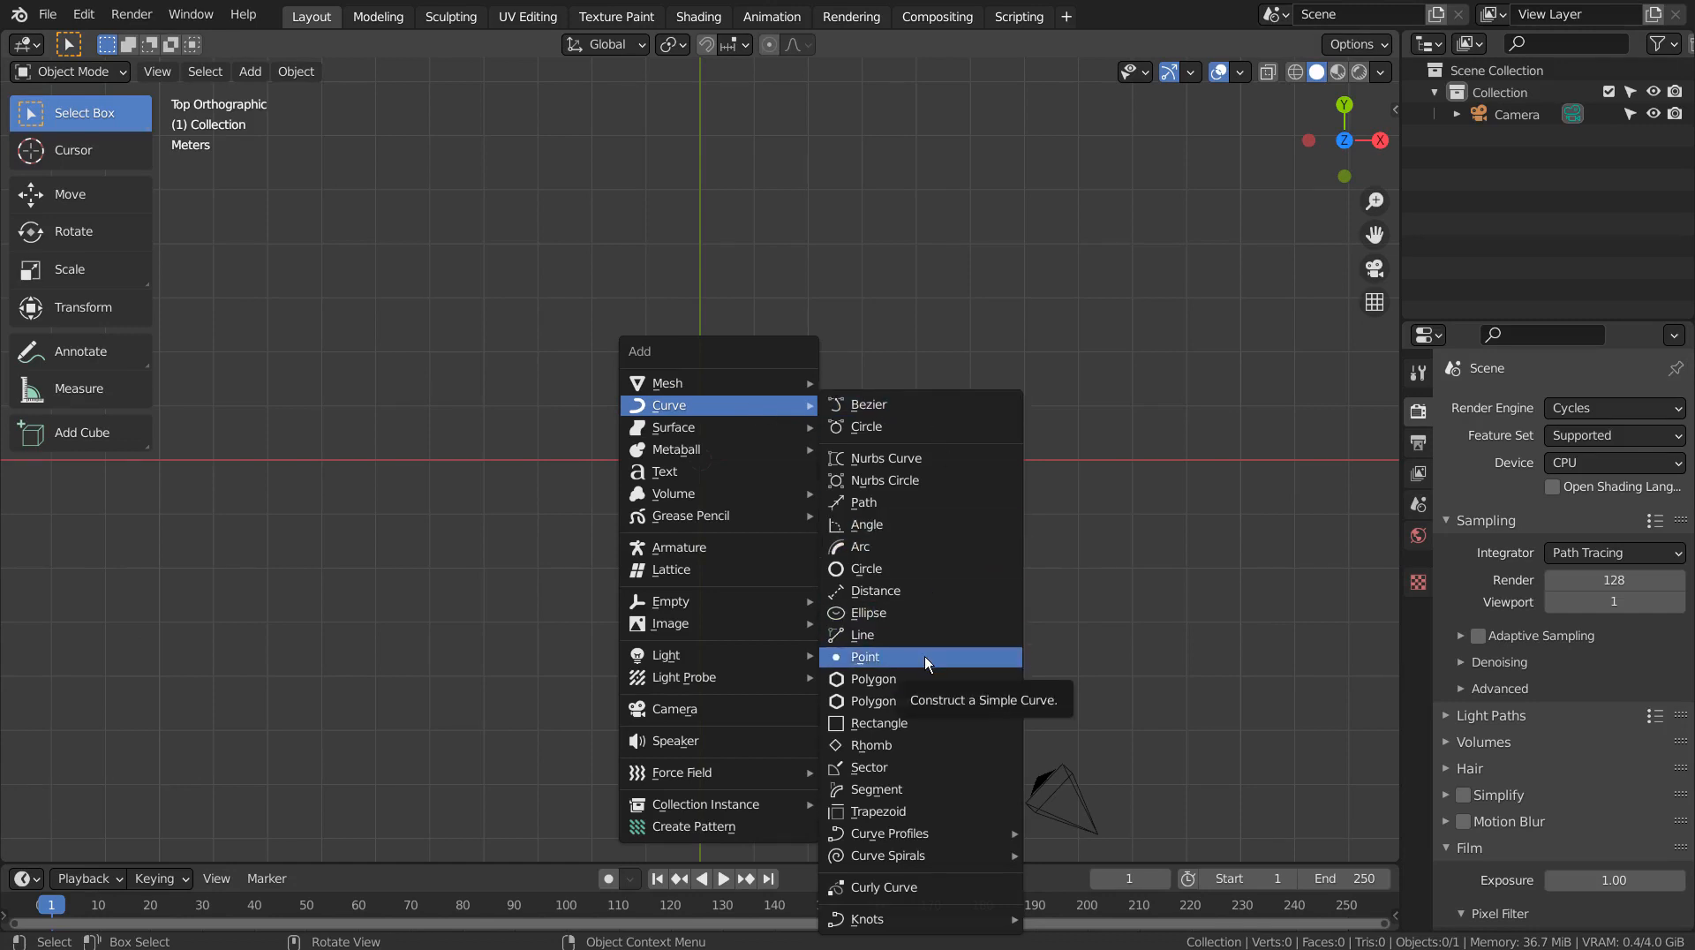
pyautogui.click(865, 657)
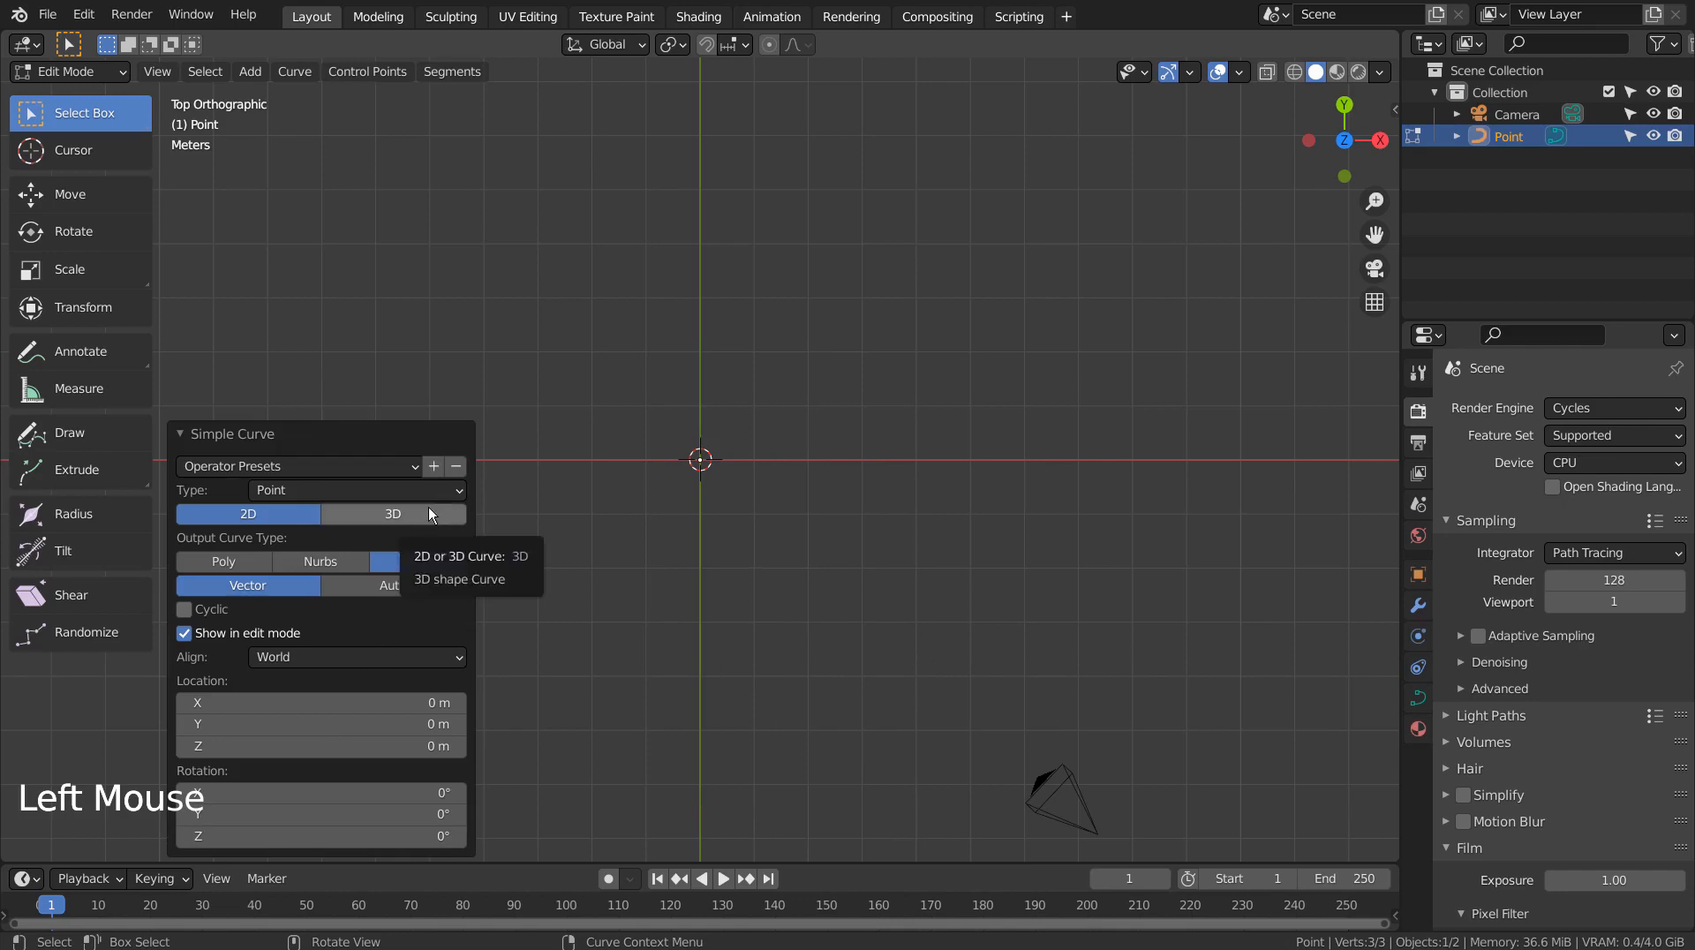
pyautogui.click(392, 513)
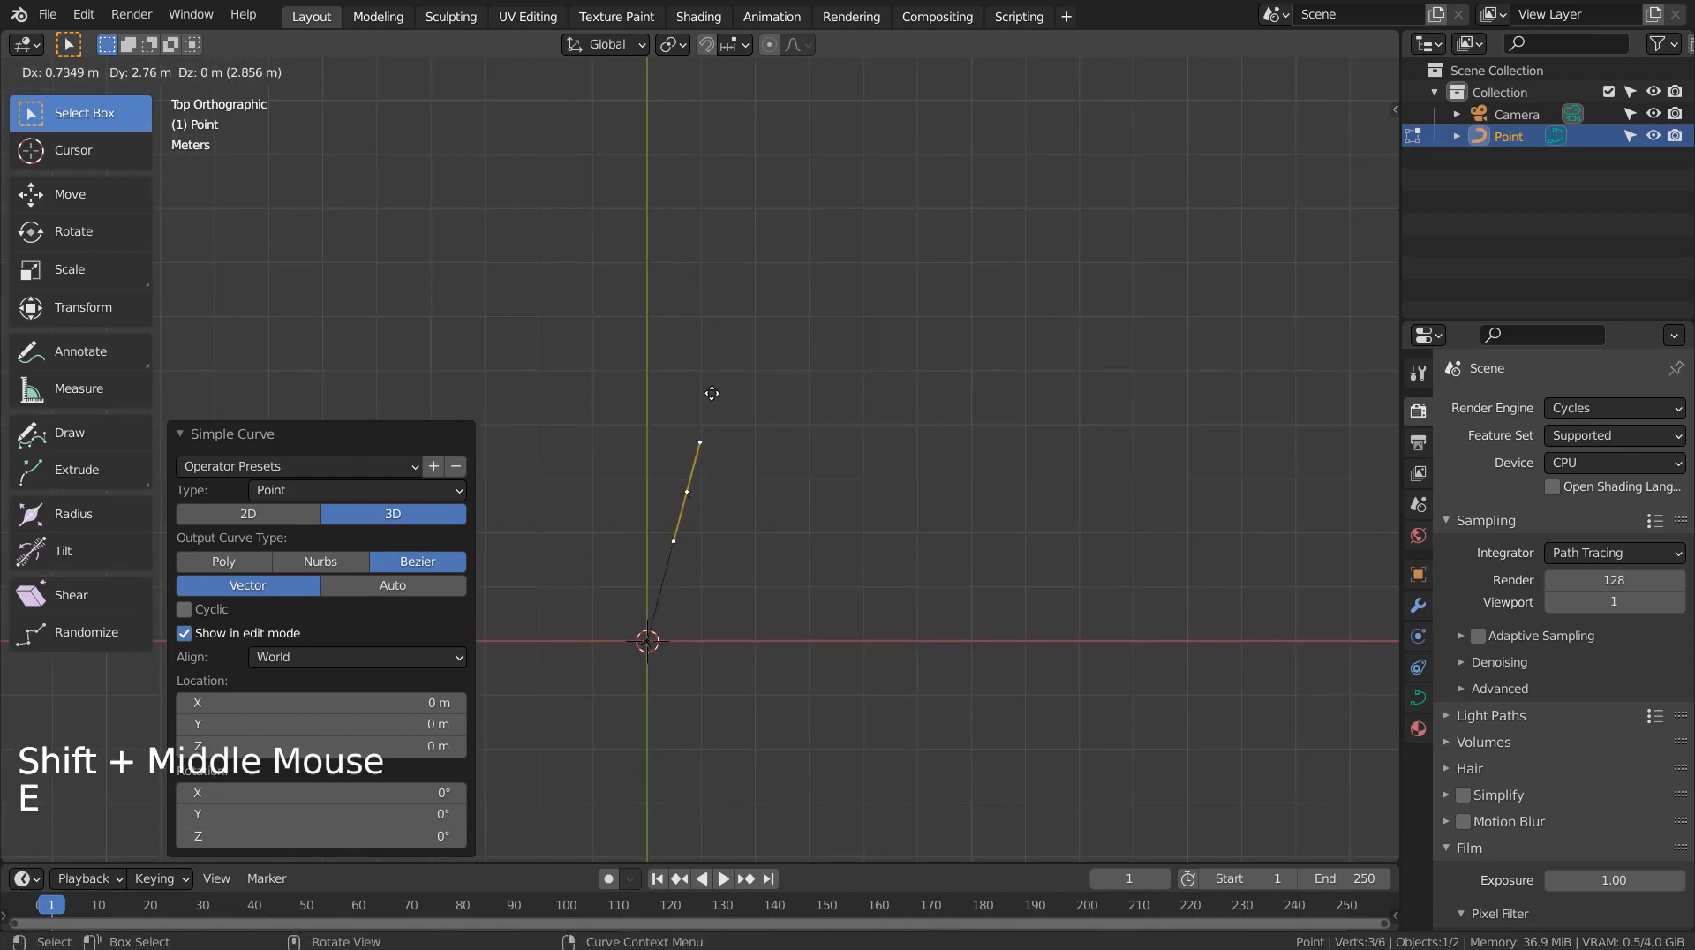
pyautogui.press('e')
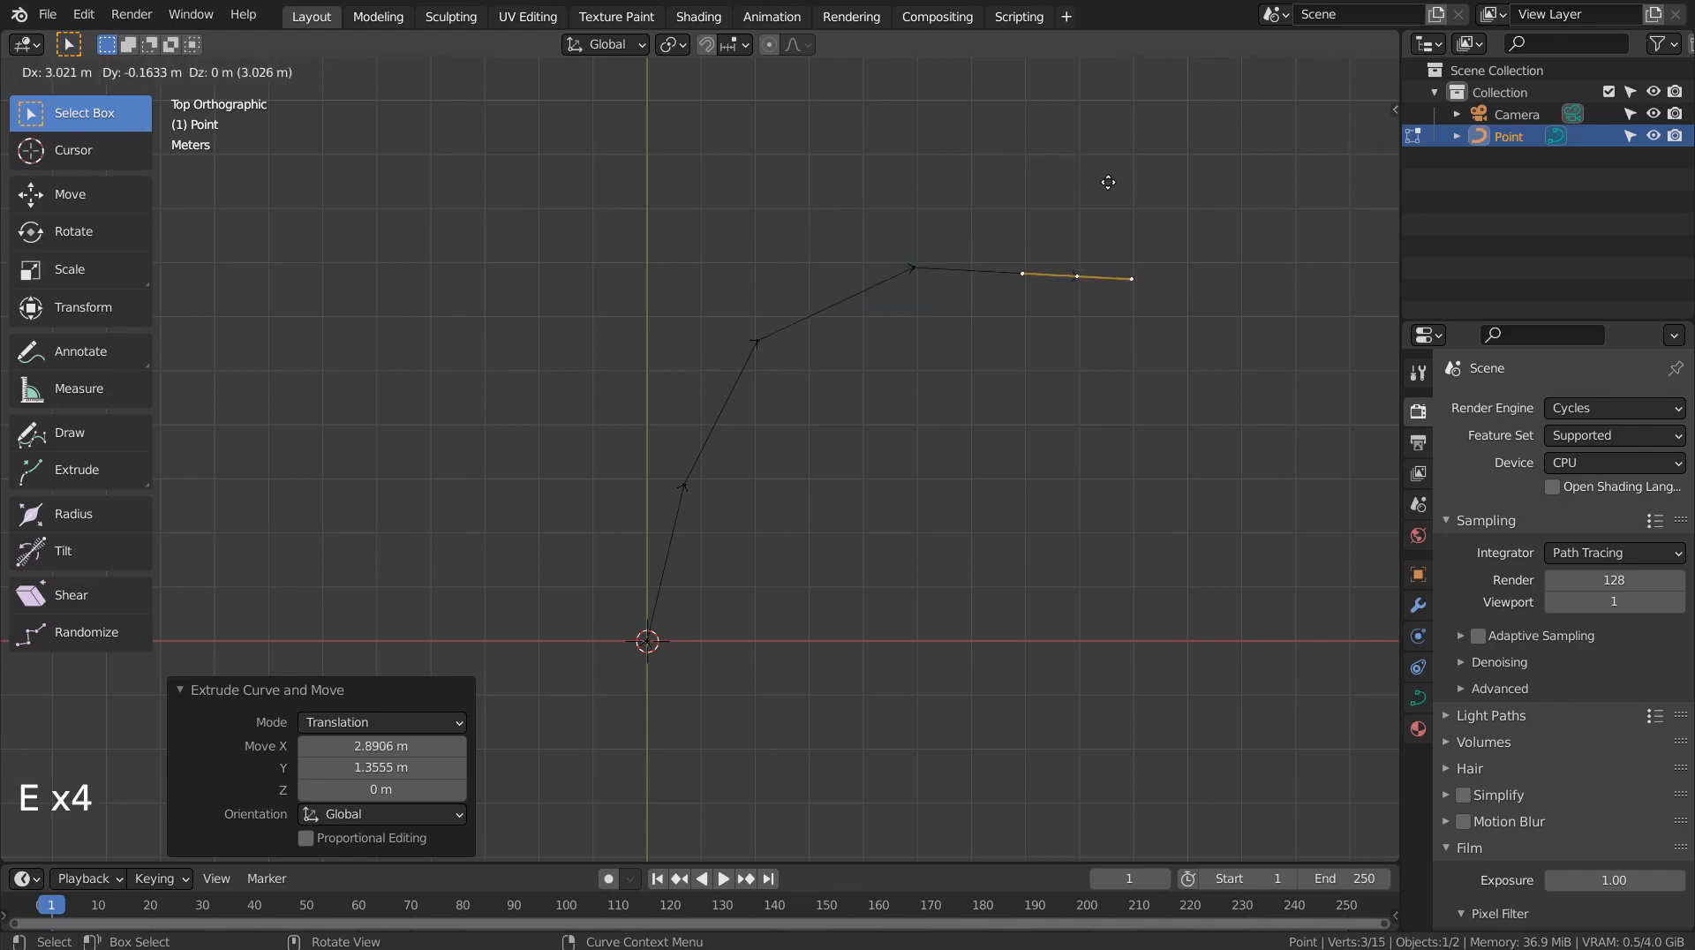
pyautogui.press('r')
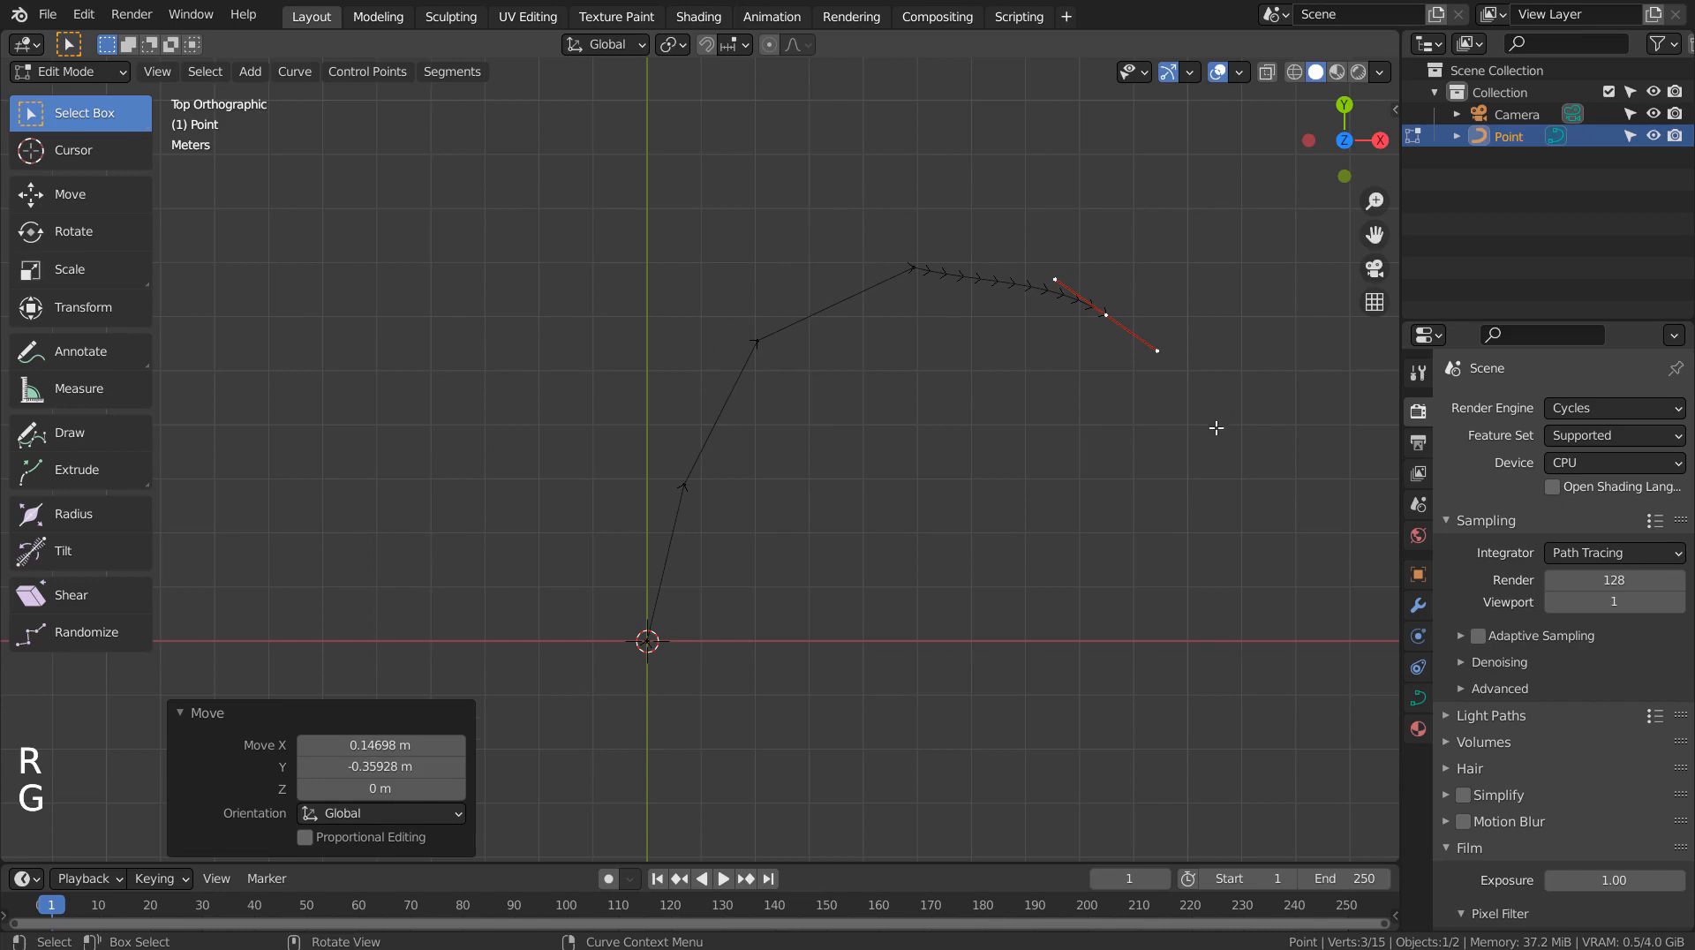
pyautogui.press('Tab')
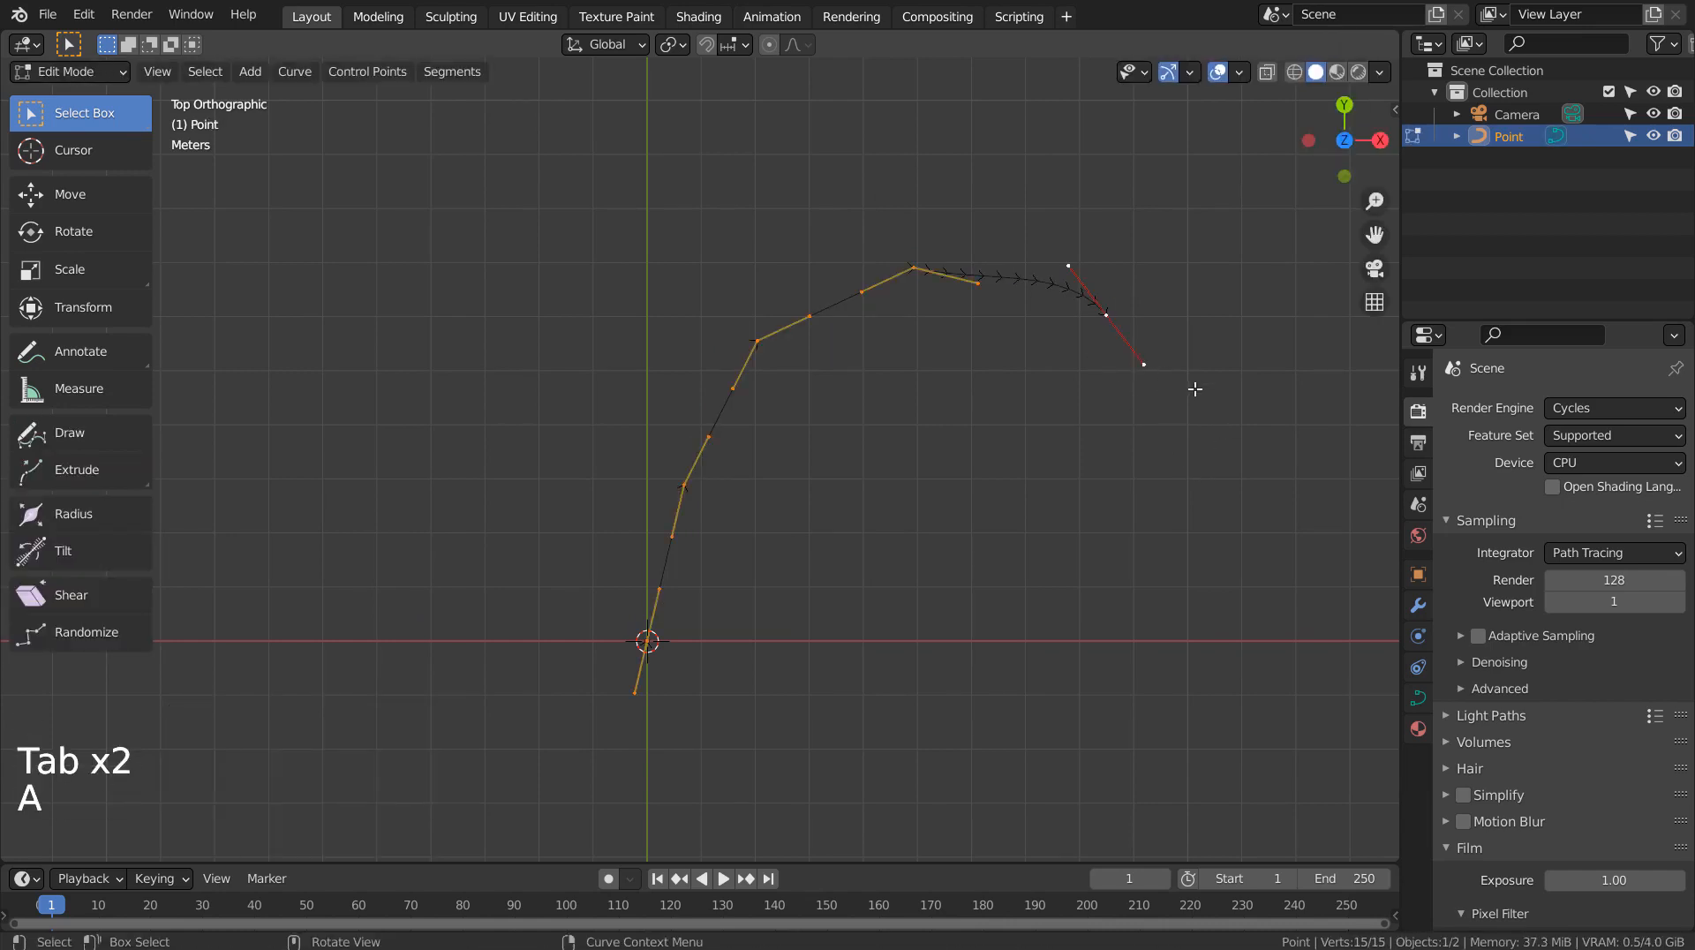
# Set all the Point curve's handles to Automatic and rotate the end handle into a smooth arc
pyautogui.press('v')
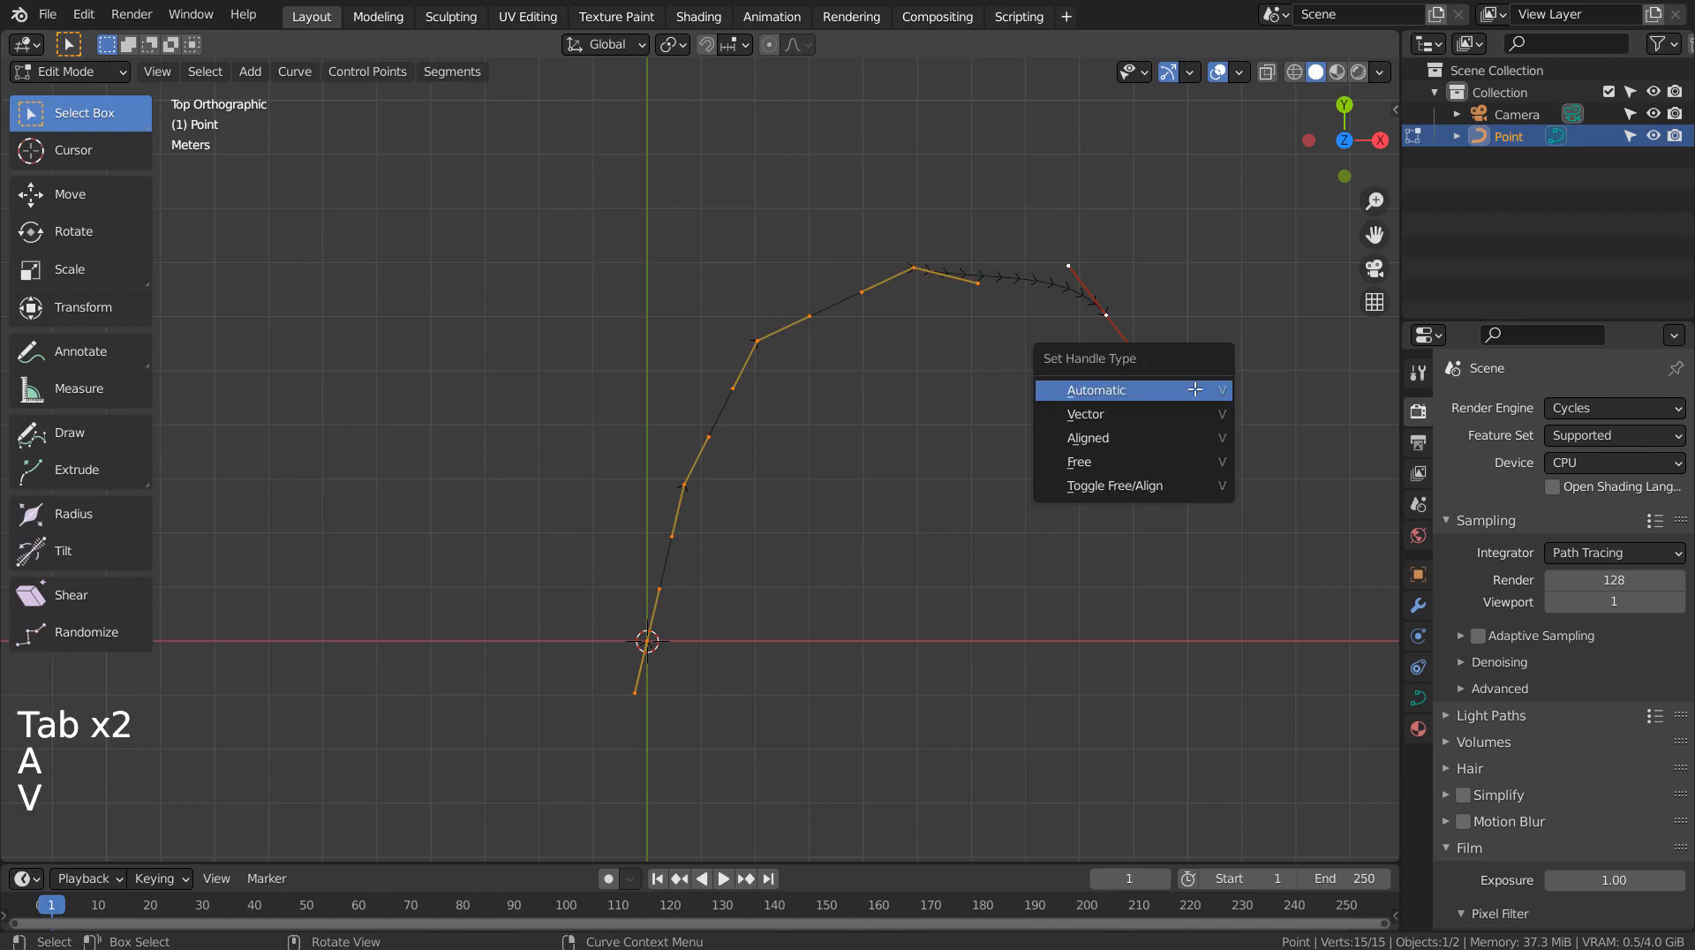
pyautogui.click(1094, 390)
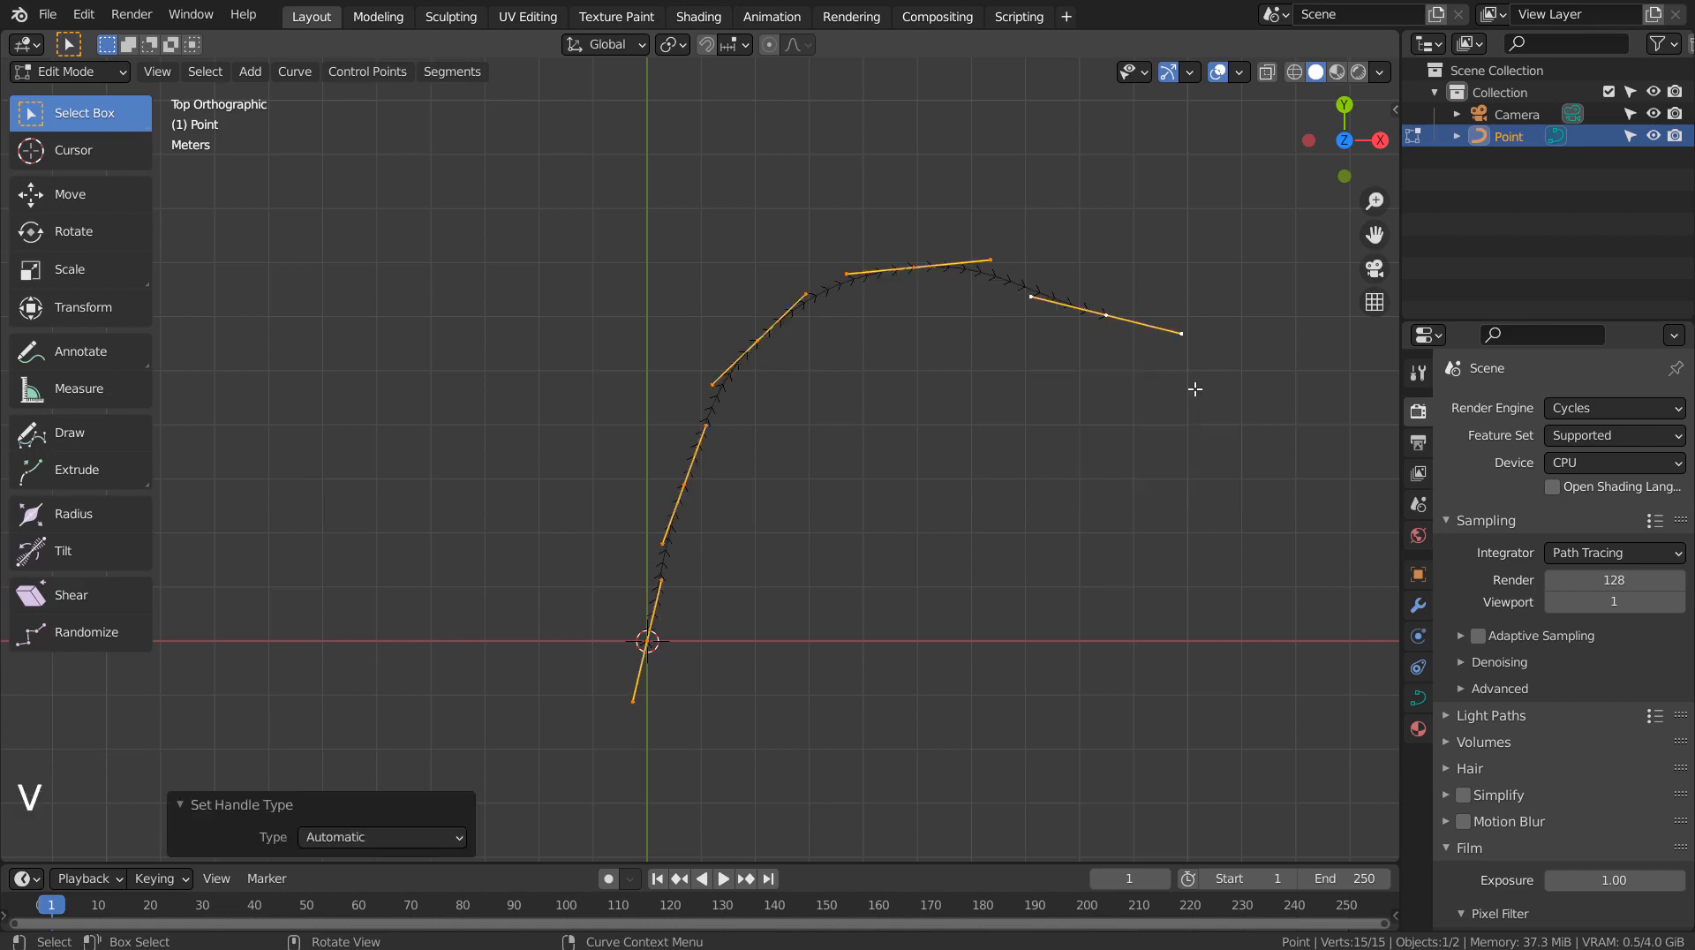
pyautogui.press('Tab')
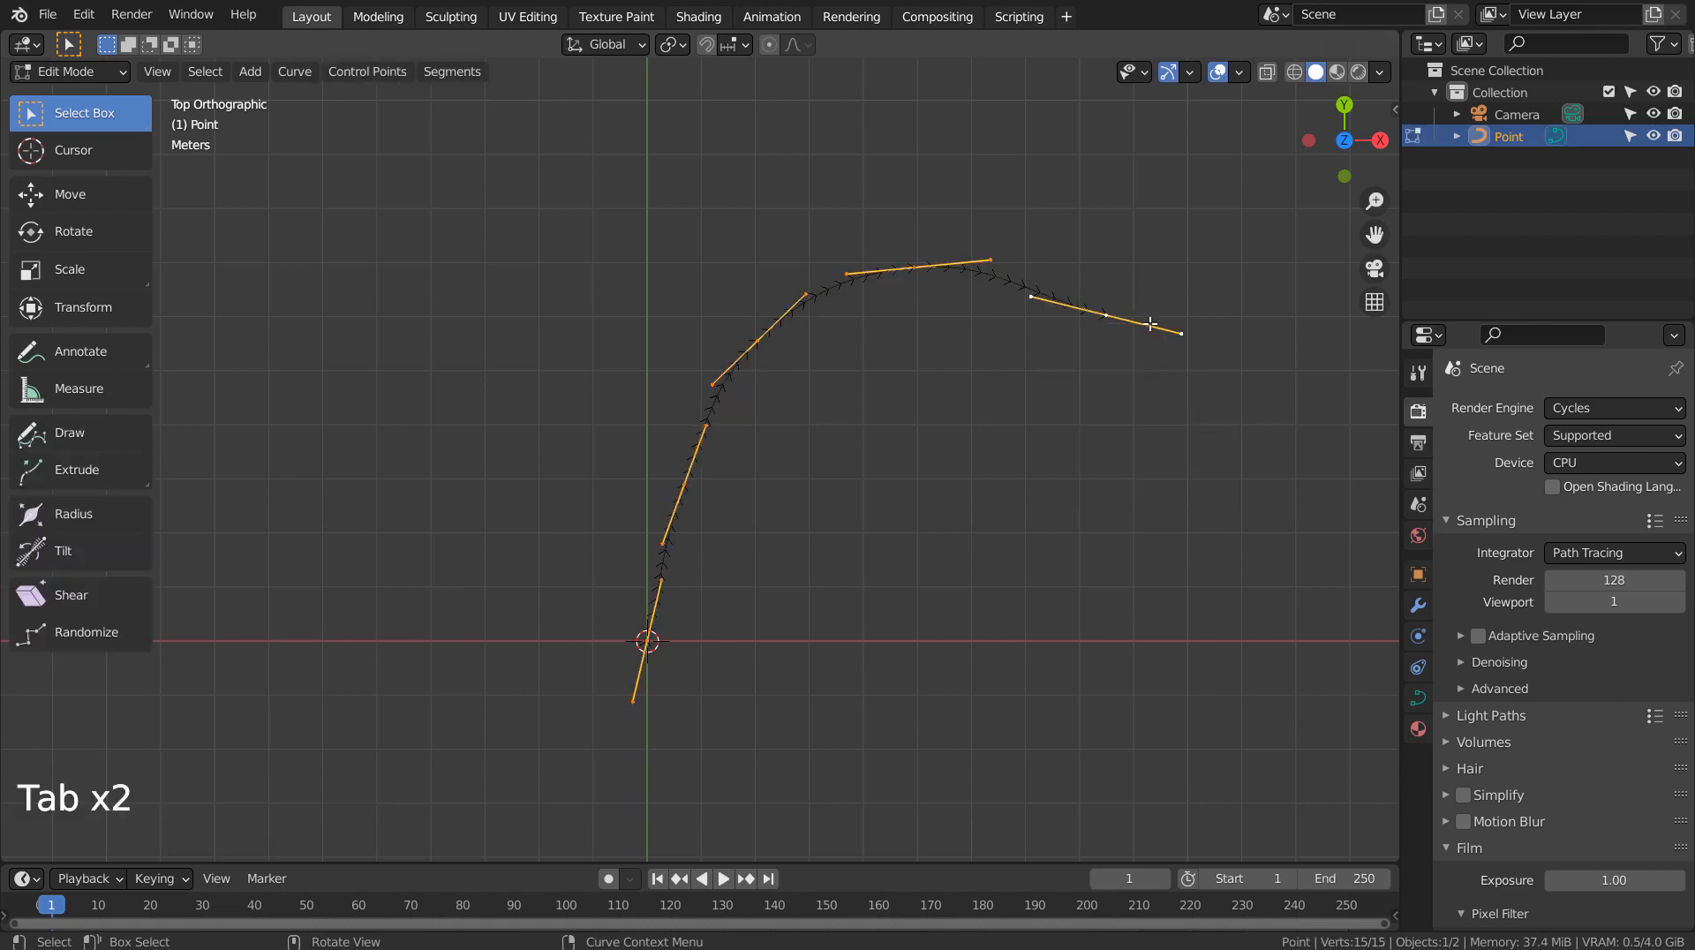
pyautogui.press('r')
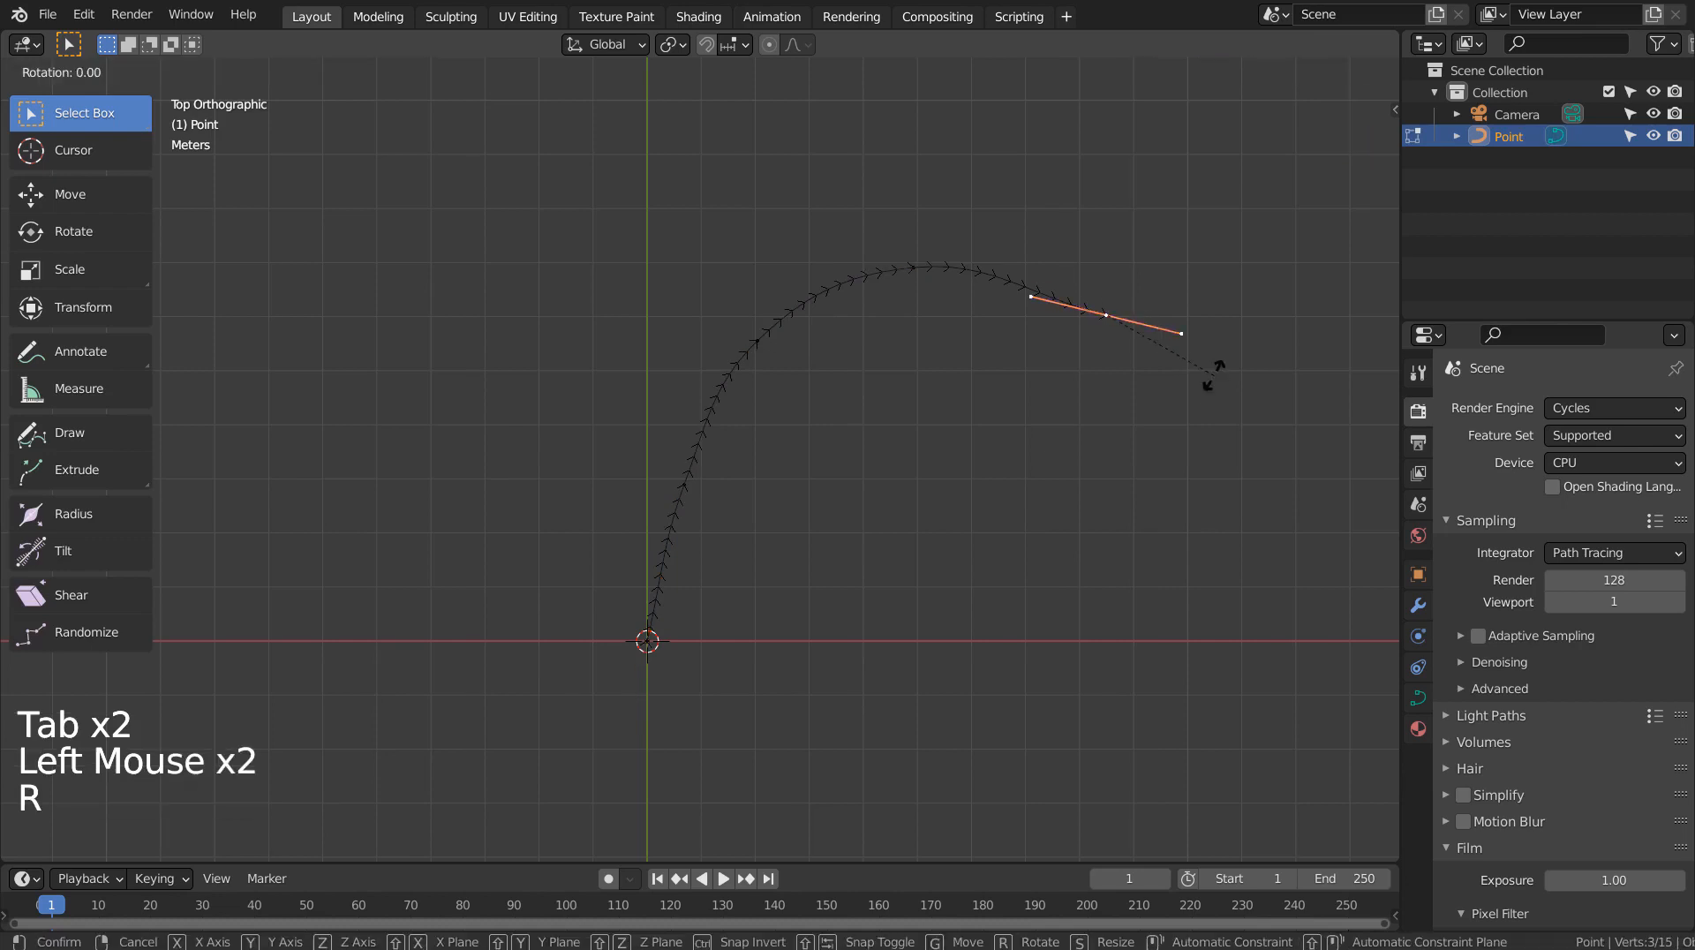
pyautogui.press('Tab')
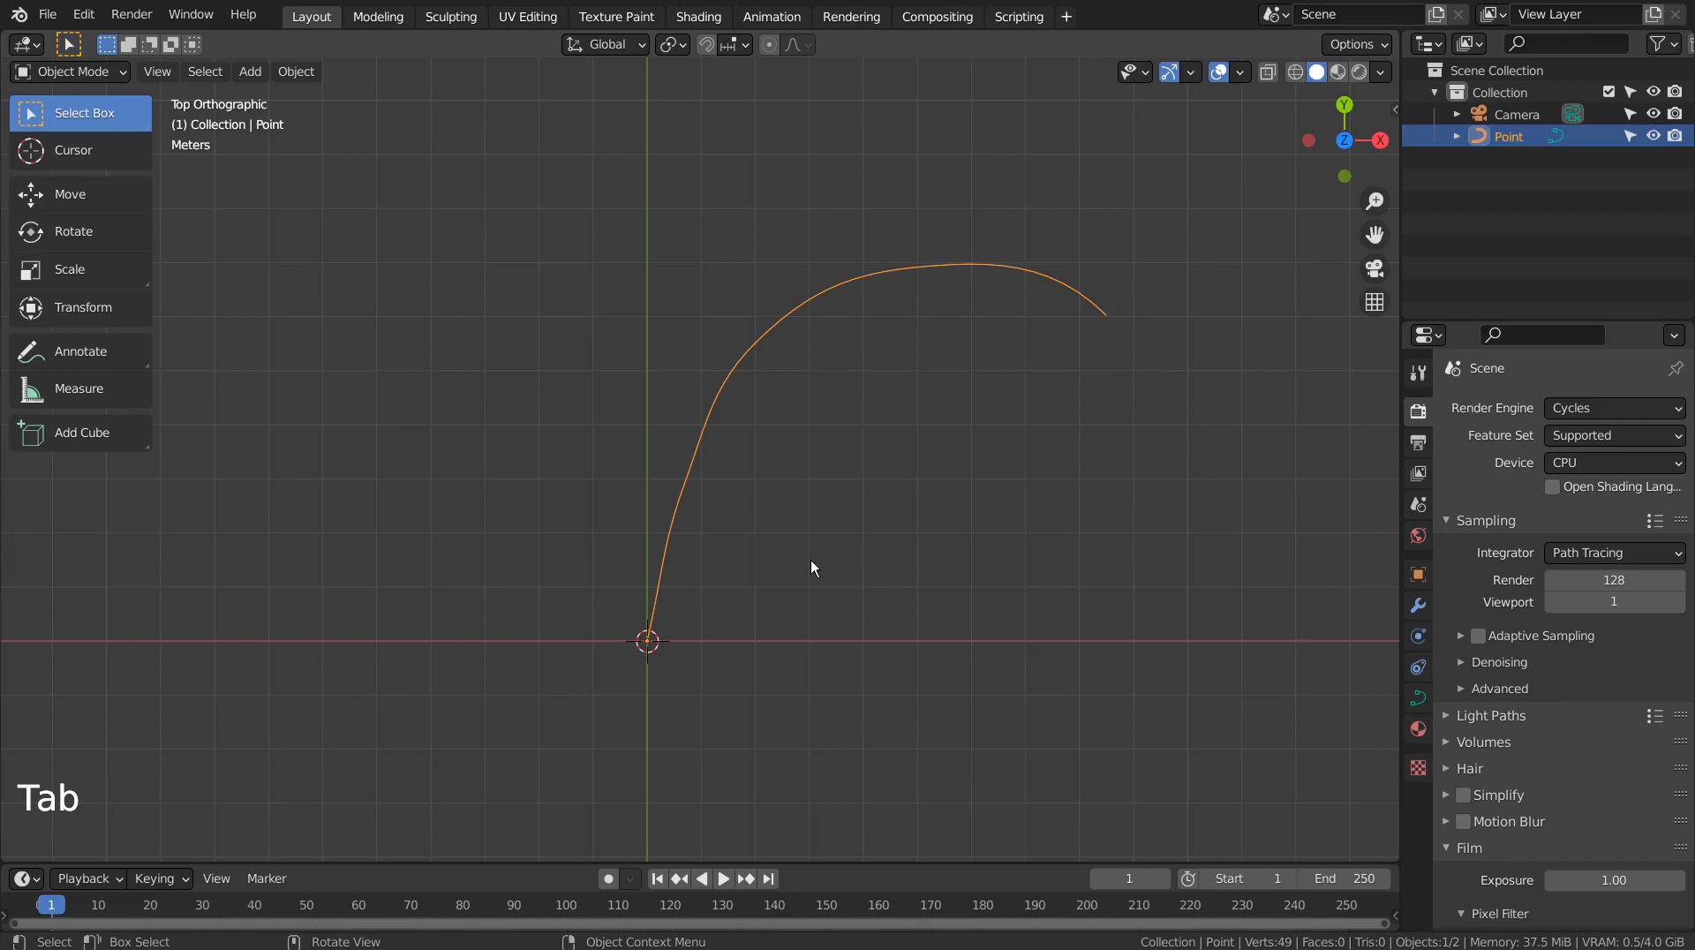
# Create a second curve, Point.001, reshaped into a lower, flatter arc from the origin
pyautogui.press('shift+a')
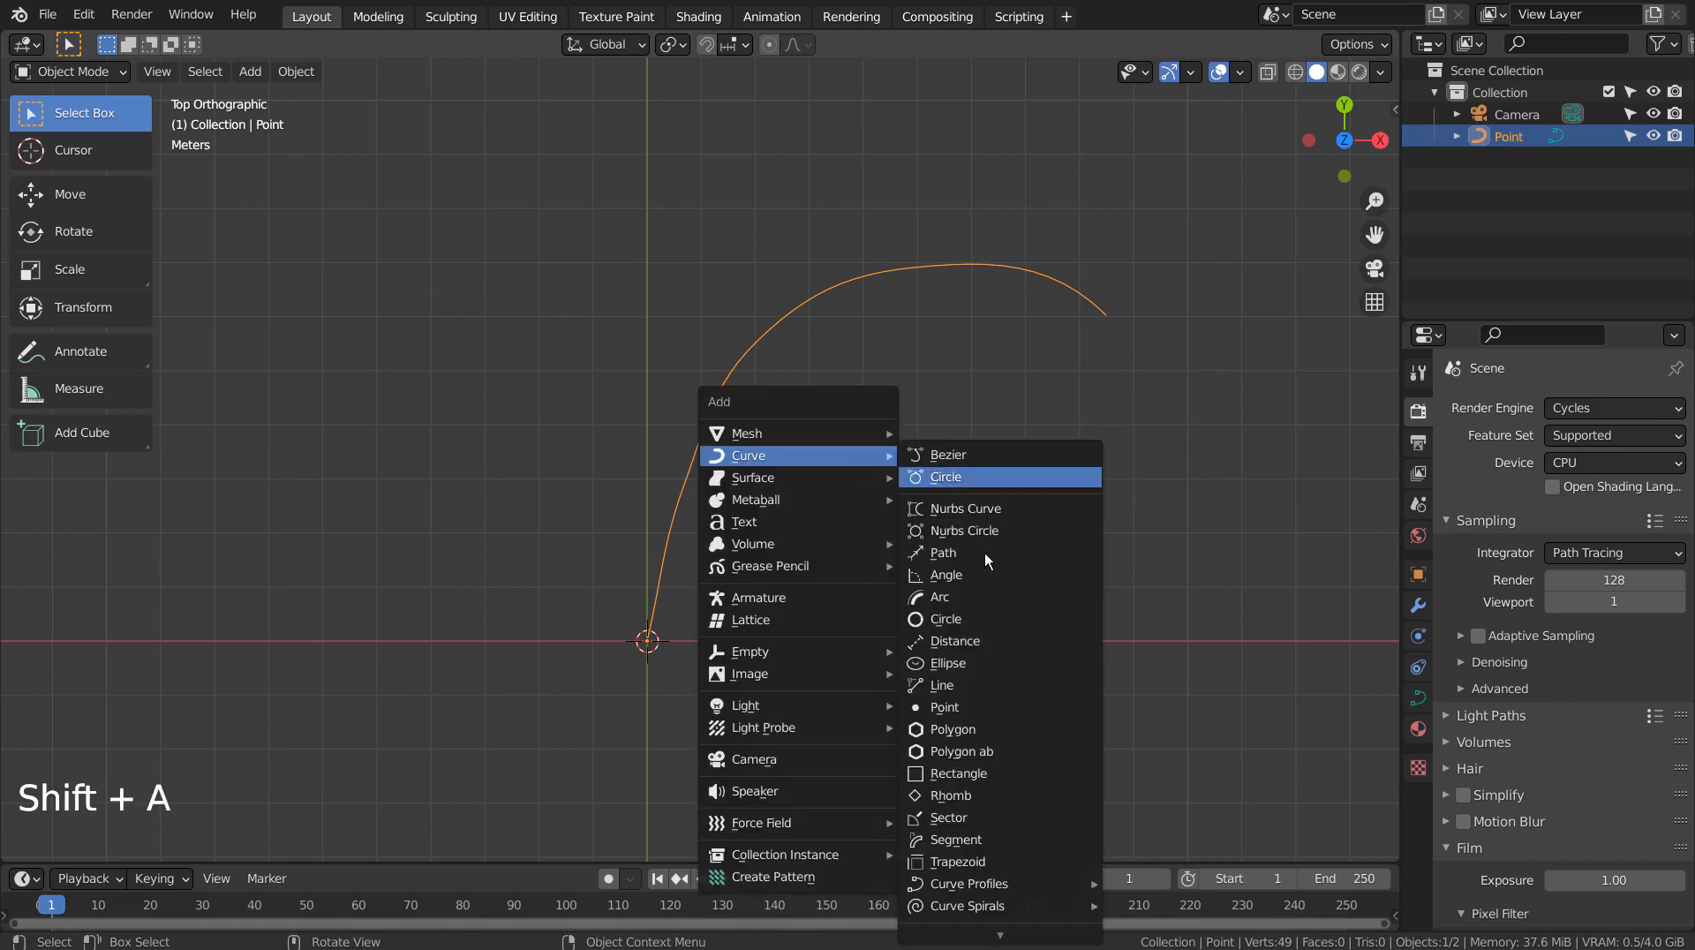
pyautogui.click(943, 706)
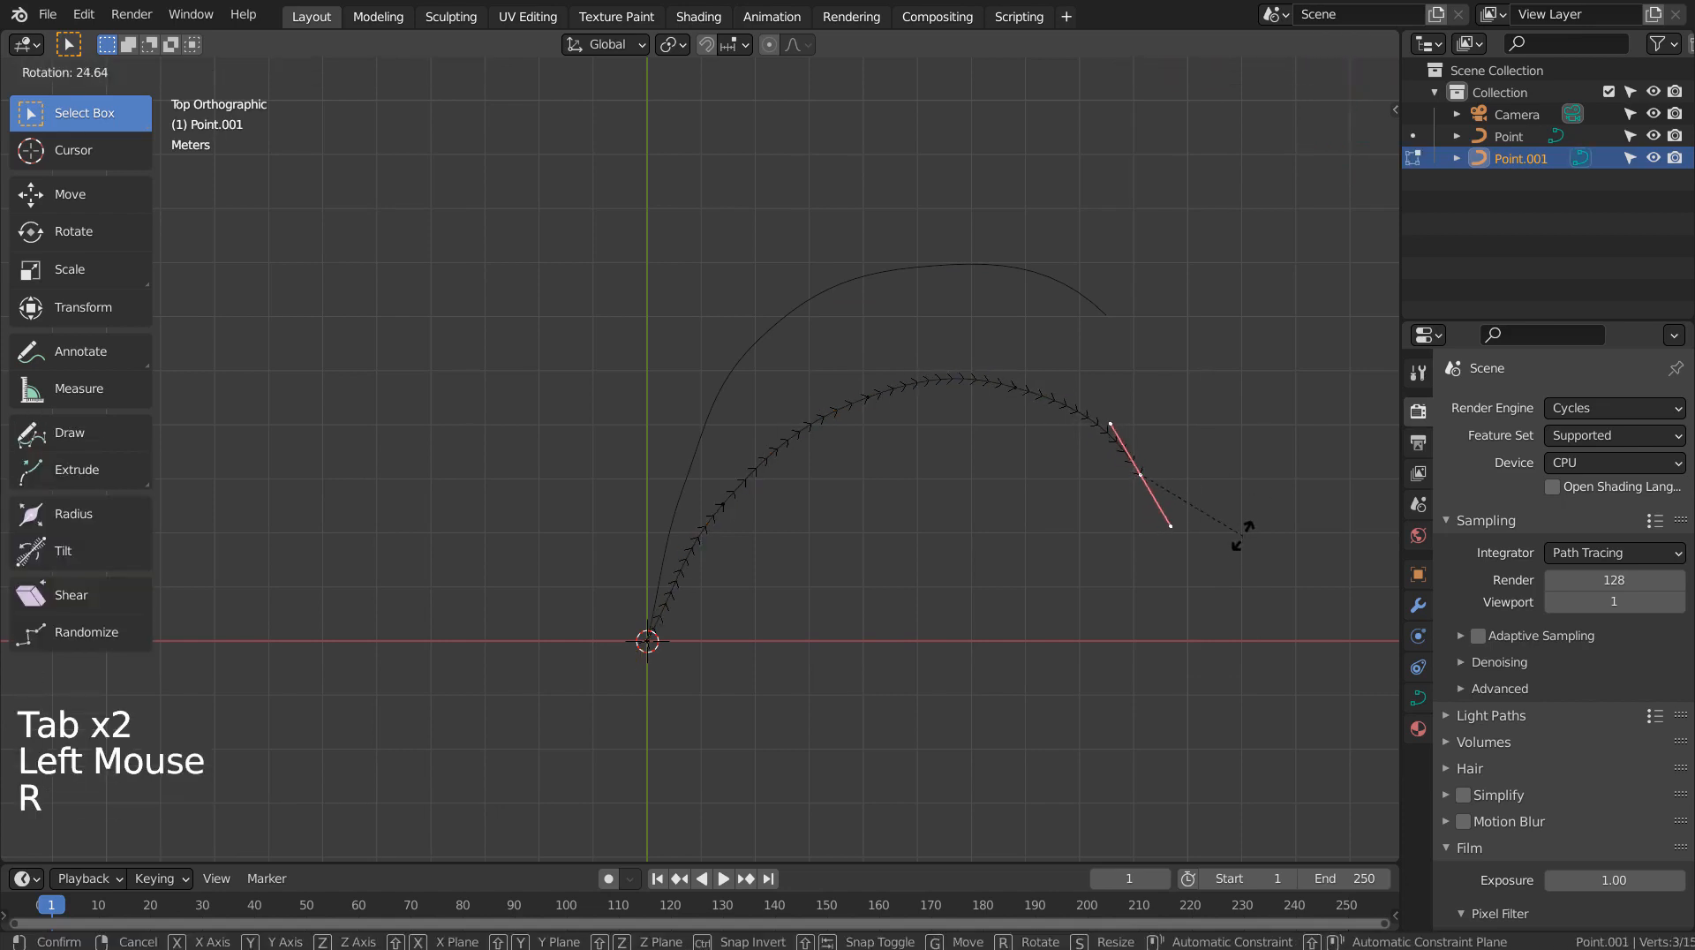
pyautogui.press('Tab')
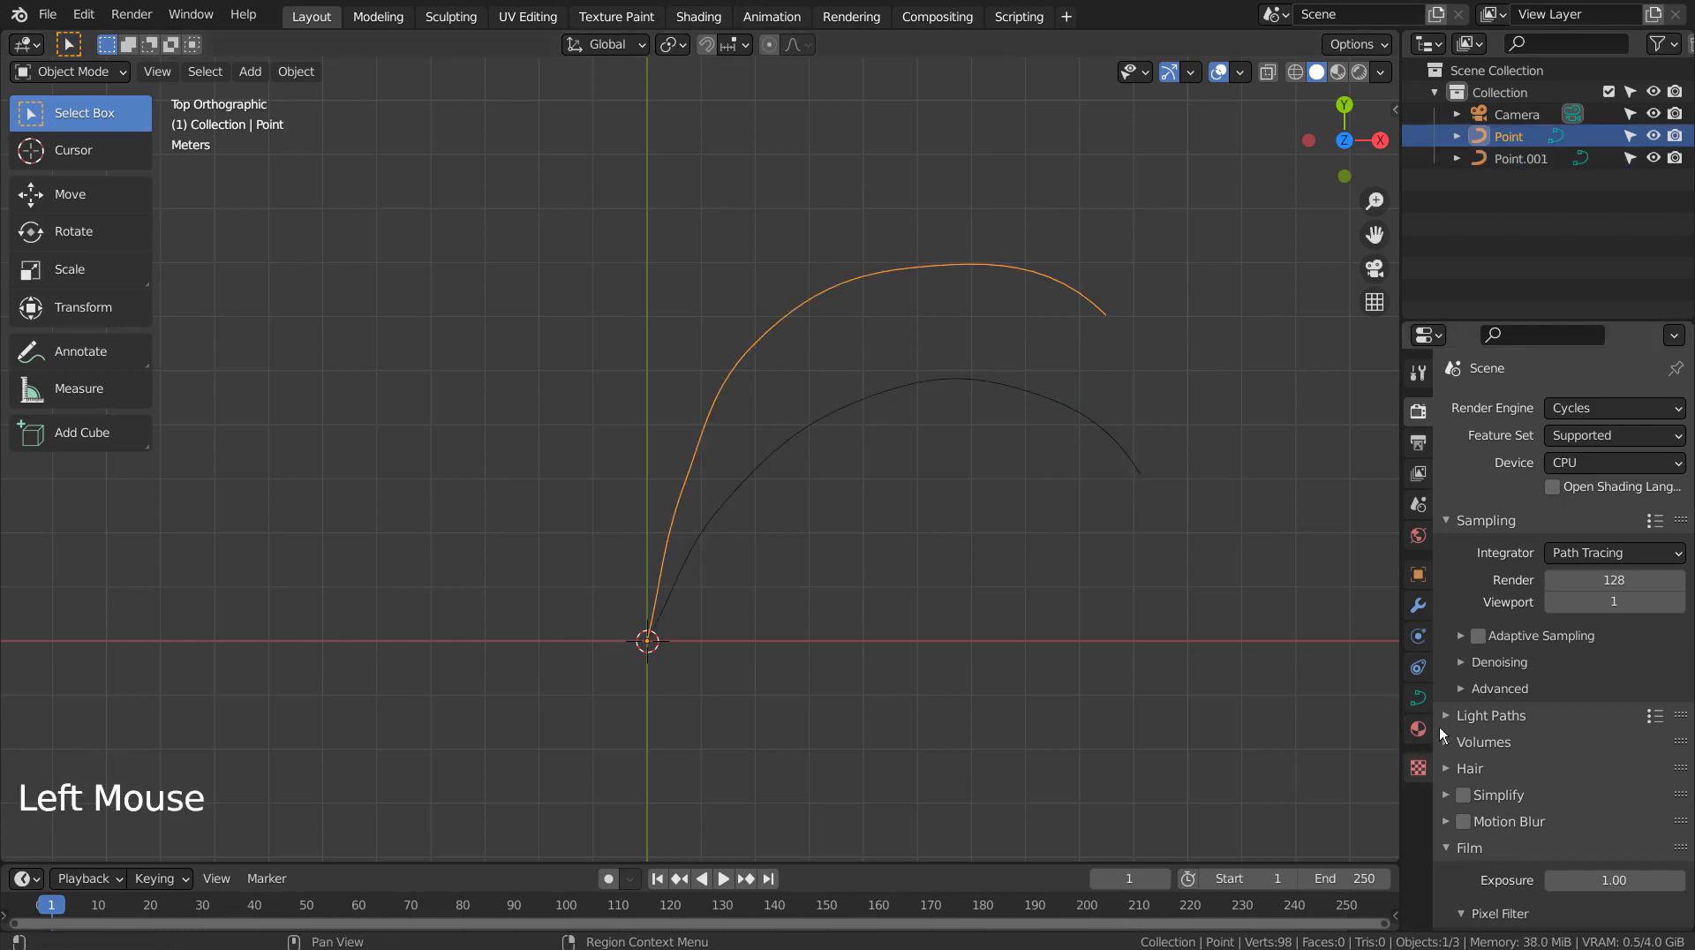
# Set the Geometry bevel depth to 0.01 m on both Point curves
pyautogui.click(1417, 698)
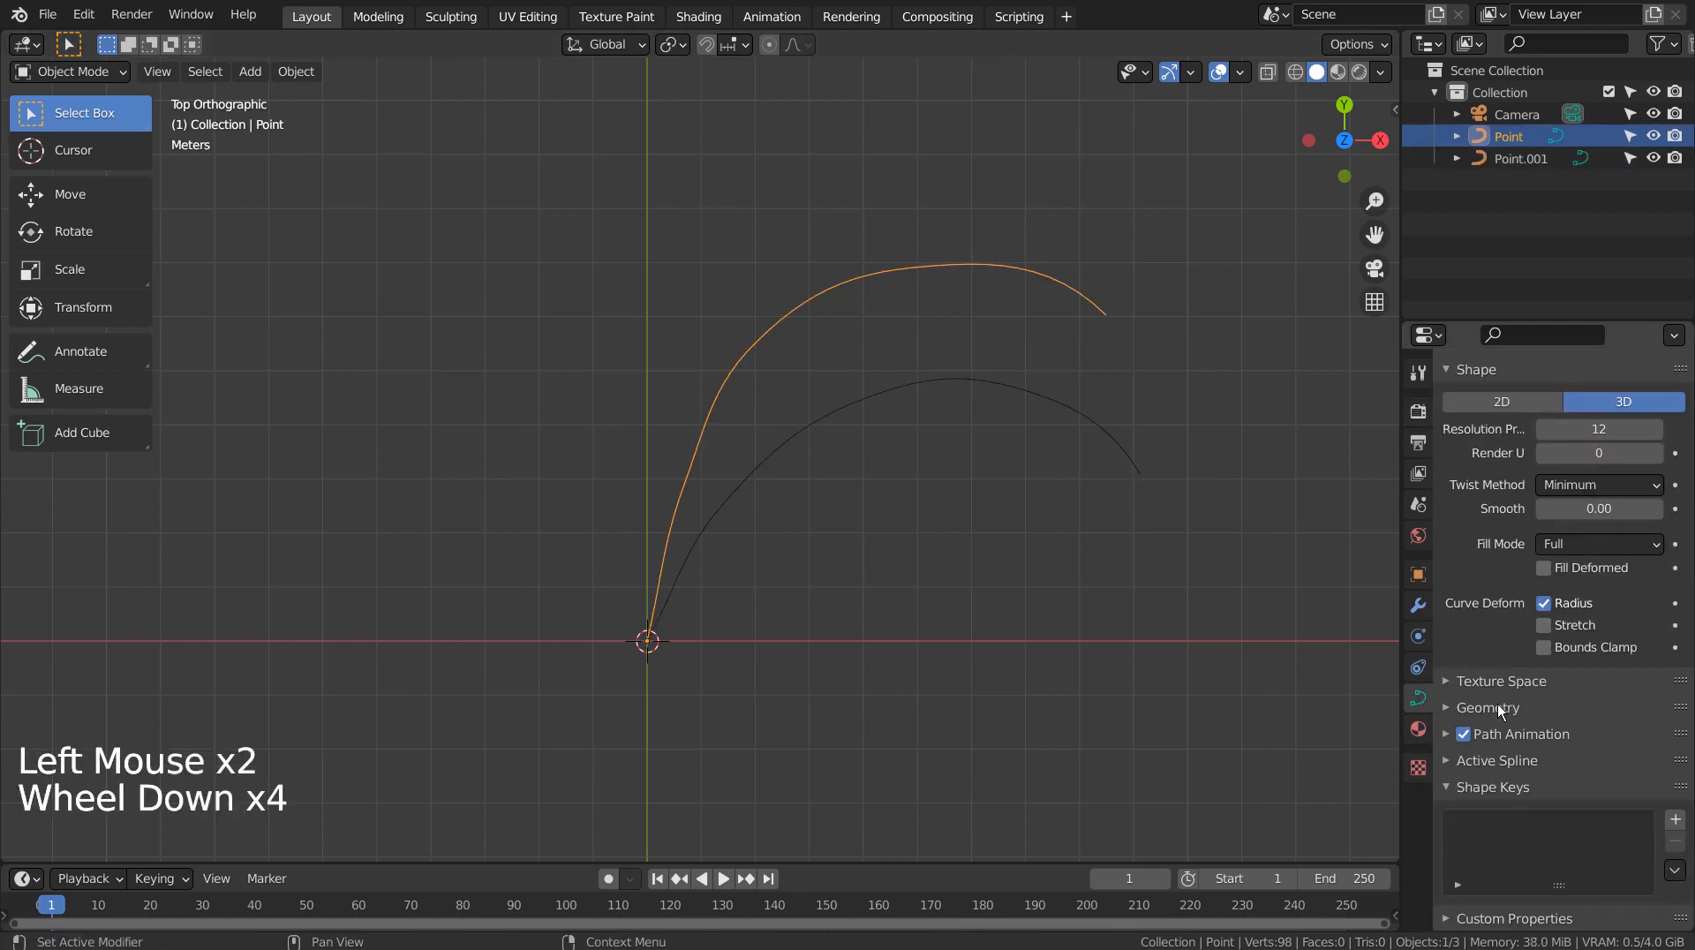
pyautogui.scroll(-3)
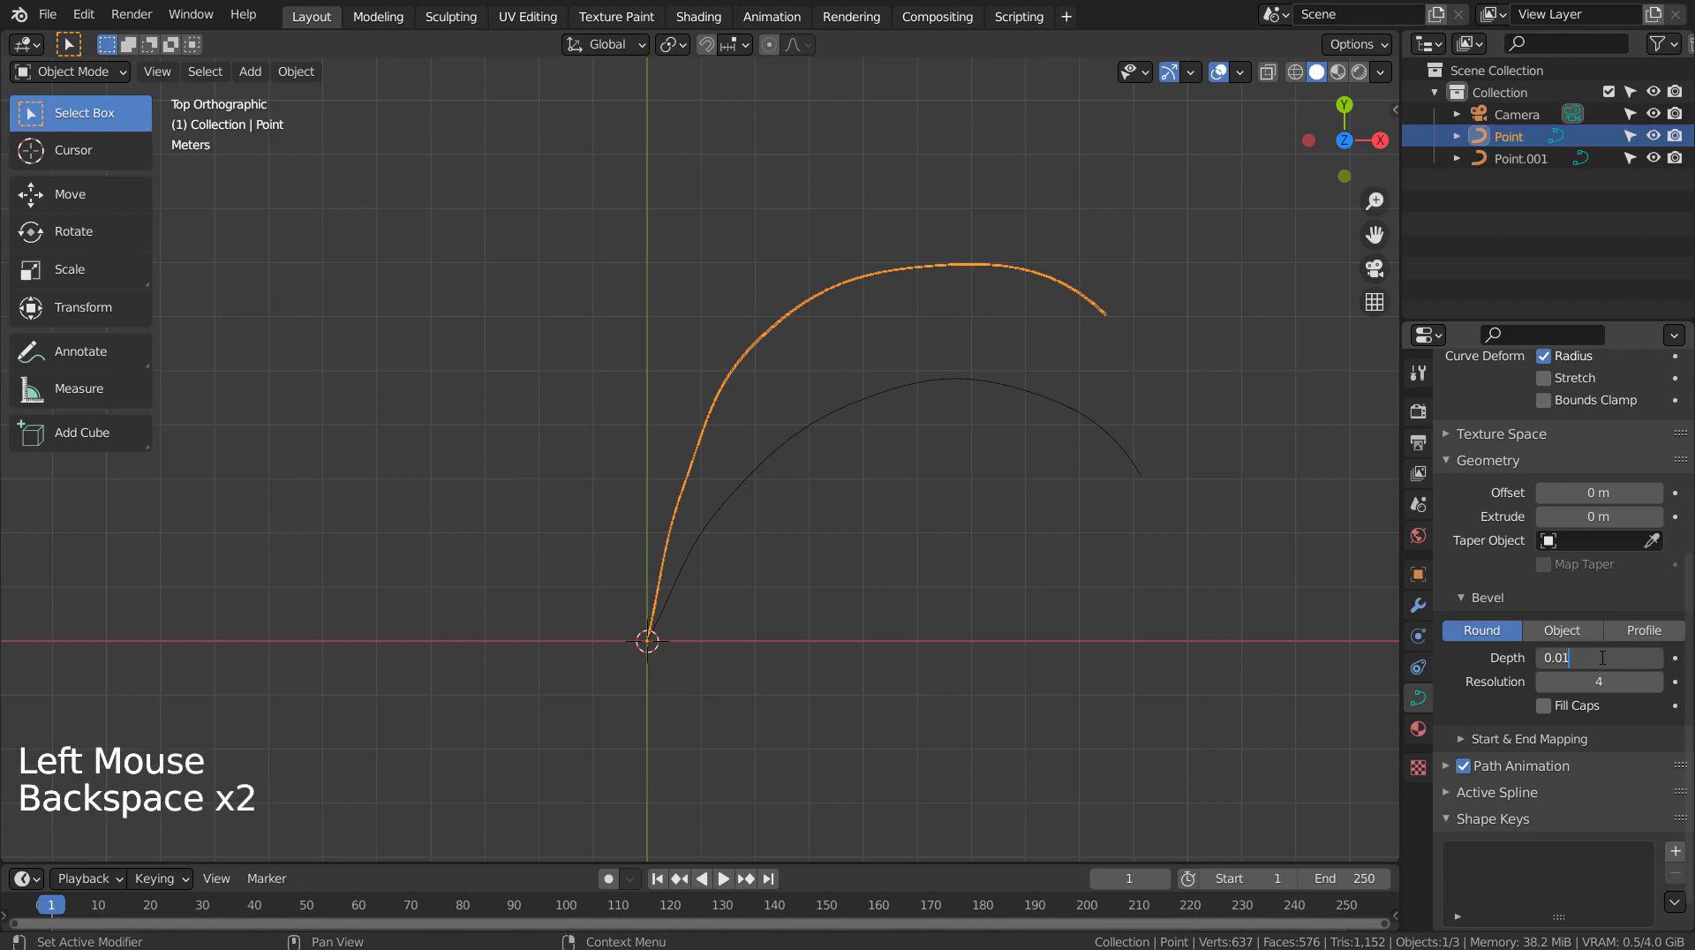
pyautogui.click(1598, 657)
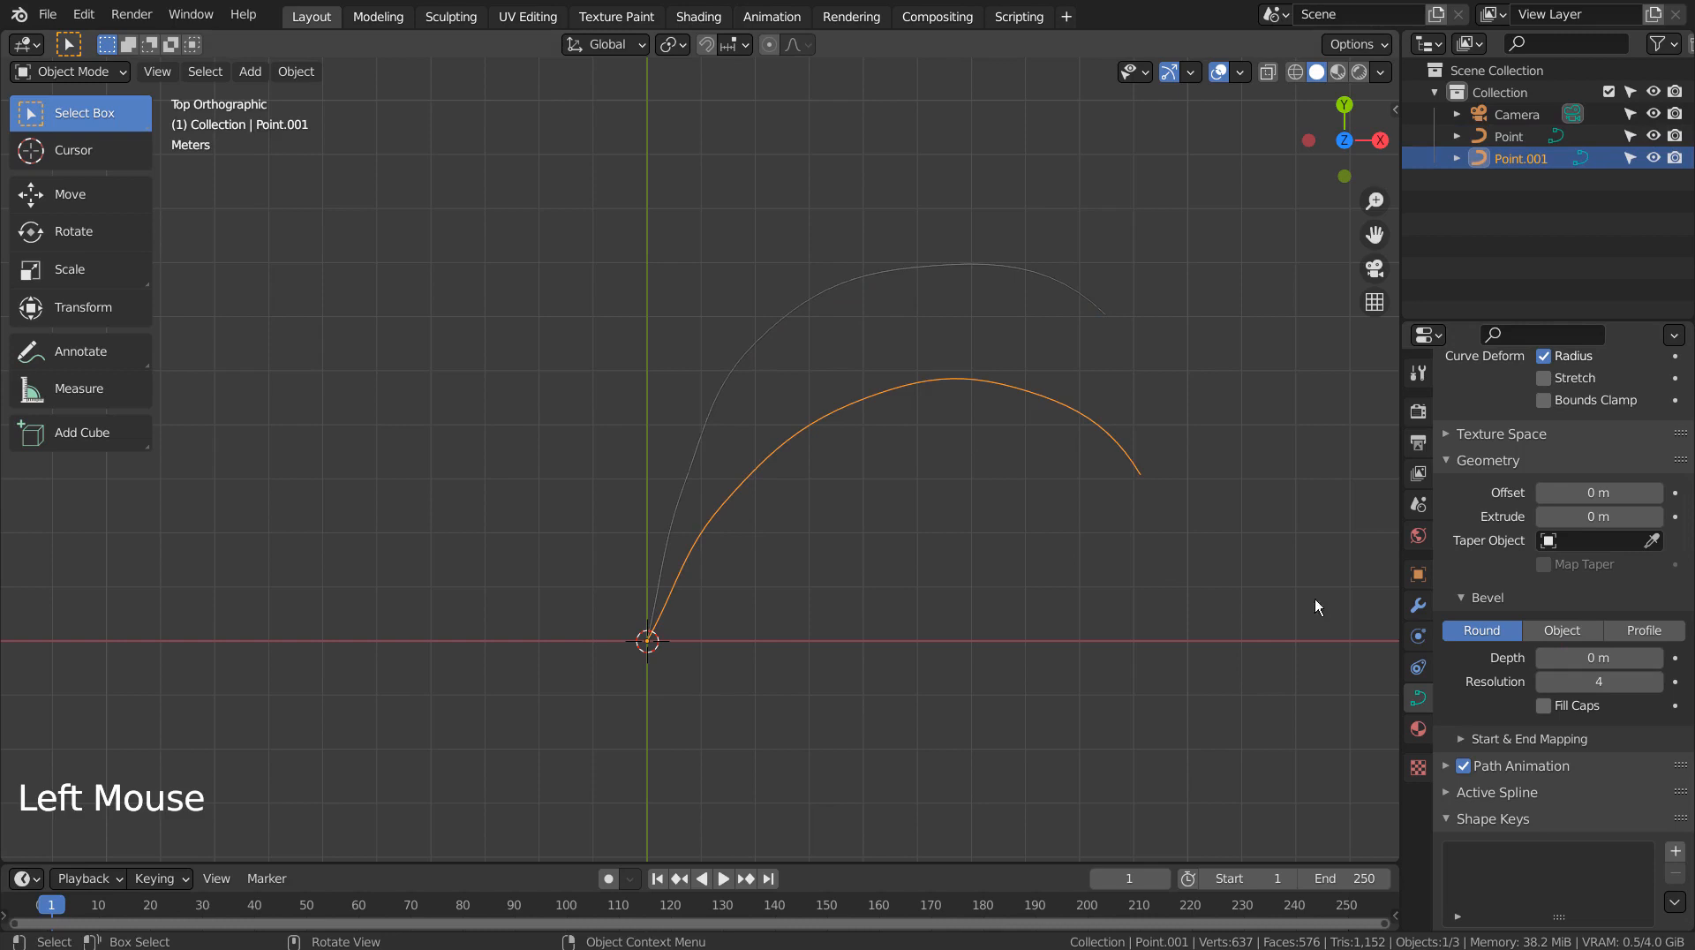
pyautogui.doubleClick(1600, 657)
pyautogui.write('.01')
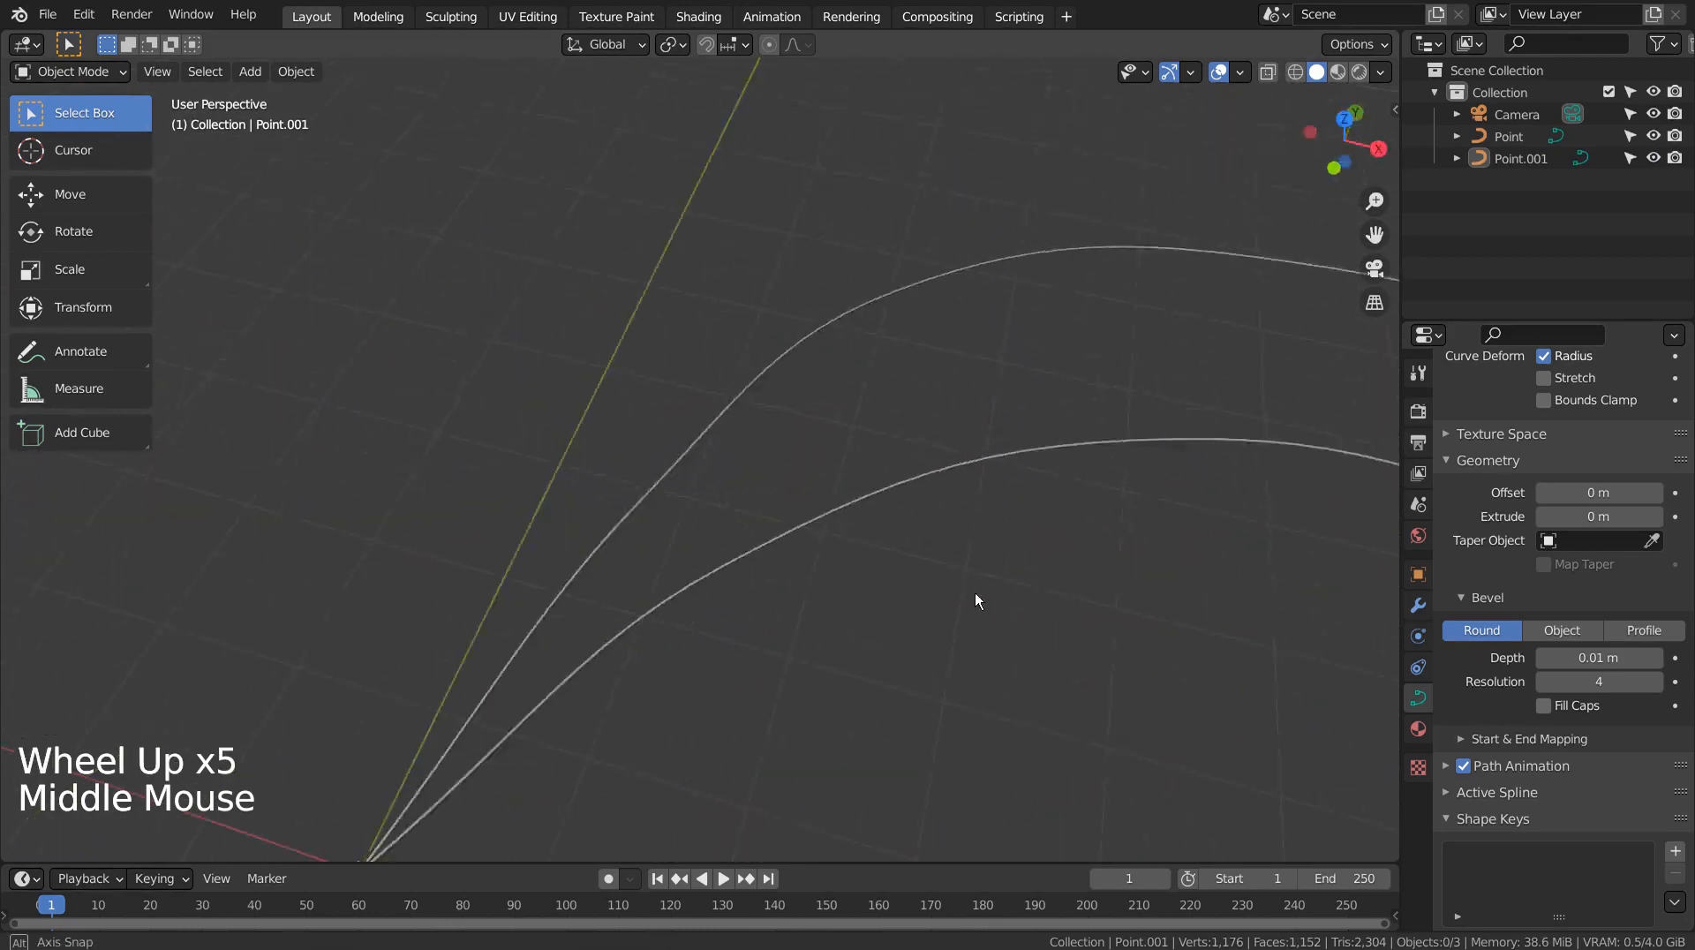
pyautogui.press('KP_1')
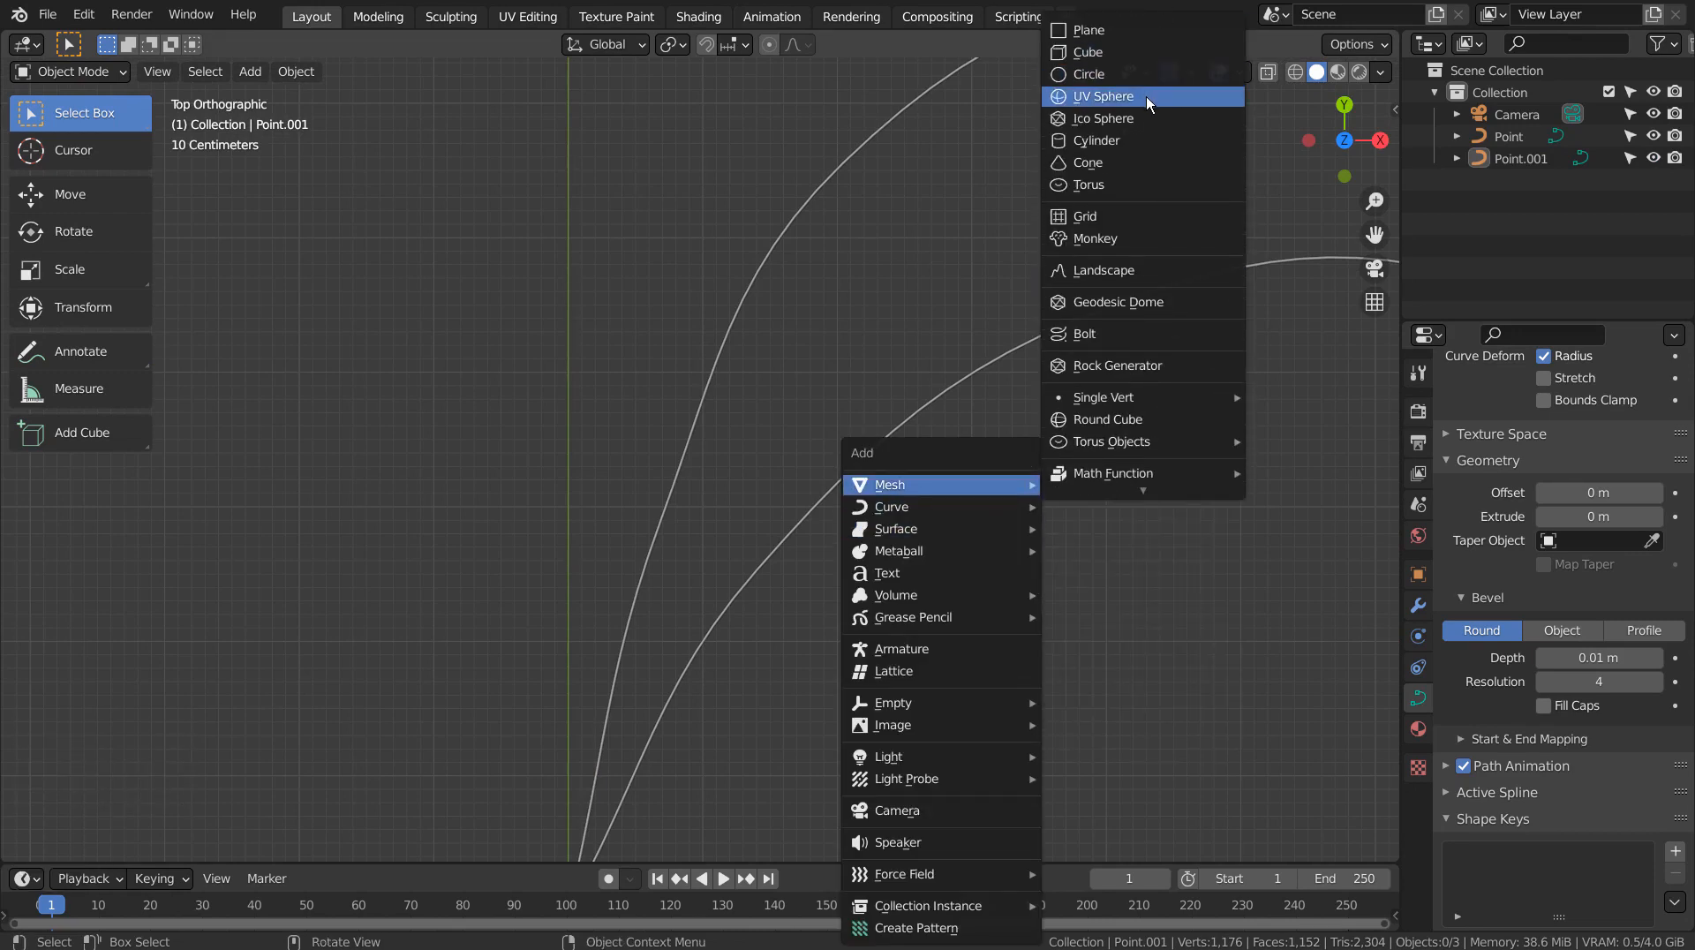
# Add a UV sphere with reduced segments and rings, placed at a curve tip
pyautogui.click(1102, 96)
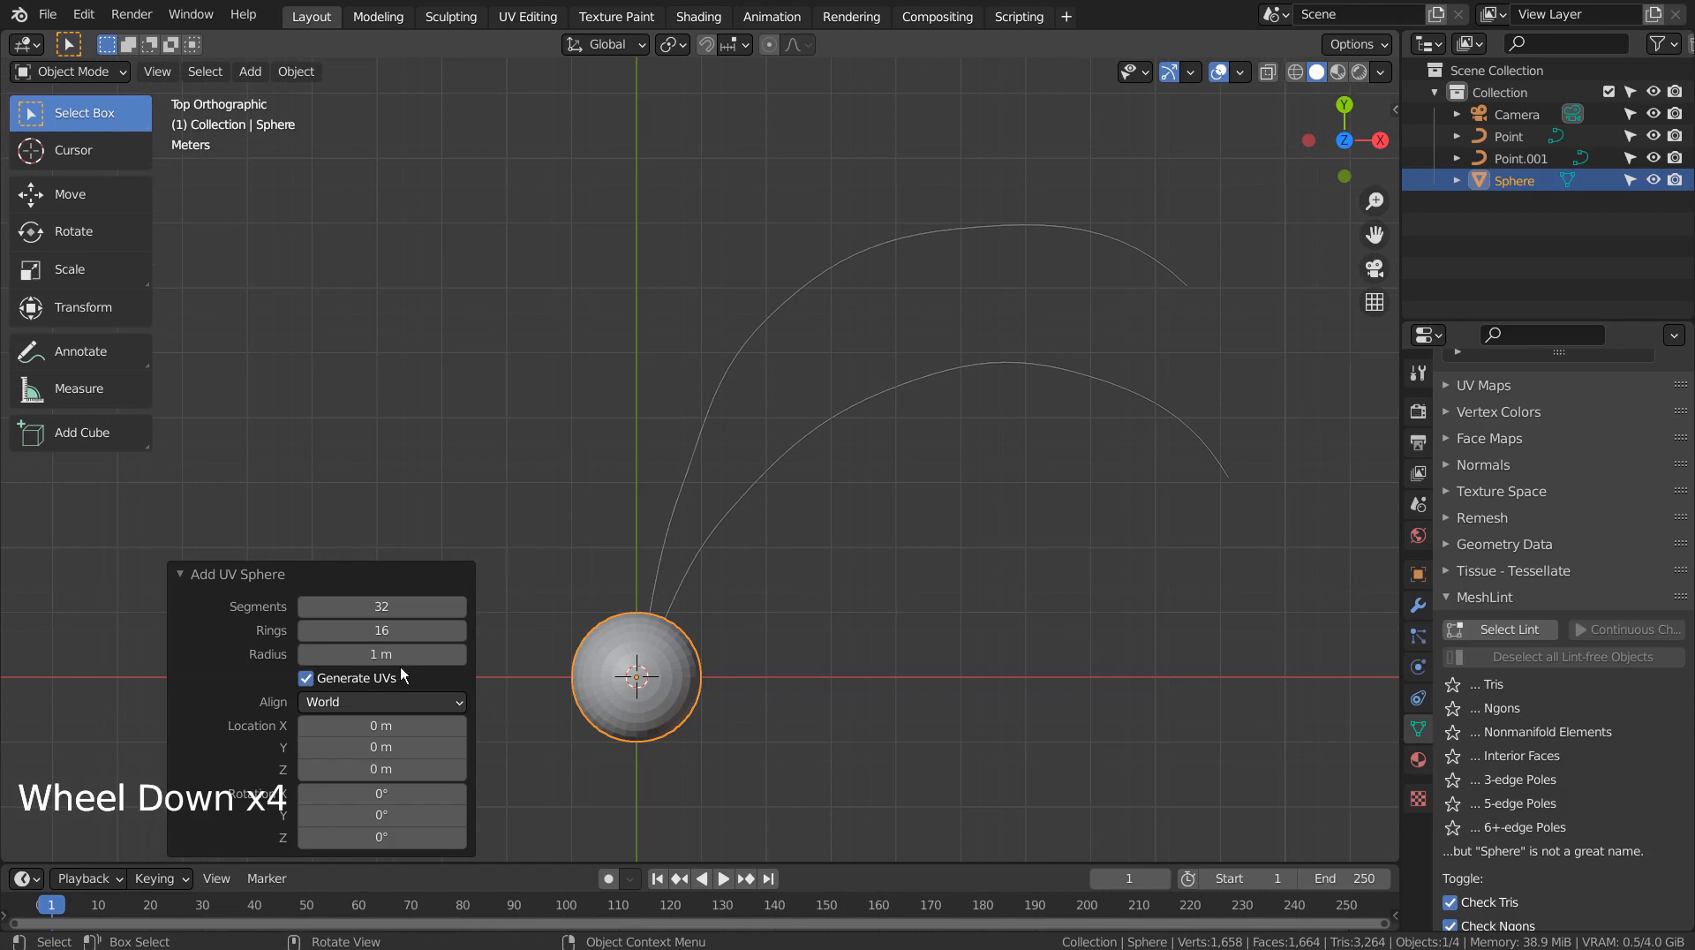
pyautogui.click(380, 606)
pyautogui.write('8')
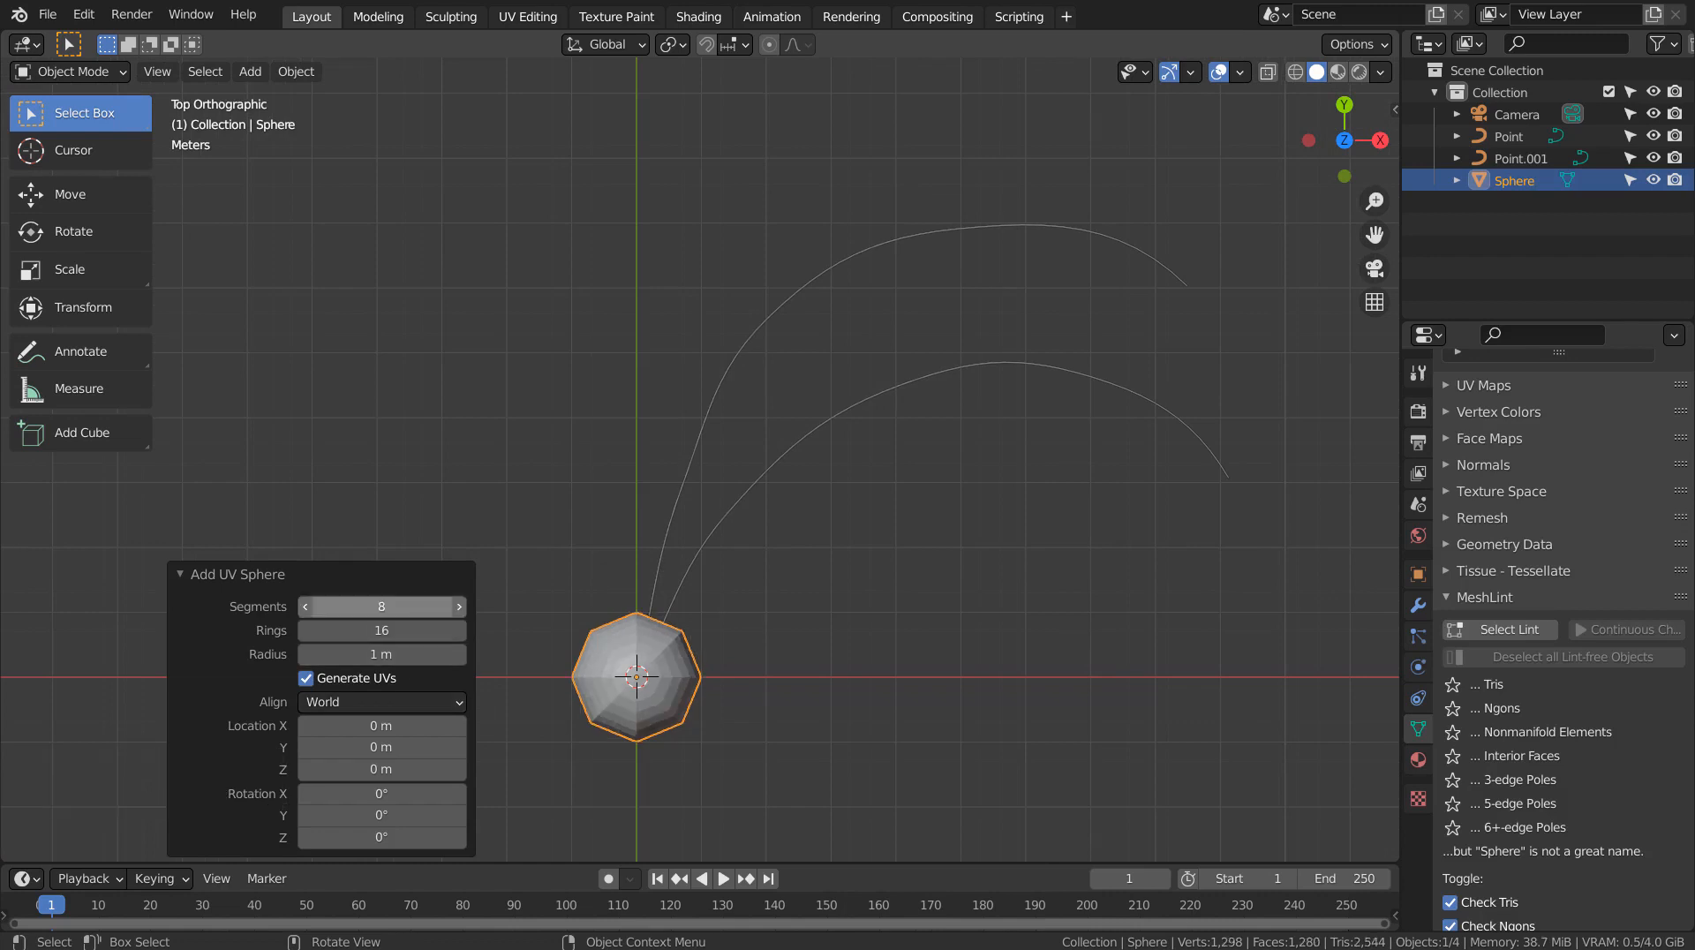
pyautogui.click(380, 607)
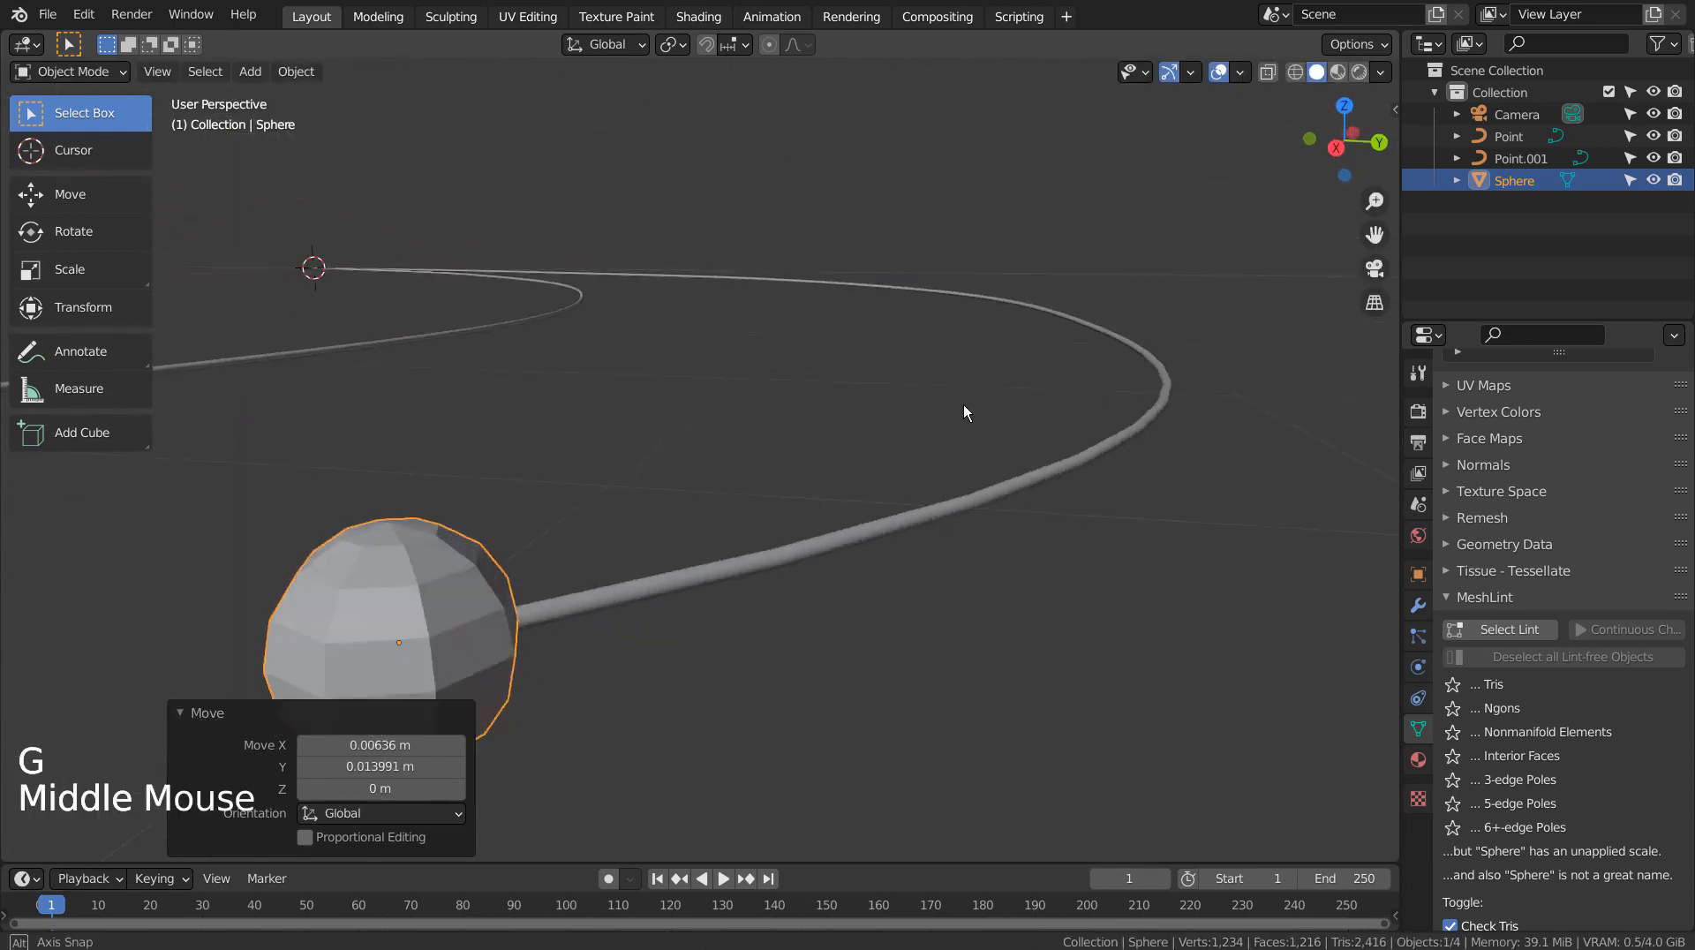
pyautogui.press('KP_7')
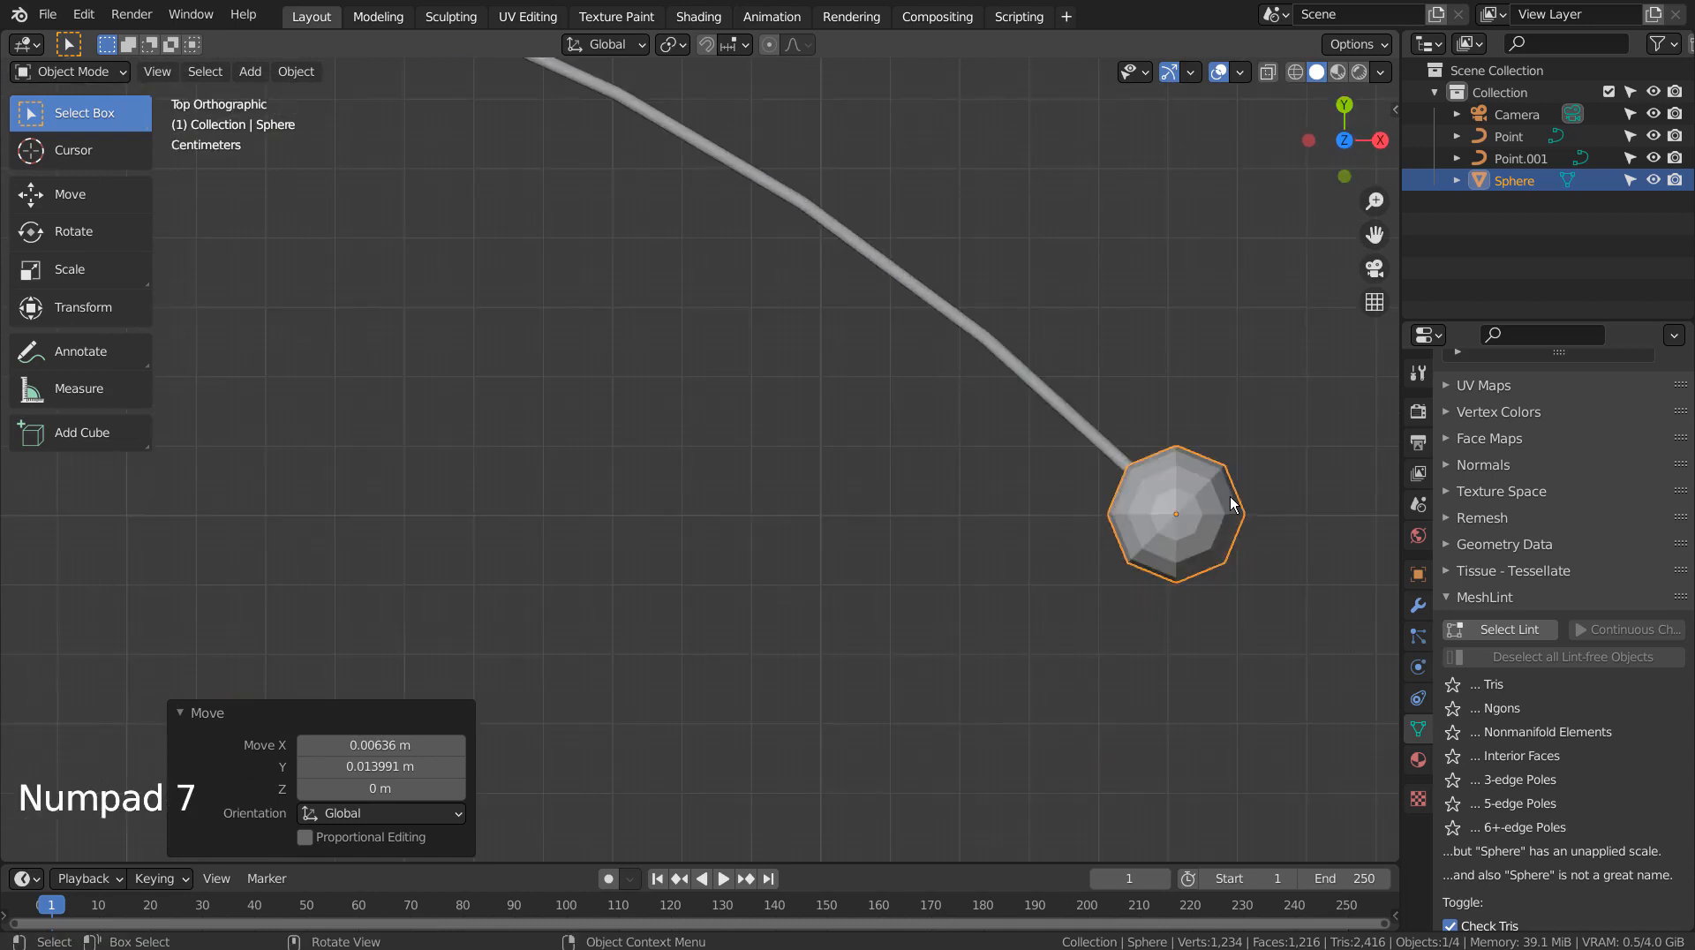
pyautogui.scroll(-3)
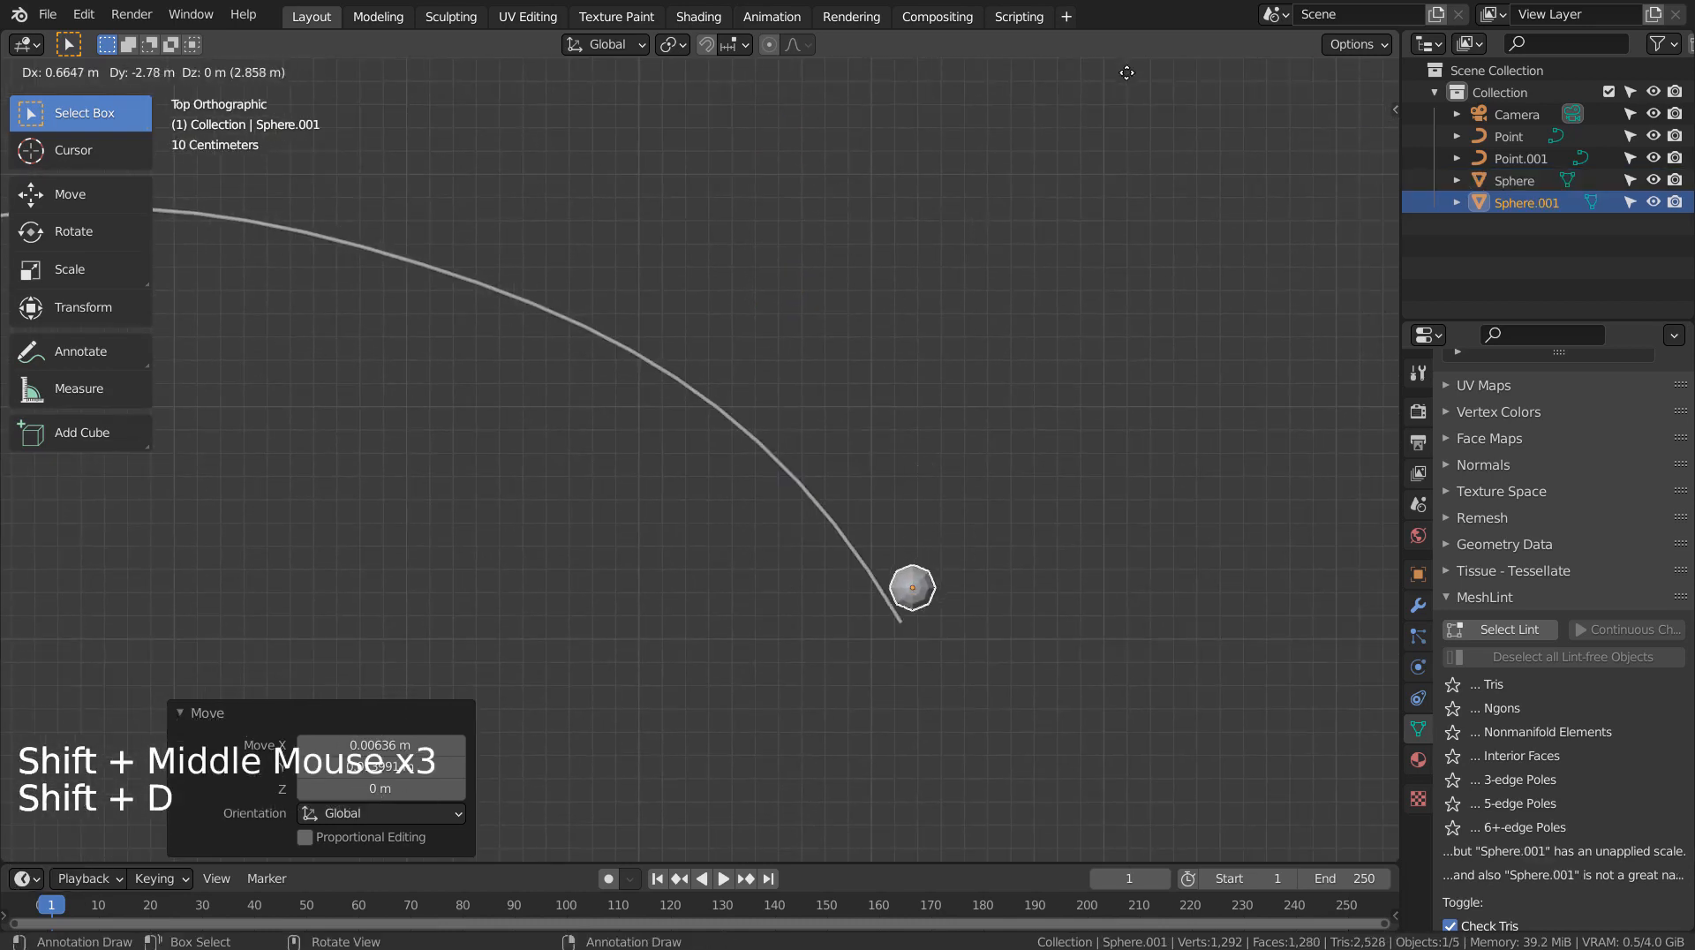
# Duplicate the sphere onto the other curve's tip, then select the upper sphere
pyautogui.press('shift+d')
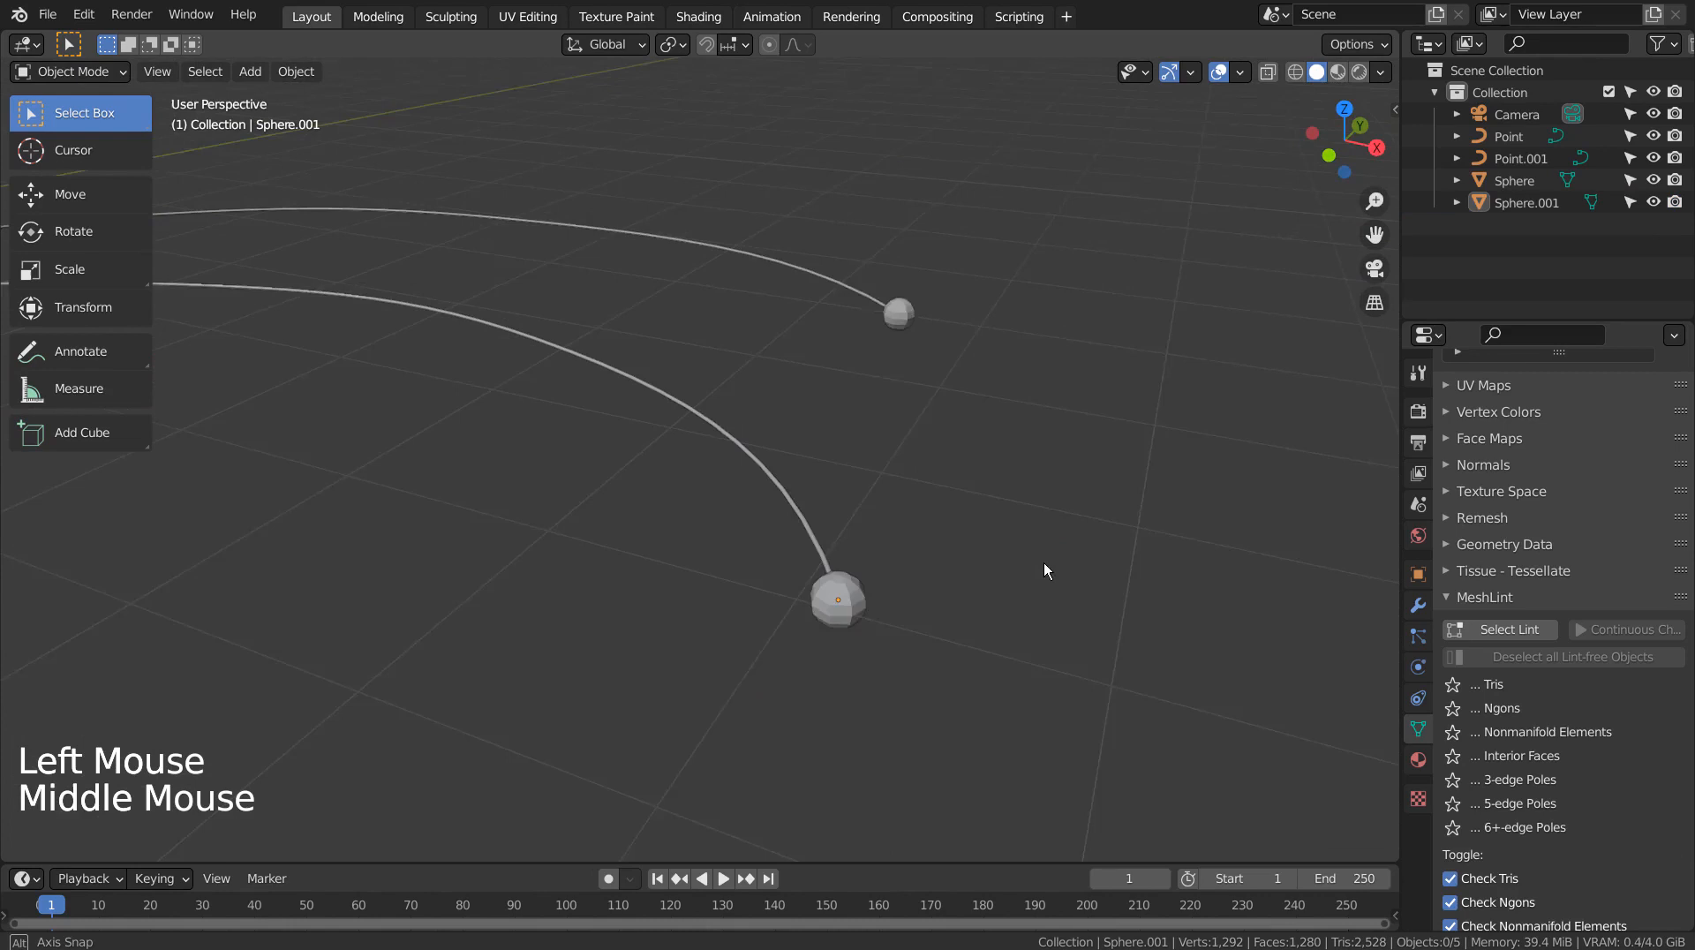
pyautogui.click(897, 313)
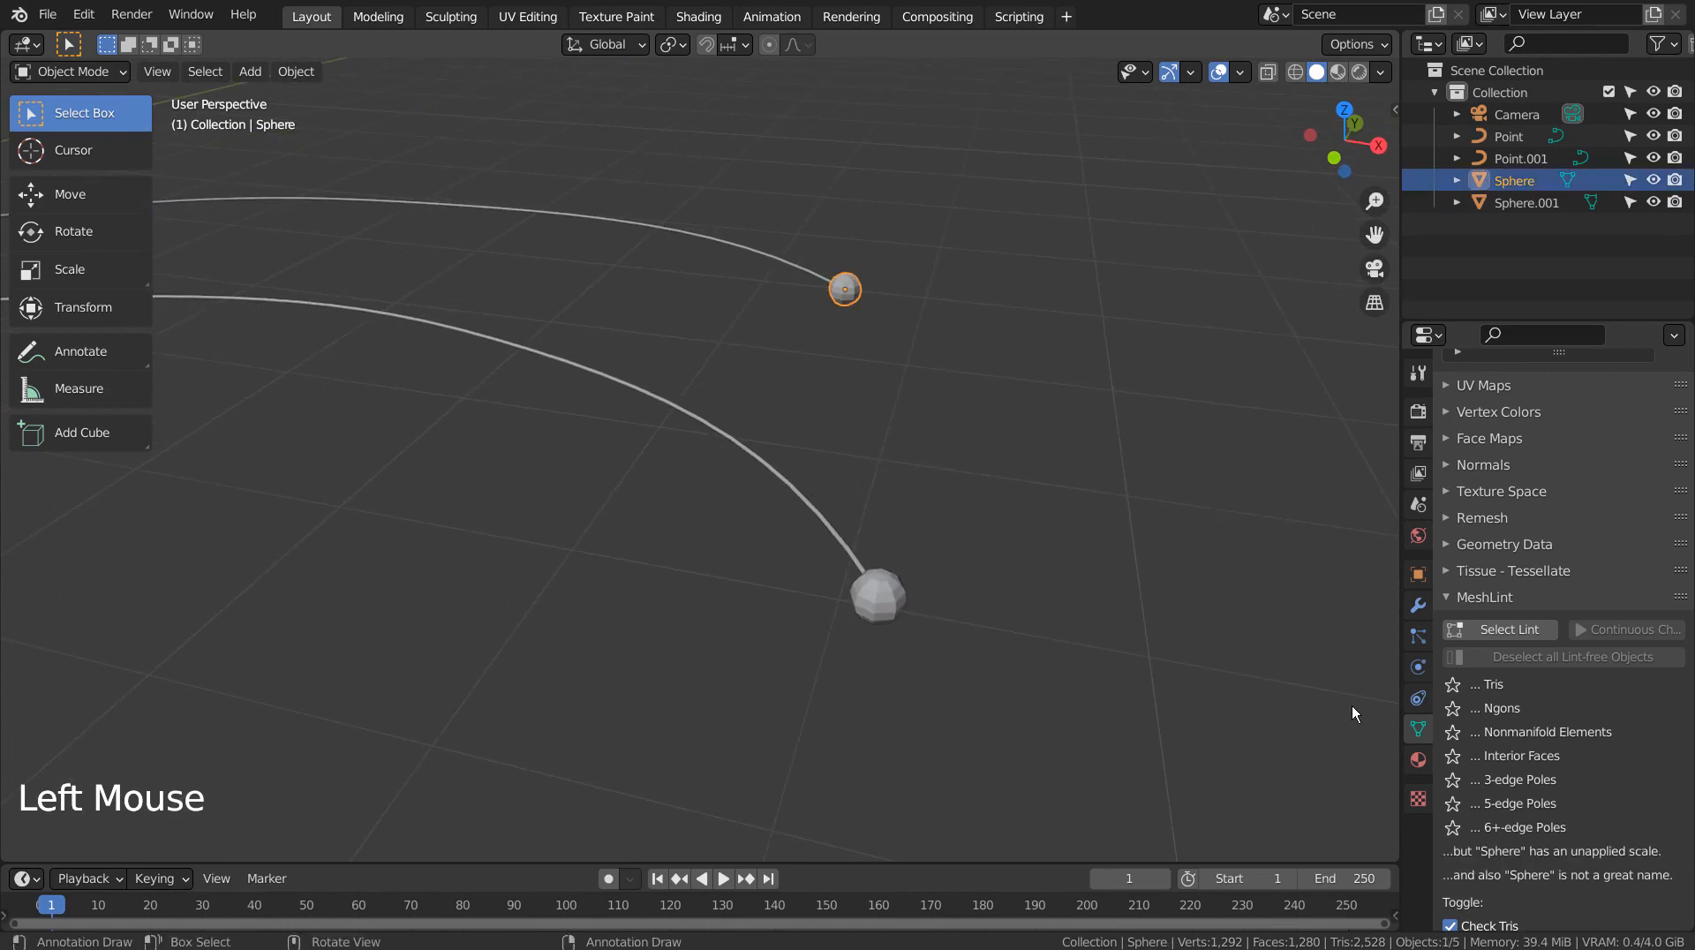
# Switch the upper sphere's surface shader to Emission, then select Sphere.001 and the Point curve
pyautogui.click(1417, 760)
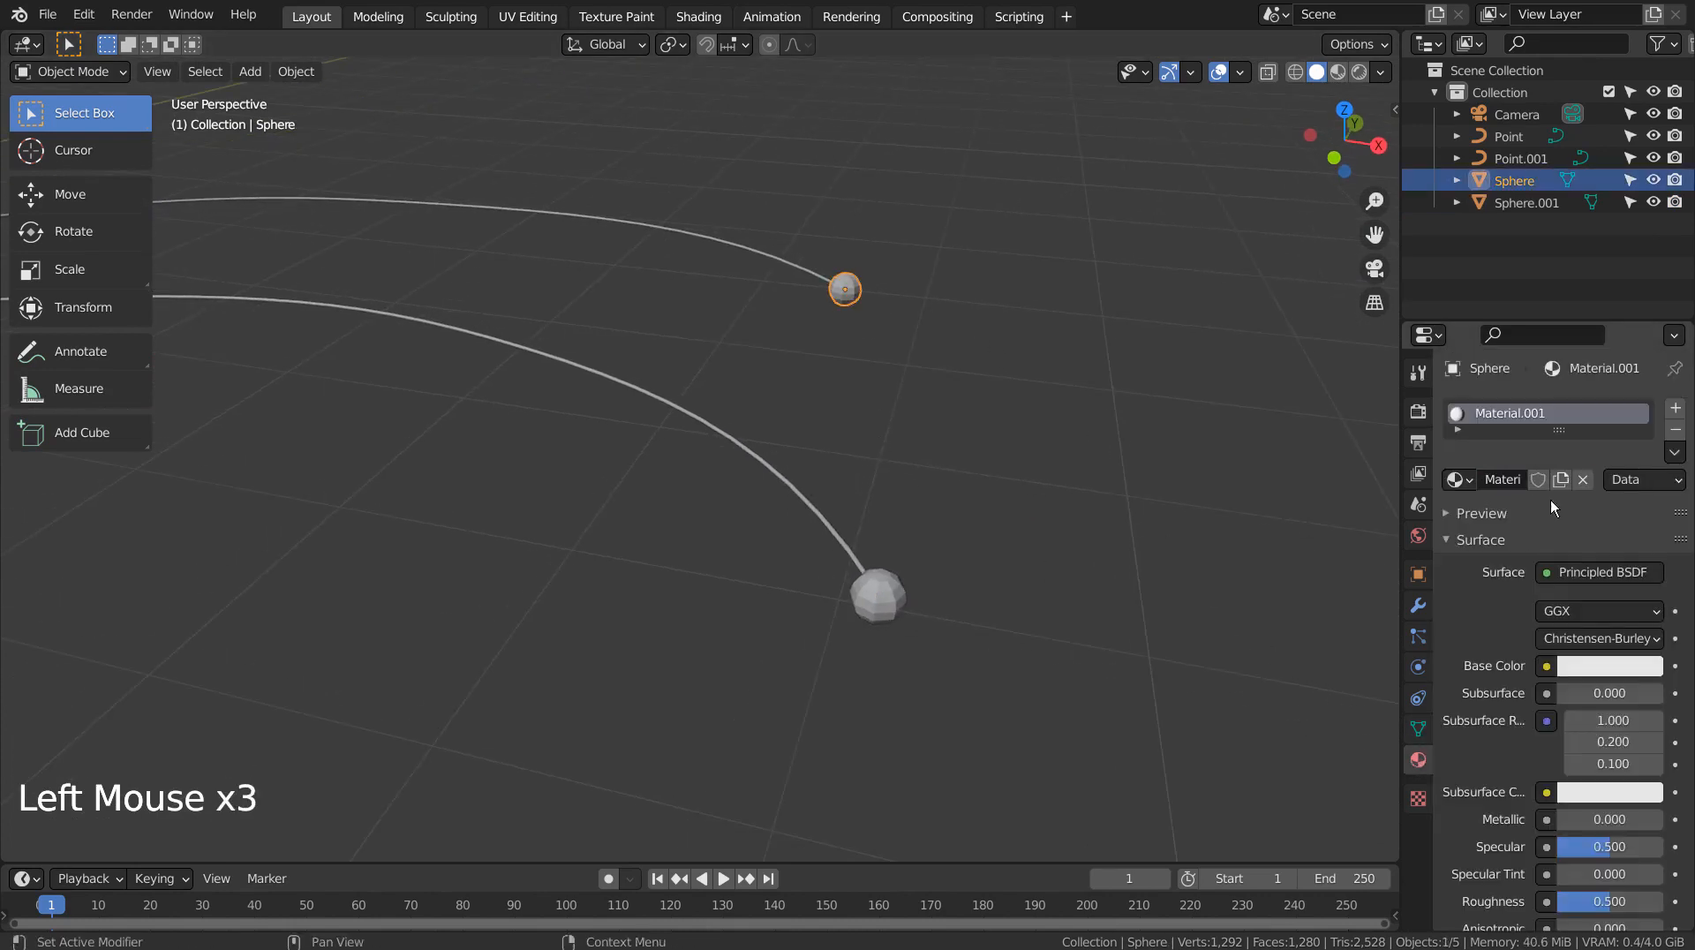
pyautogui.click(1598, 572)
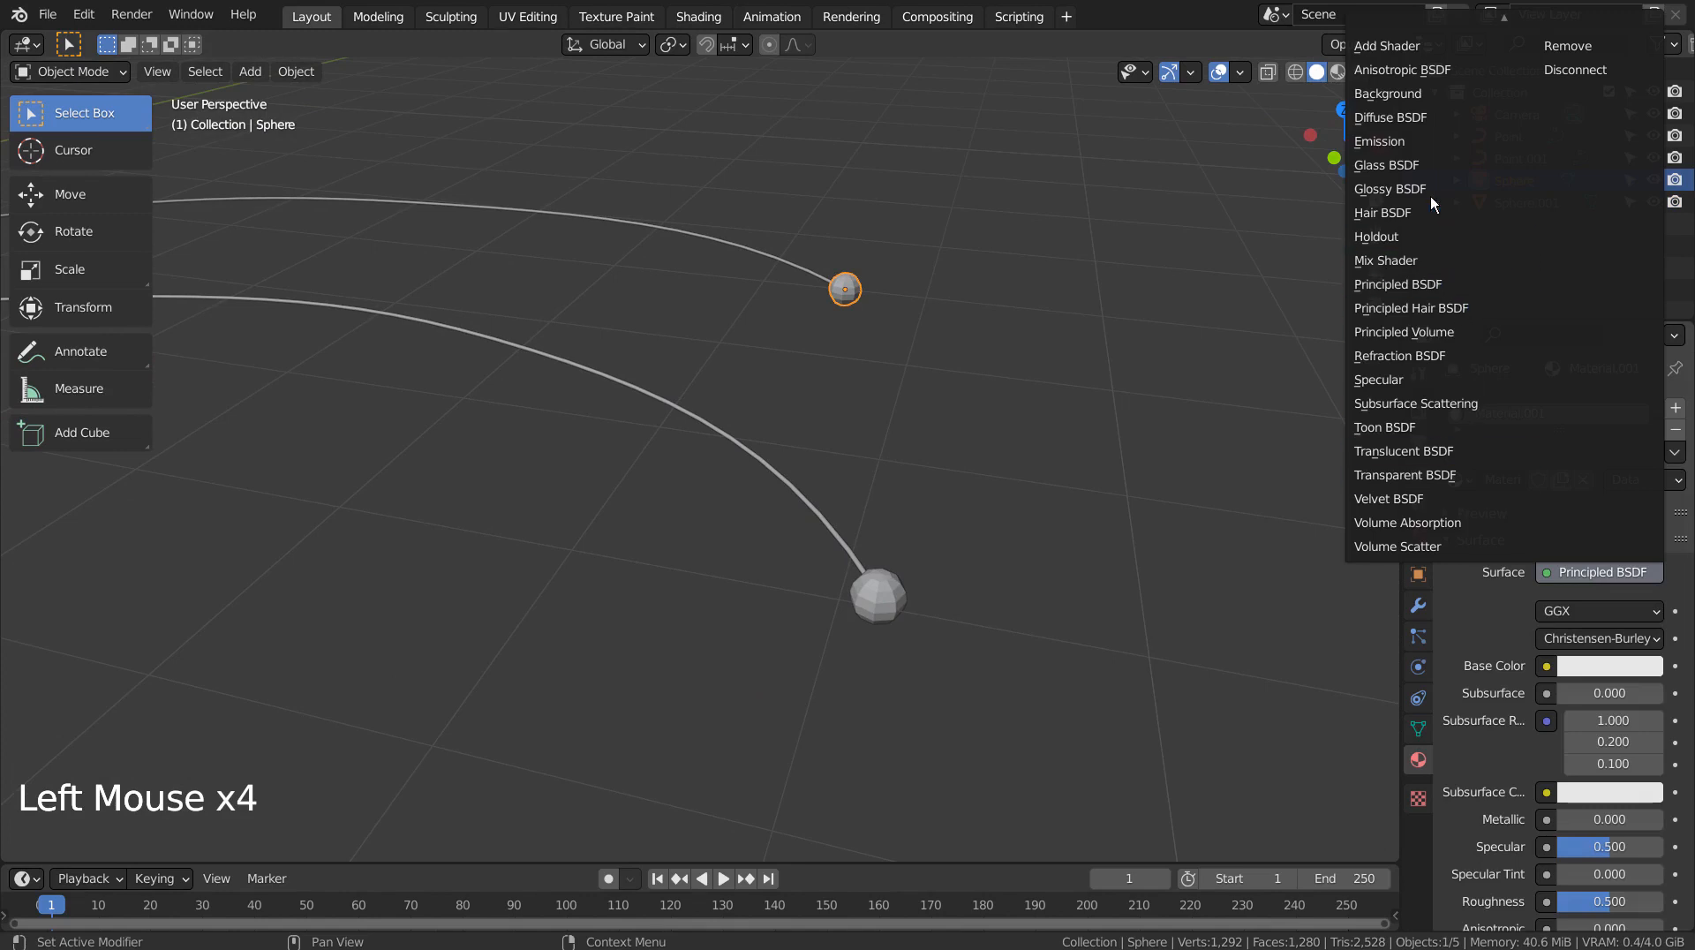
pyautogui.click(1379, 140)
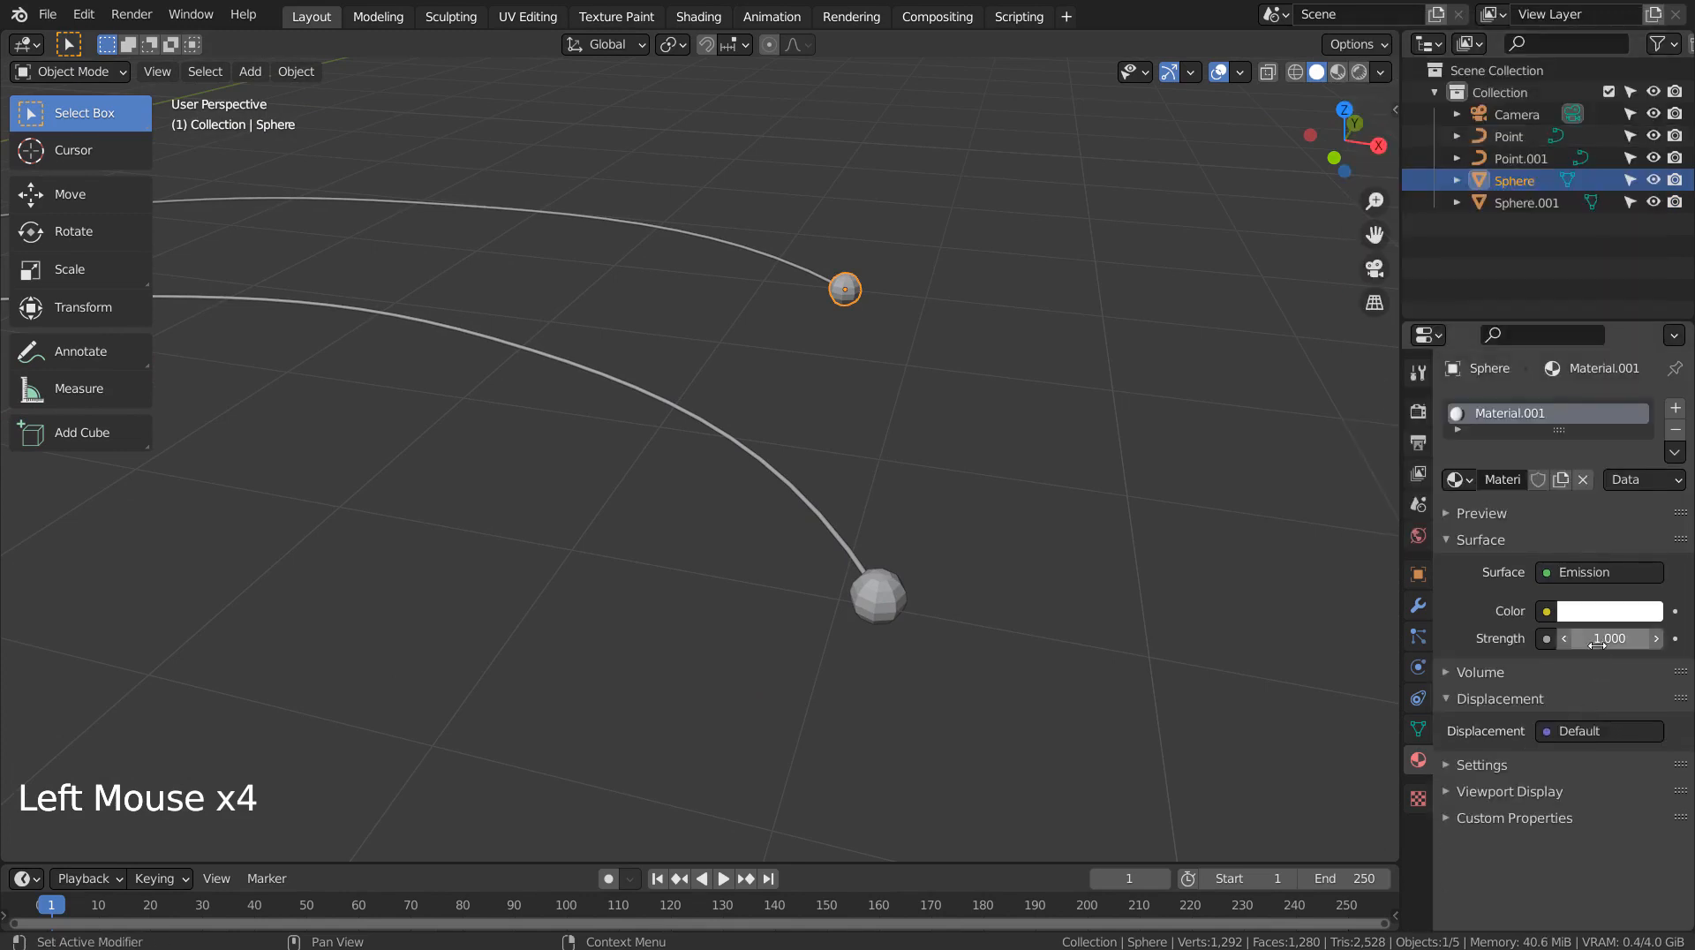
pyautogui.click(877, 595)
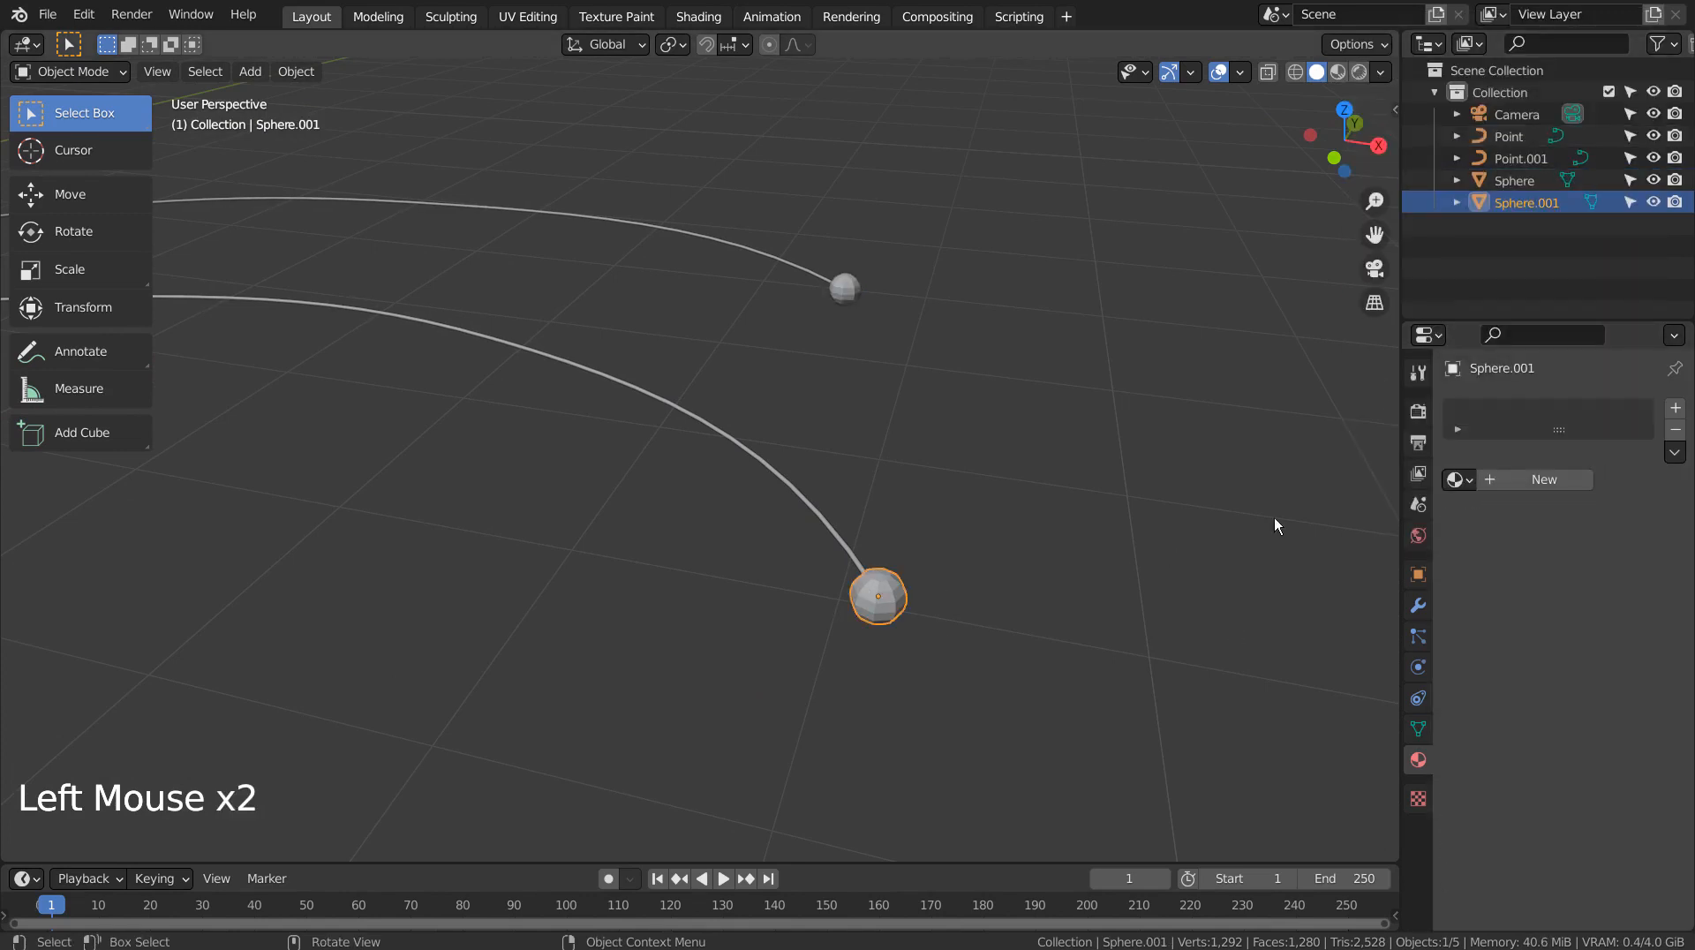
pyautogui.click(1459, 479)
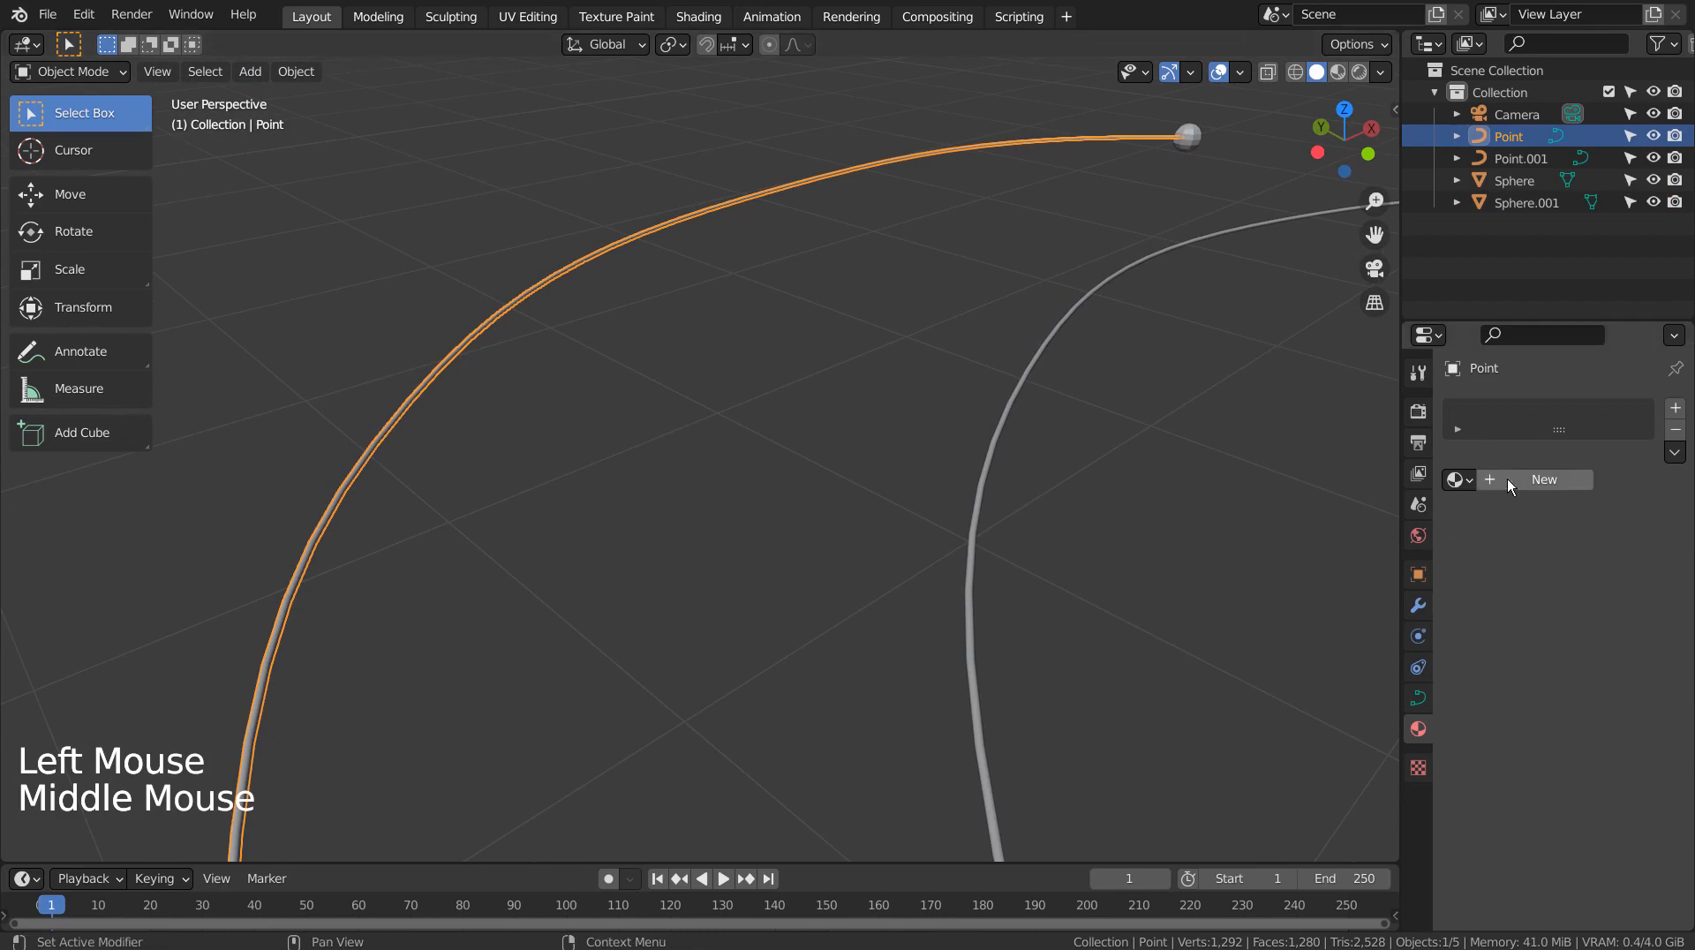
# Create a new curve material with a ColorRamp node and an Emission shader
pyautogui.click(1544, 479)
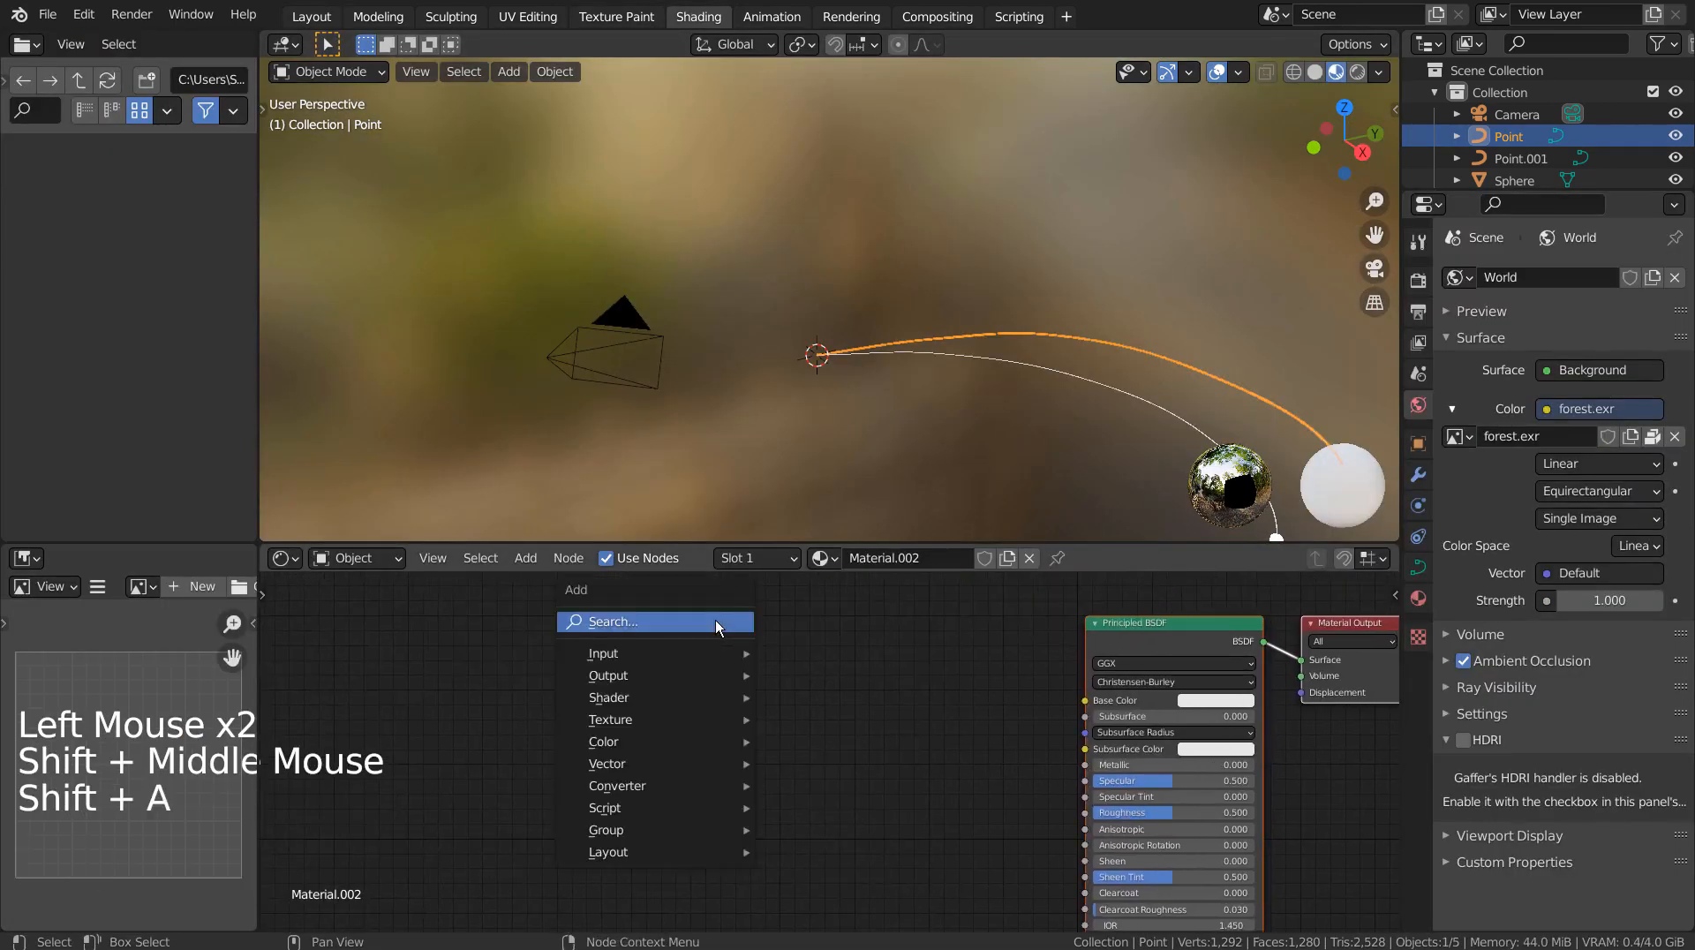
pyautogui.write('col')
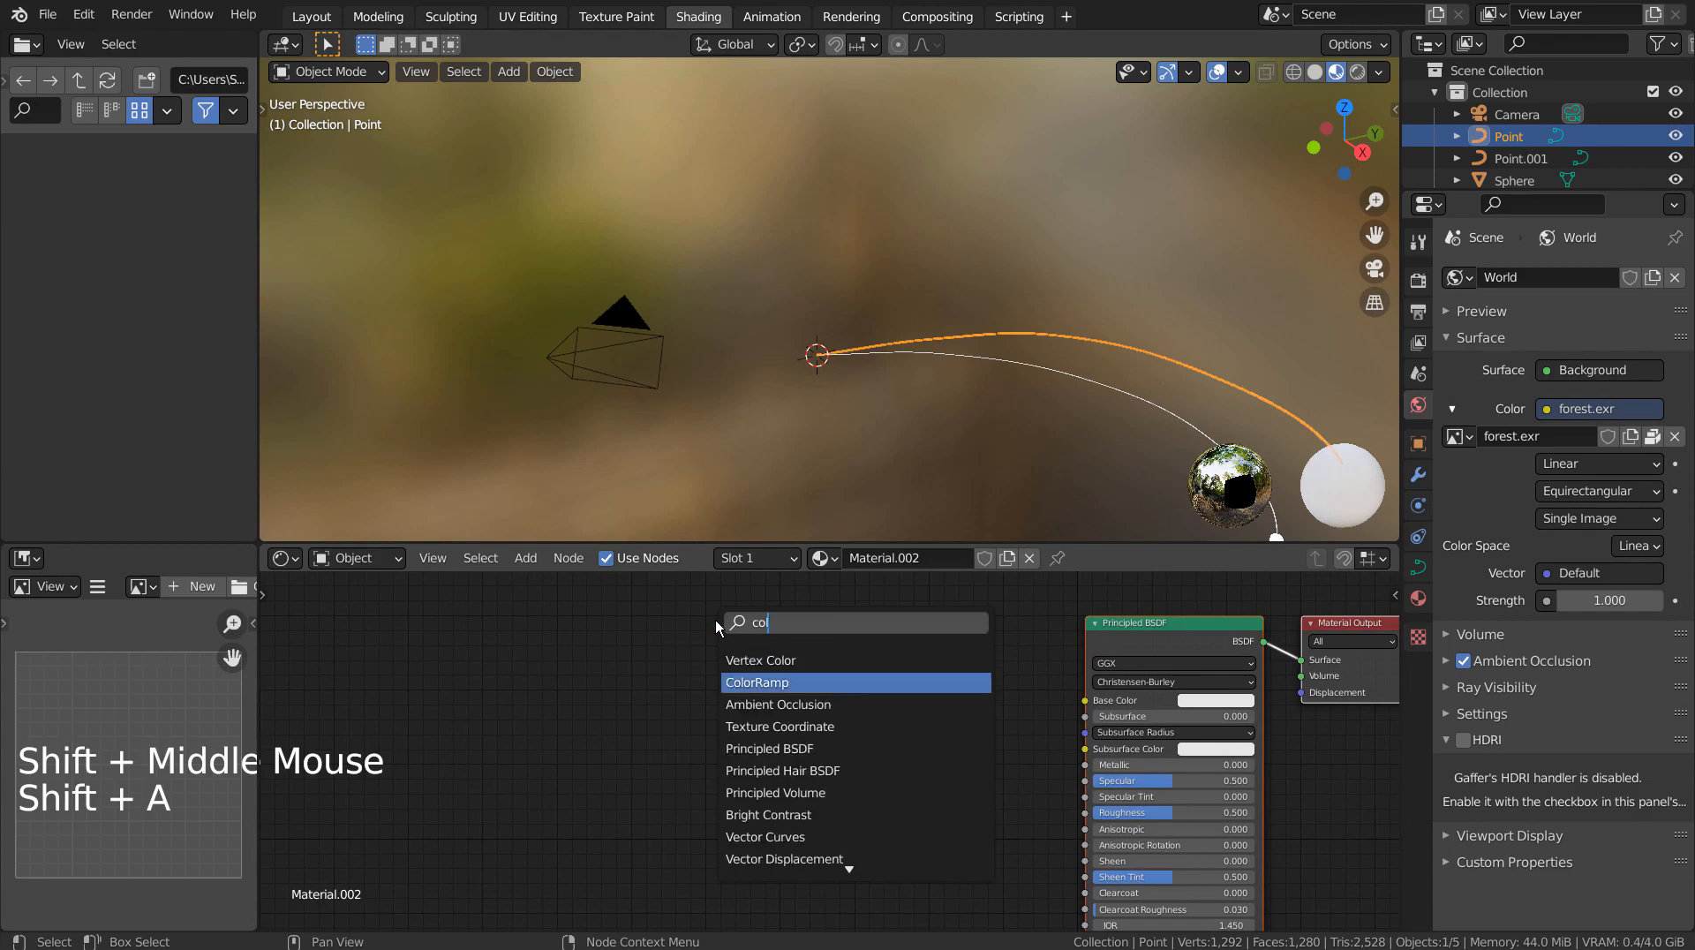
pyautogui.click(757, 681)
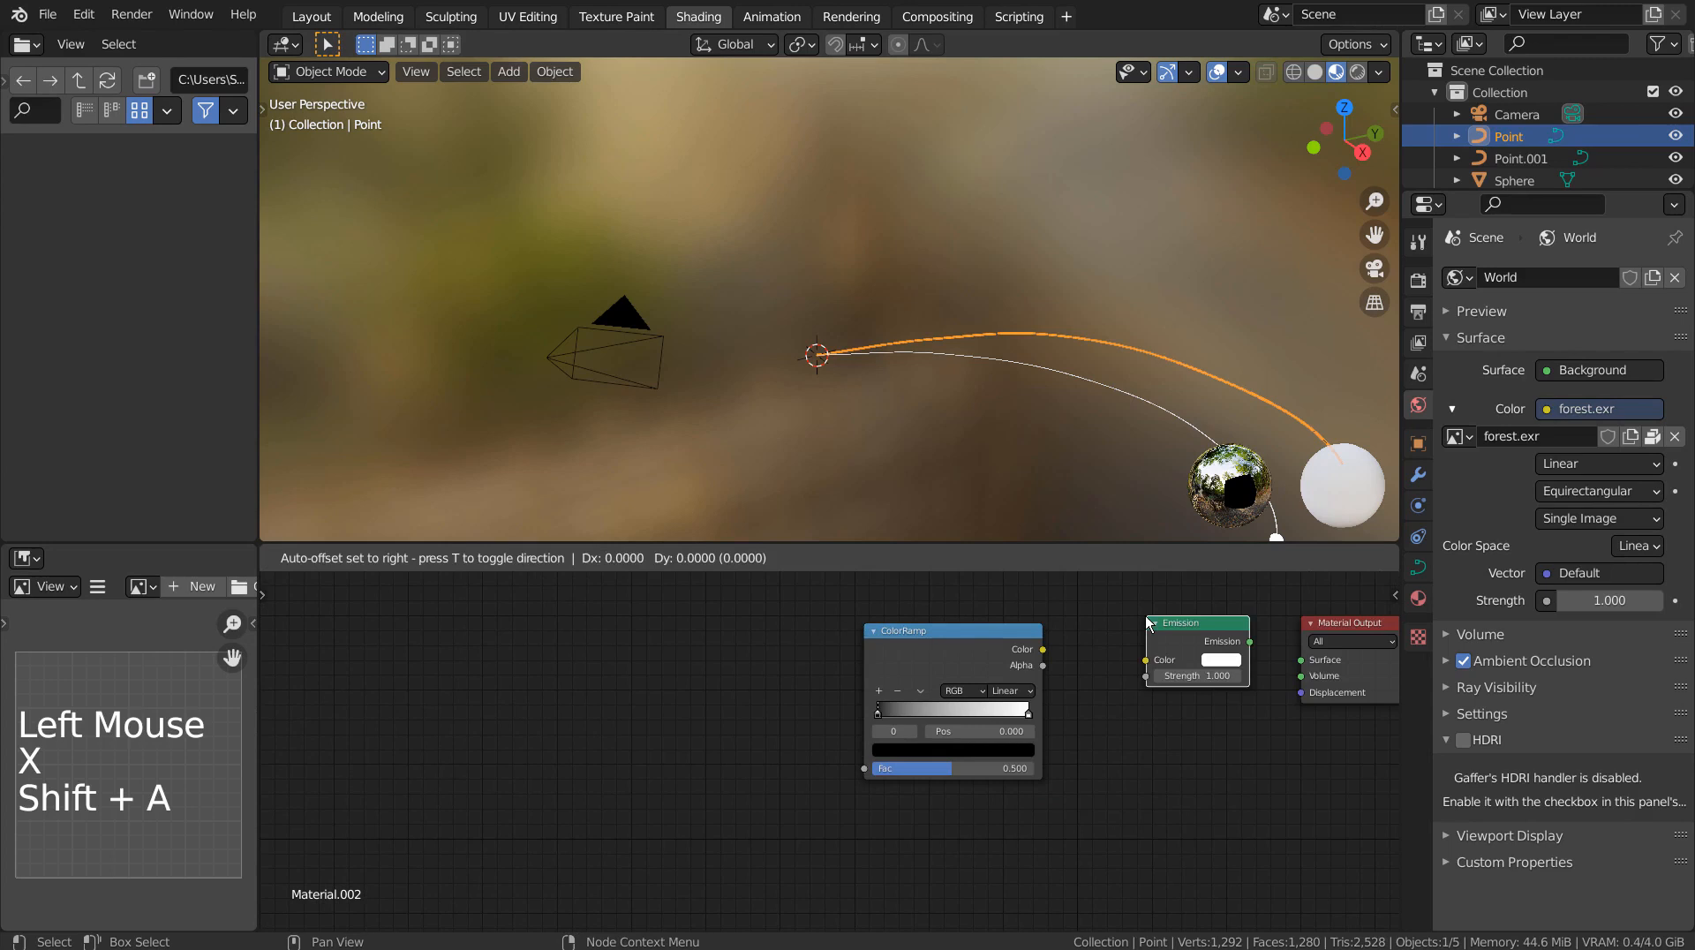
pyautogui.click(597, 664)
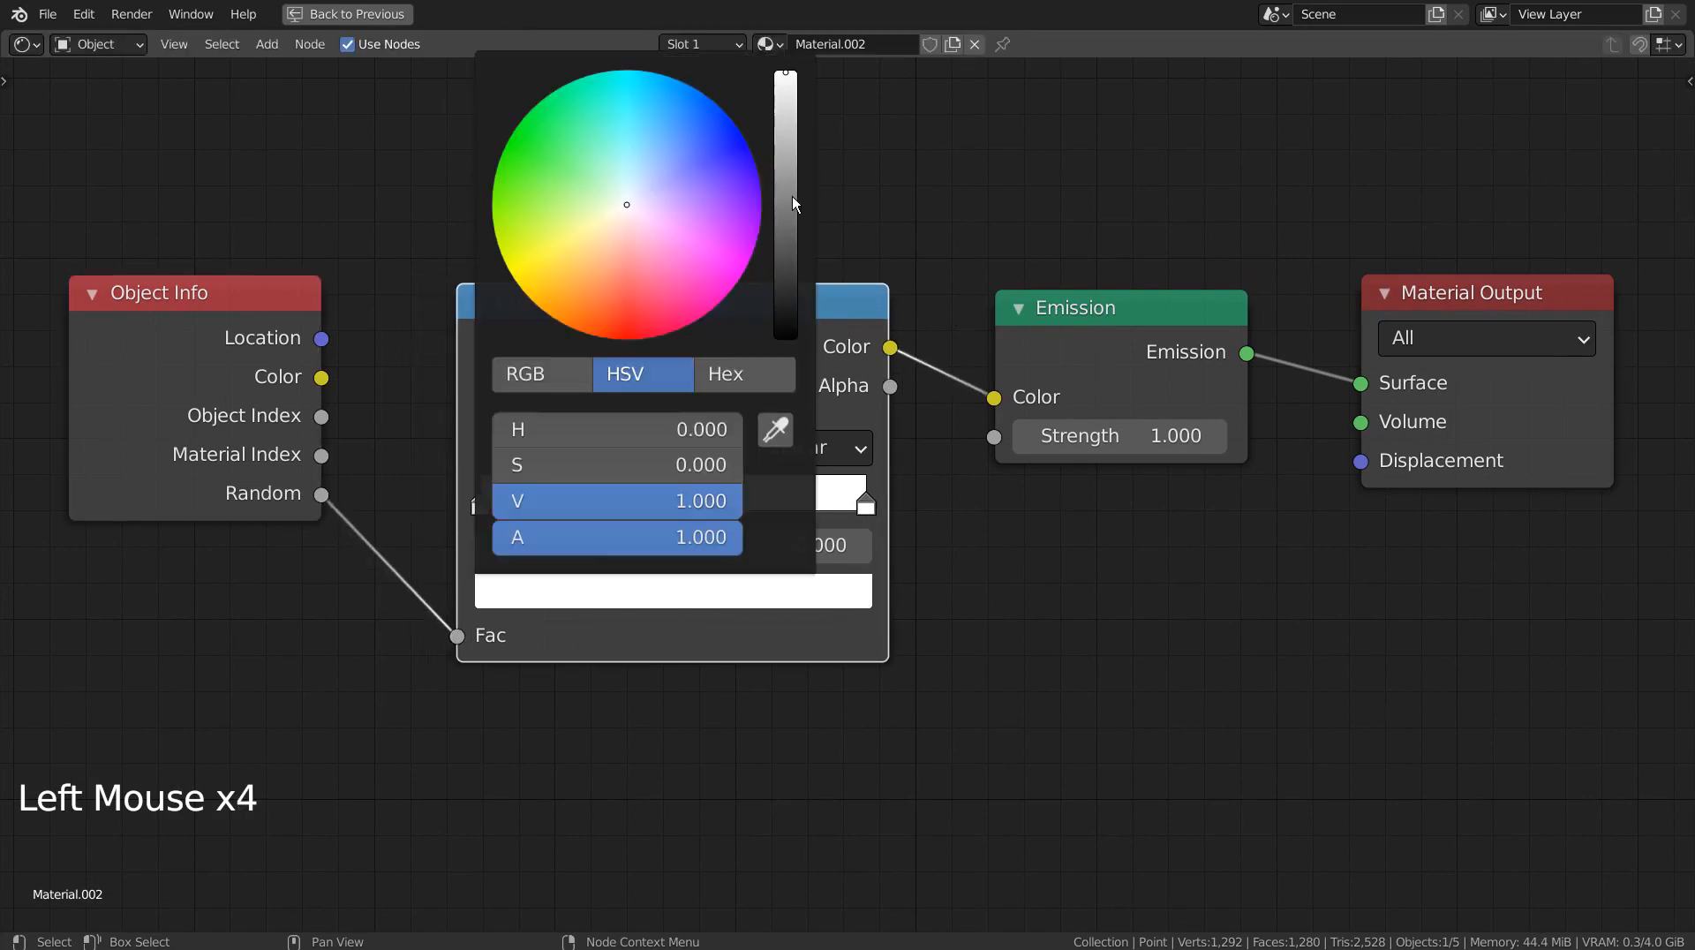
# Fill the ColorRamp with green, blue, magenta, orange, white and yellow stops, Constant interpolation
pyautogui.click(740, 804)
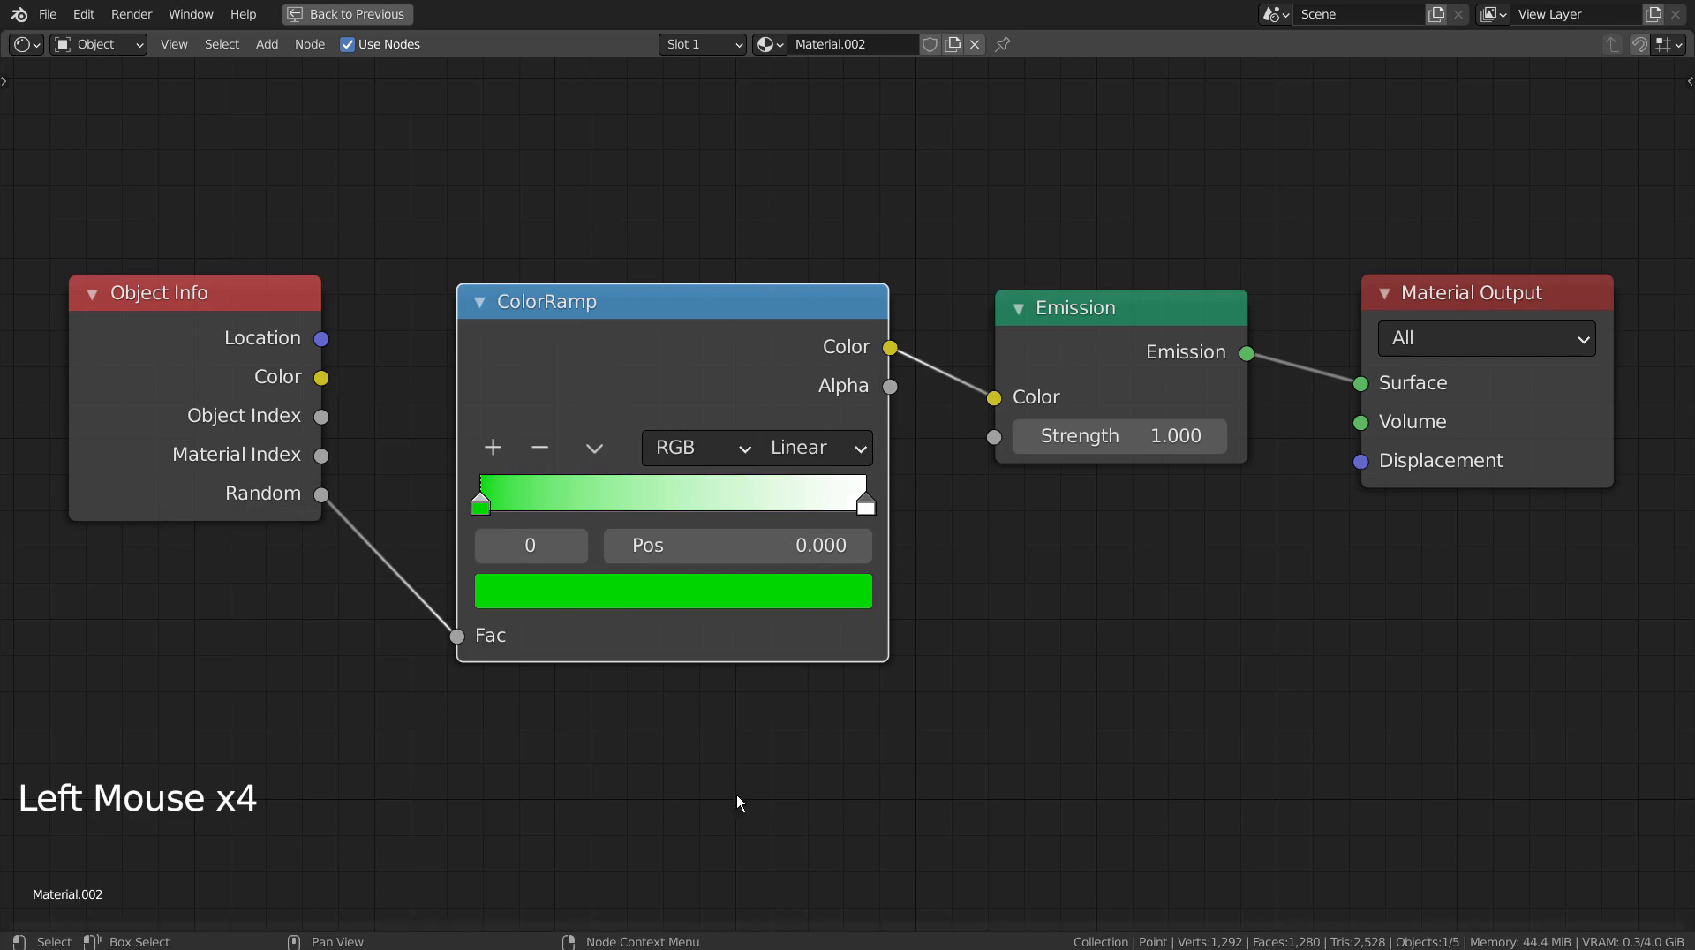
pyautogui.click(670, 589)
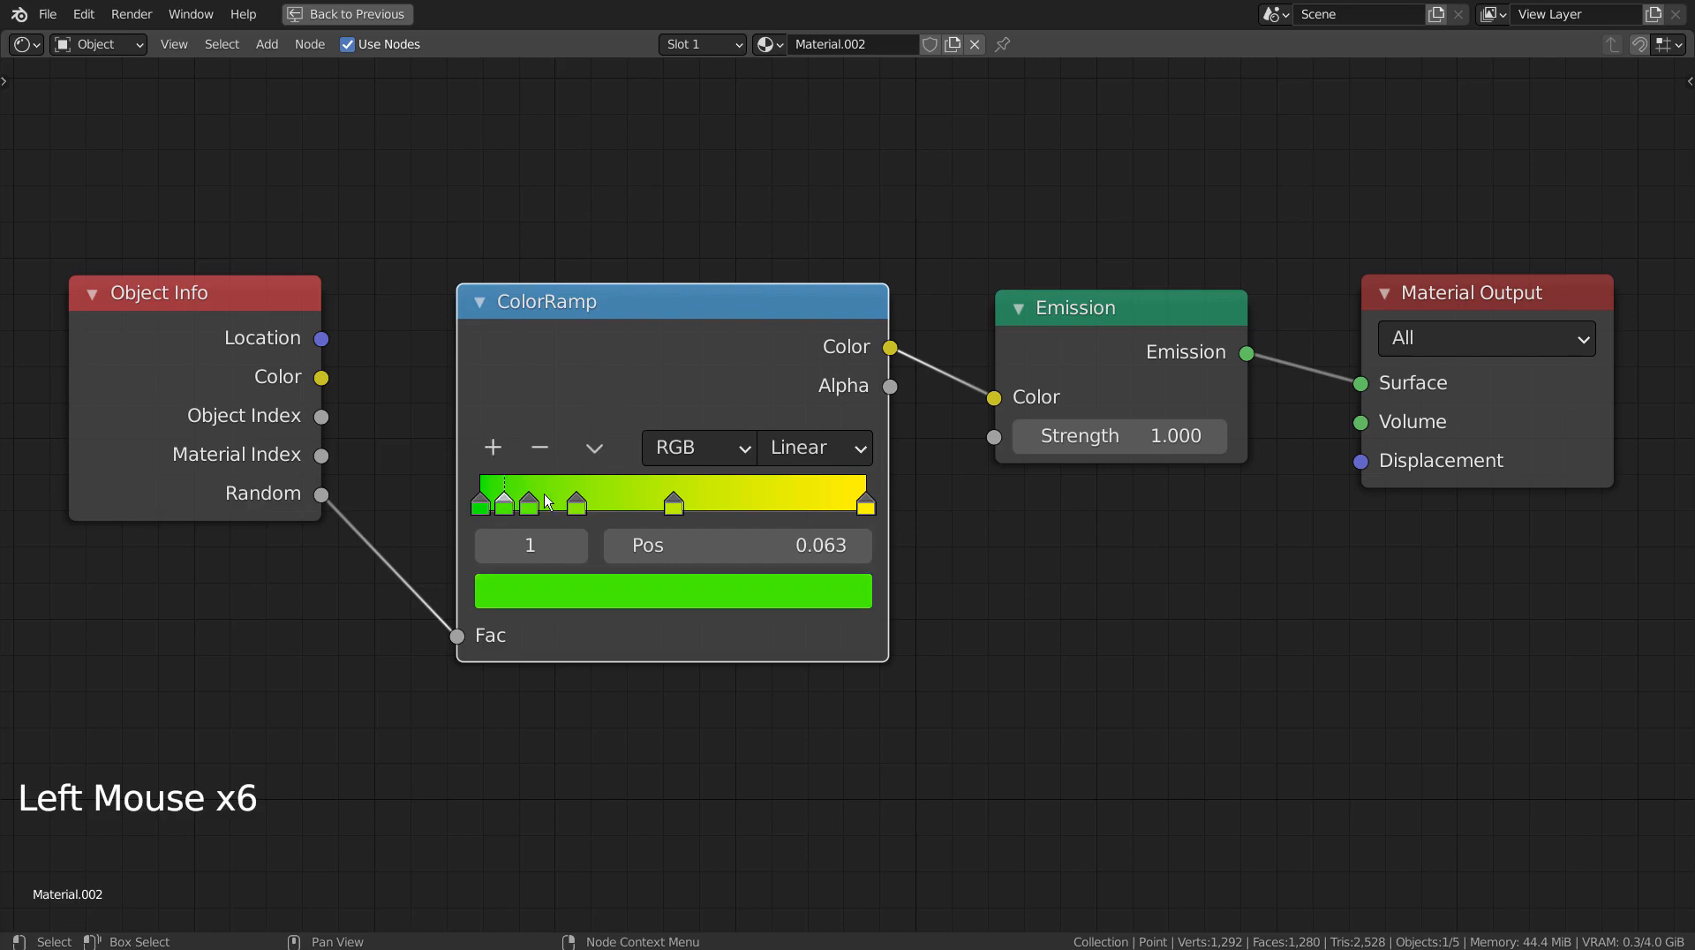
pyautogui.click(670, 592)
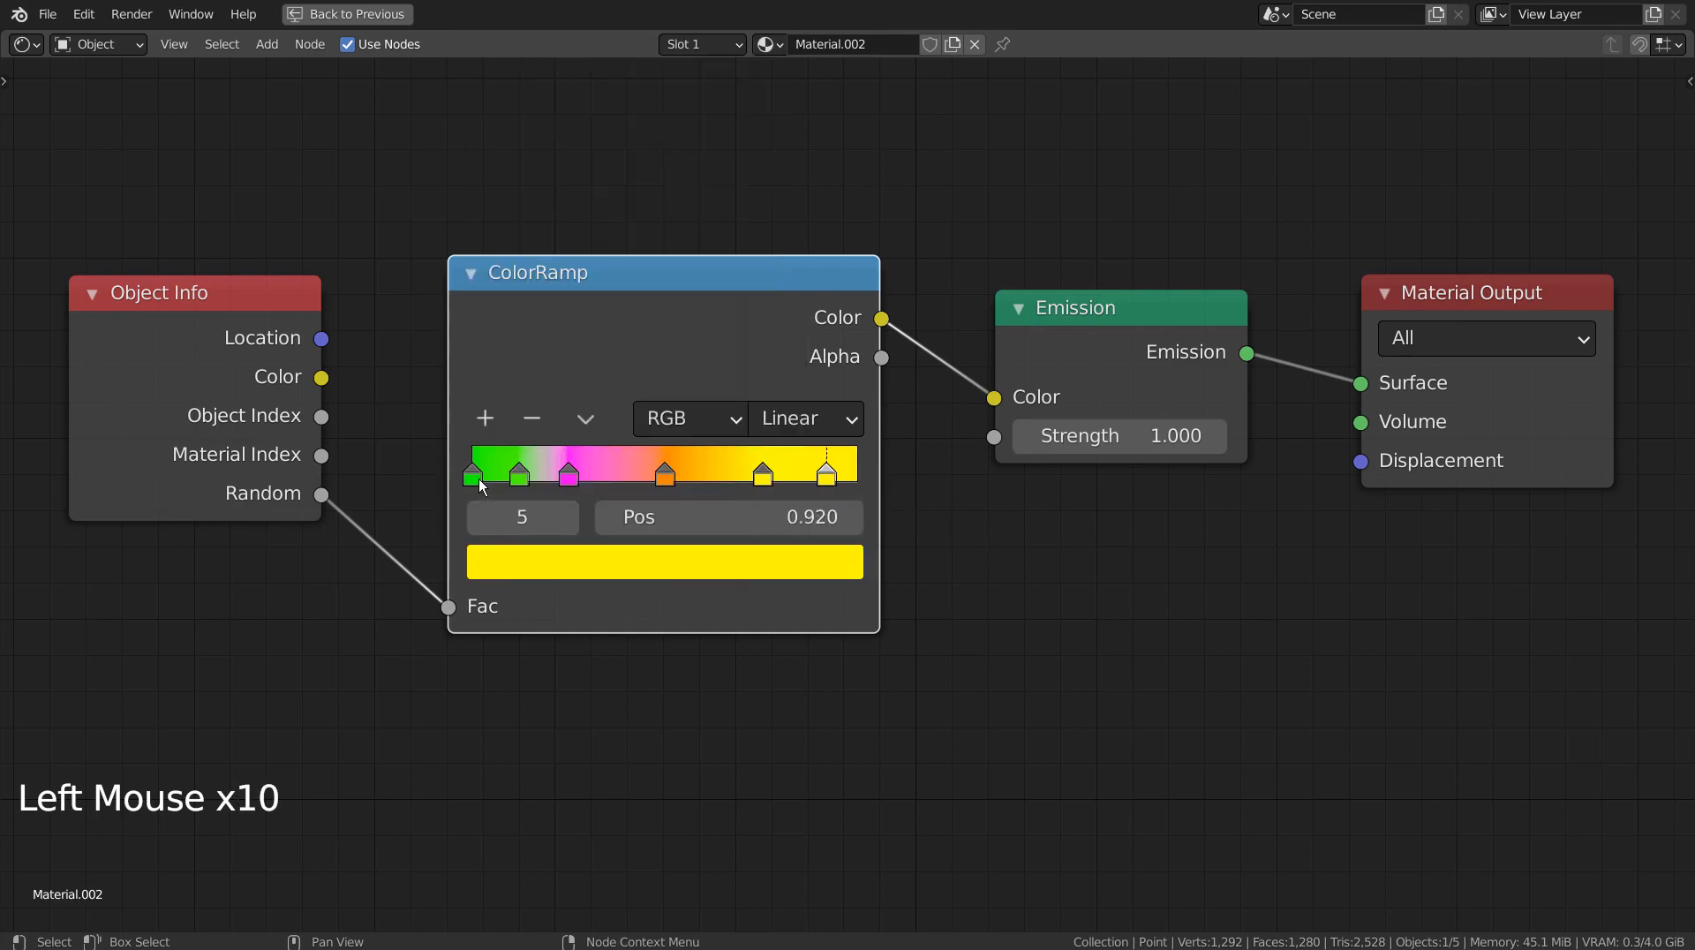
pyautogui.click(483, 472)
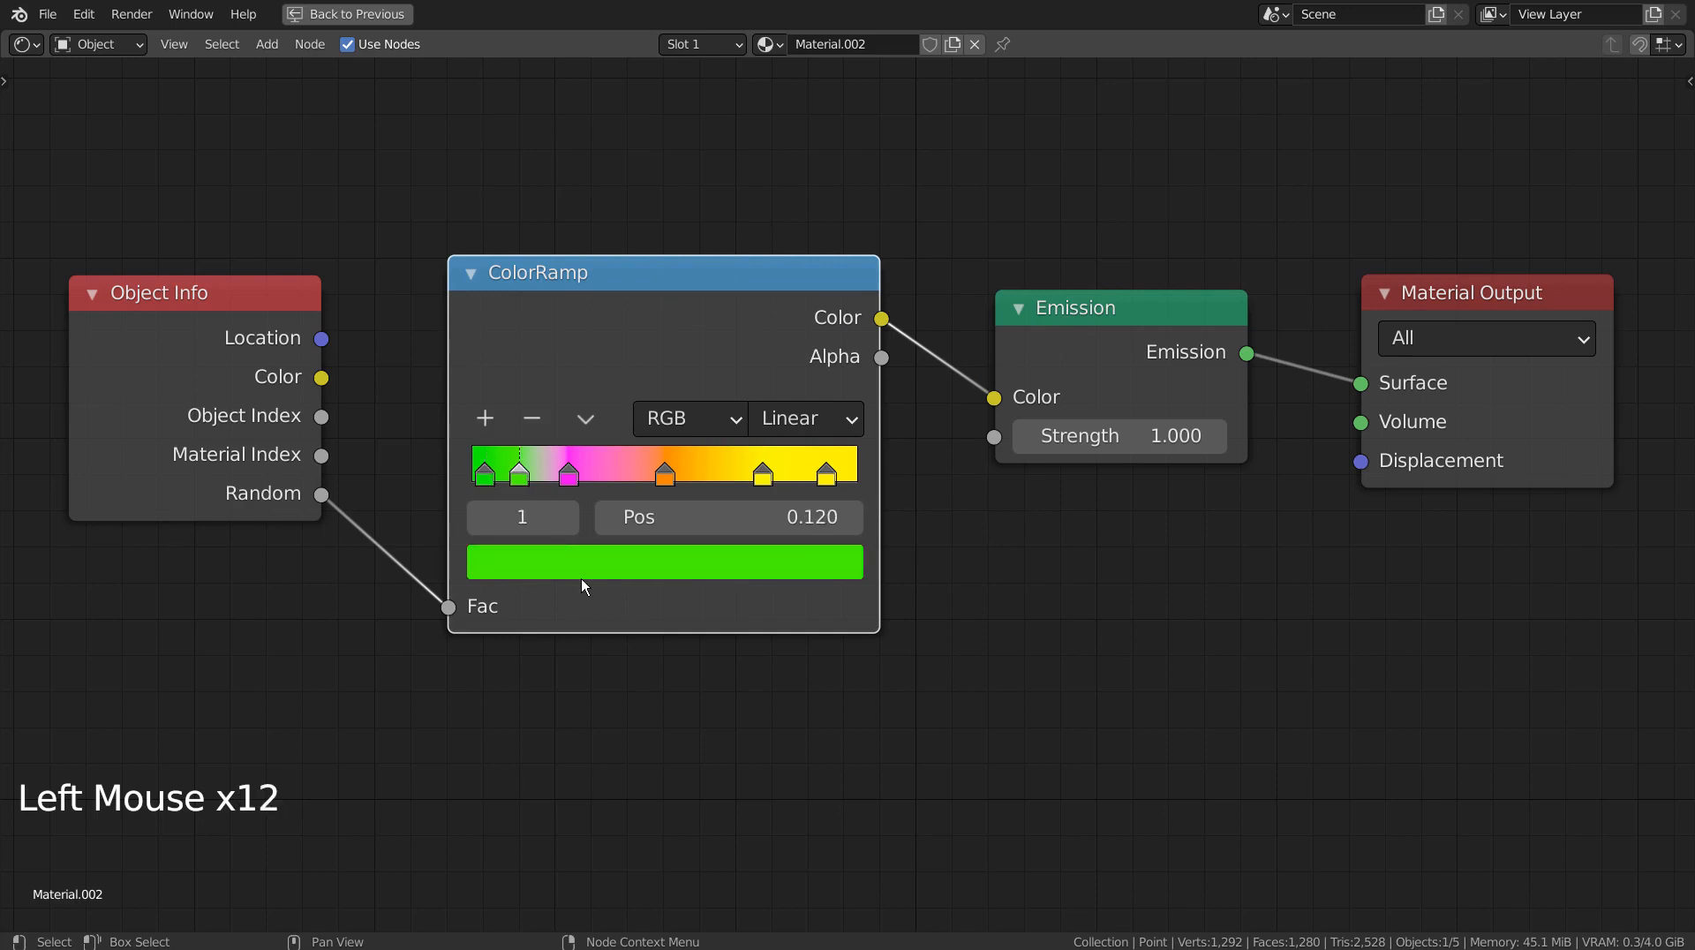
pyautogui.click(664, 561)
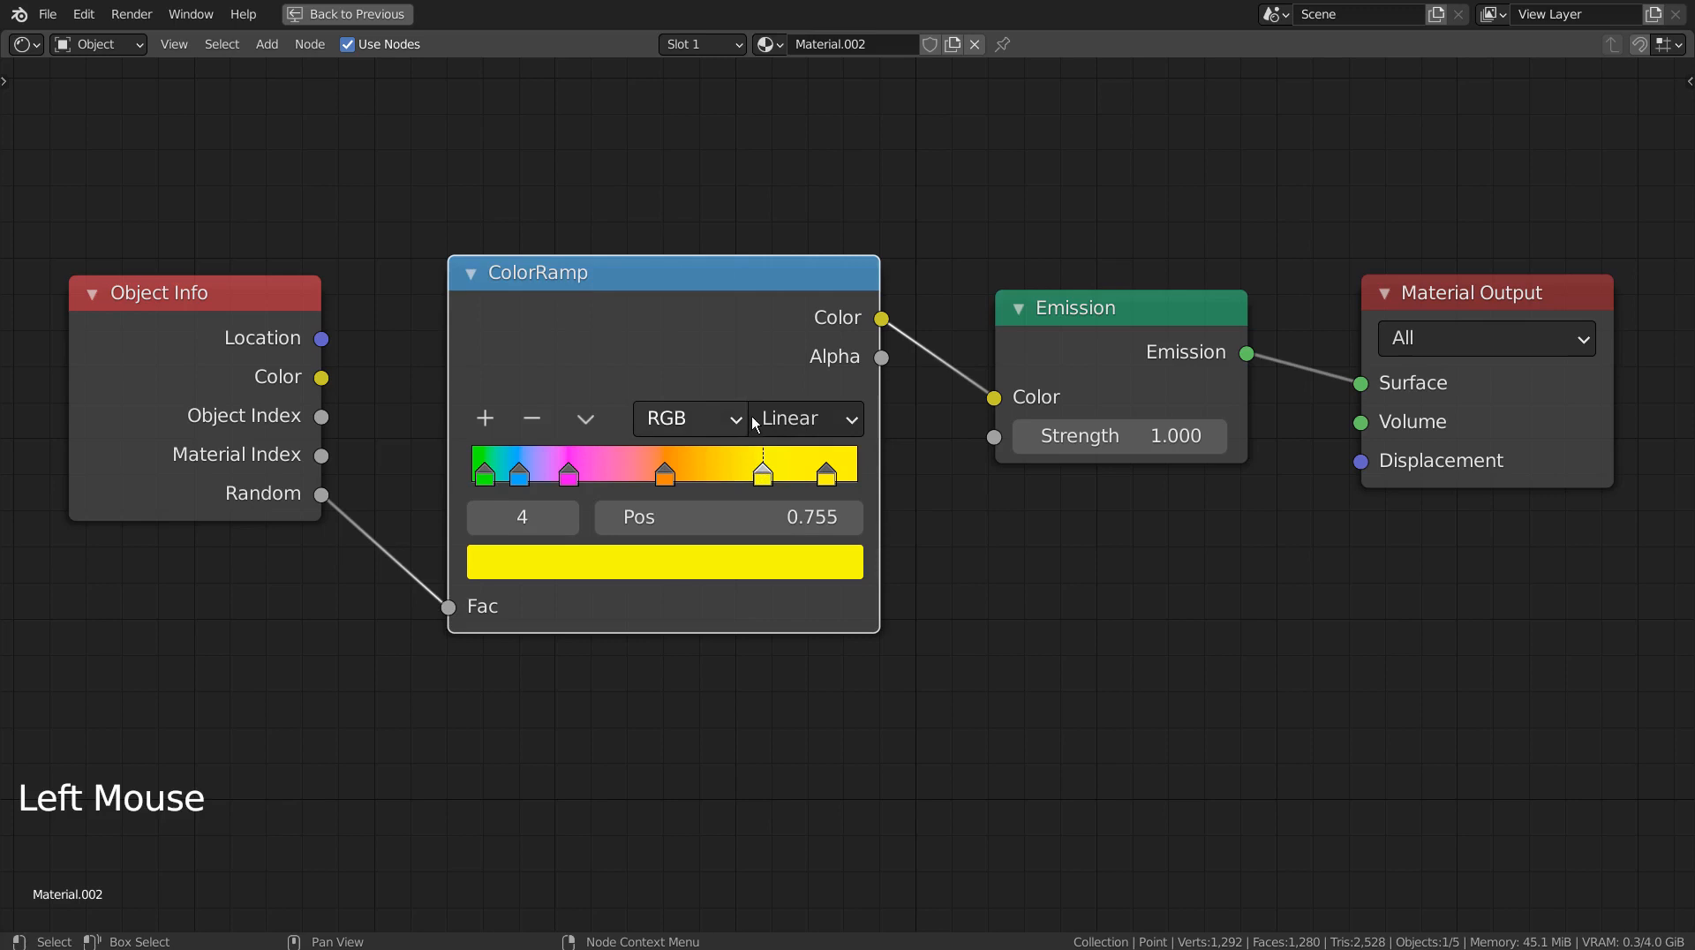
pyautogui.click(663, 560)
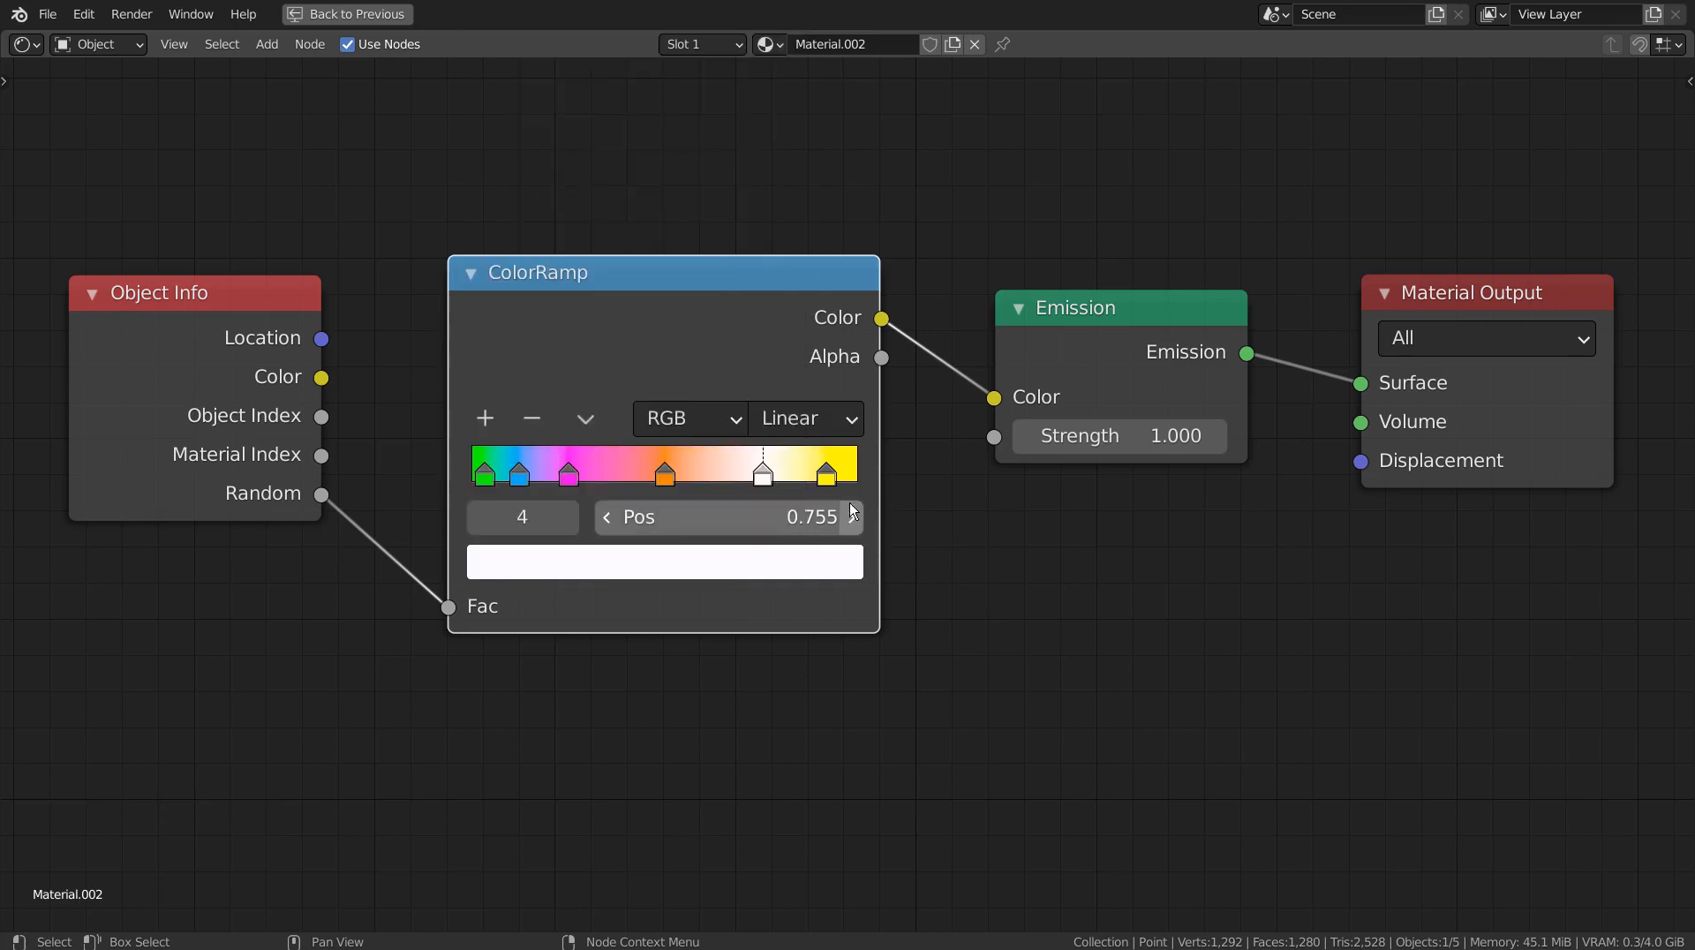
pyautogui.click(804, 419)
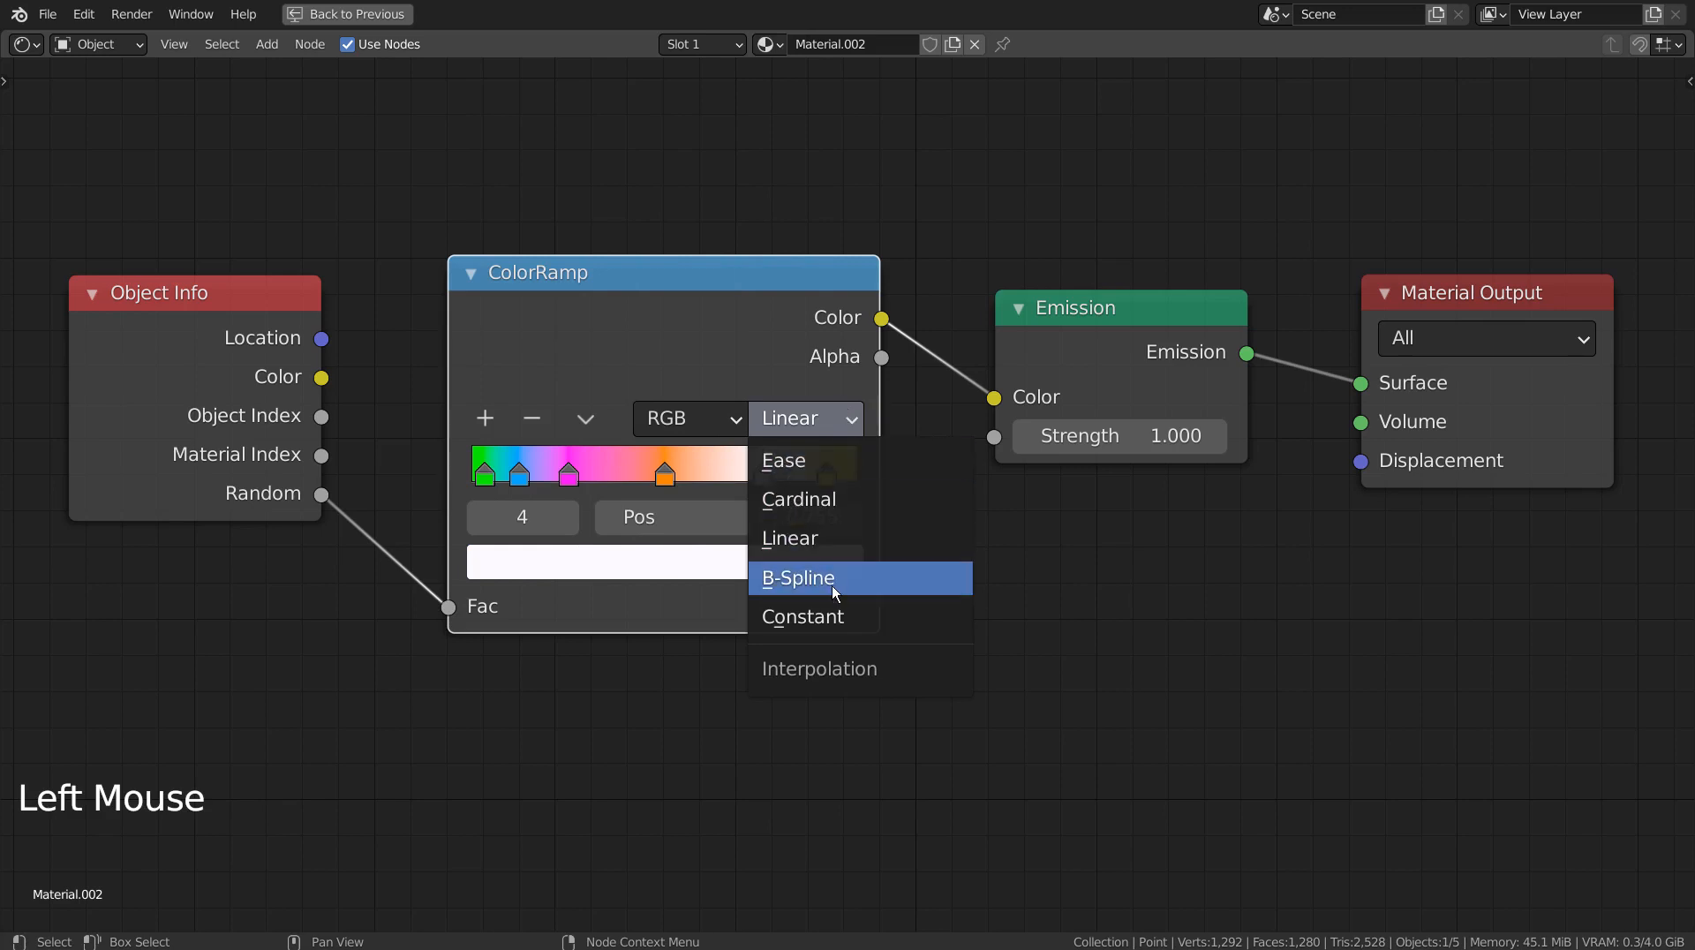
pyautogui.click(802, 617)
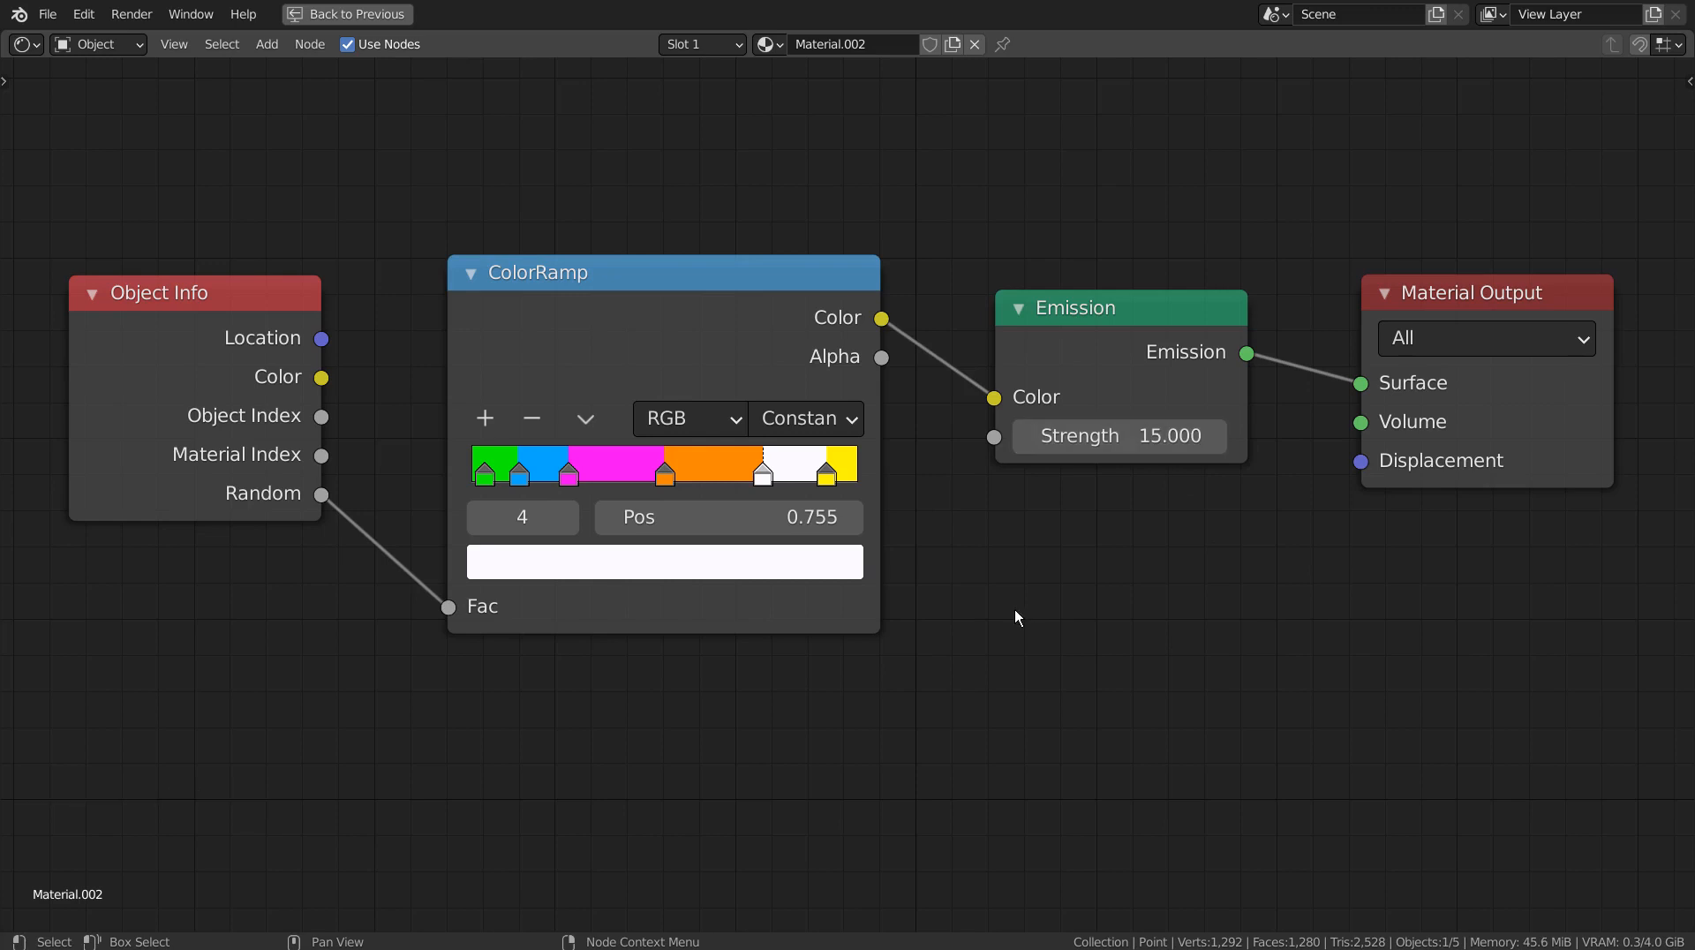
pyautogui.press('ctrl')
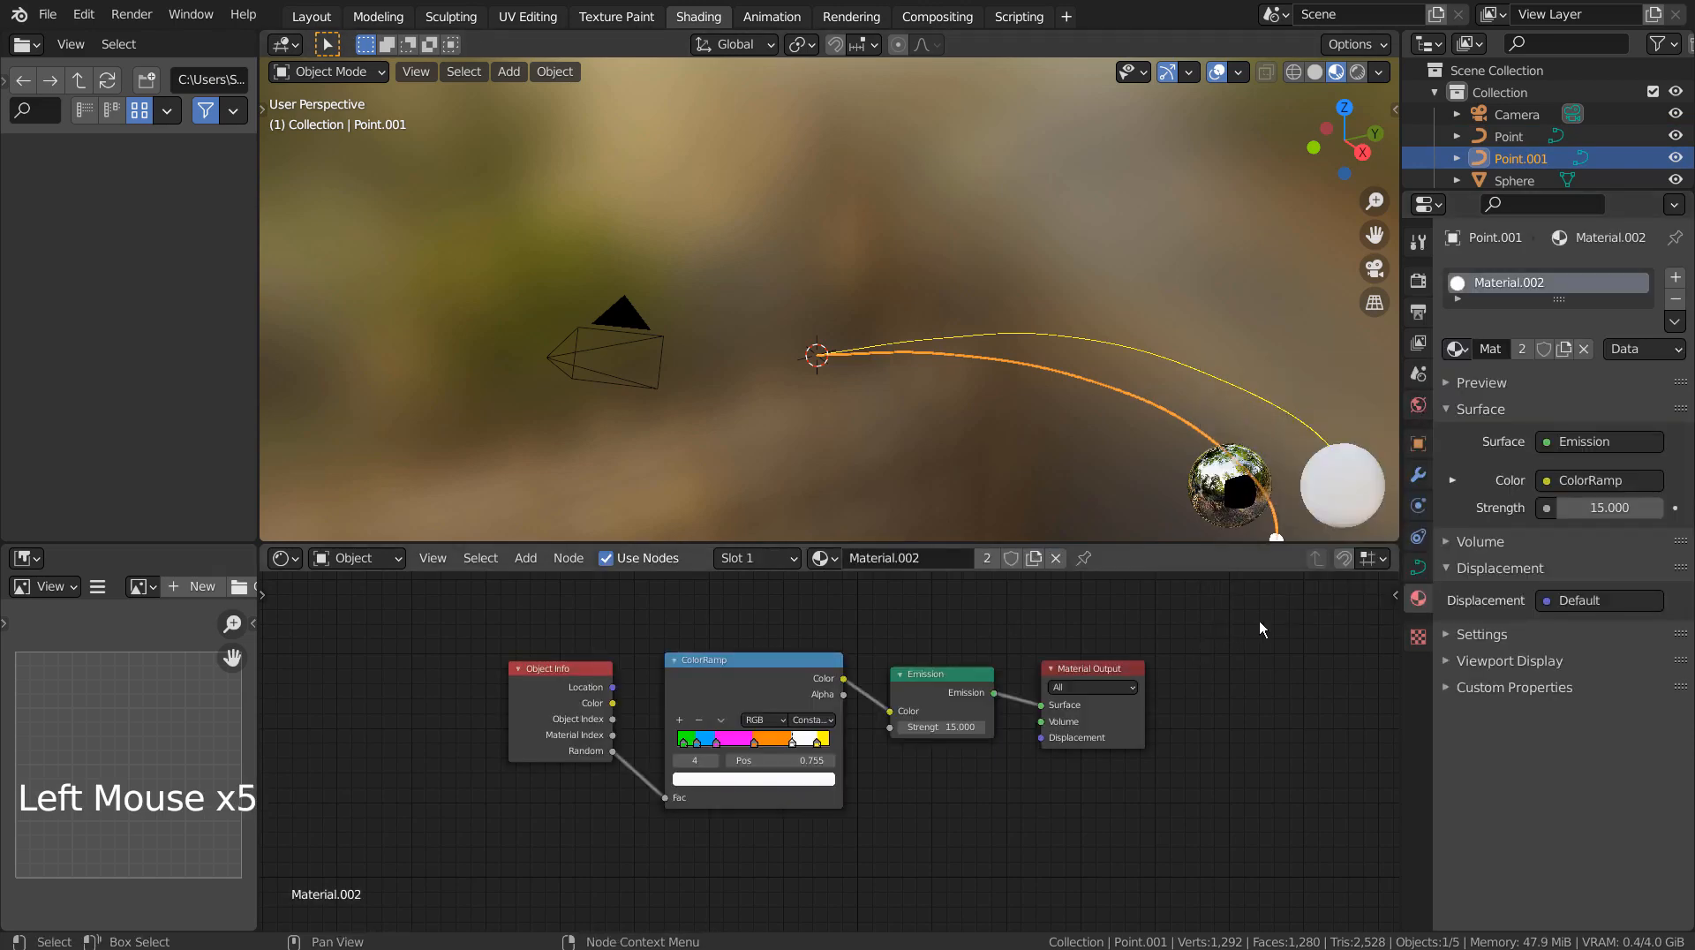
# Return to the Layout workspace and set the render engine to Eevee
pyautogui.click(553, 72)
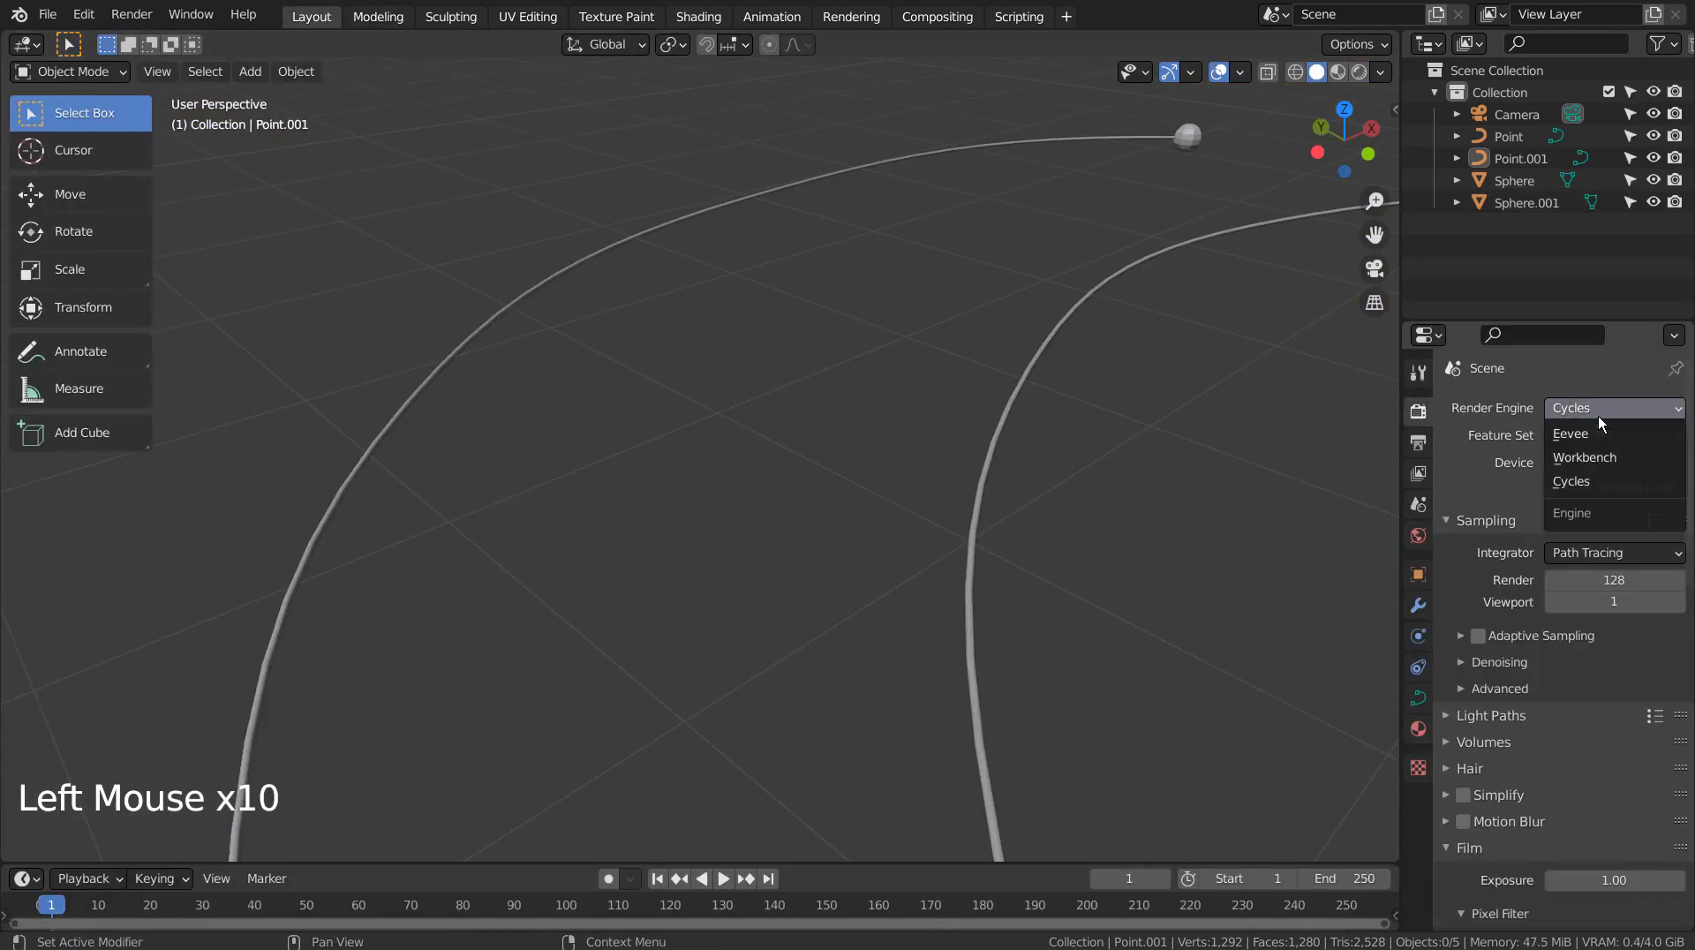
pyautogui.click(1569, 433)
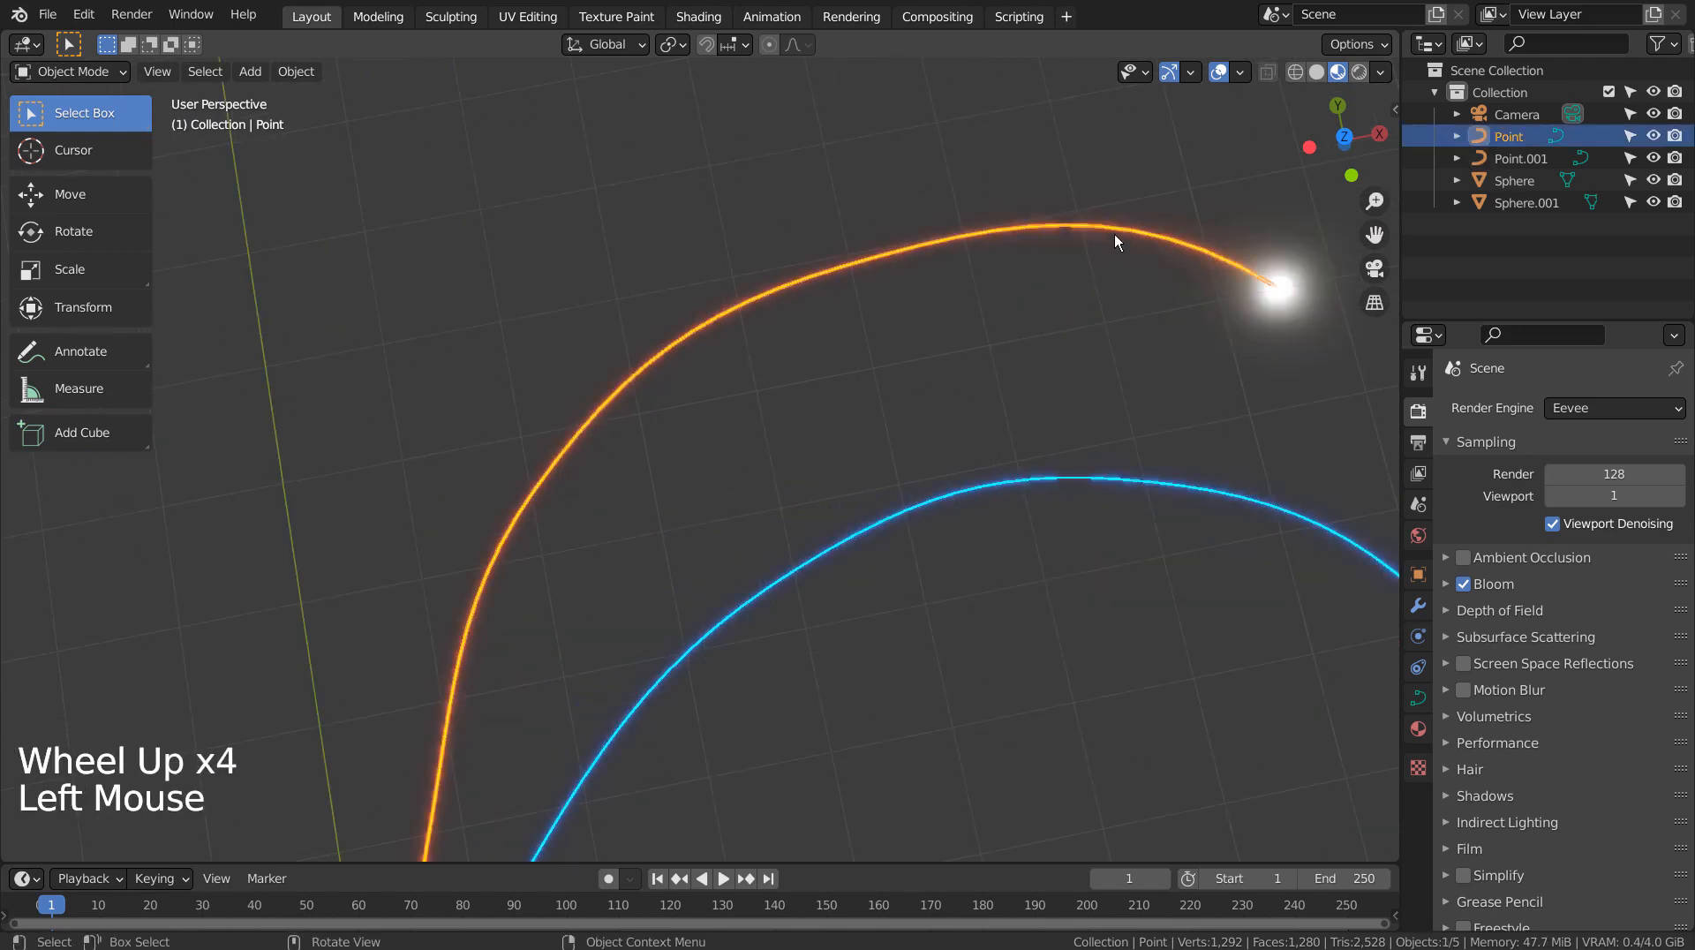
# Convert the glowing curve to a mesh and join it with its tip sphere
pyautogui.rightClick(1117, 242)
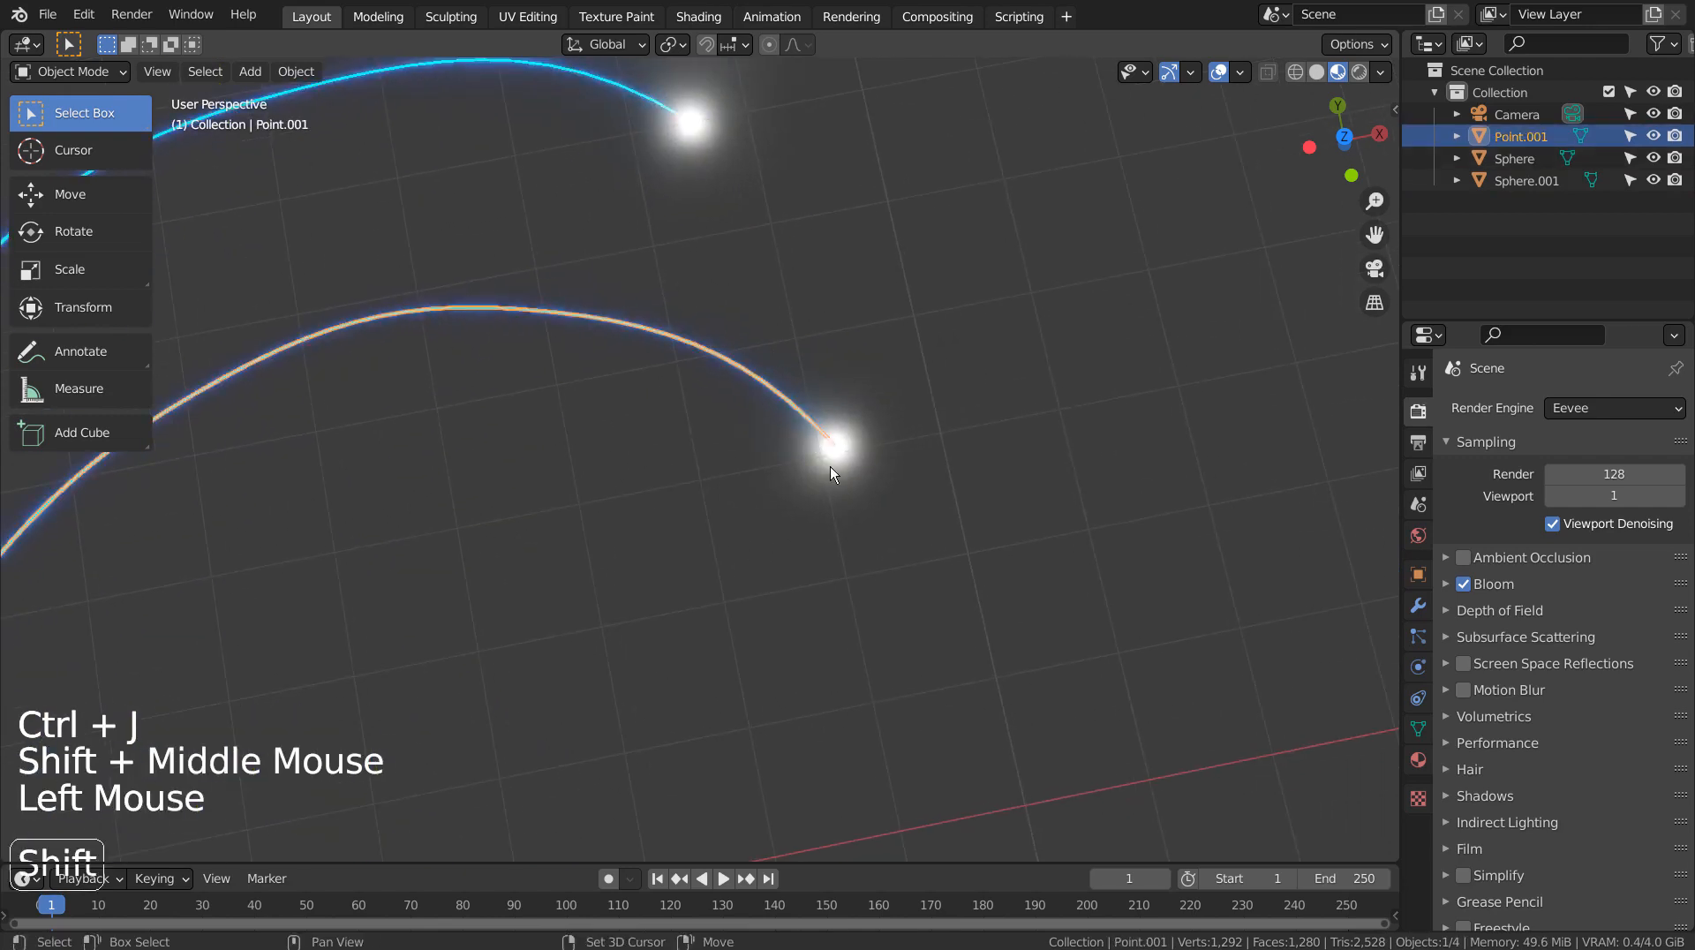
pyautogui.click(833, 446)
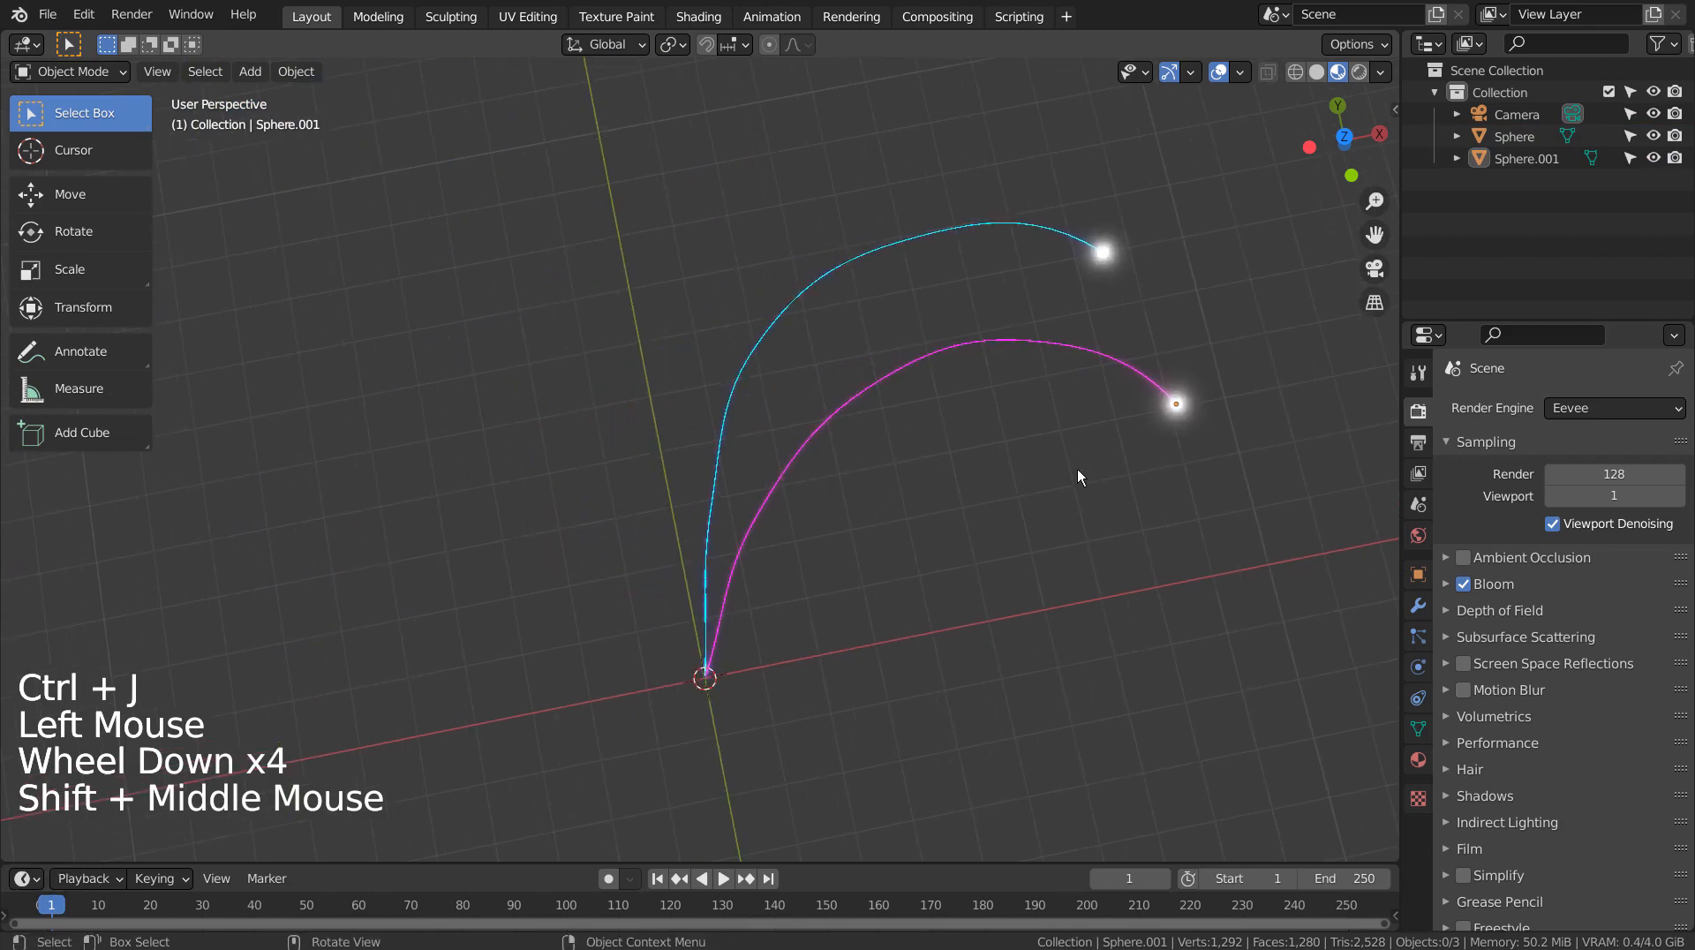
pyautogui.press('shift+a')
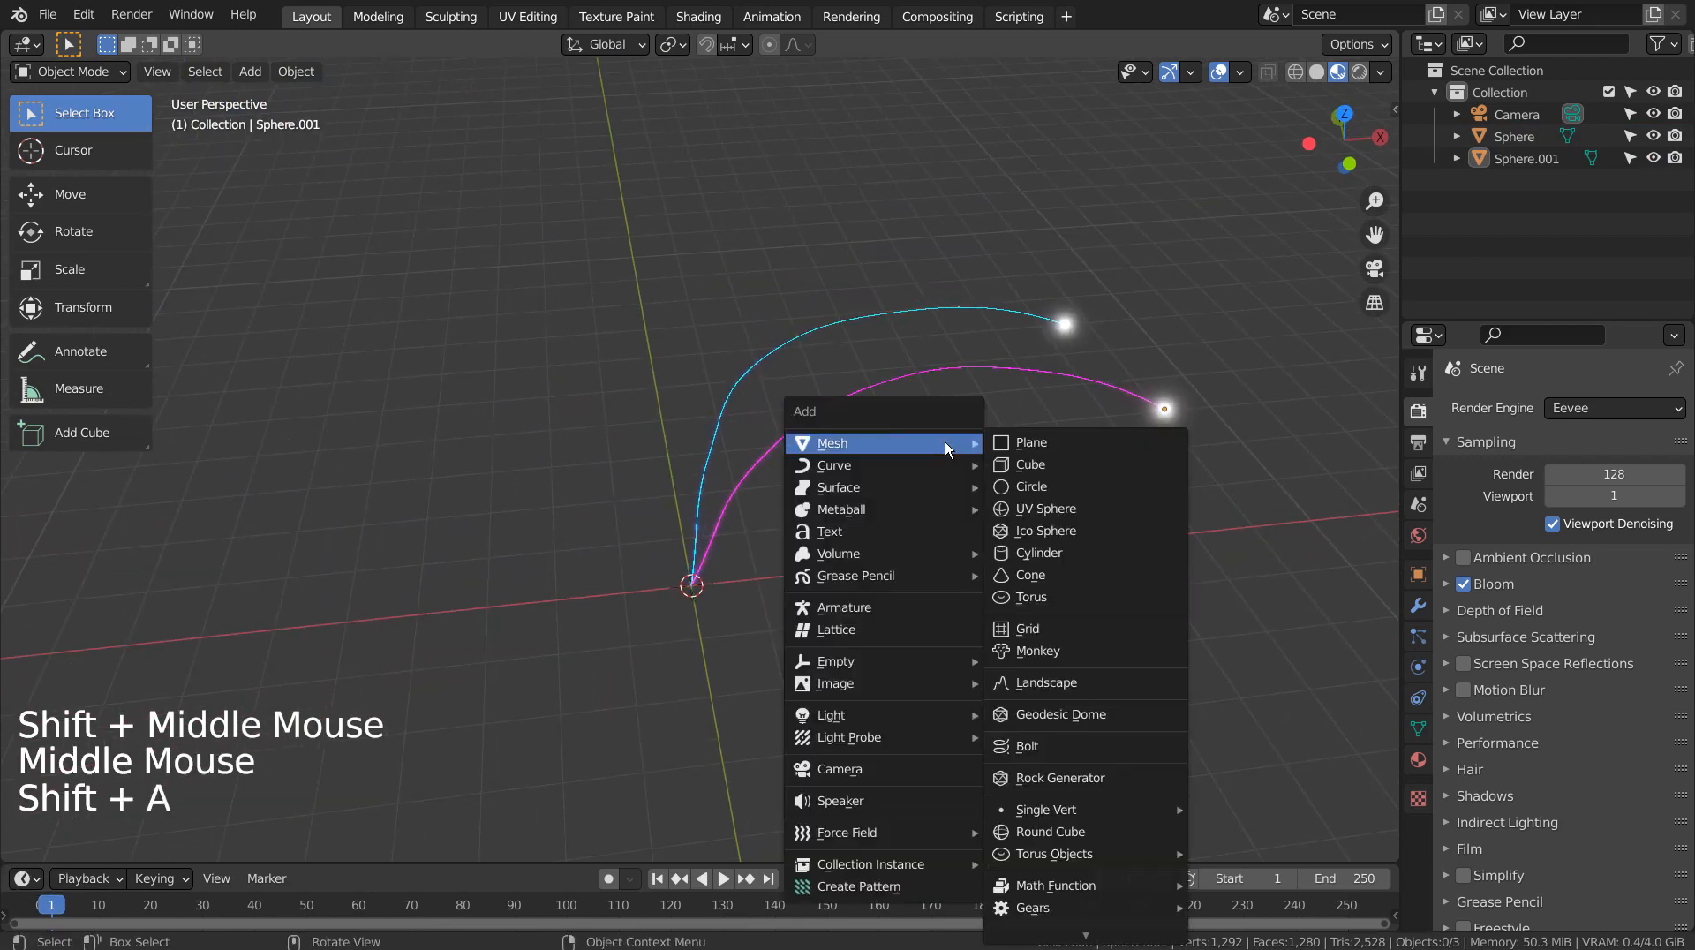
# Add a mesh circle at the burst centre and fill its face in Edit Mode
pyautogui.click(1032, 487)
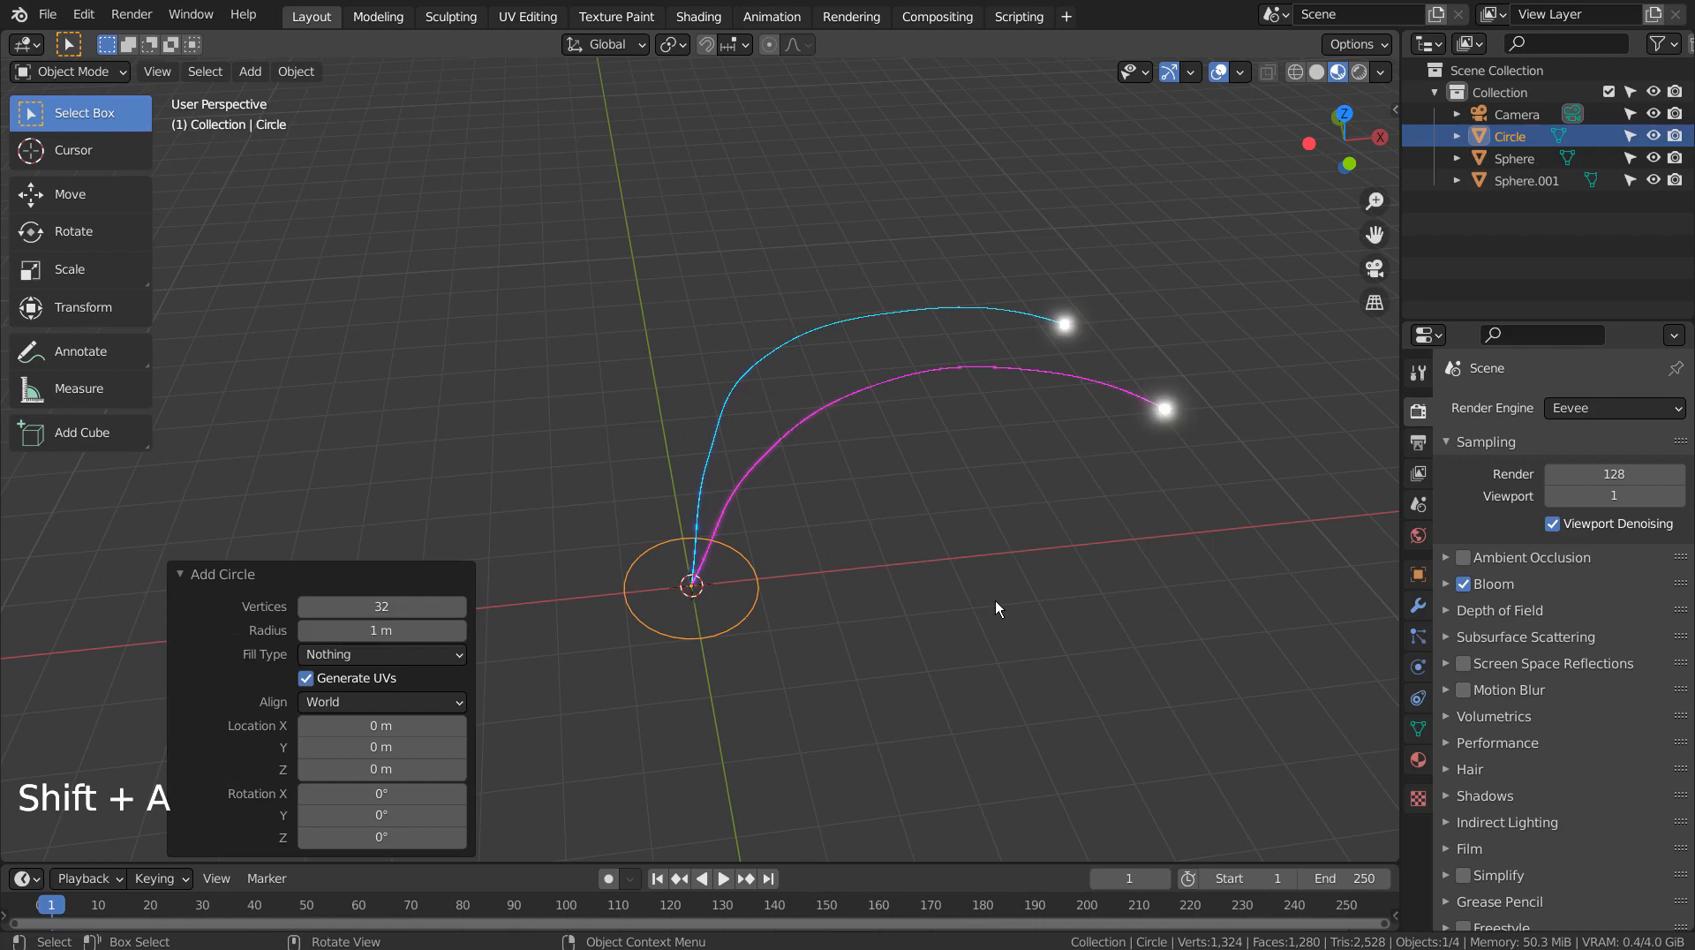
pyautogui.press('Tab')
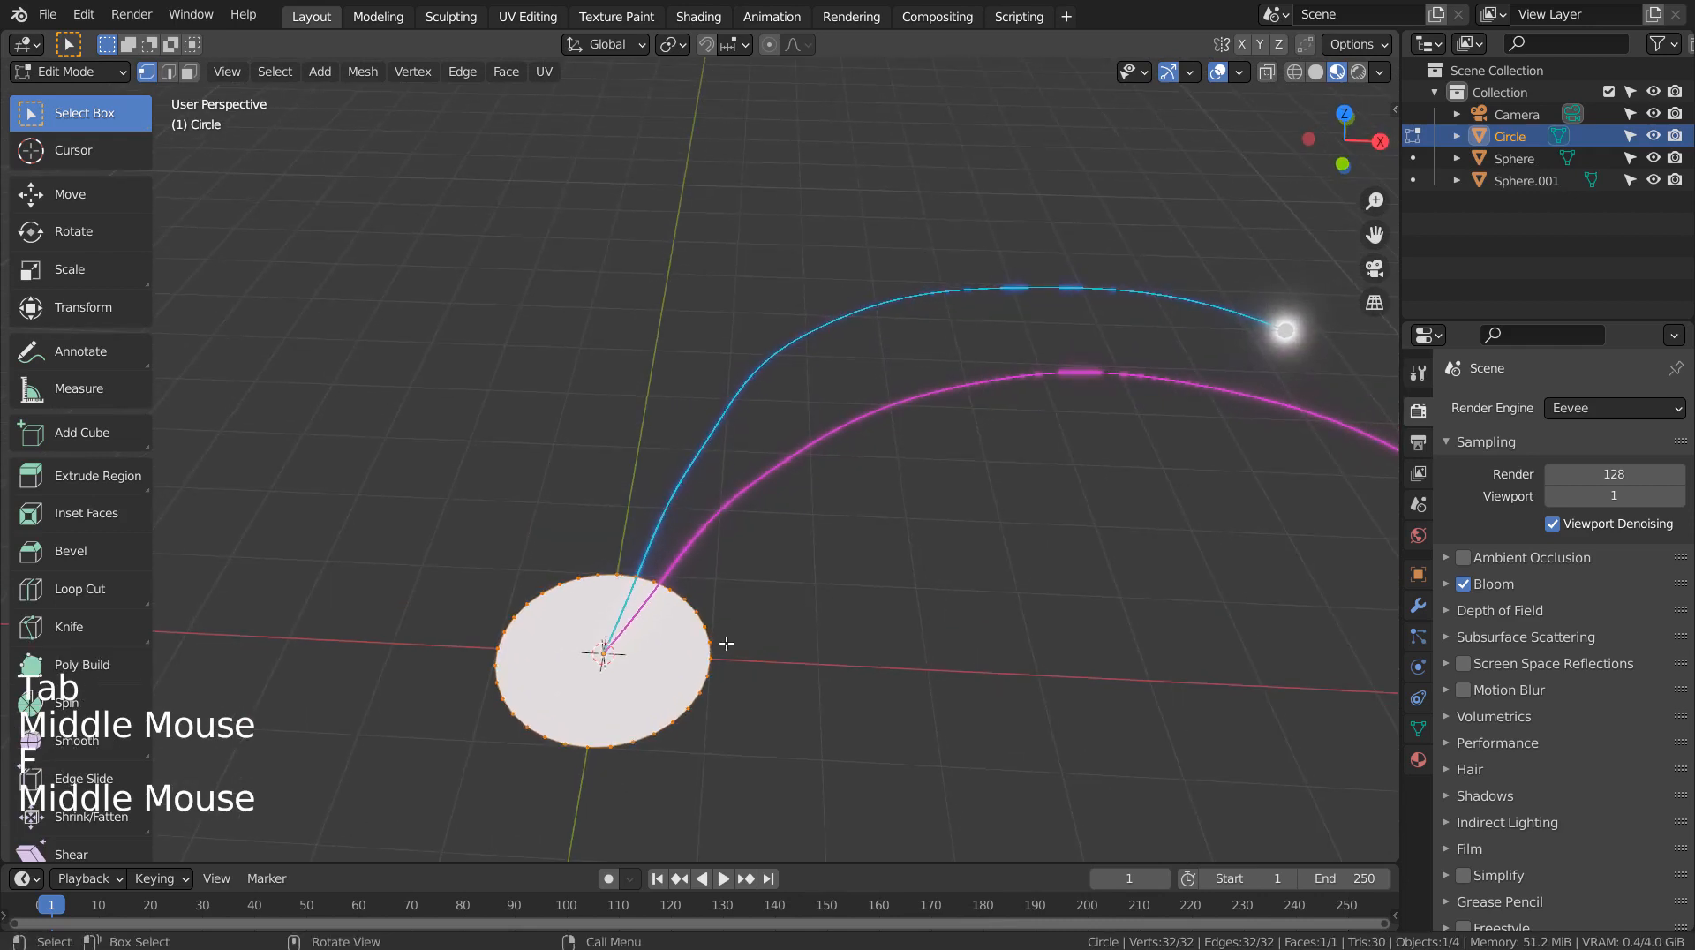
pyautogui.press('Tab')
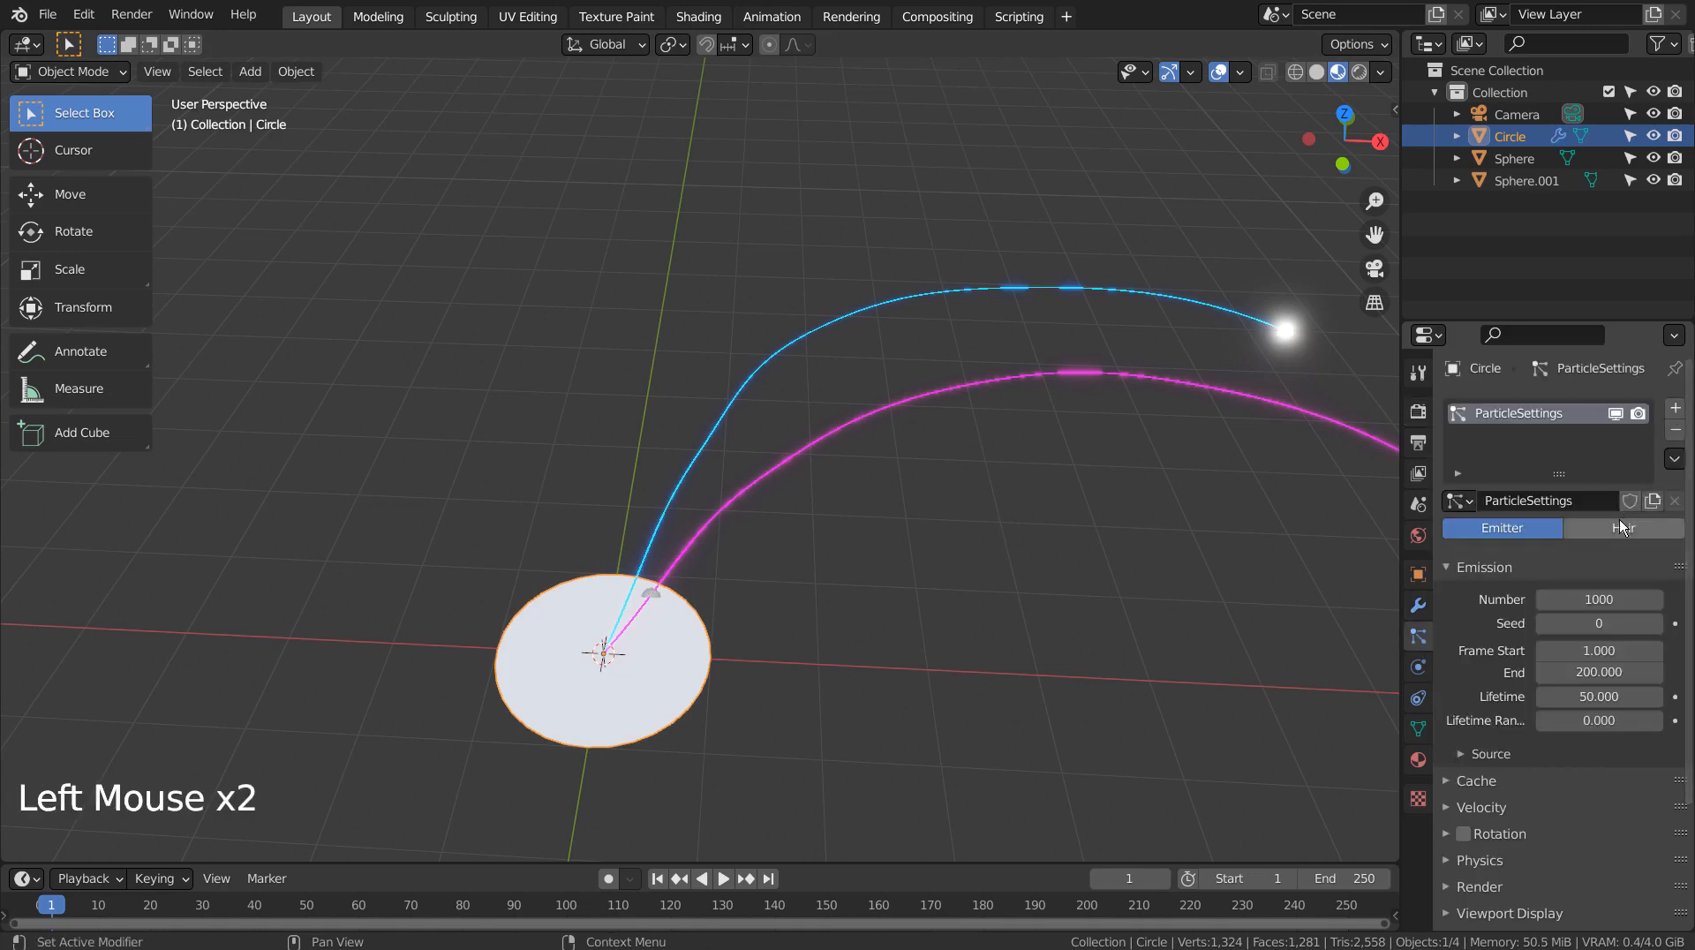
# Make the particles hair, rendered as the sphere-tipped curve object
pyautogui.click(1624, 527)
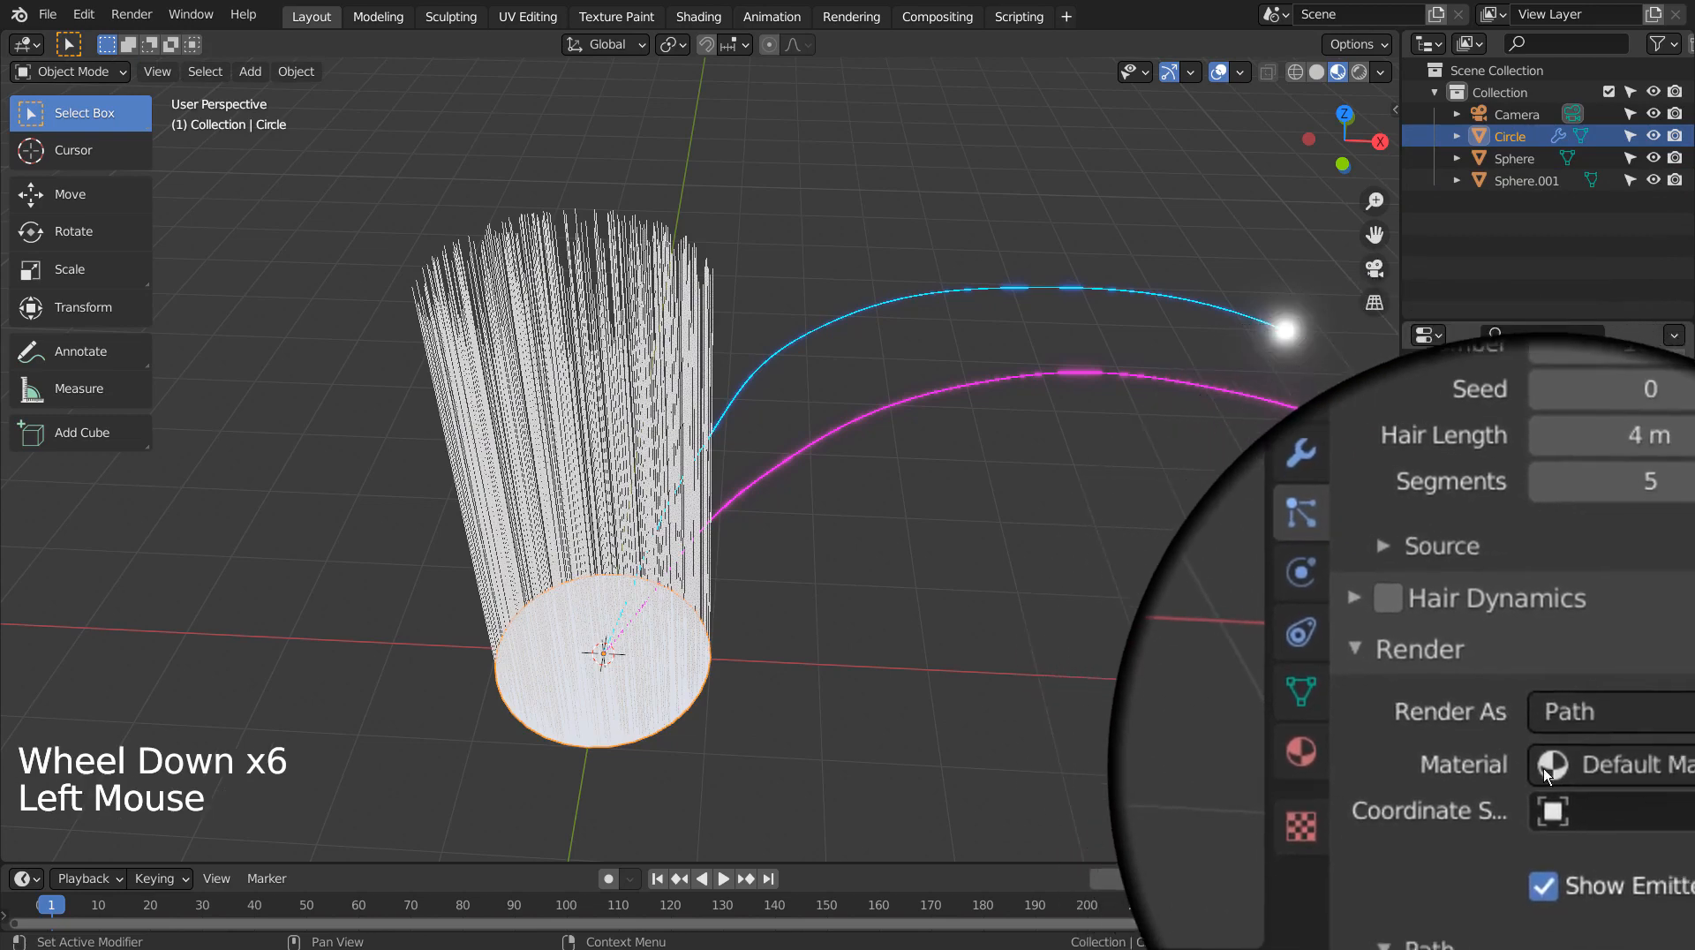
pyautogui.click(1589, 488)
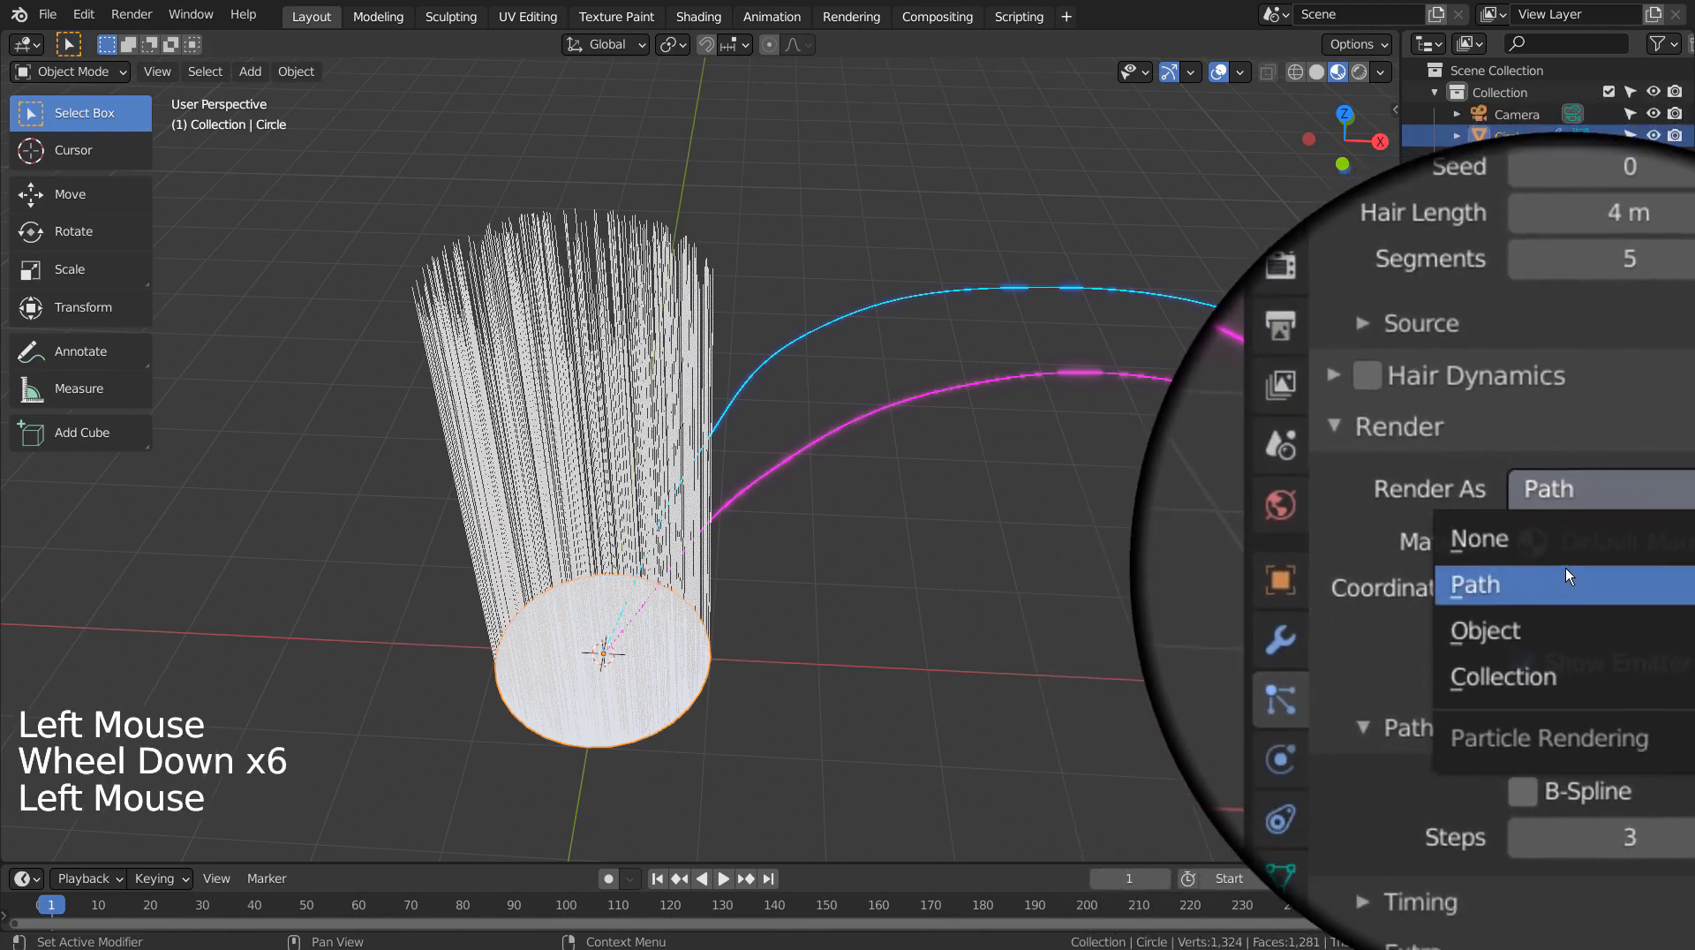
pyautogui.click(1485, 630)
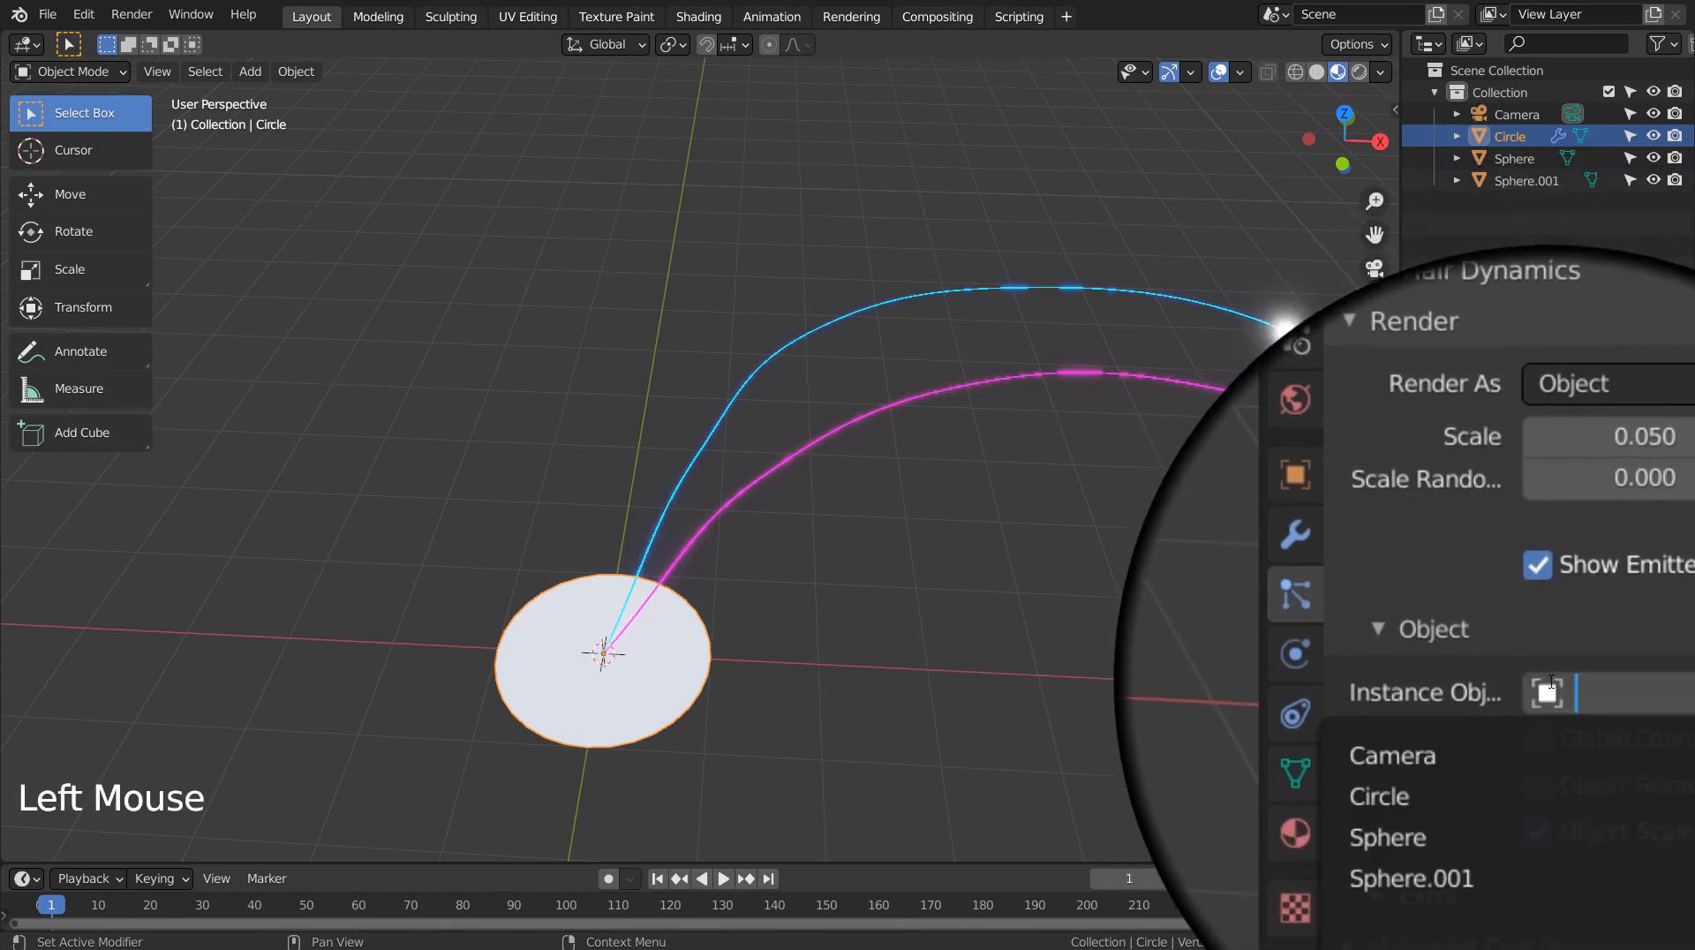
pyautogui.click(1387, 836)
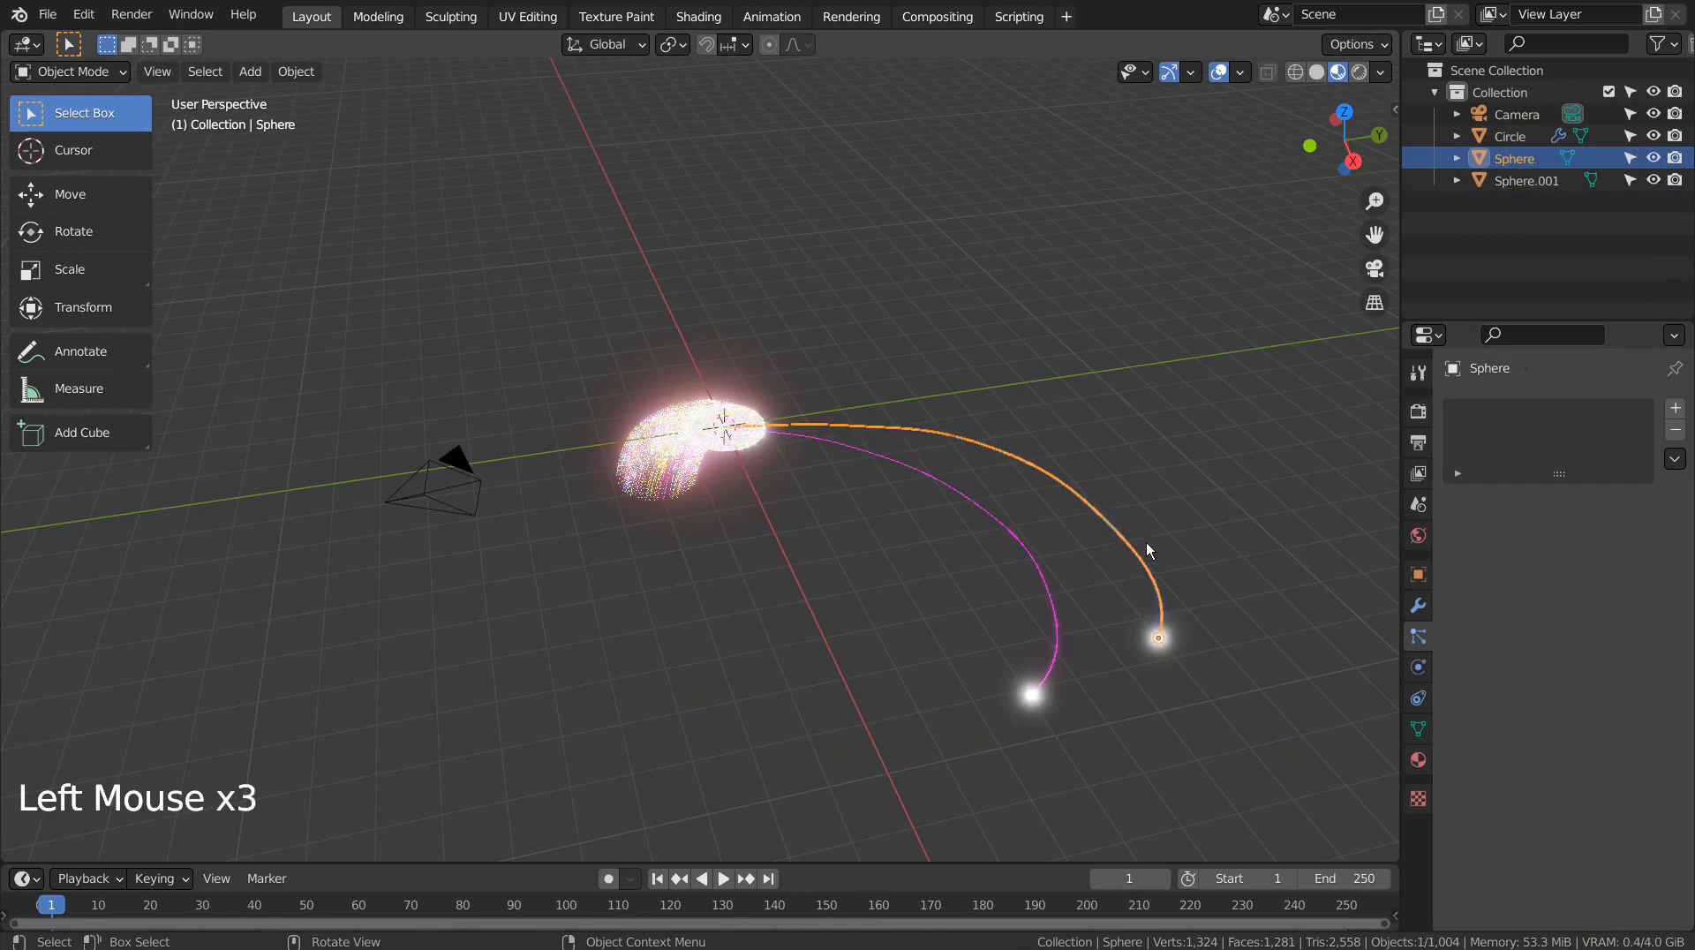
# Select the other sphere-tipped curve, orbit around the bundle, then reselect the circle
pyautogui.click(295, 71)
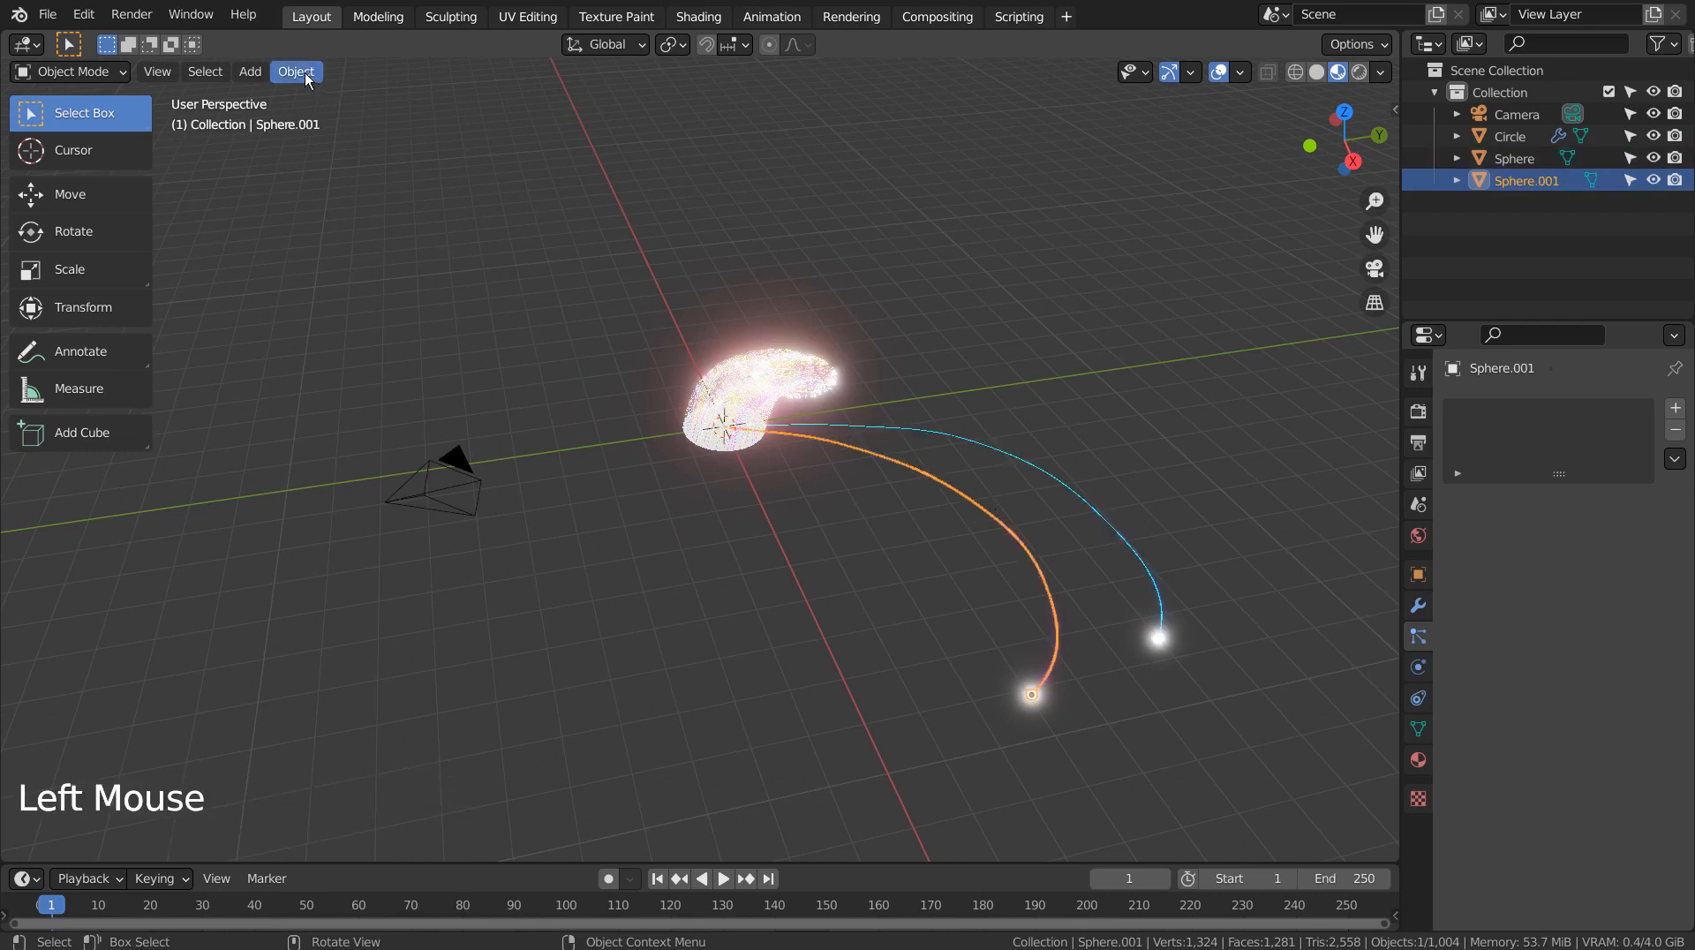
pyautogui.click(295, 72)
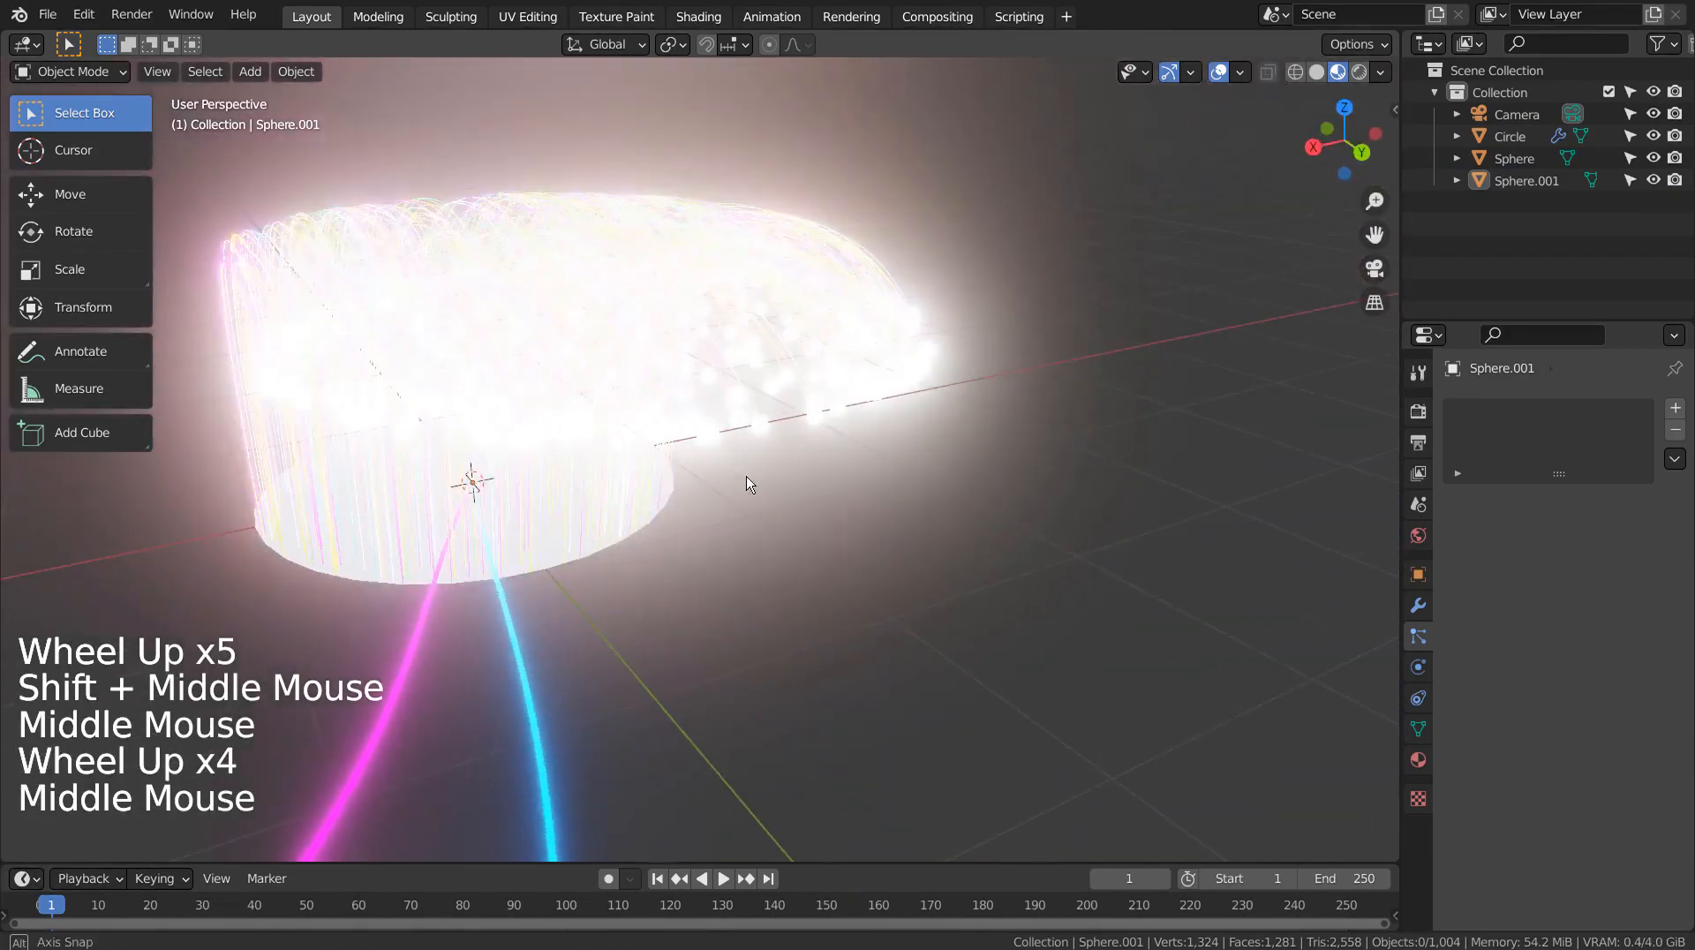
pyautogui.moveTo(752, 483); pyautogui.dragTo(1179, 512)
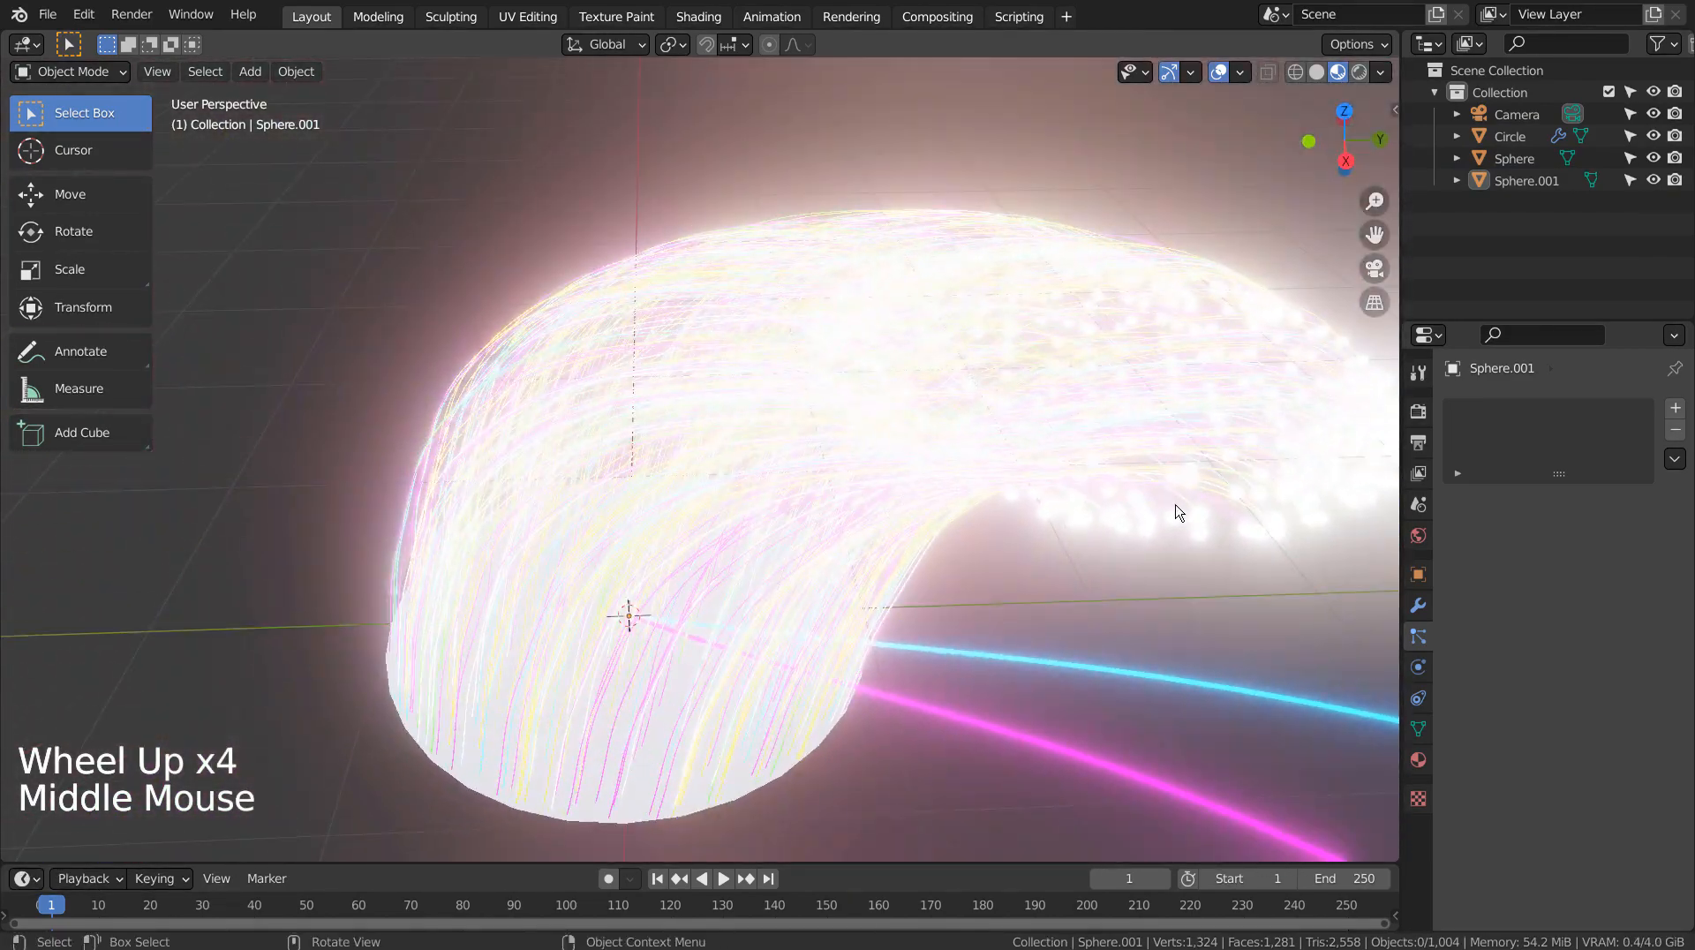
pyautogui.click(1515, 158)
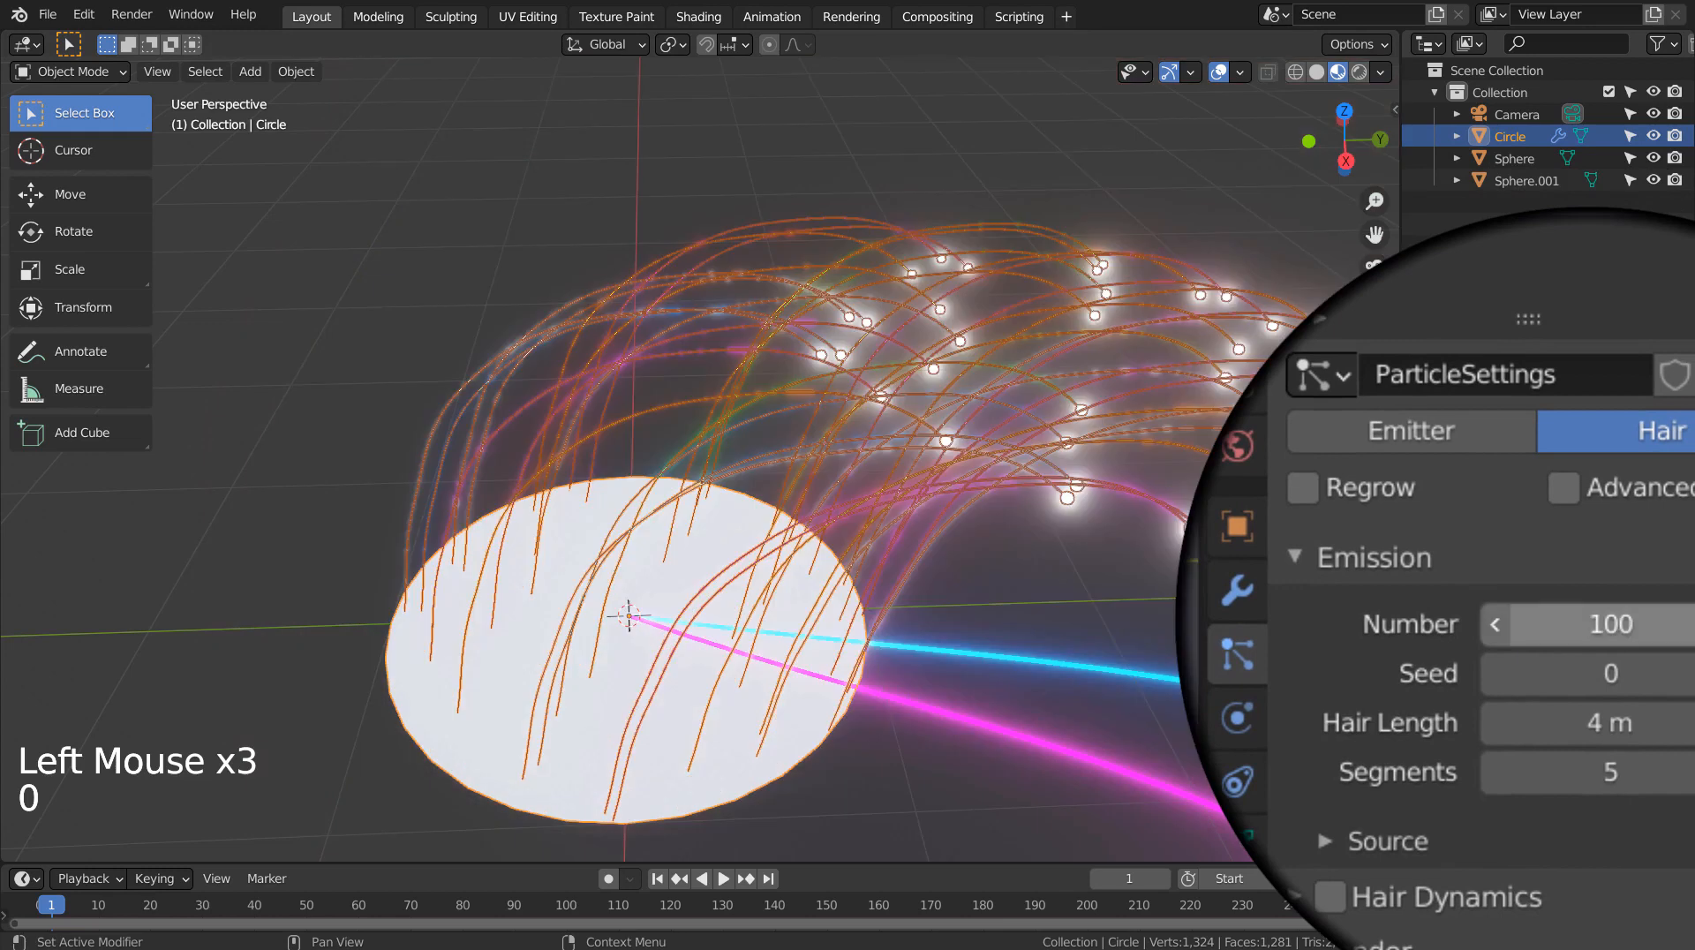
# Set particle Seed to 16 and Scale Randomness to 0.544
pyautogui.click(1494, 652)
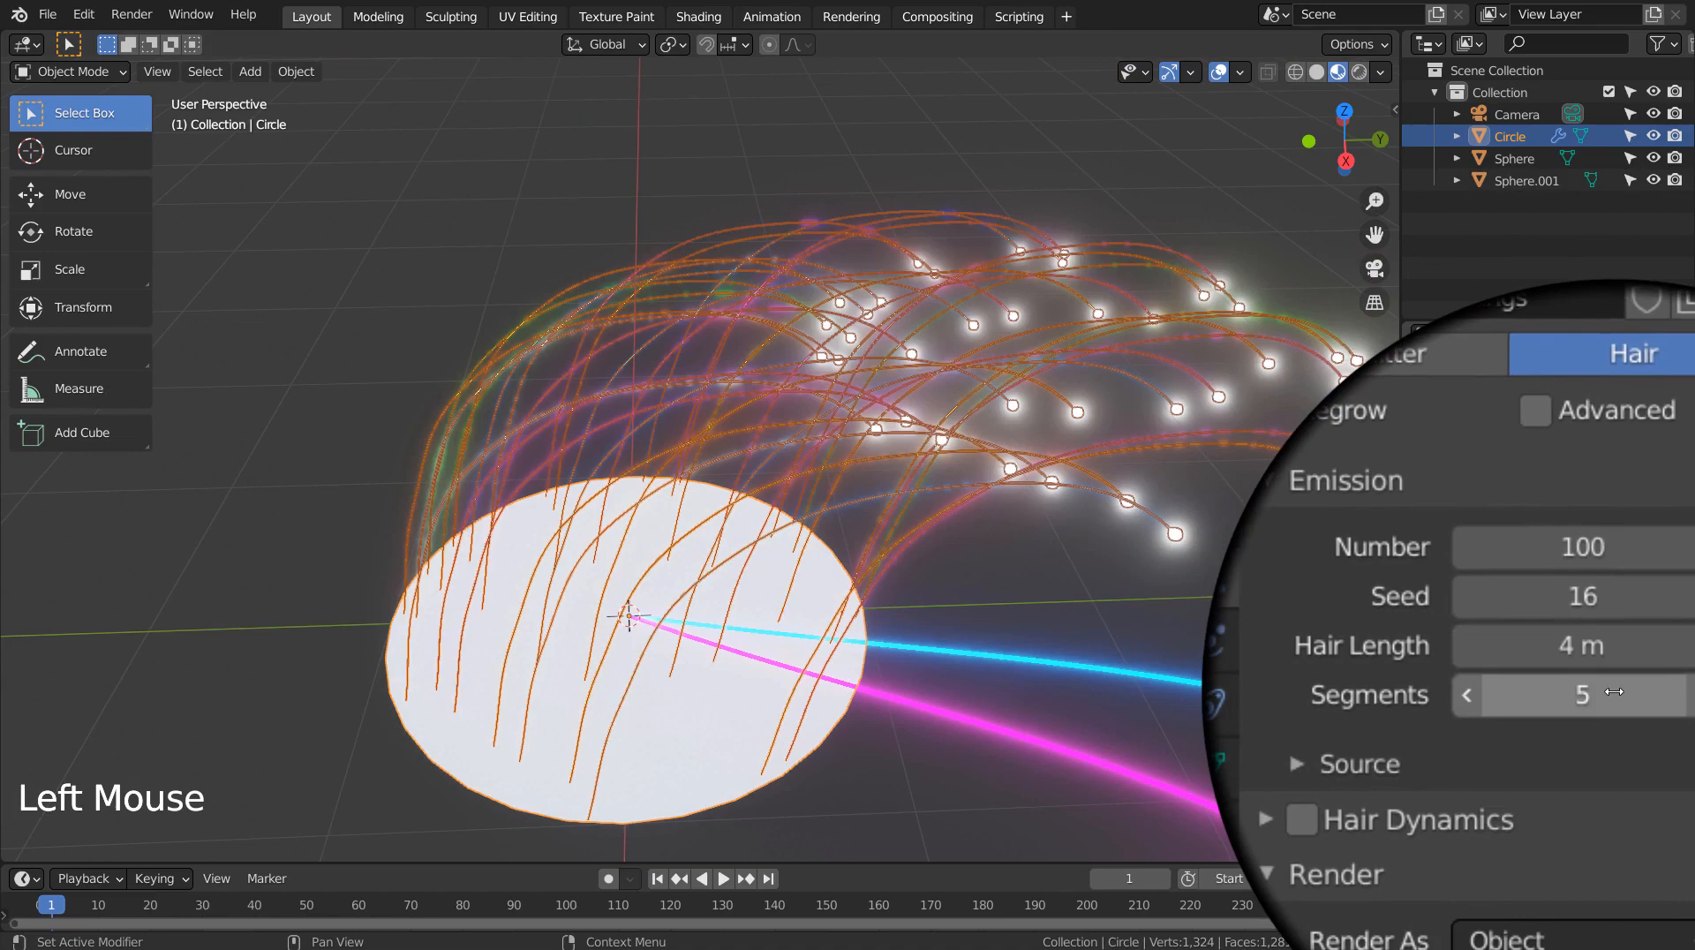
pyautogui.scroll(-3)
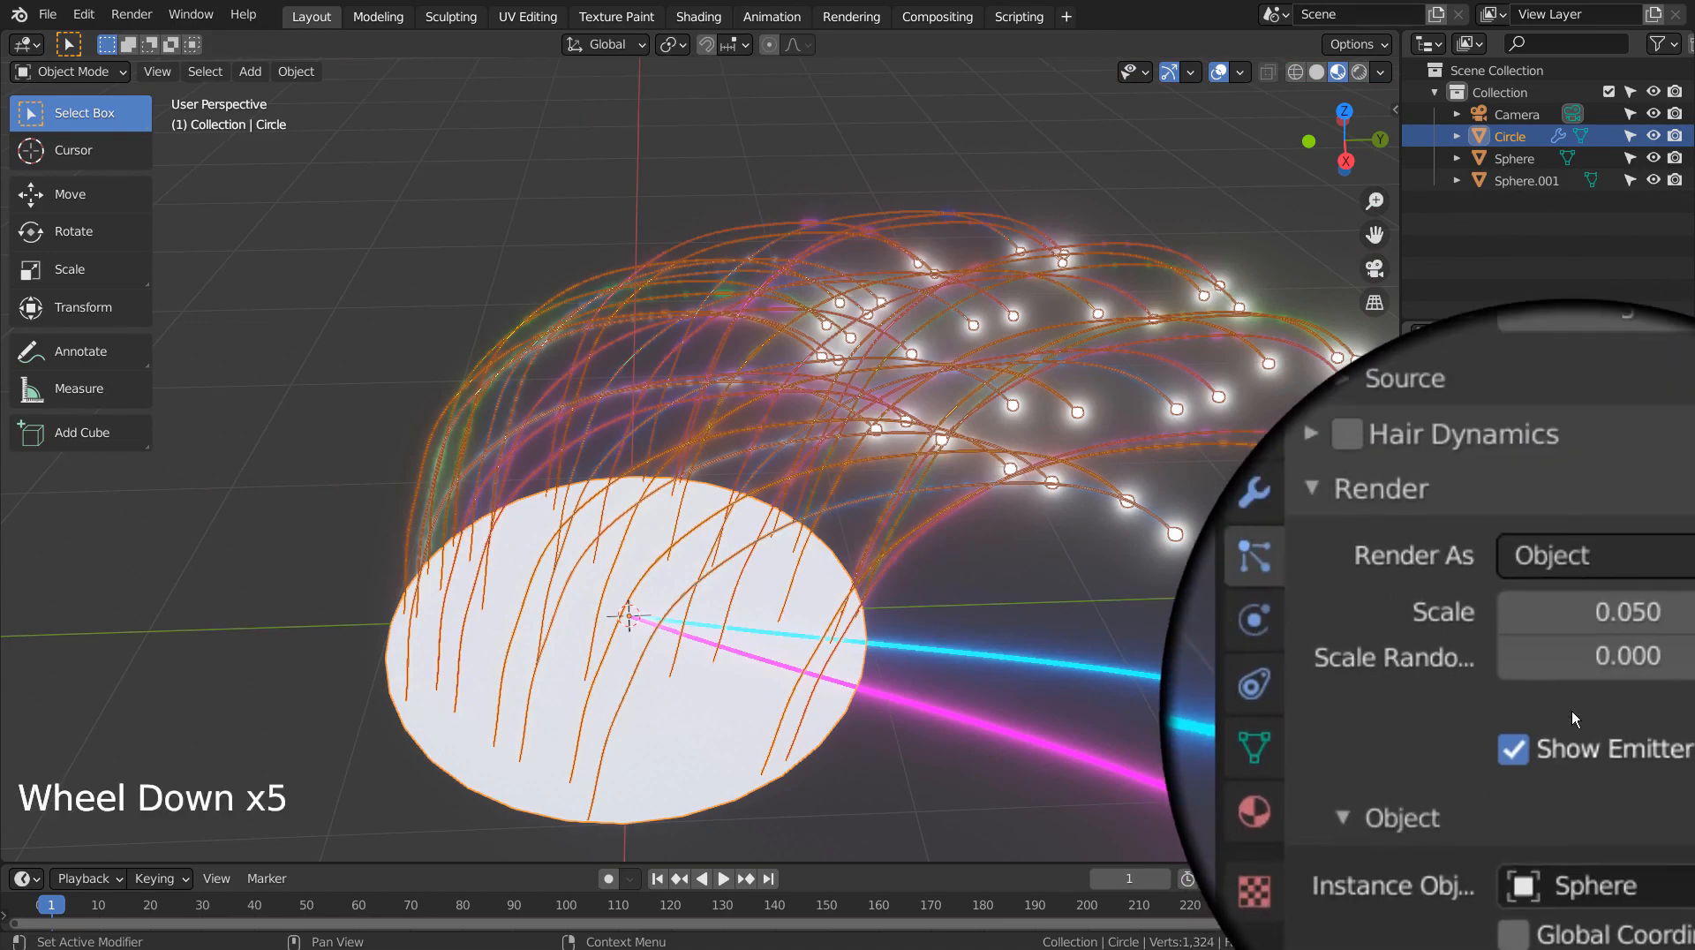
pyautogui.moveTo(1568, 637); pyautogui.dragTo(1568, 664)
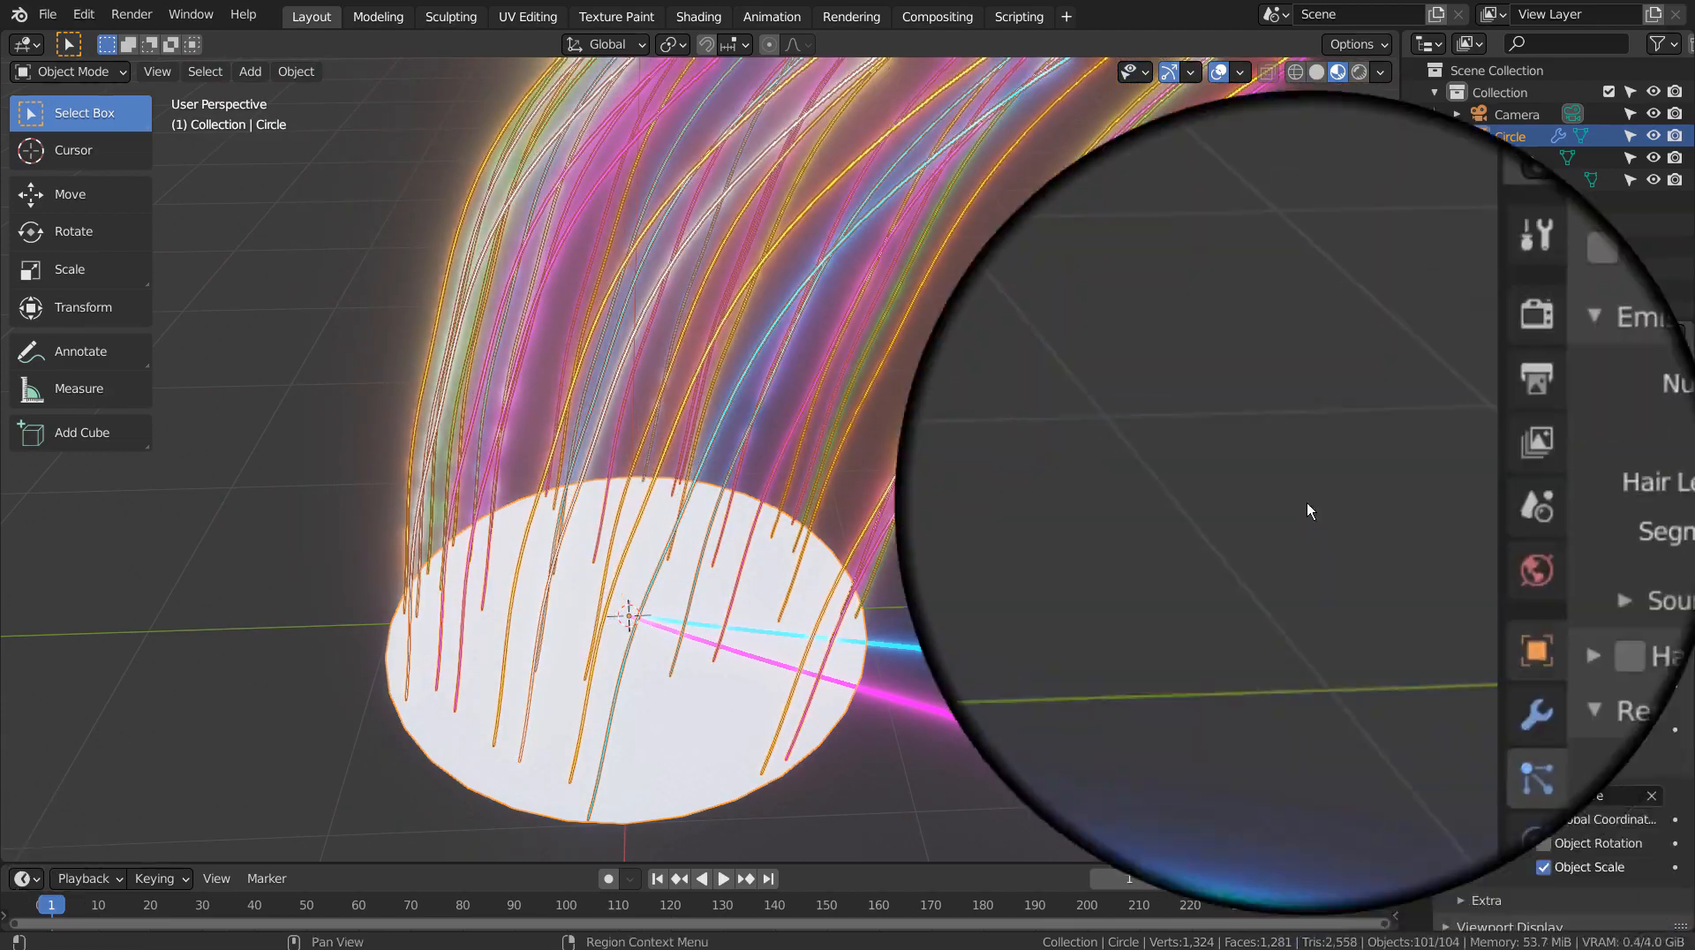
# Enable rotation with Normal orientation and randomize the curves' directions
pyautogui.scroll(-3)
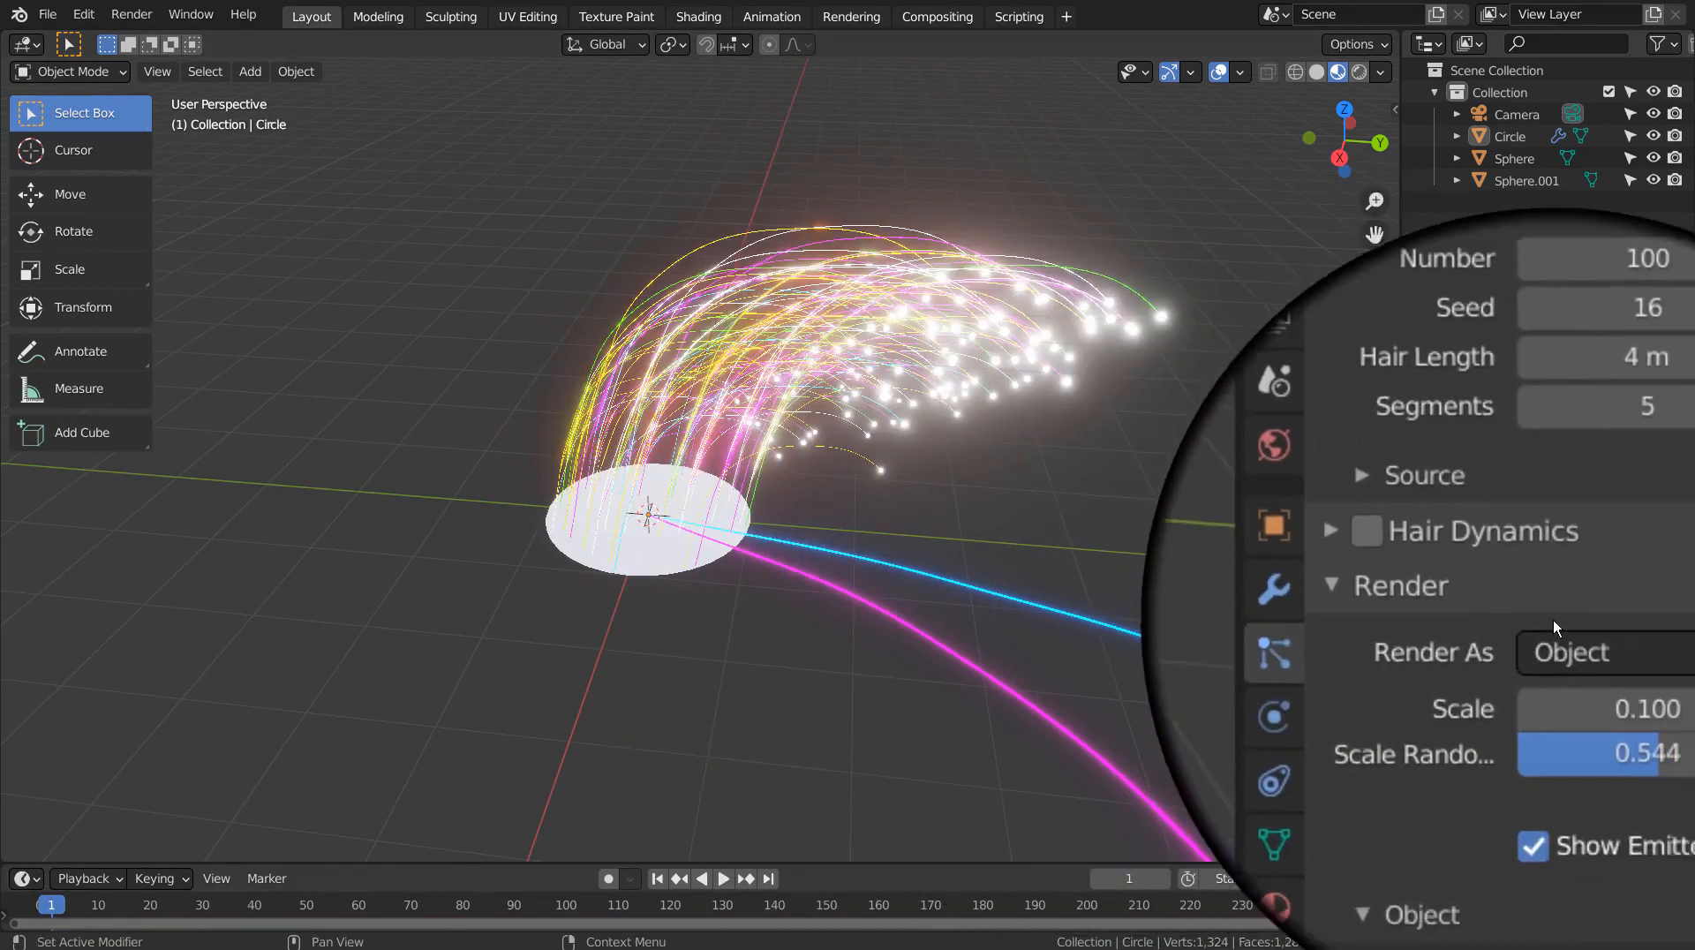
pyautogui.scroll(-3)
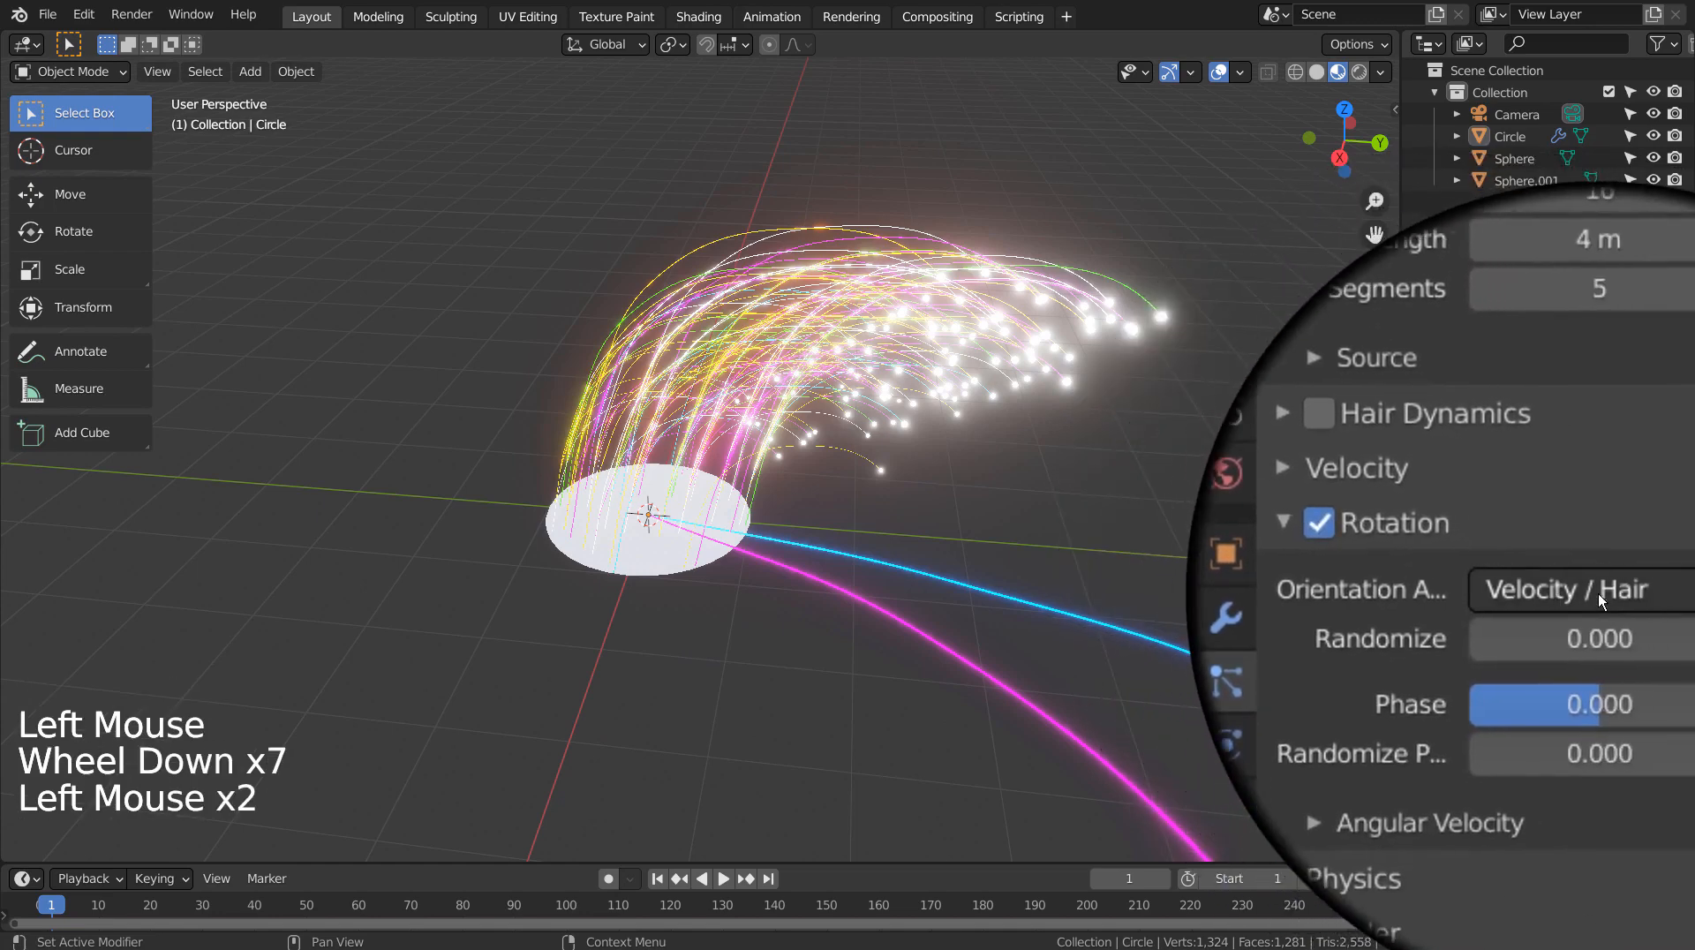
pyautogui.click(1573, 589)
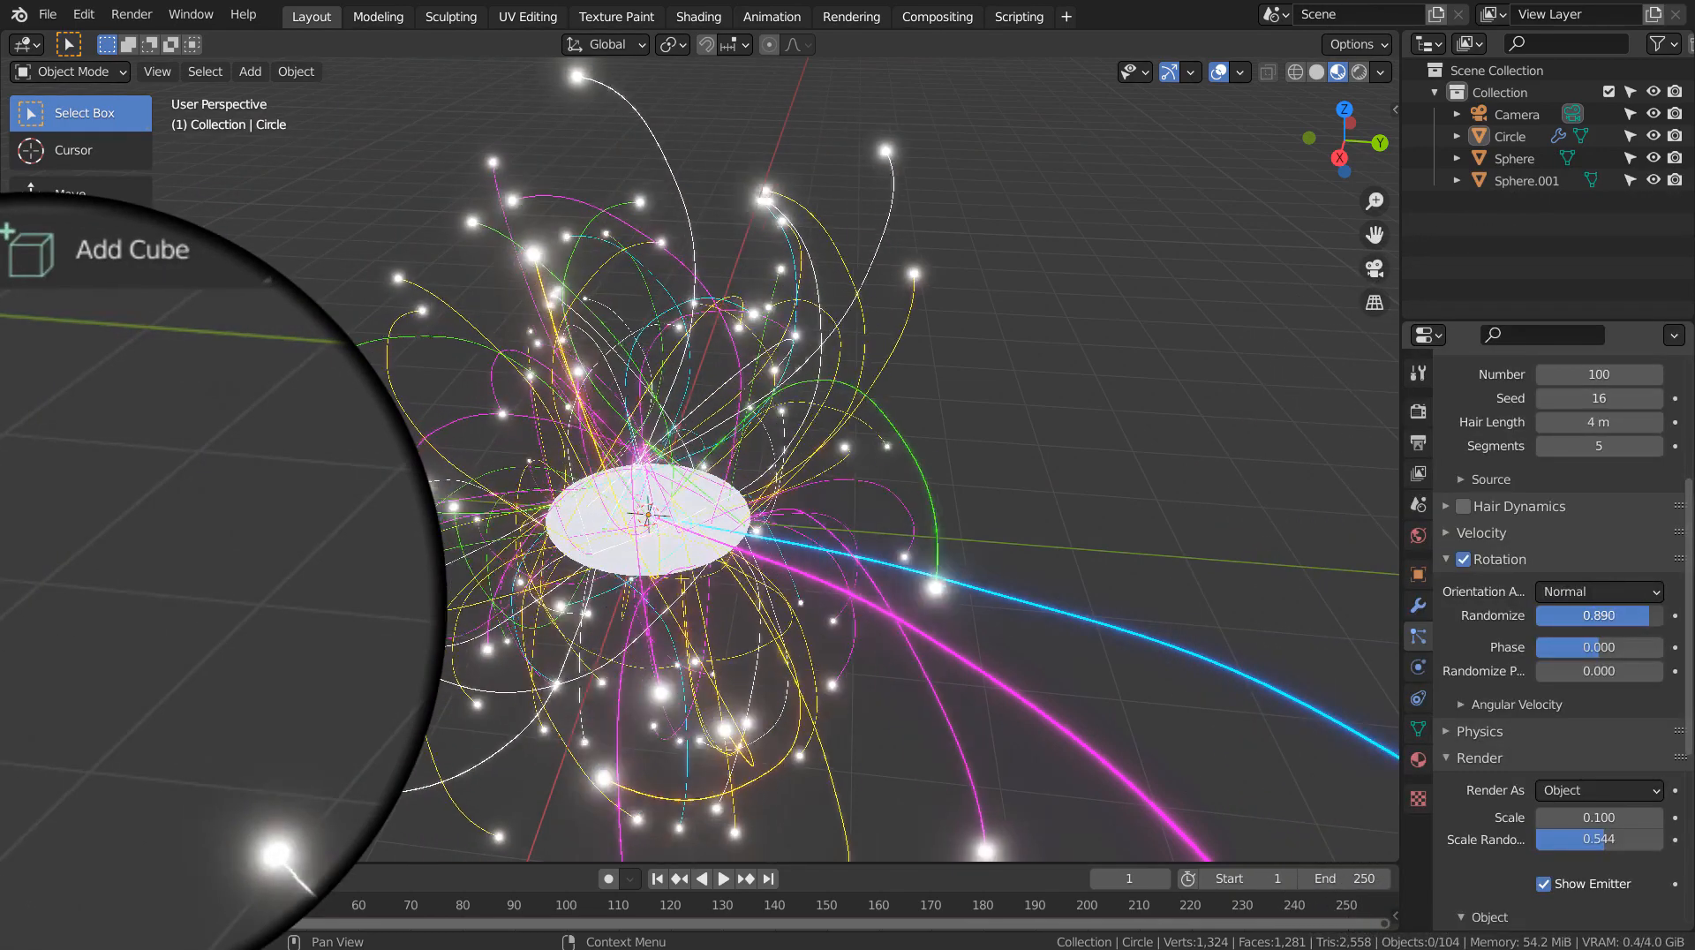
pyautogui.moveTo(1611, 615); pyautogui.dragTo(1578, 616)
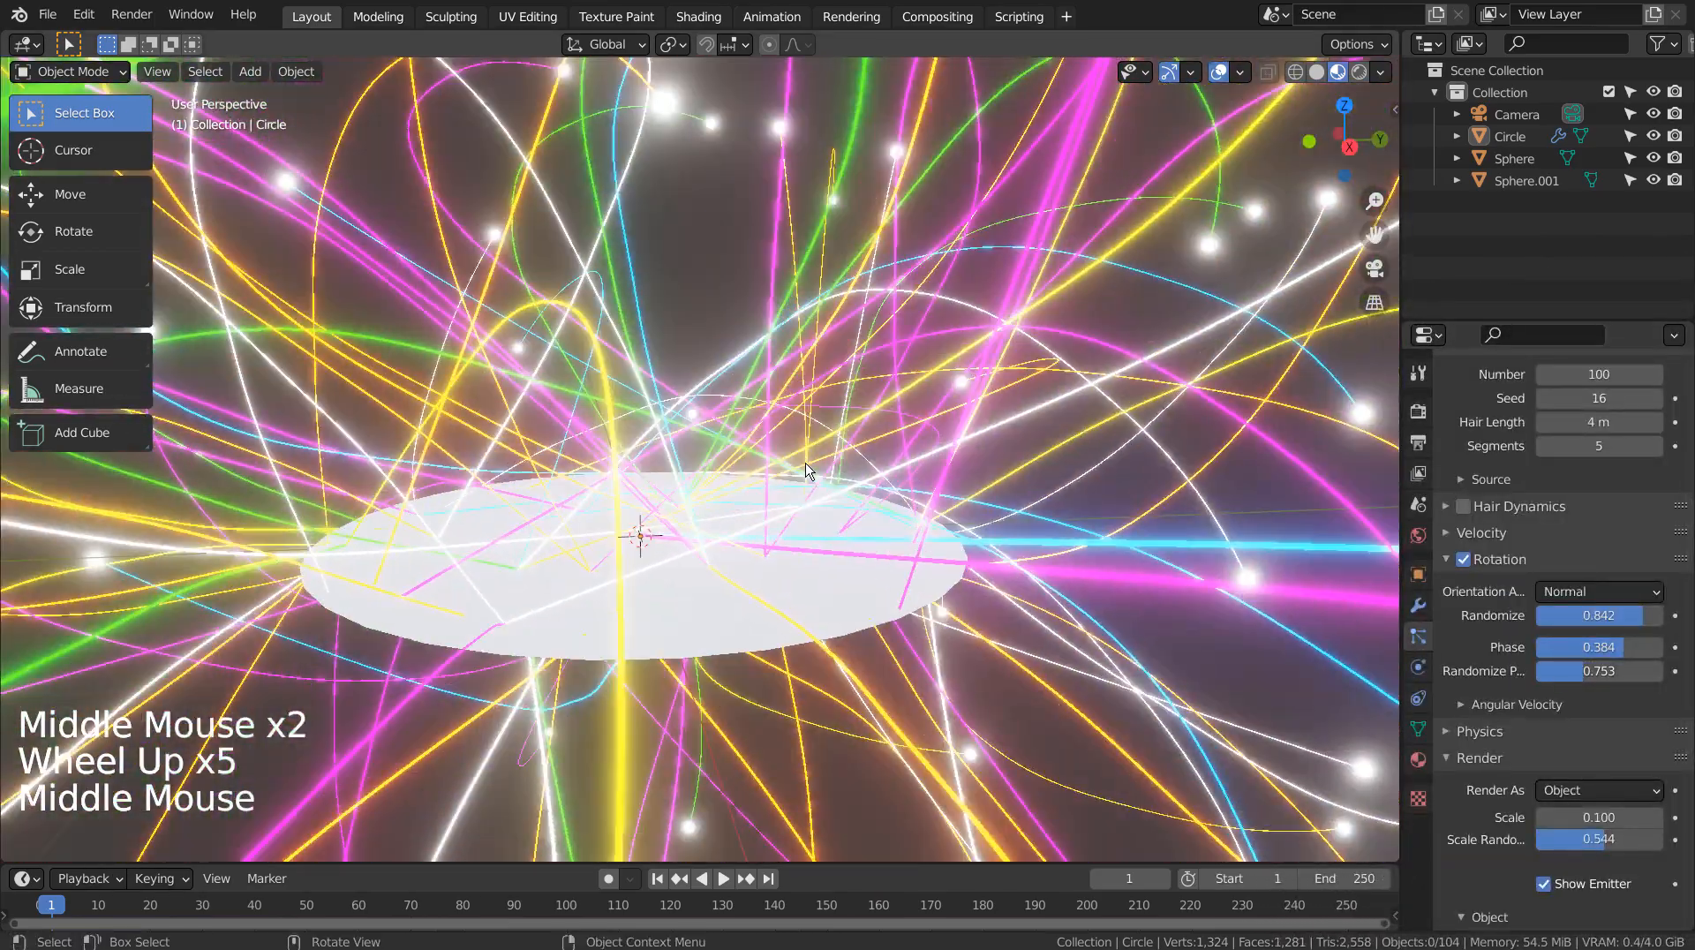
pyautogui.scroll(-3)
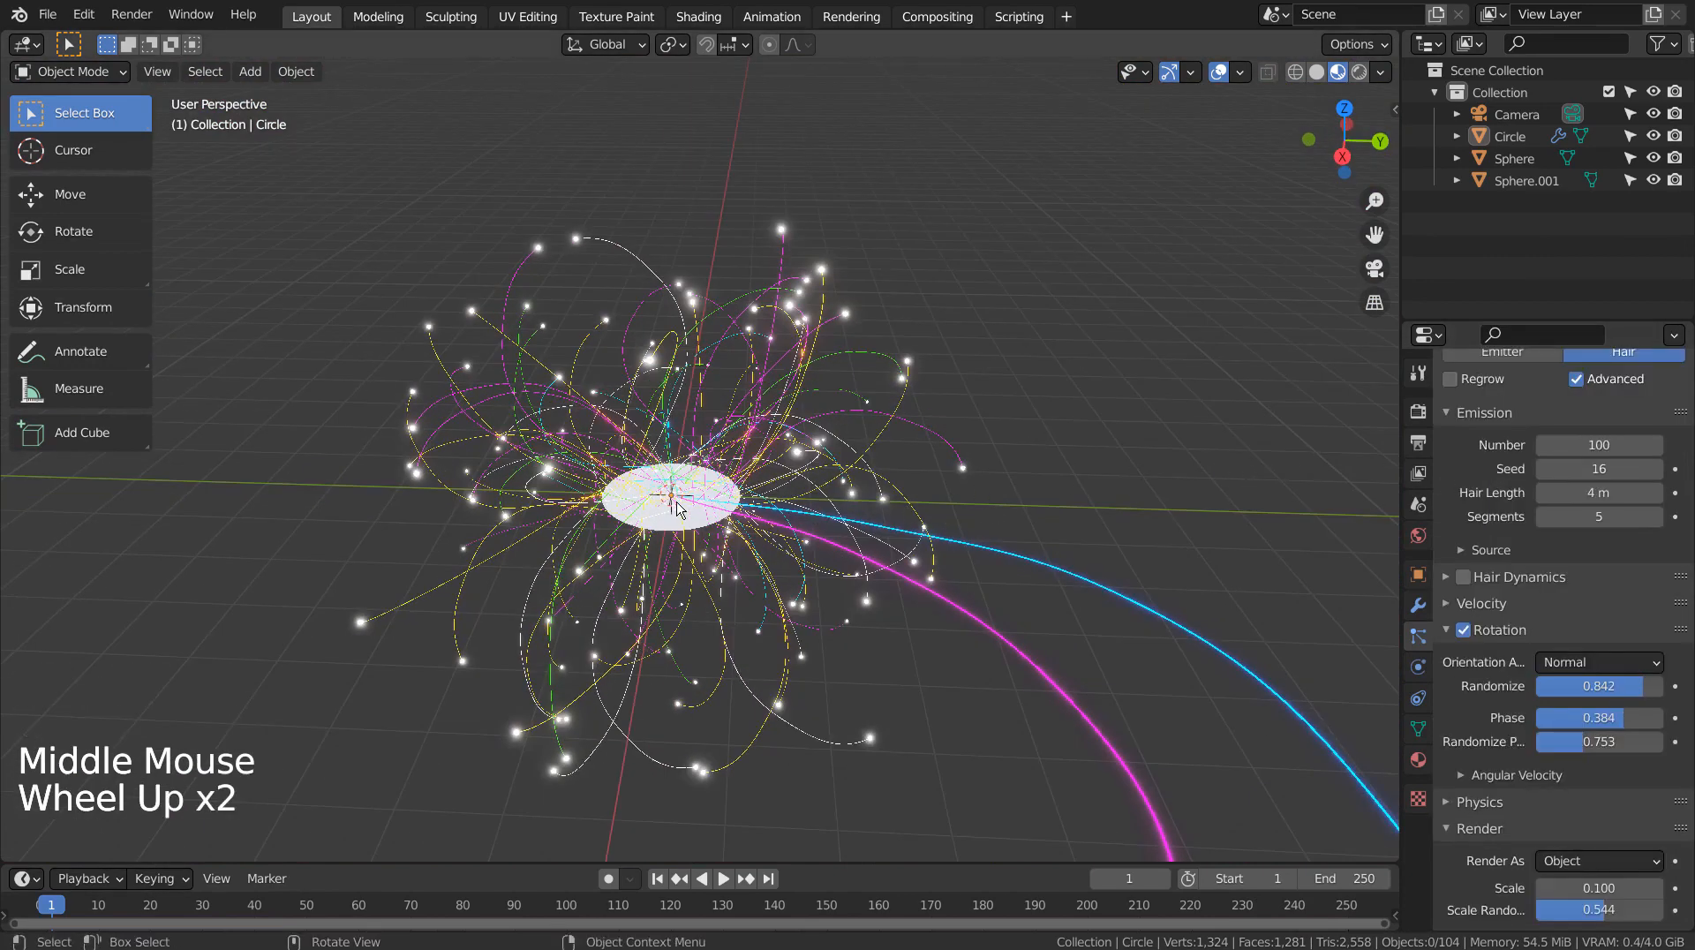
# Add a second particle system rendering Sphere.001 as objects at scale 0.1
pyautogui.click(670, 497)
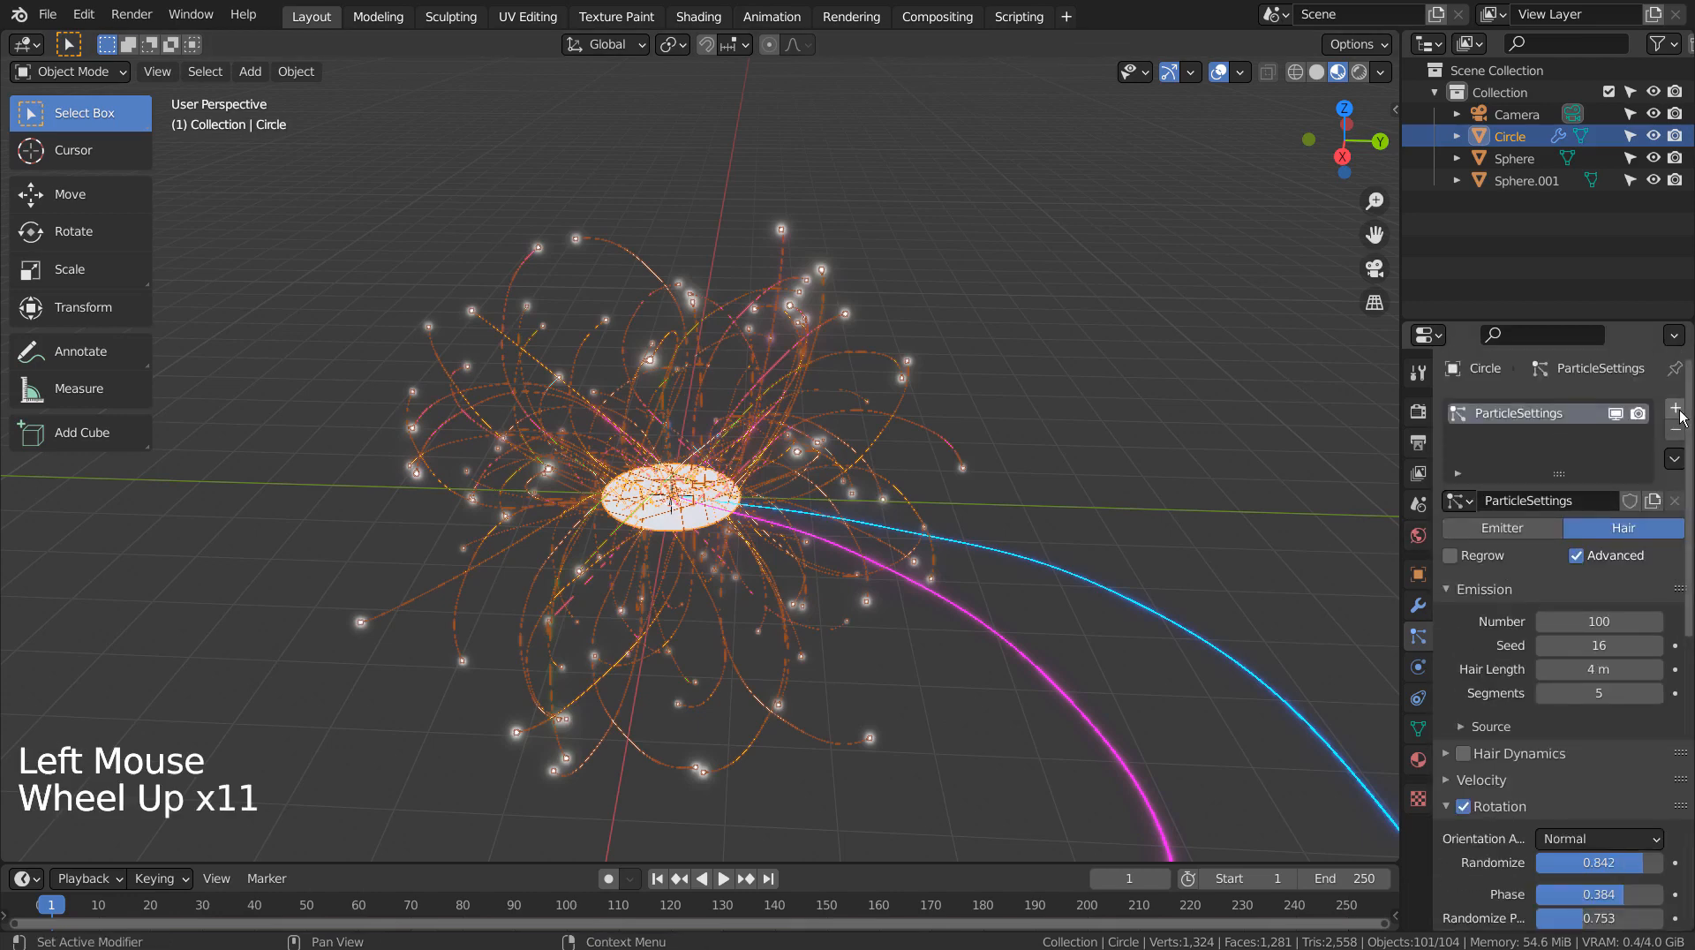
pyautogui.click(1675, 409)
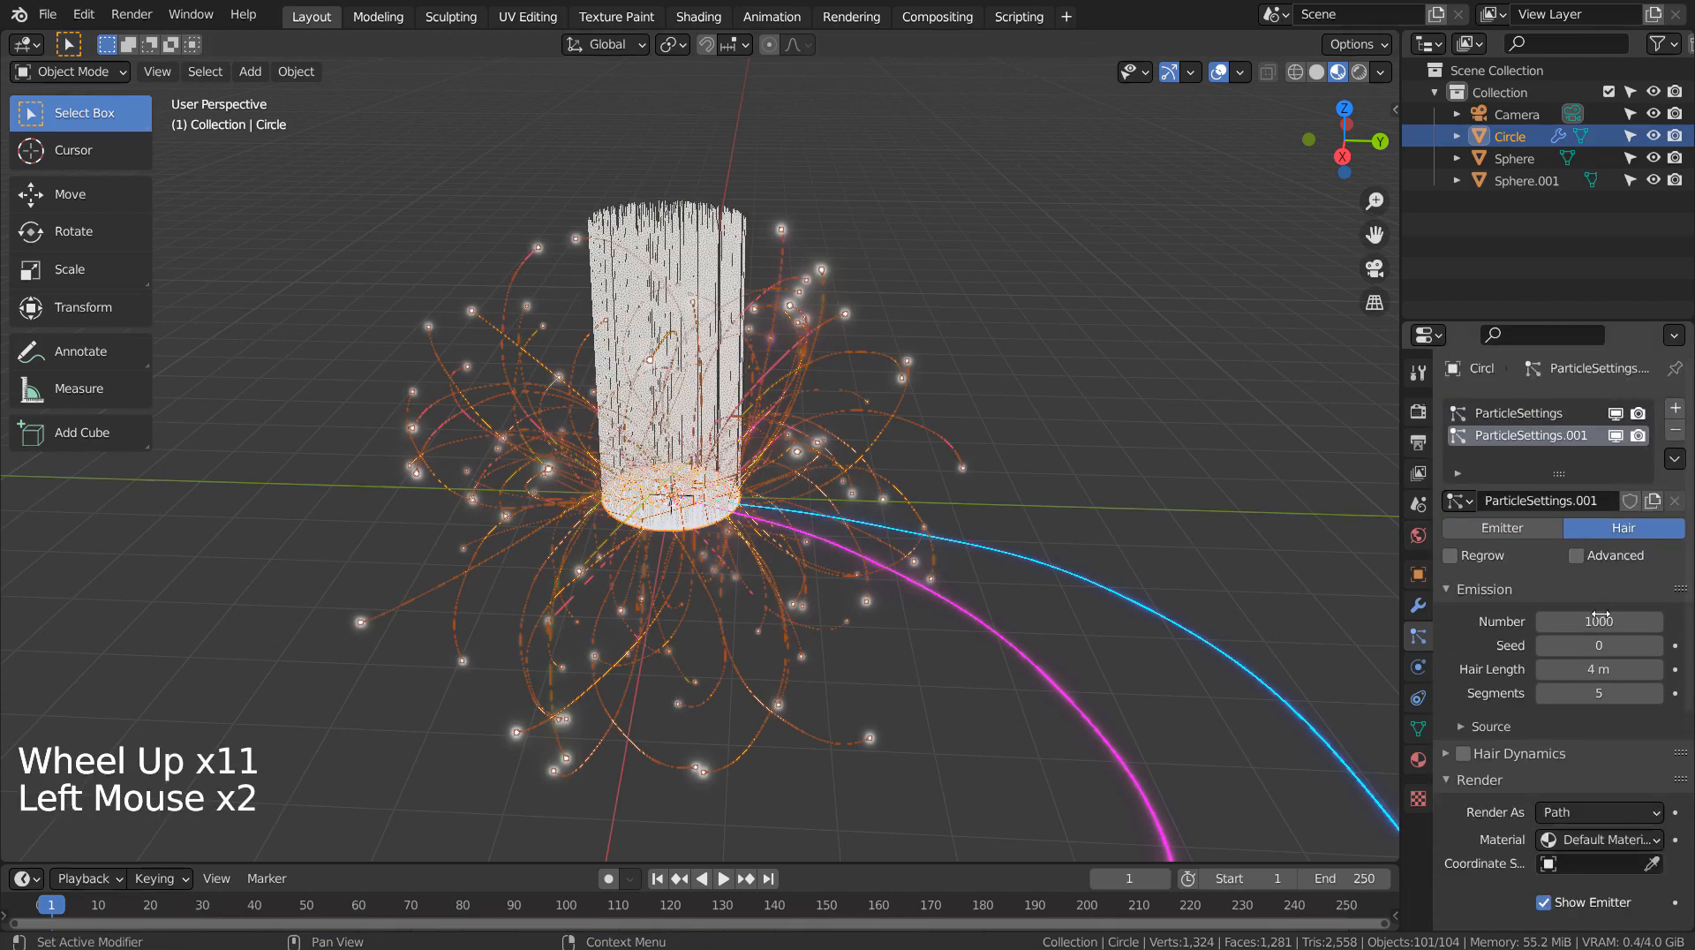
pyautogui.scroll(-3)
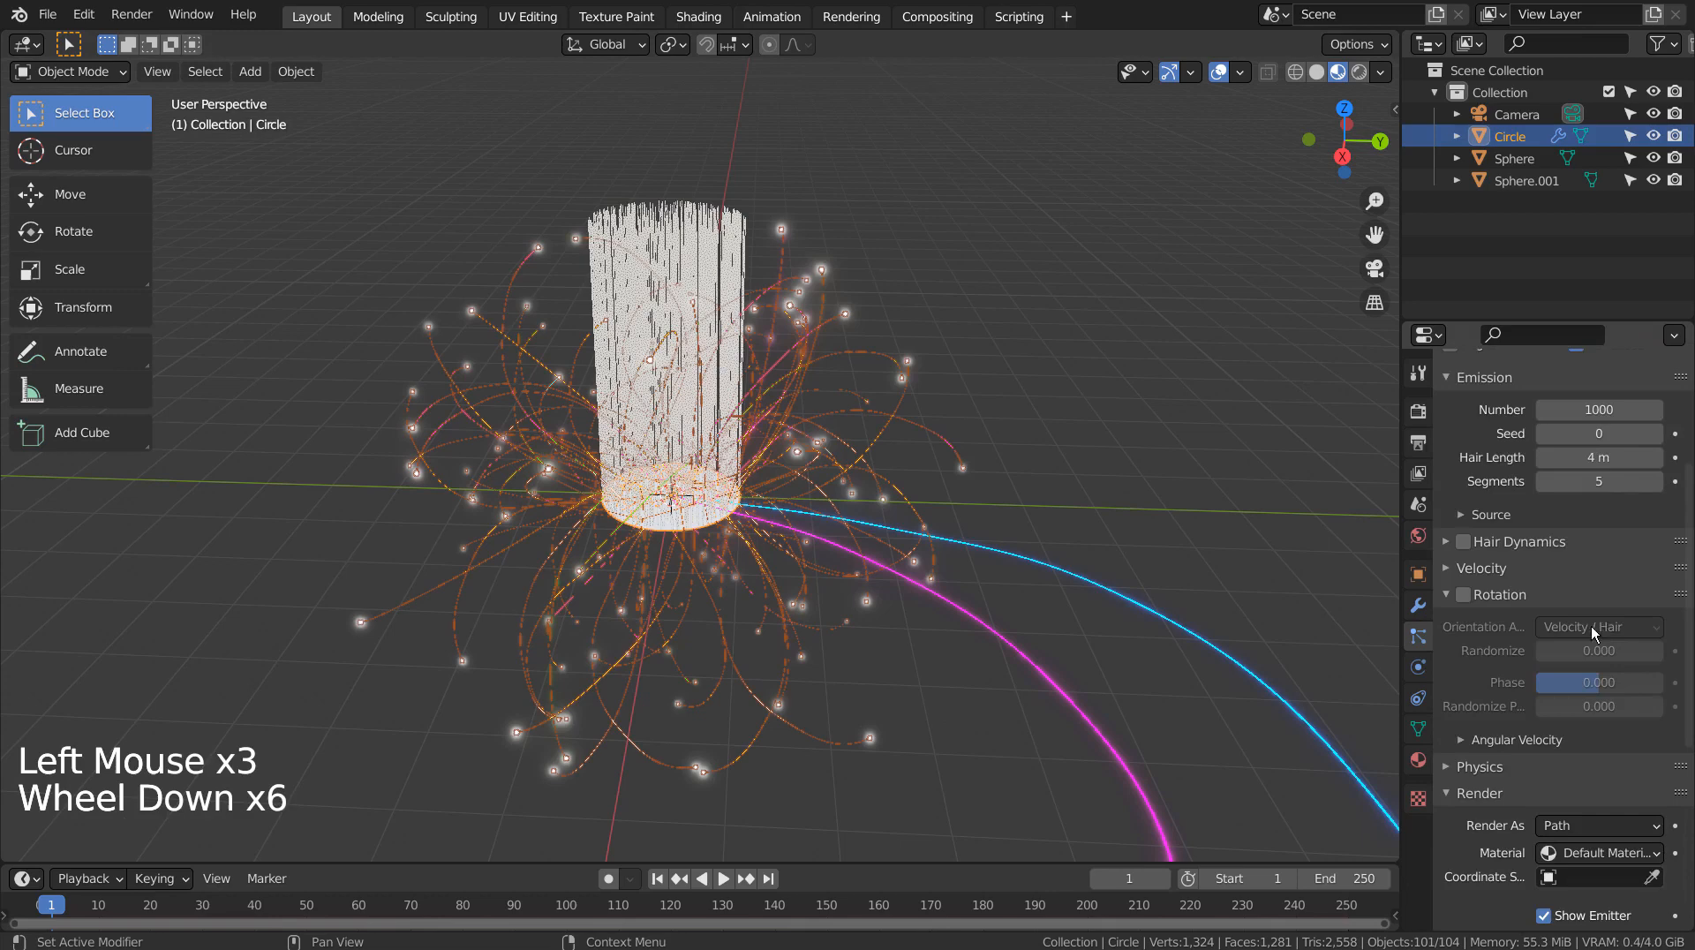
pyautogui.scroll(-3)
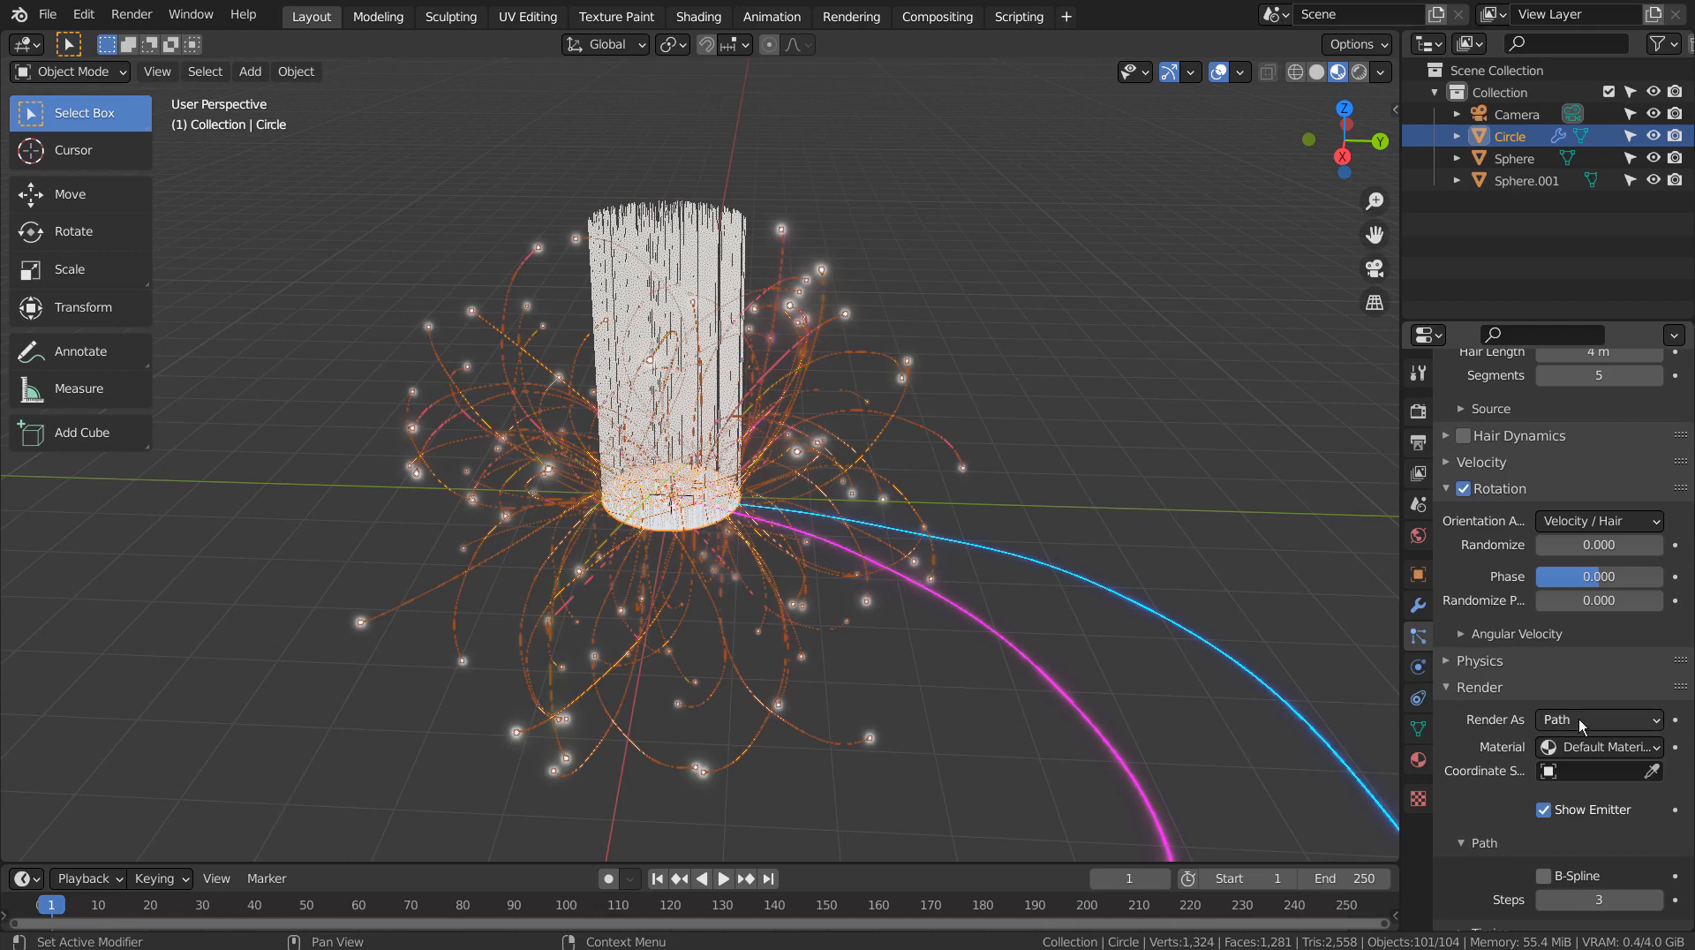
pyautogui.click(1597, 719)
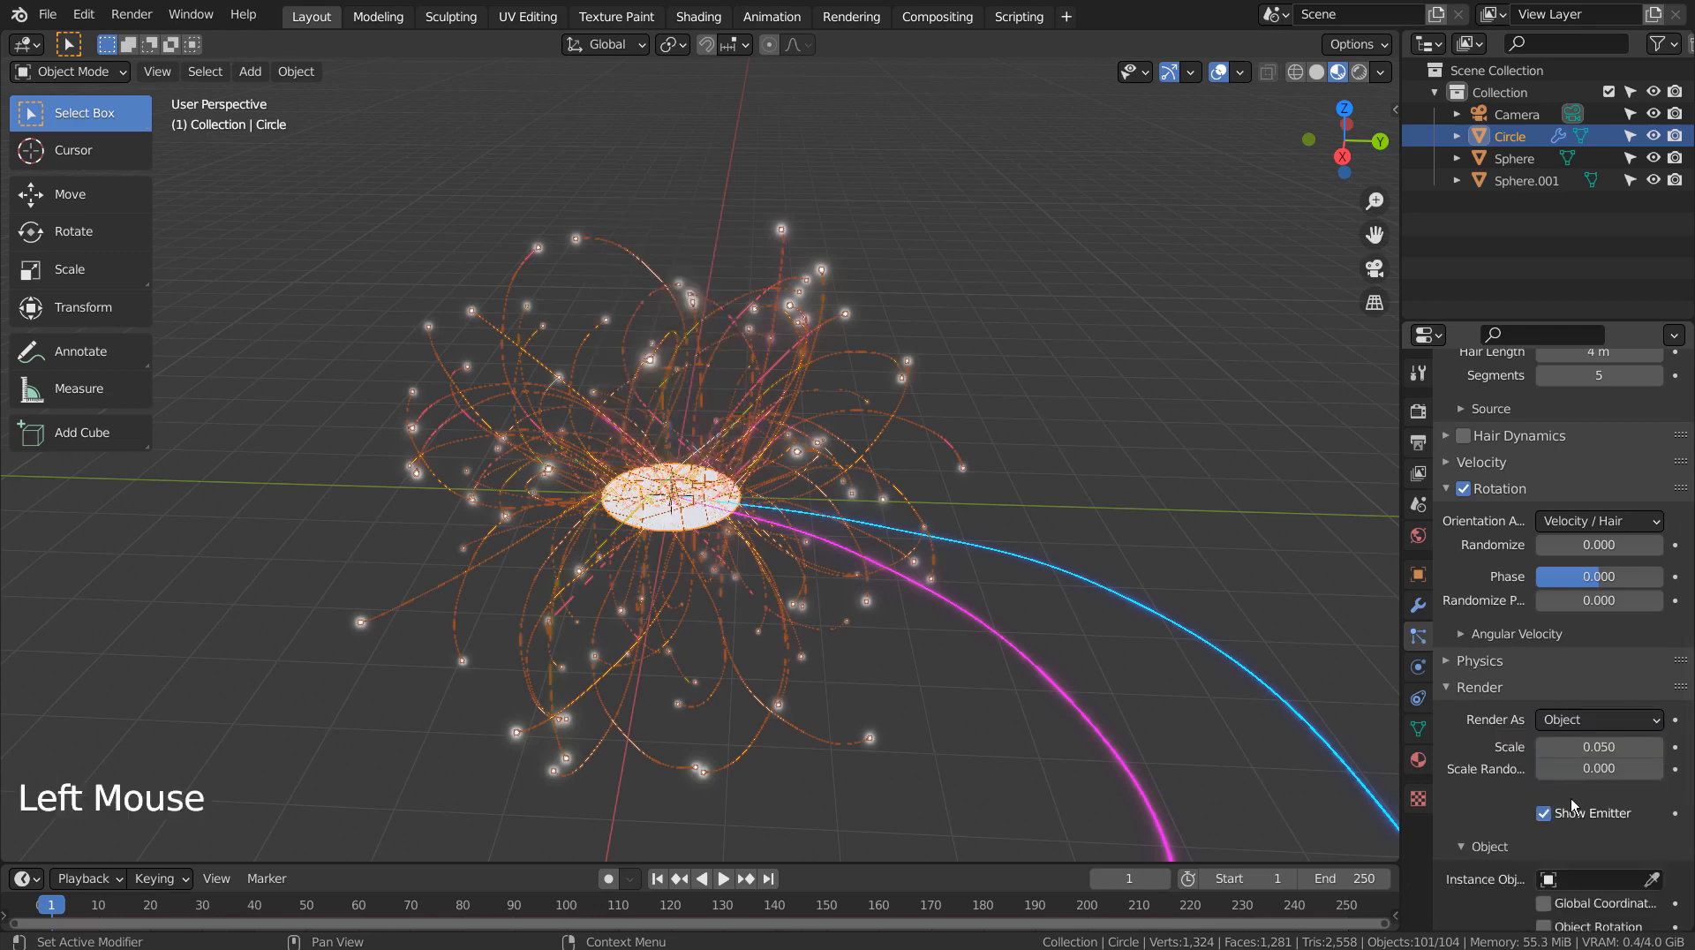
pyautogui.scroll(-3)
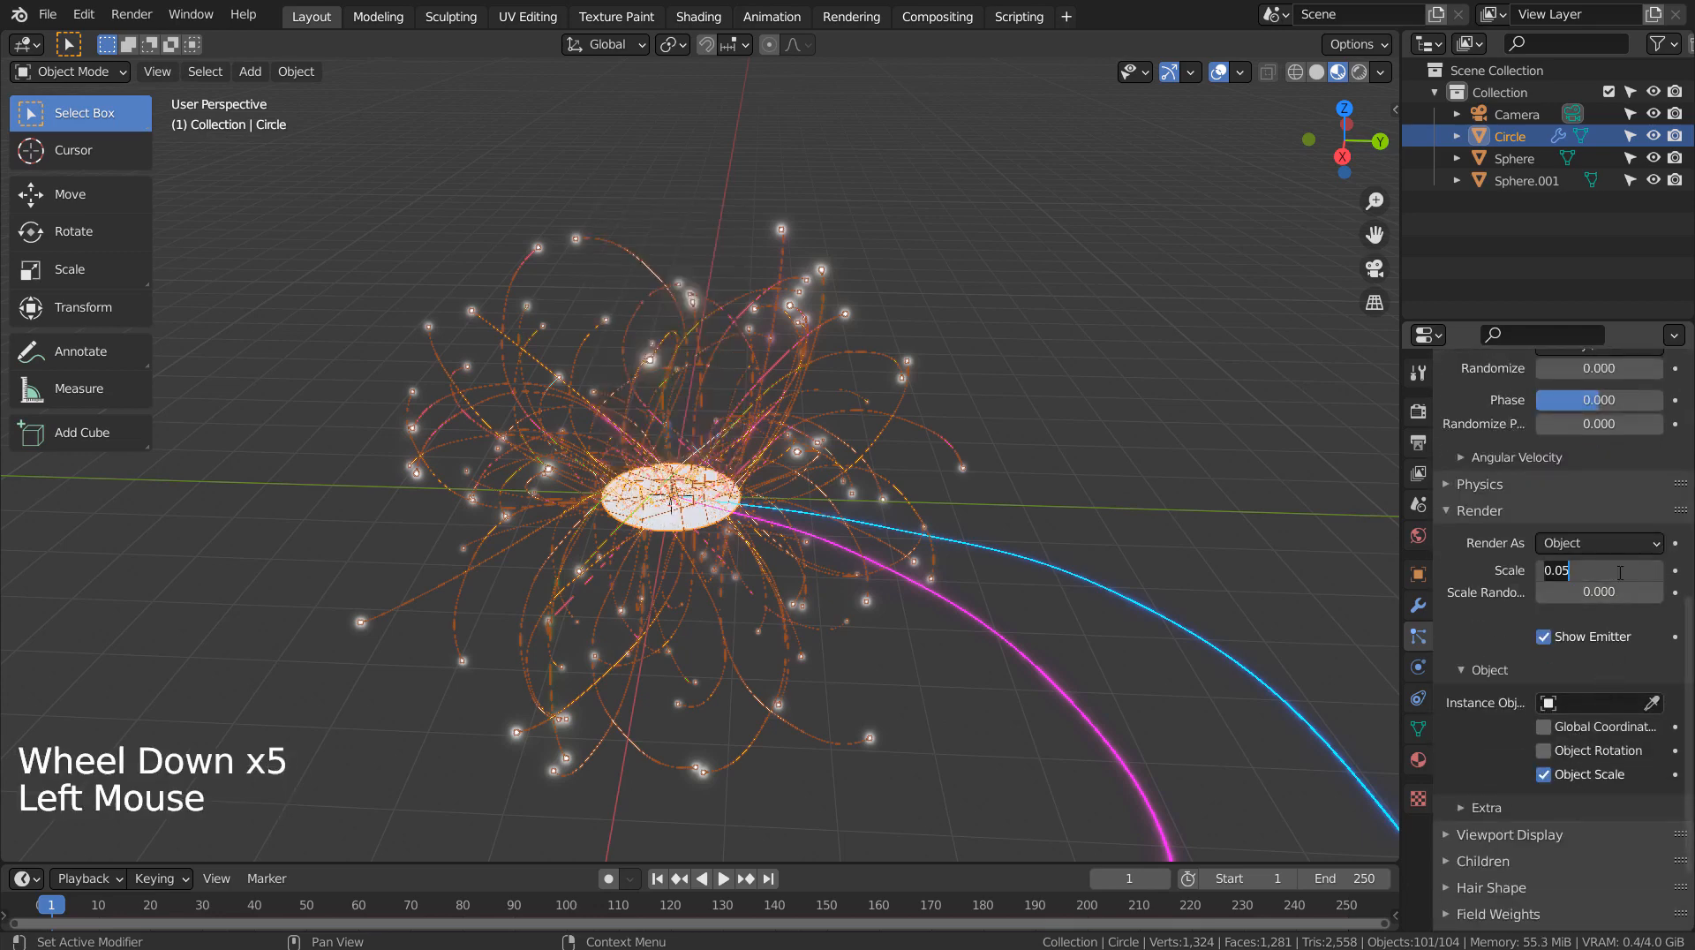
pyautogui.write('0.100')
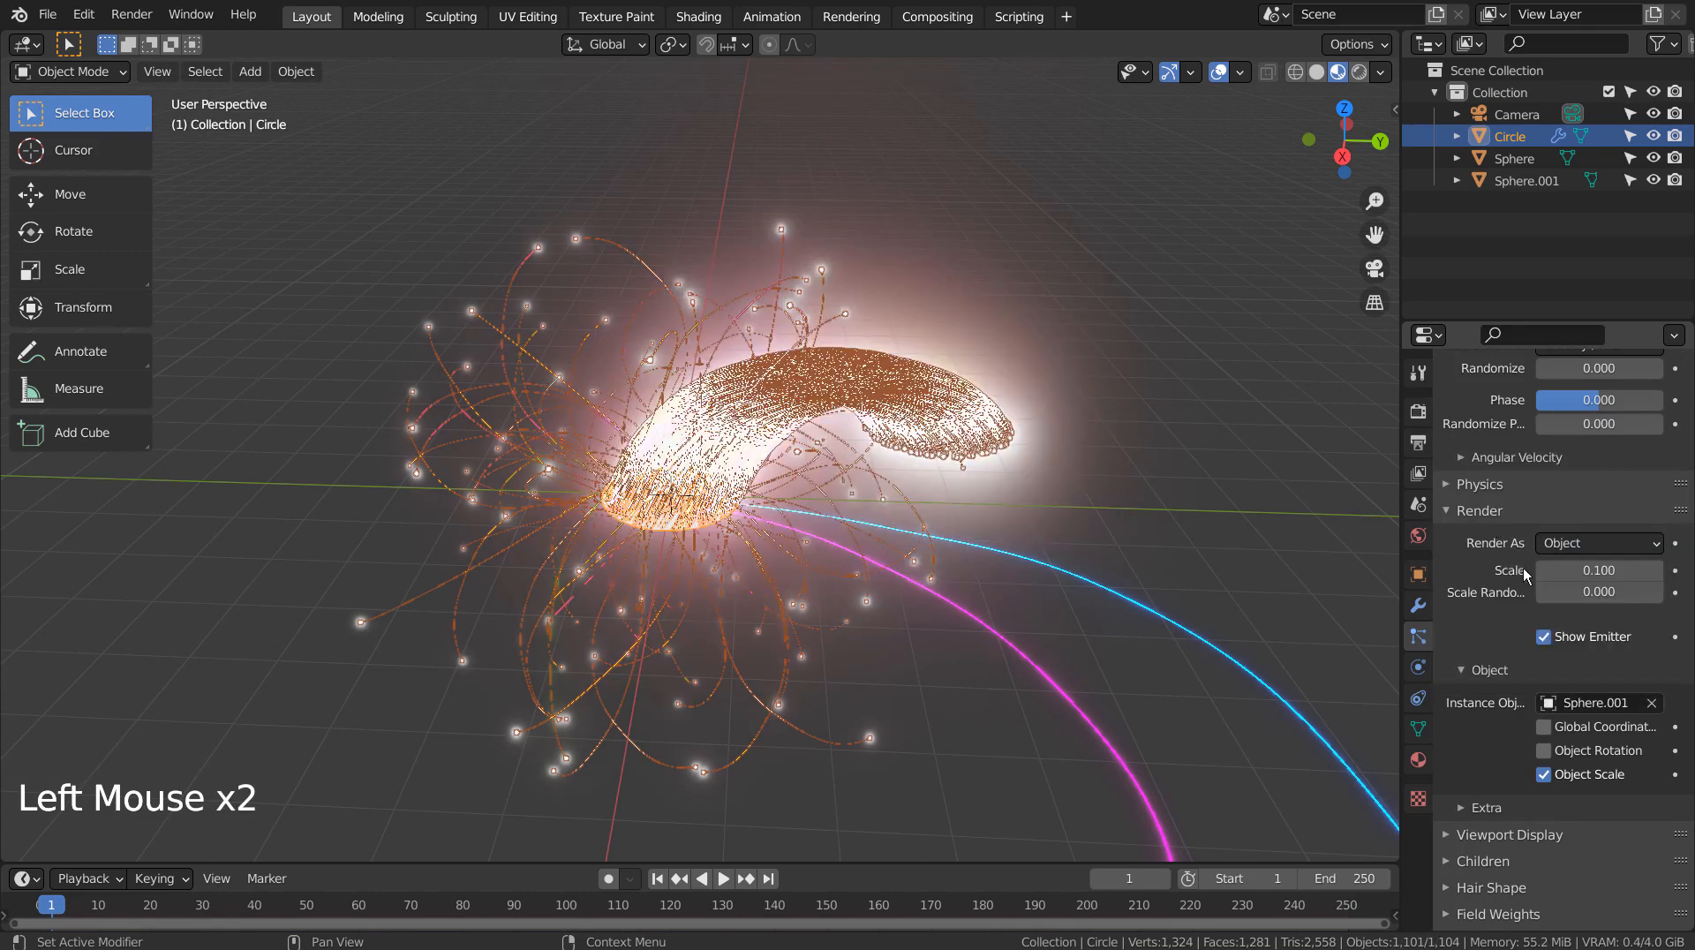
# Orient the new hairs along Normal with Randomize 0.89 and Randomize Phase 1.753
pyautogui.scroll(-3)
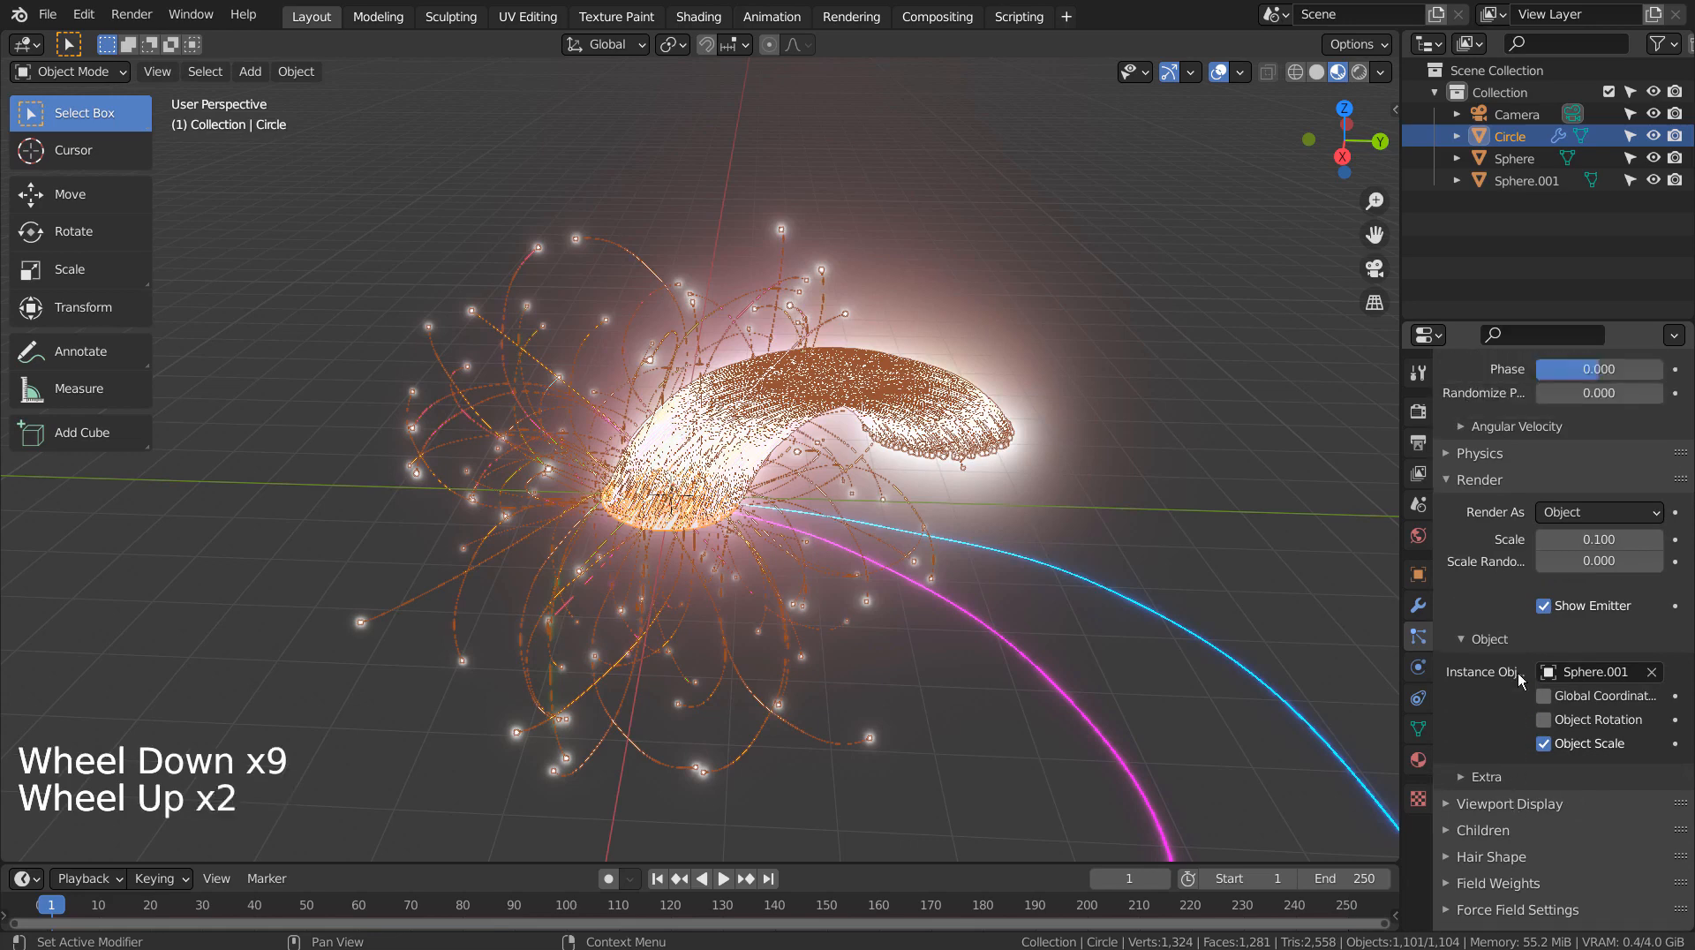
pyautogui.click(1598, 454)
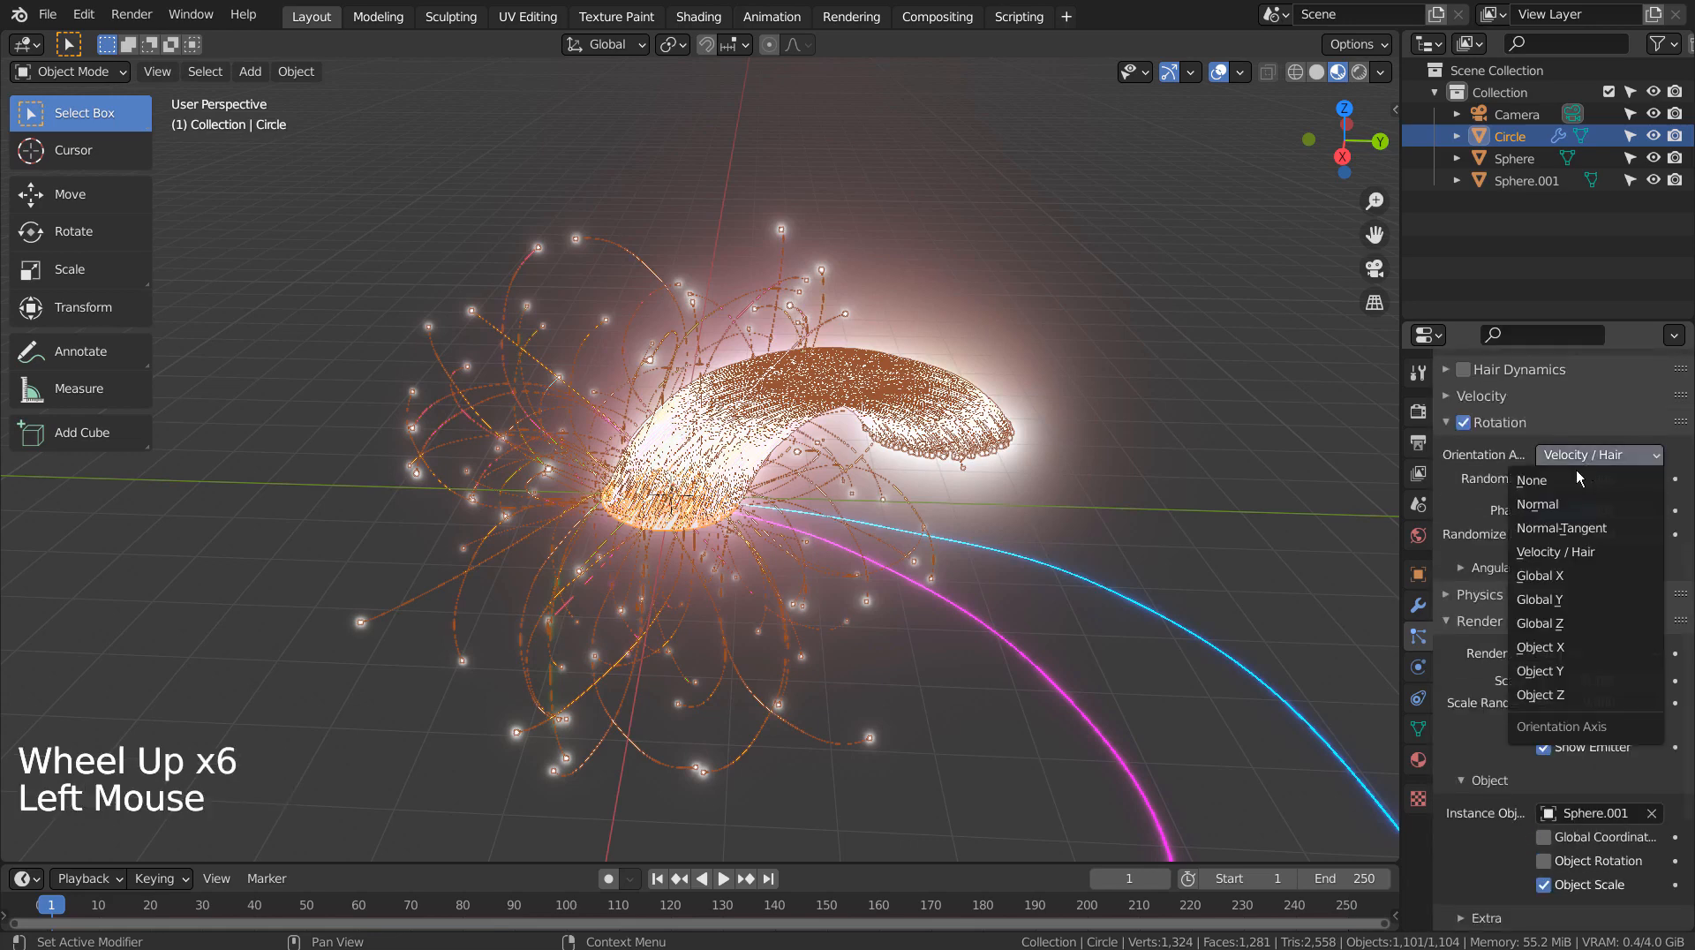
pyautogui.click(1536, 503)
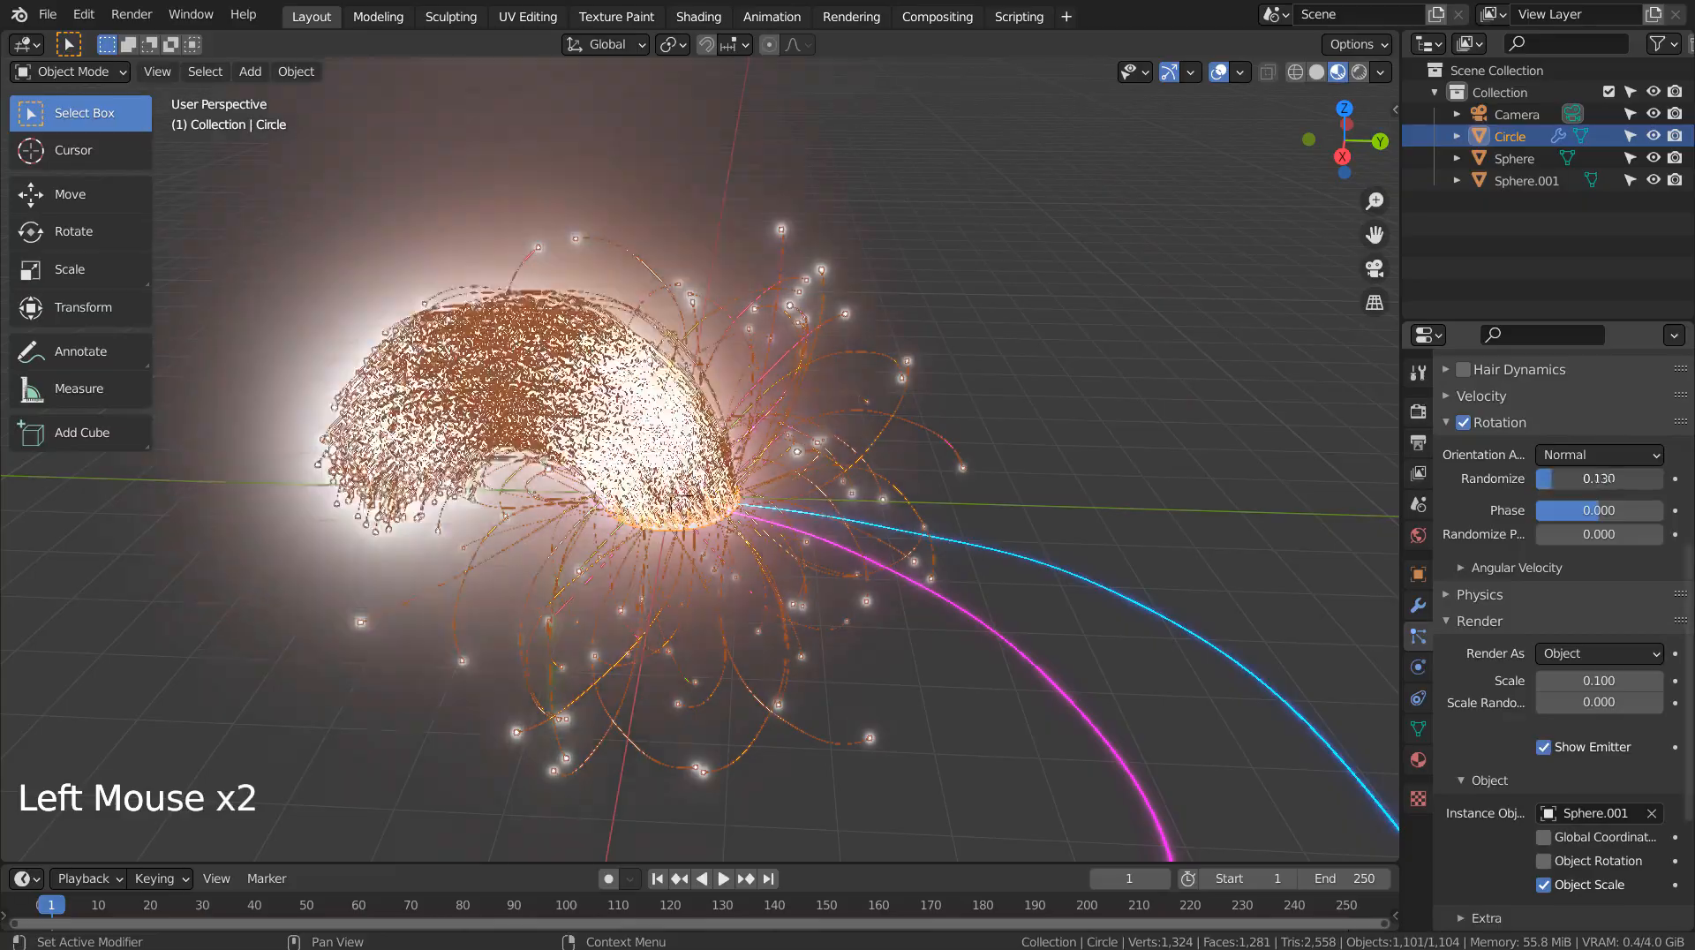
pyautogui.moveTo(1556, 477); pyautogui.dragTo(1610, 478)
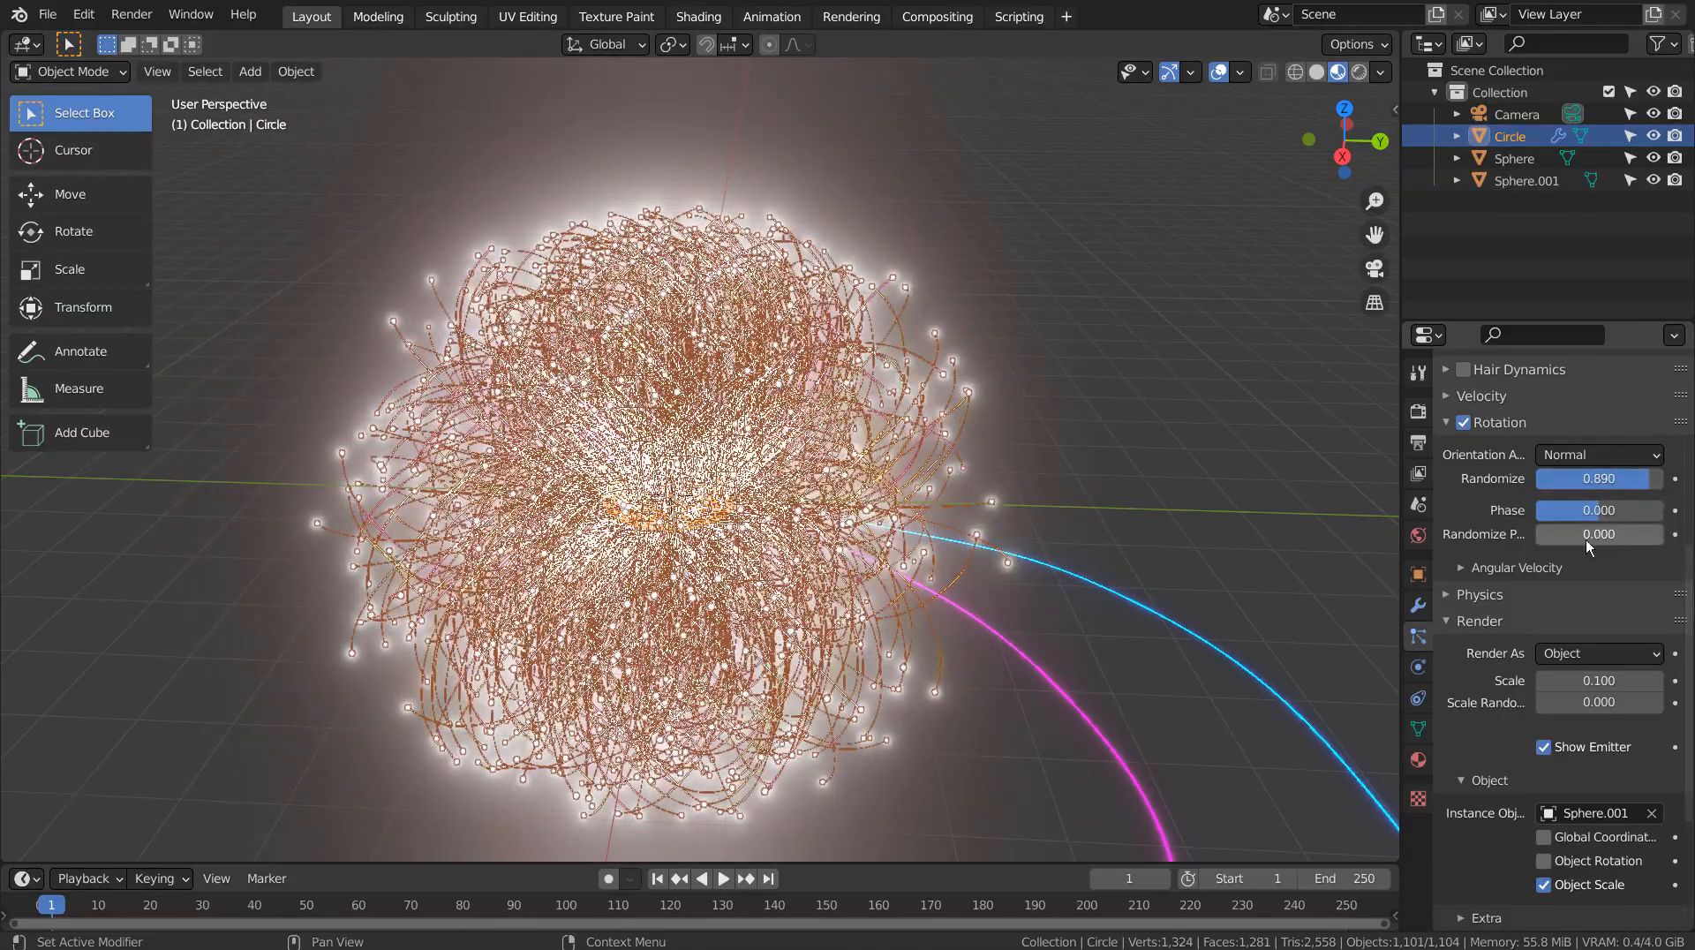
pyautogui.moveTo(1599, 532); pyautogui.dragTo(1643, 533)
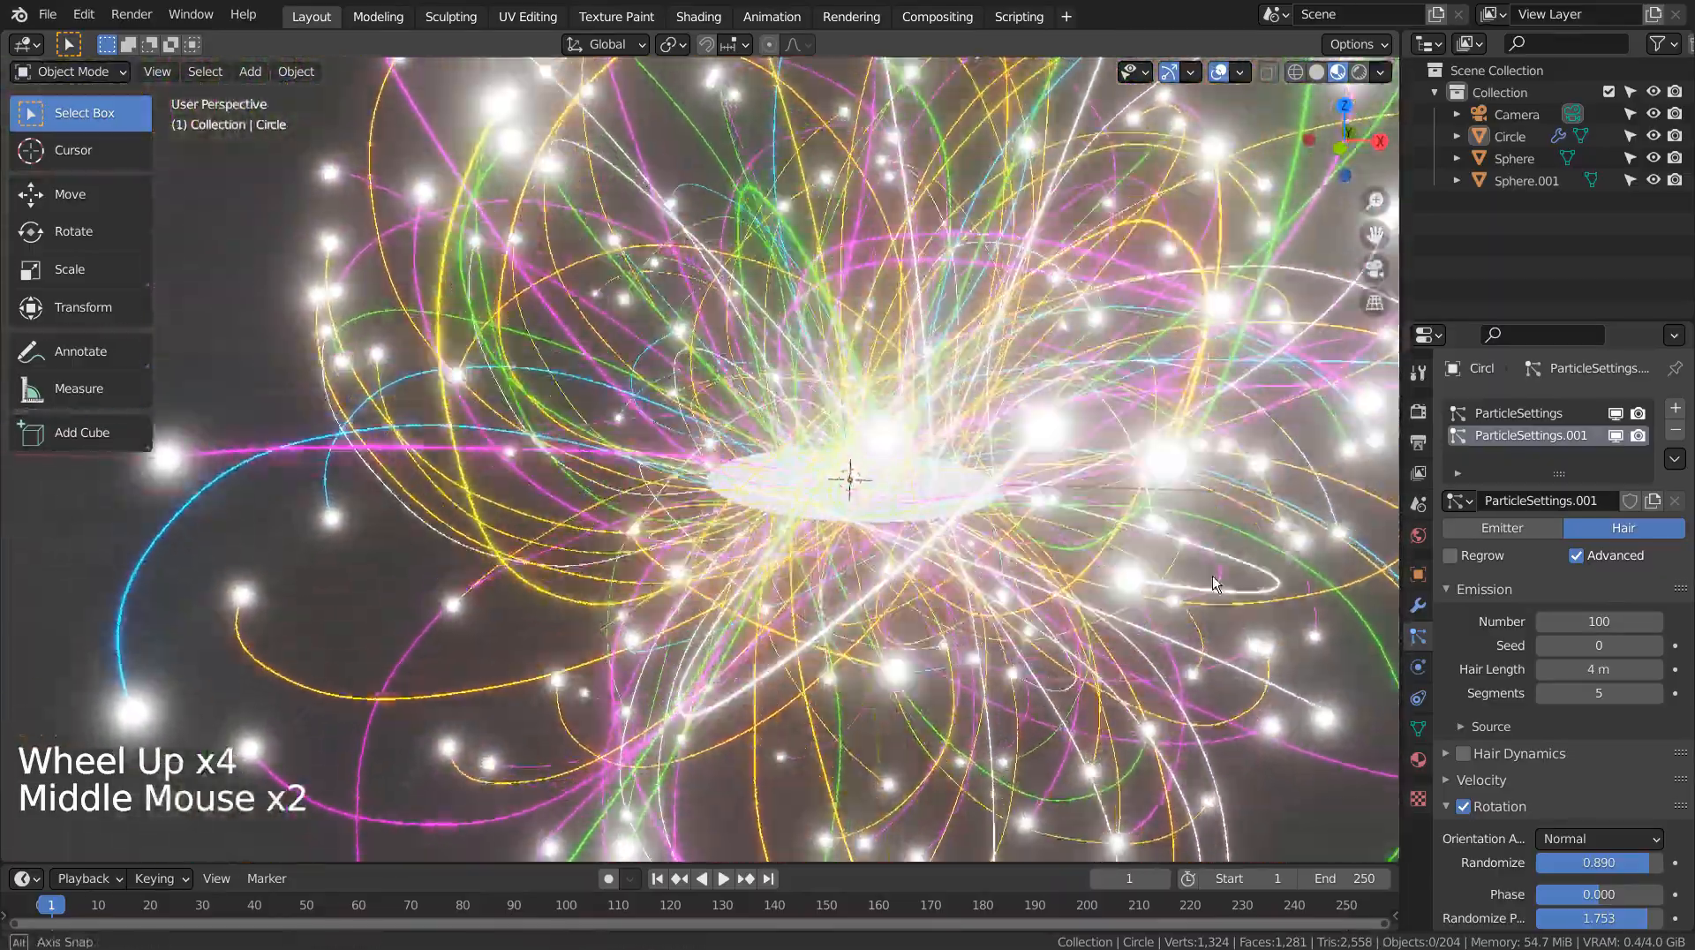
# Zoom out and hide the original Sphere and Sphere.001 objects in the Outliner
pyautogui.scroll(-3)
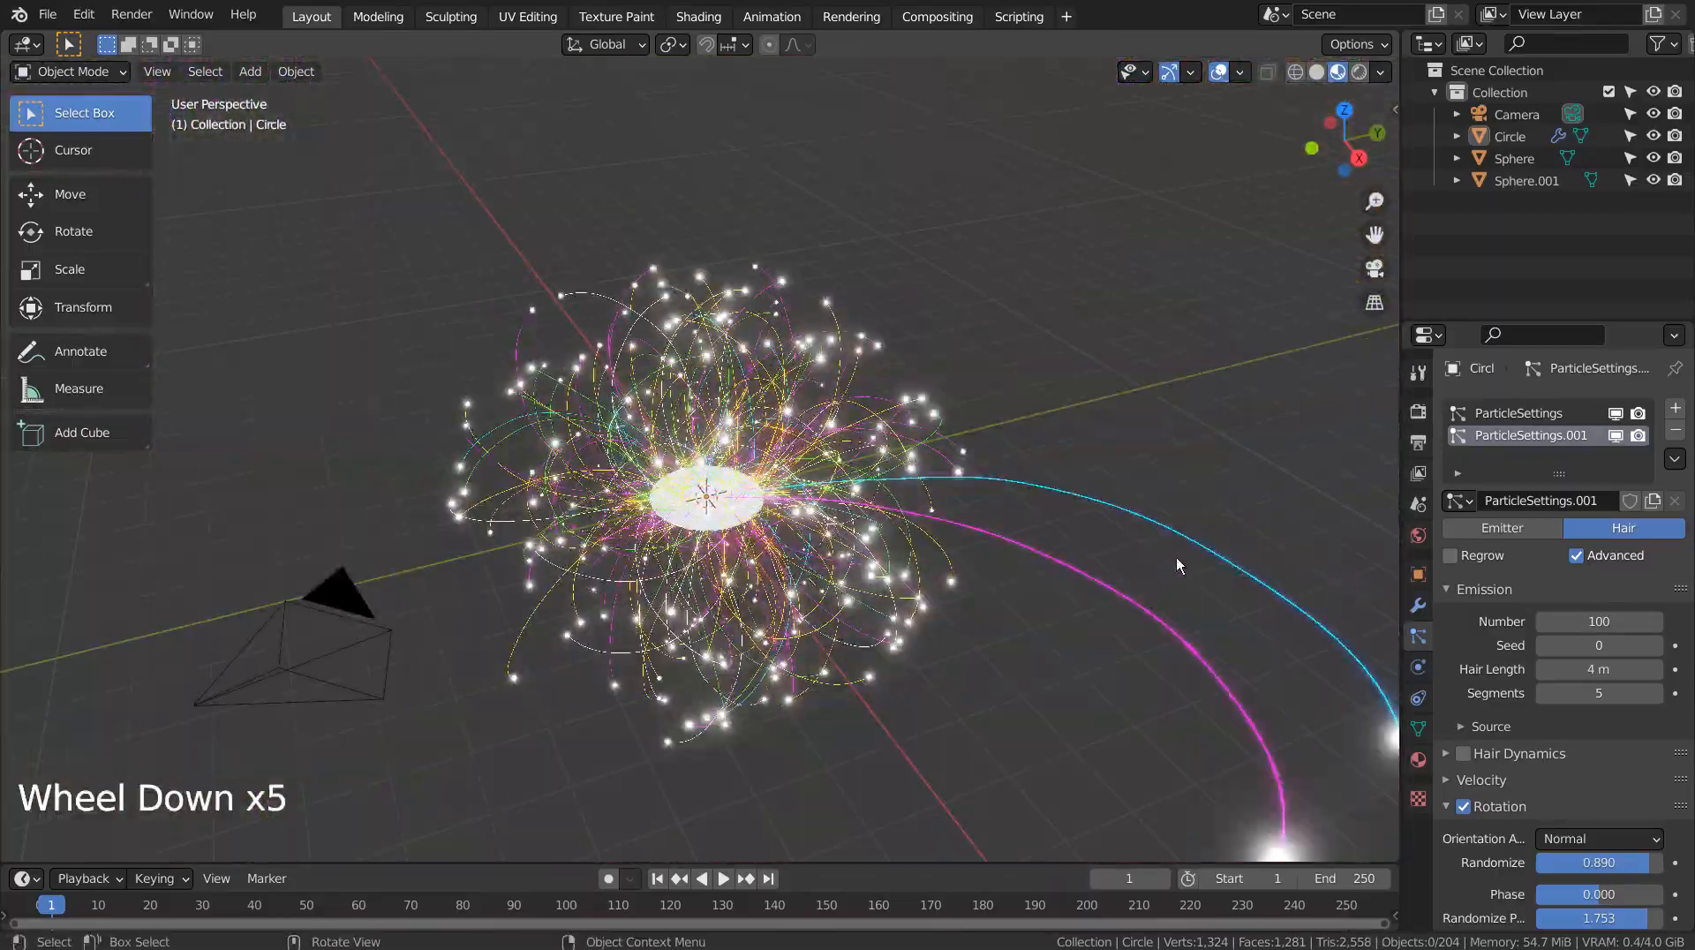
pyautogui.click(1515, 158)
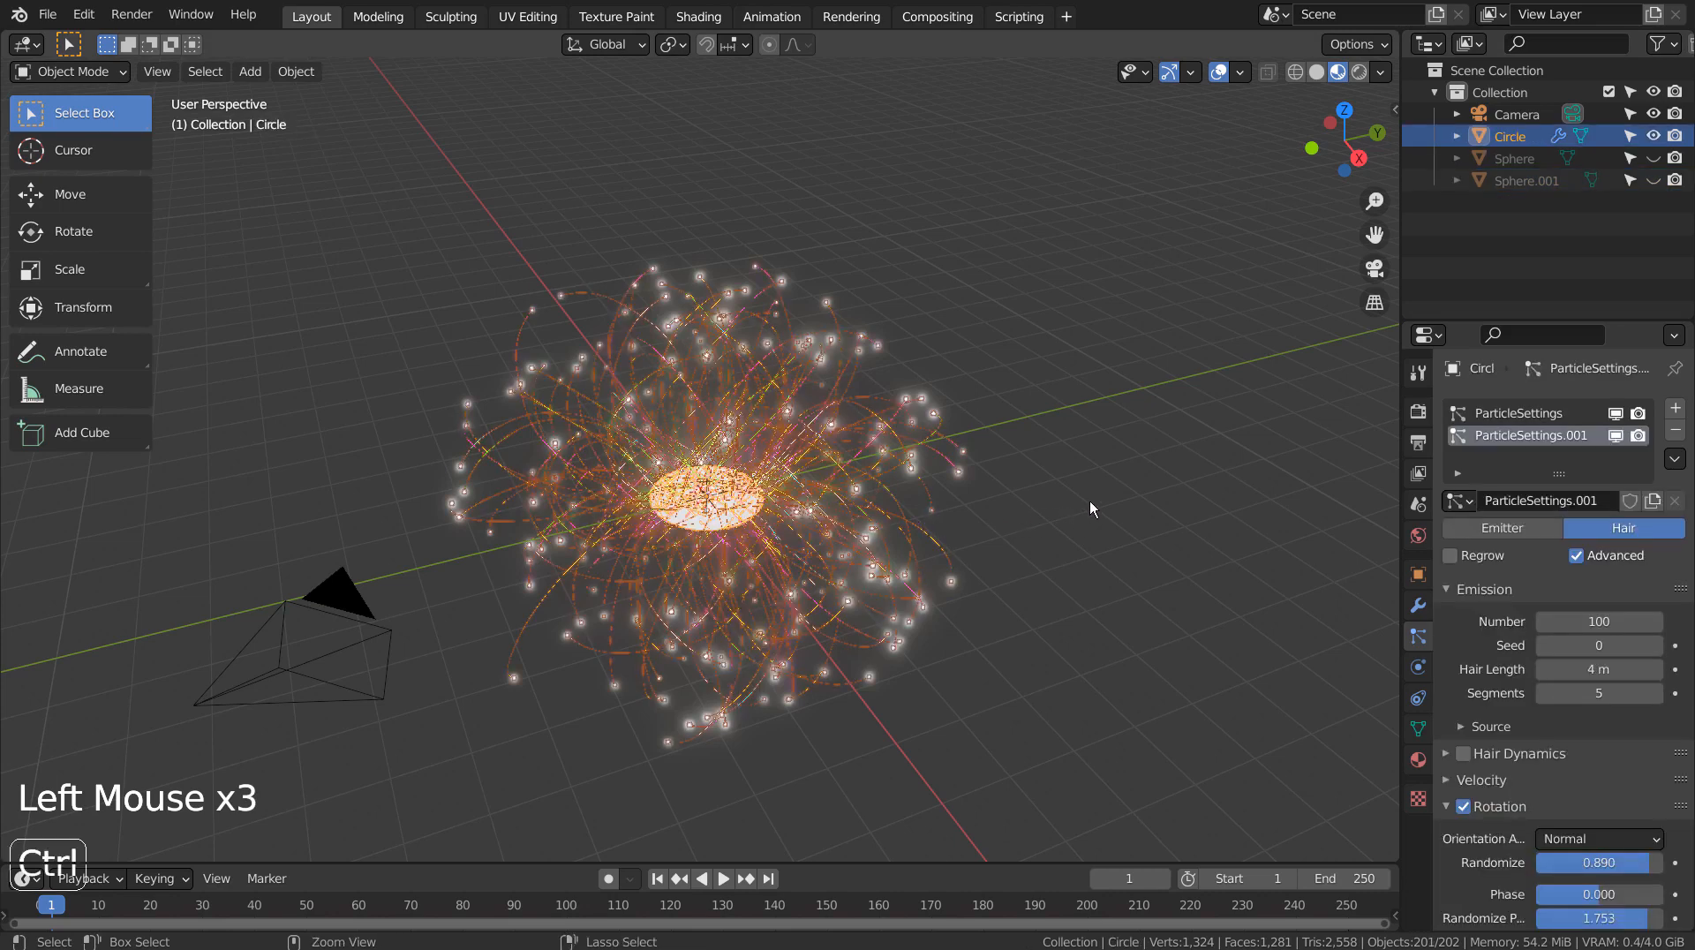
# Make the particle instances real, move them into Collection 2, and maximize the viewport
pyautogui.press('ctrl+a')
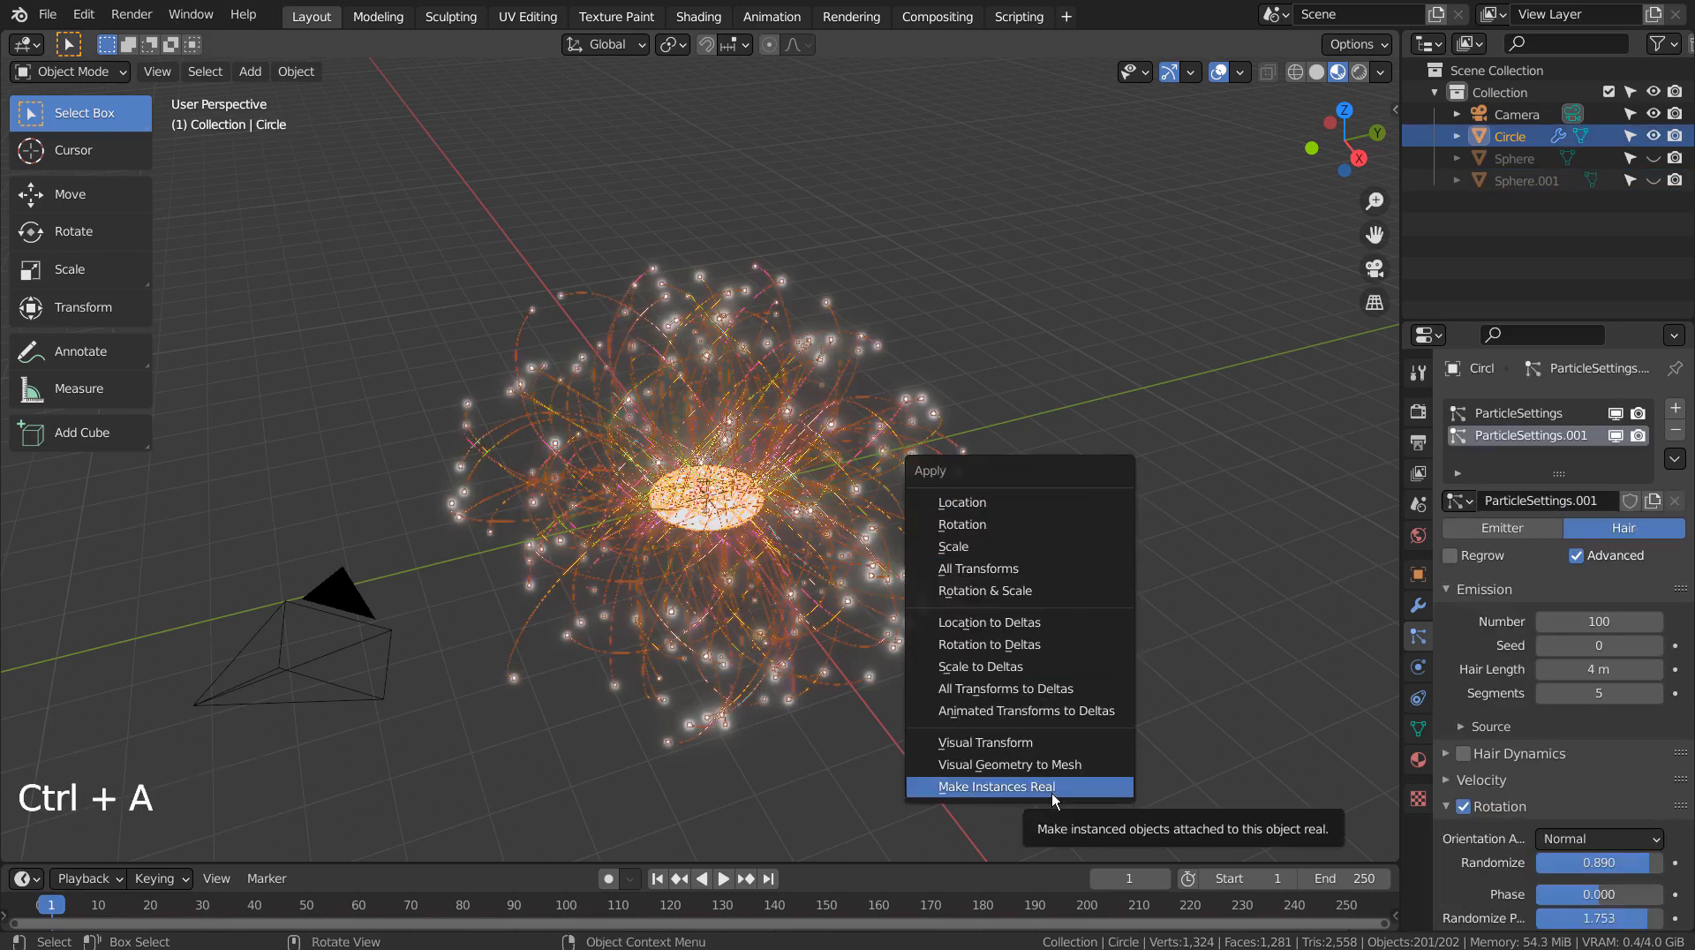
pyautogui.click(993, 786)
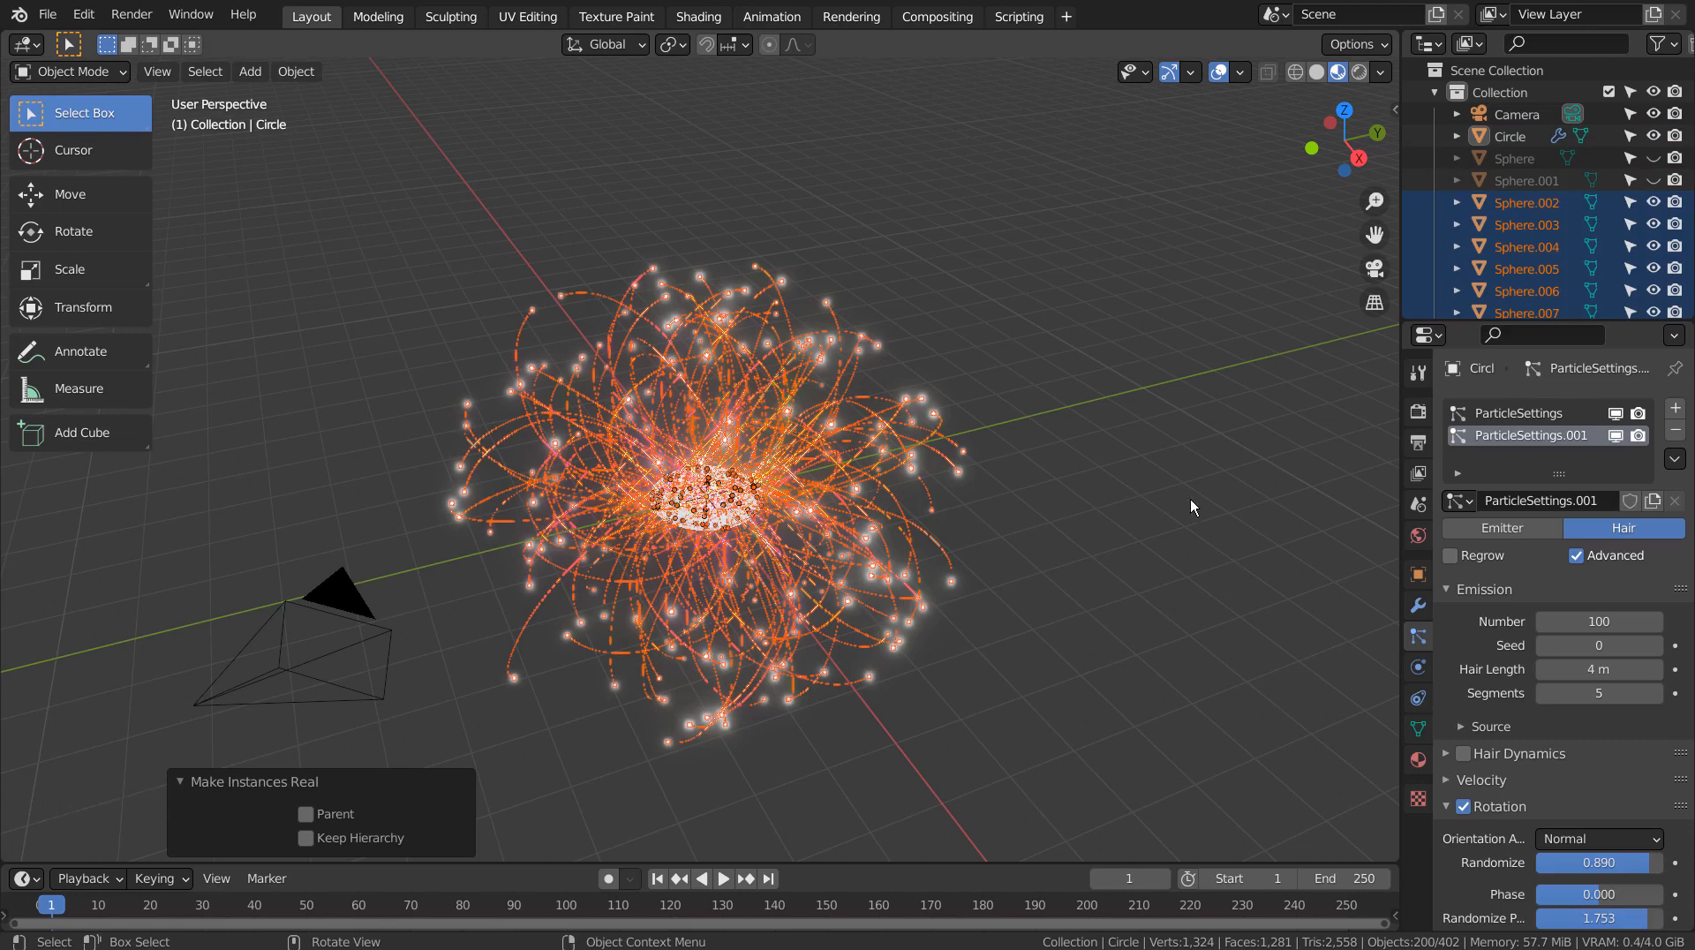
pyautogui.press('m')
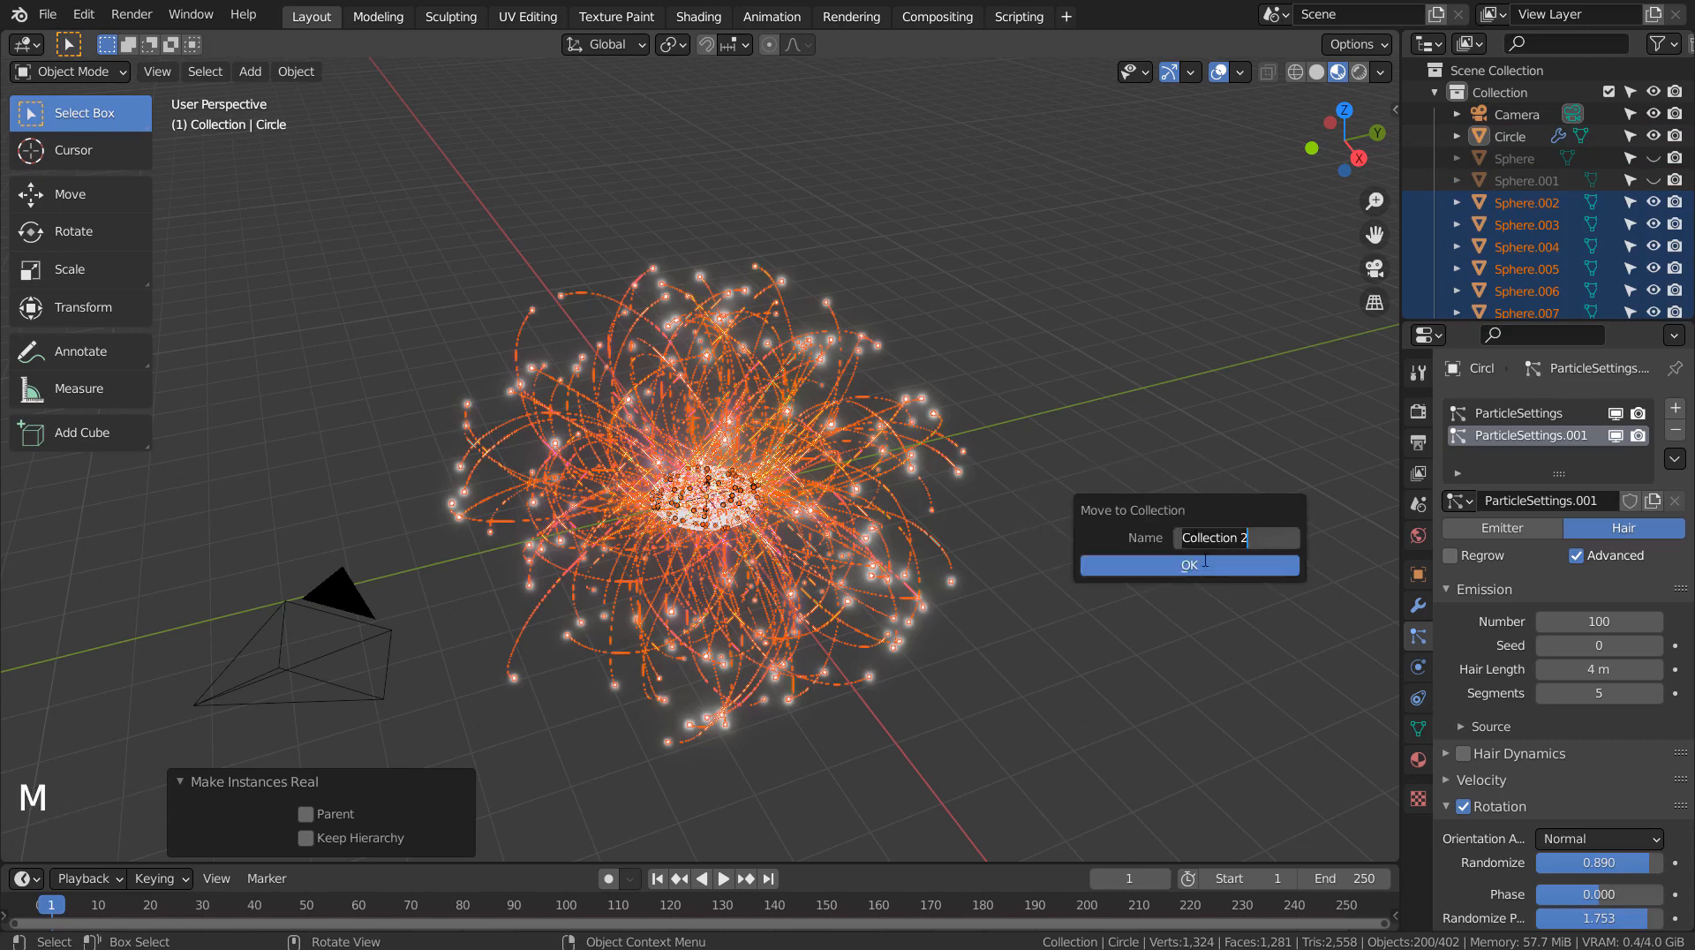
pyautogui.click(1188, 564)
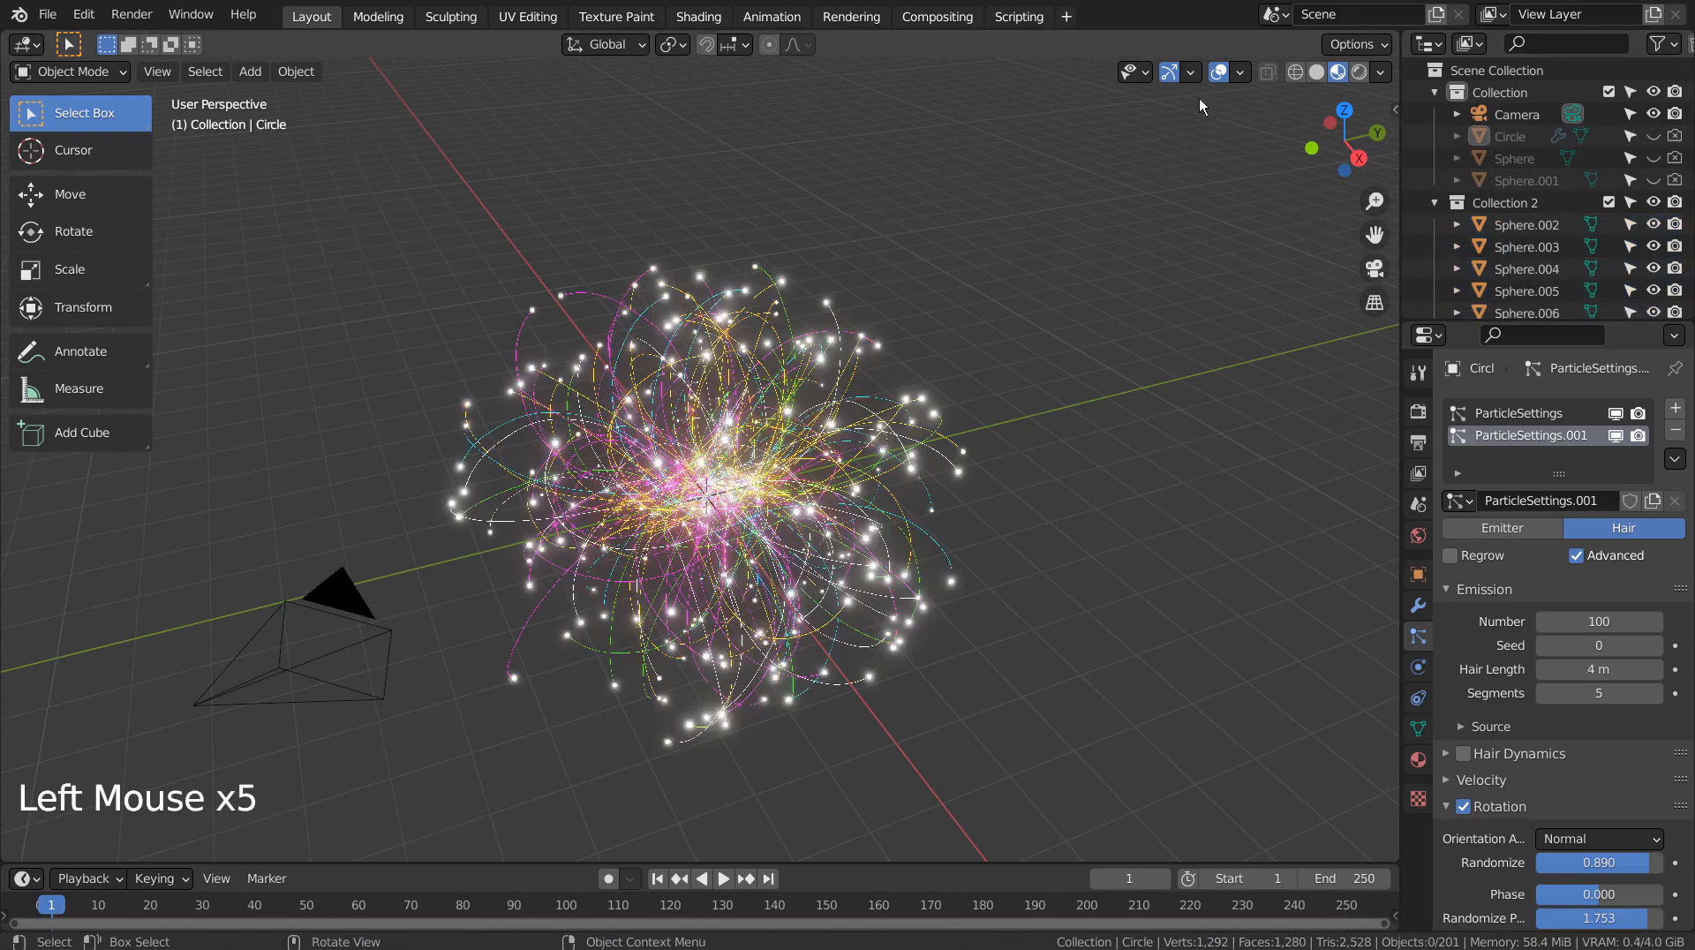
pyautogui.scroll(3)
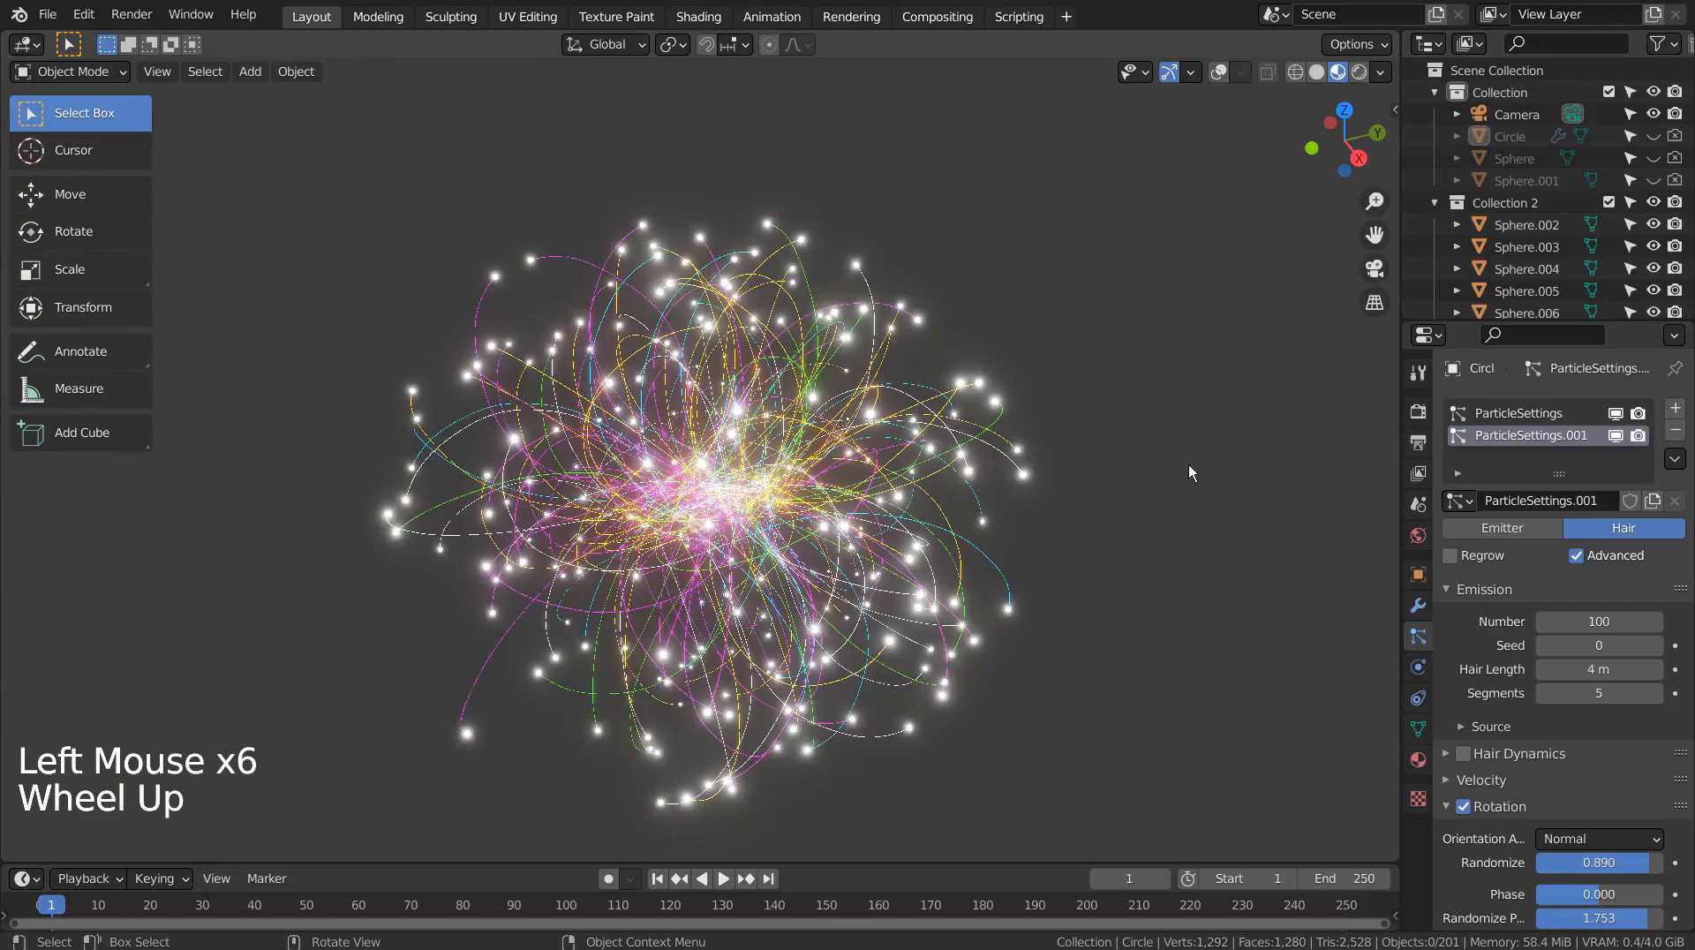
pyautogui.press('ctrl+space')
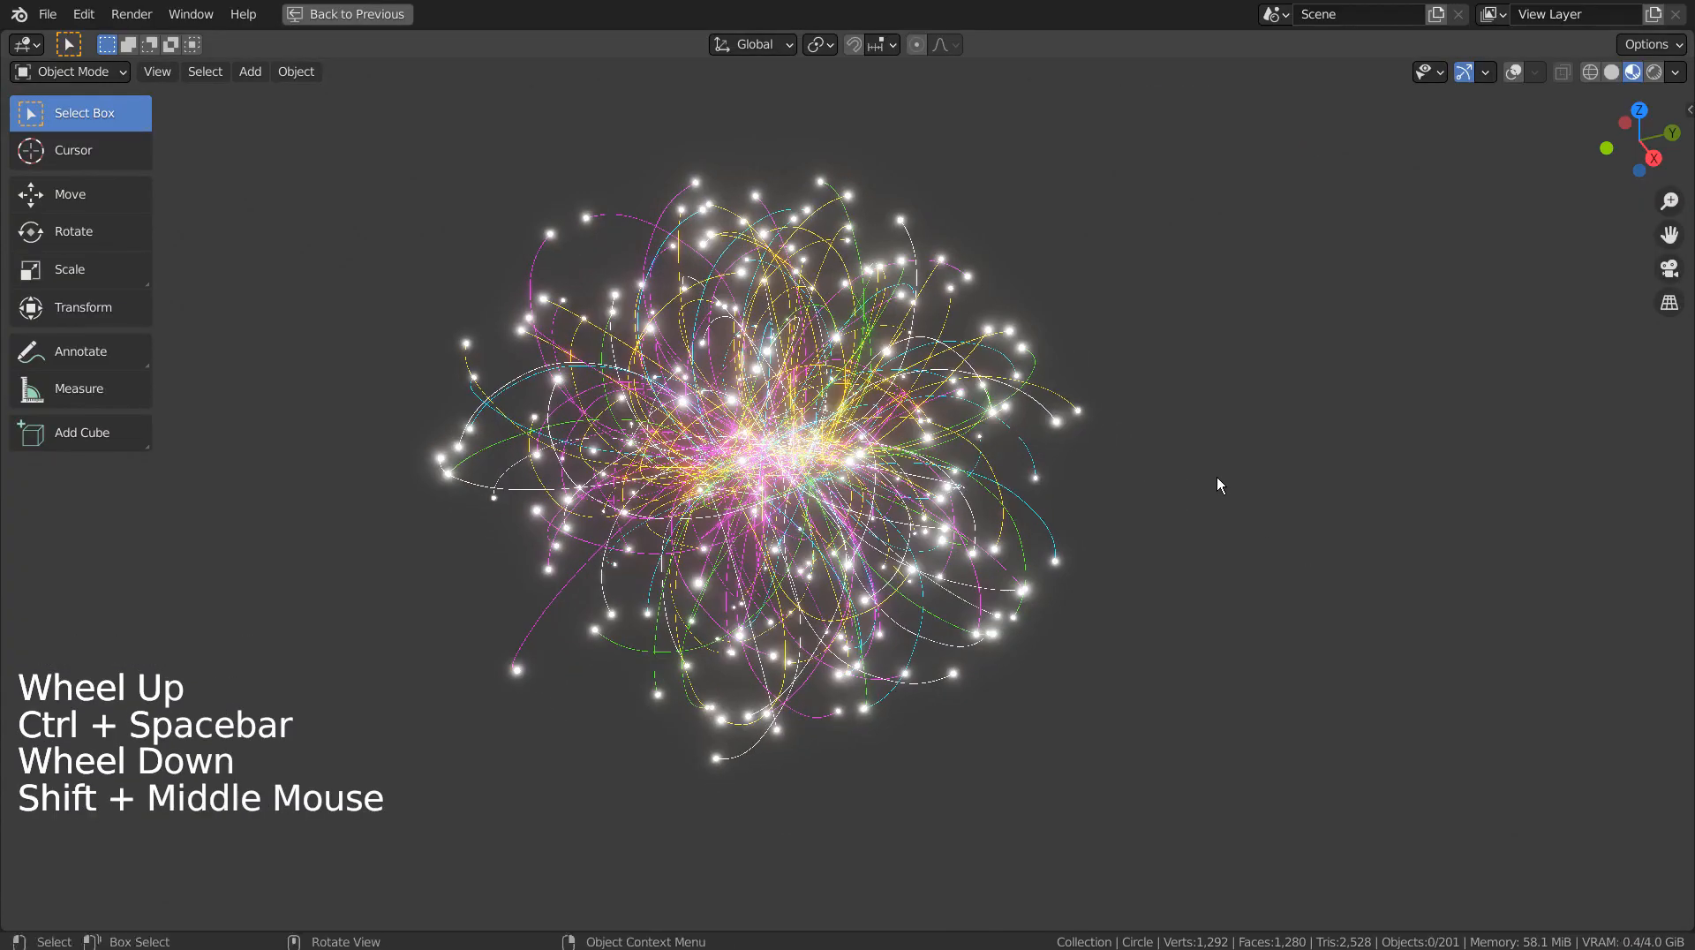